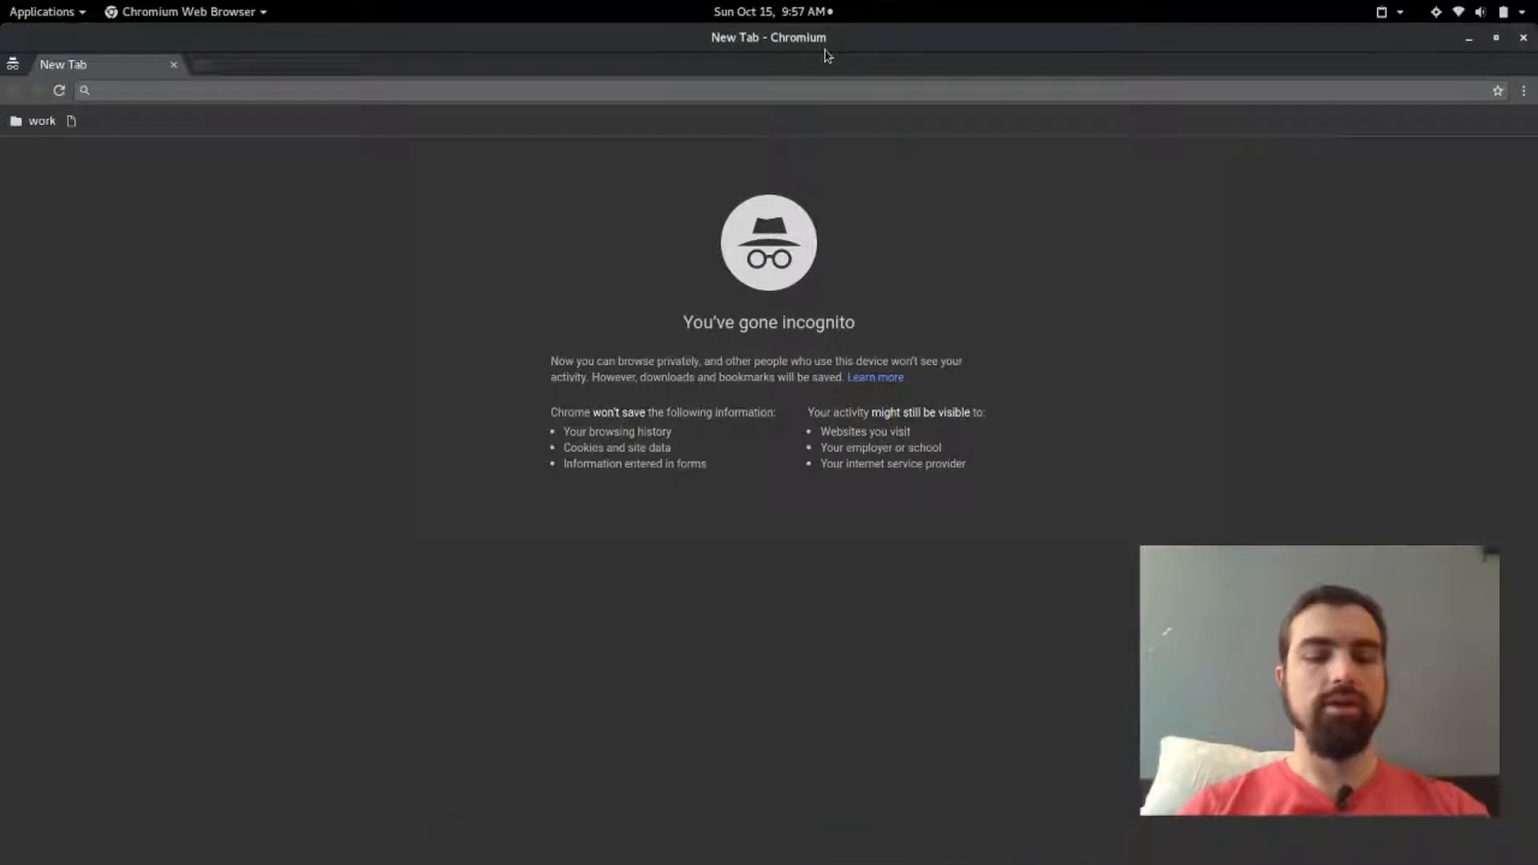
# Visit canva.com and bring up the Sign up with Email form.
pyautogui.write('canva.com')
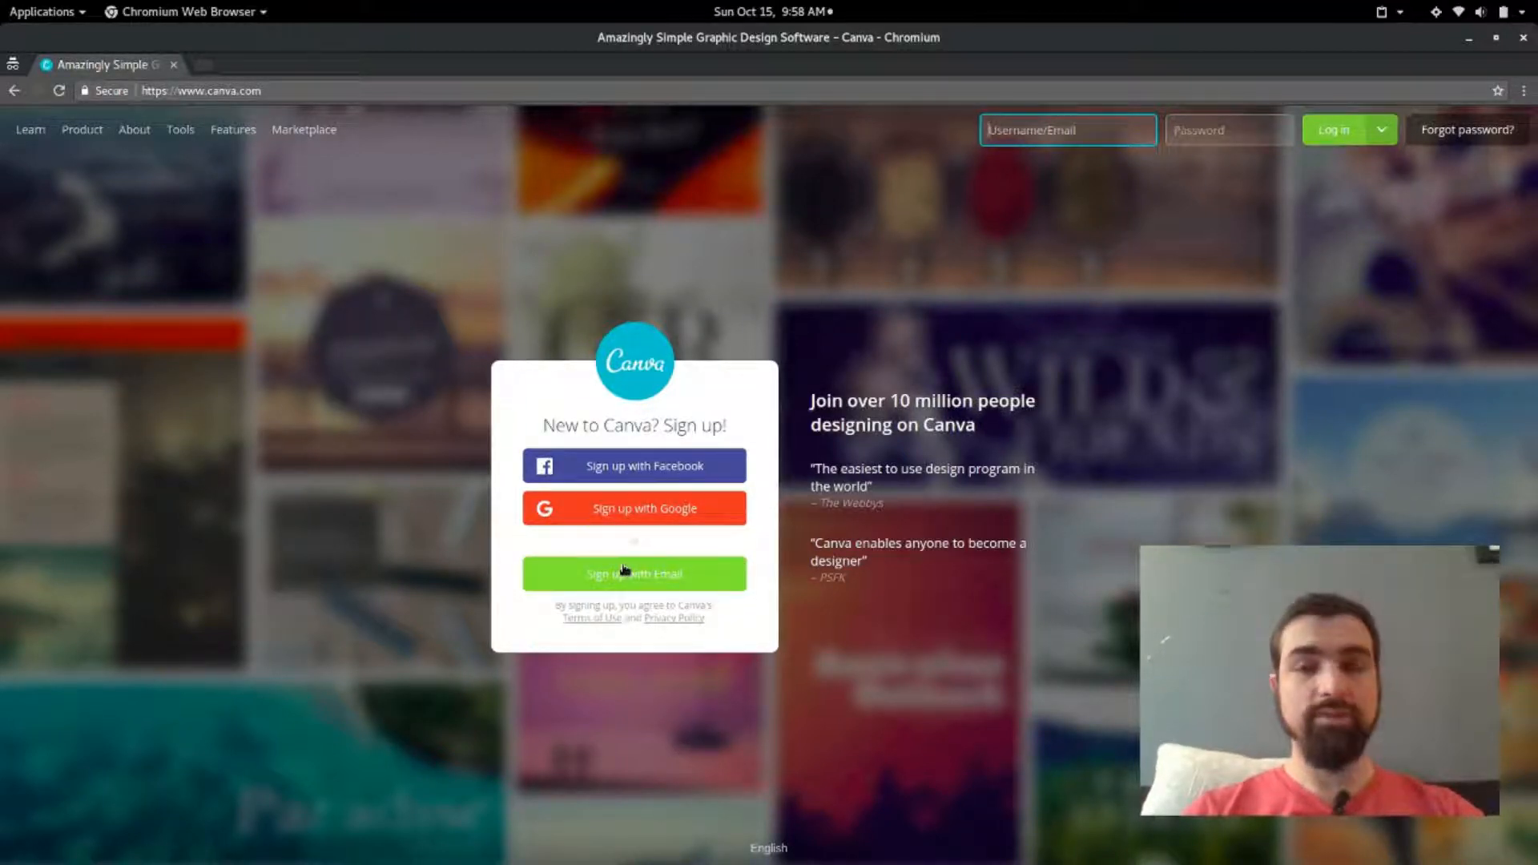
pyautogui.click(633, 574)
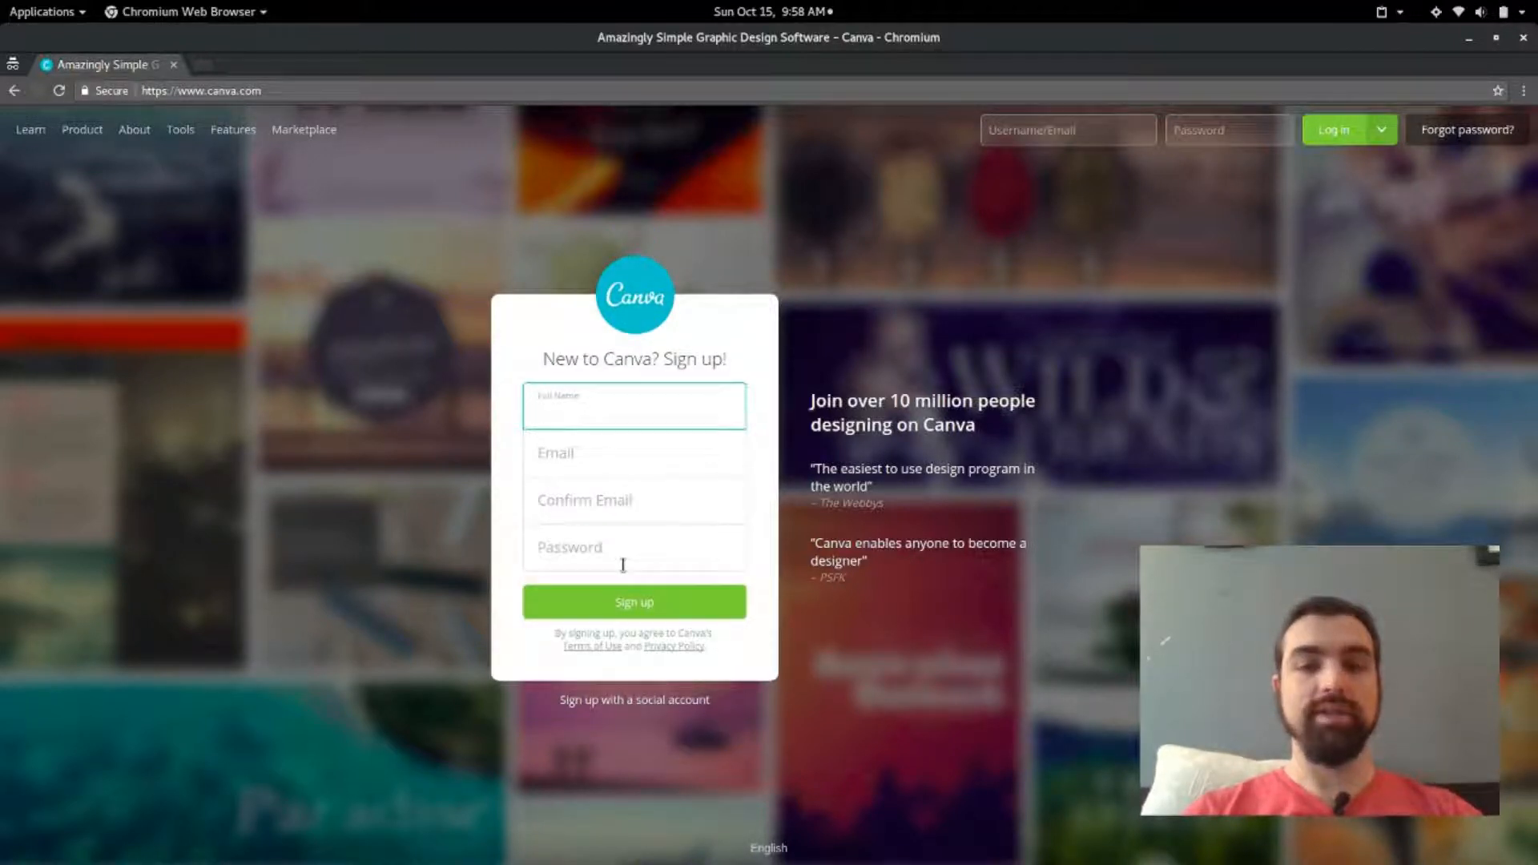
pyautogui.moveTo(441, 267)
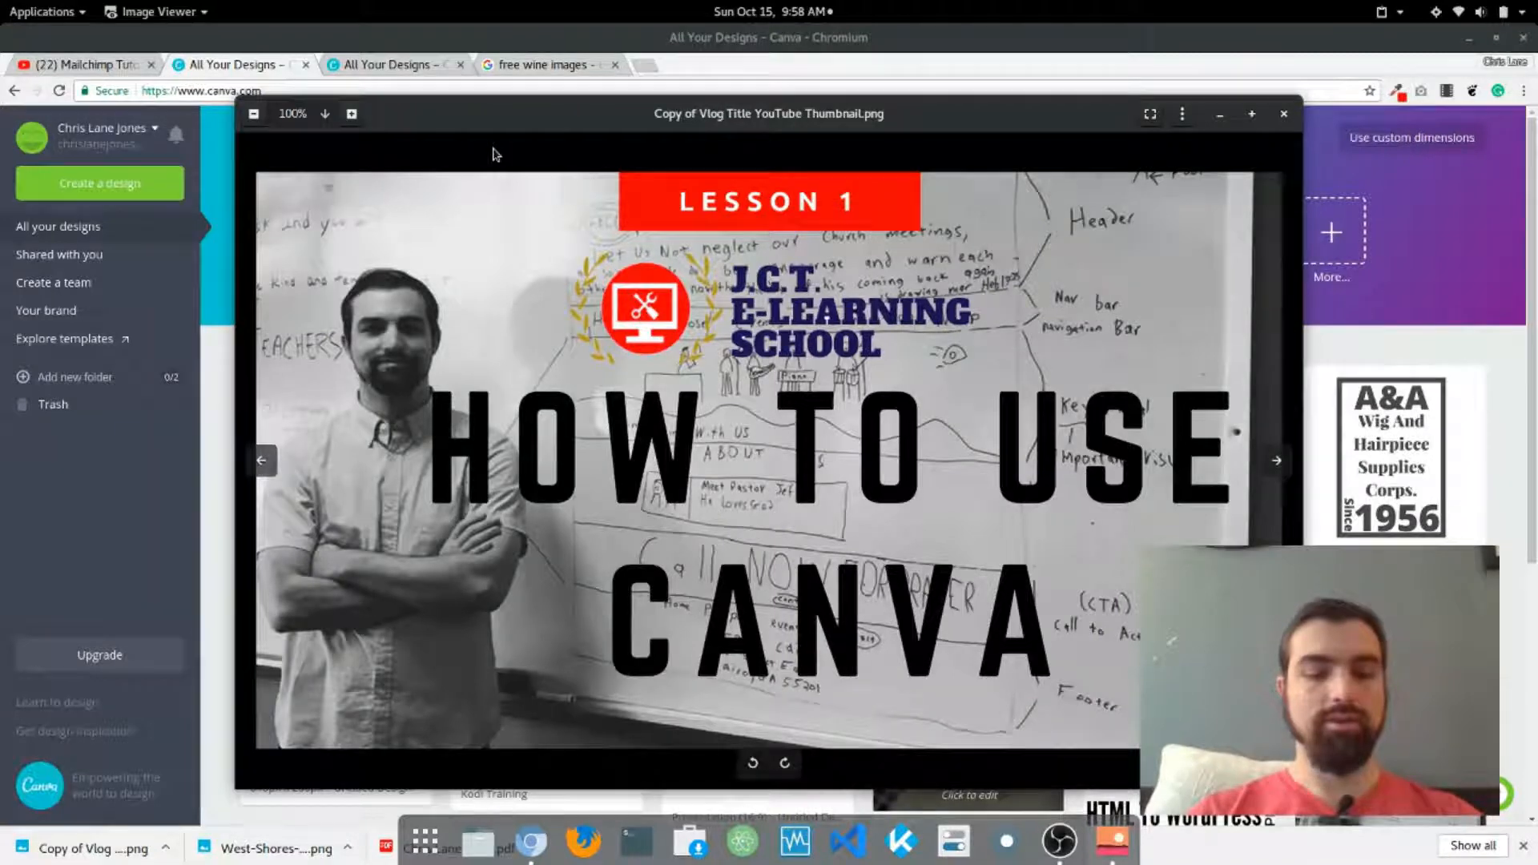
# Close the lesson thumbnail Image Viewer to reveal All Your Designs.
pyautogui.click(1281, 114)
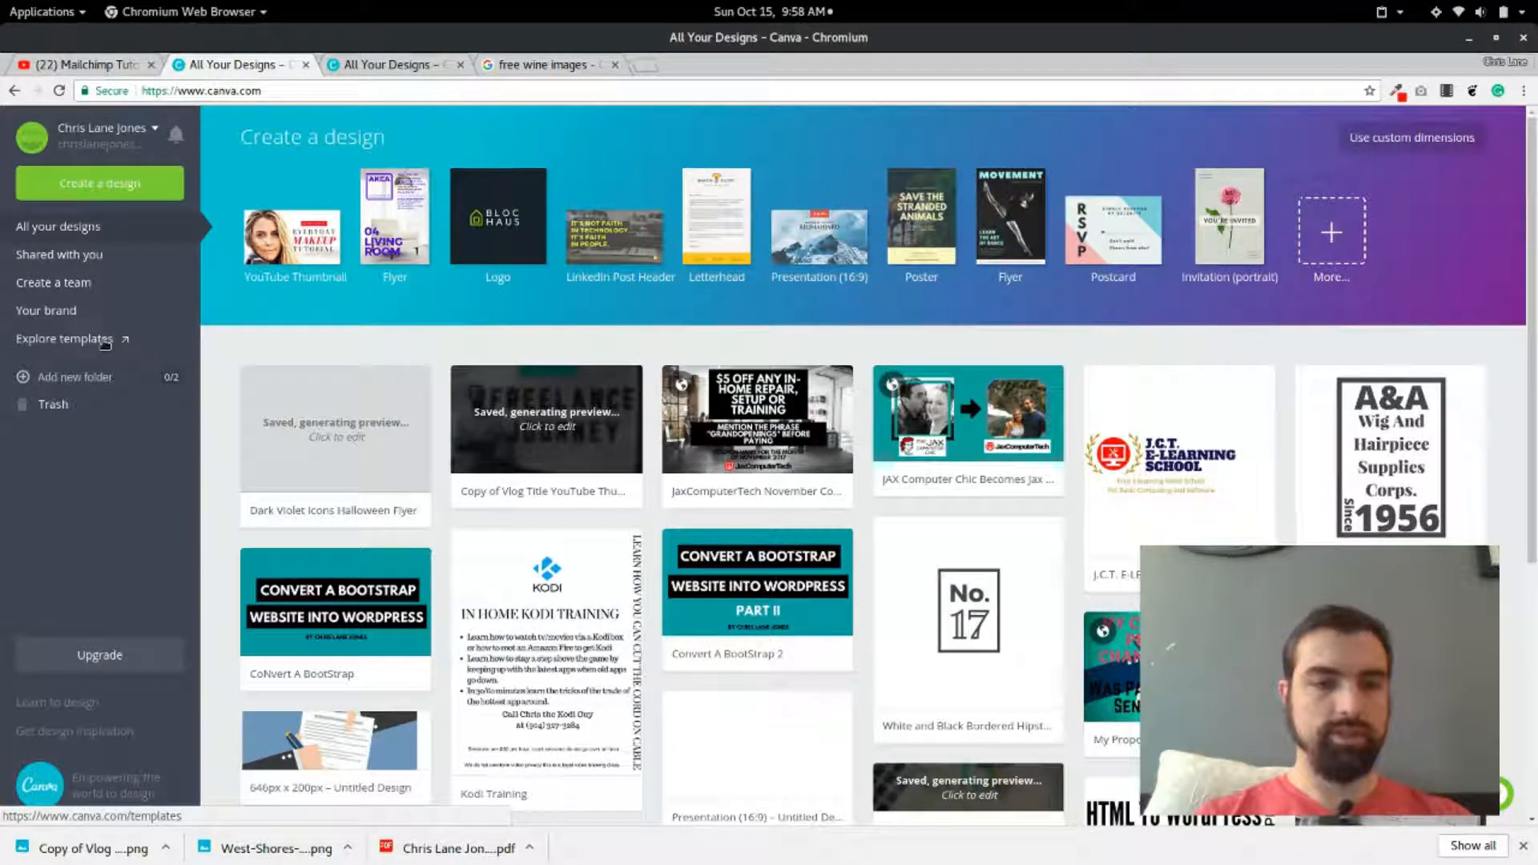
# Open the Explore templates marketplace and scroll through it.
pyautogui.click(64, 337)
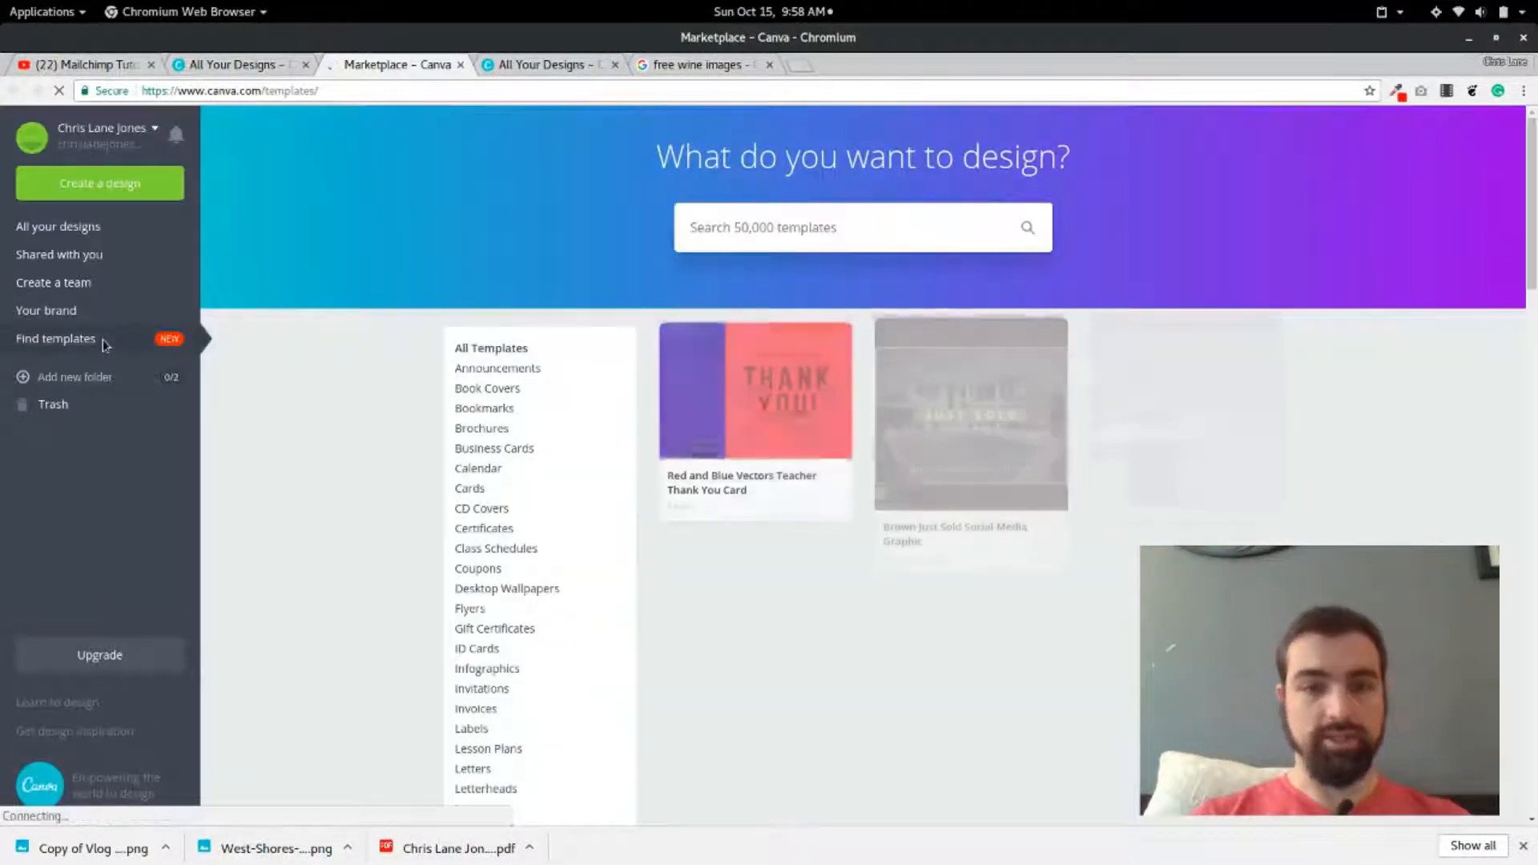
pyautogui.scroll(-3)
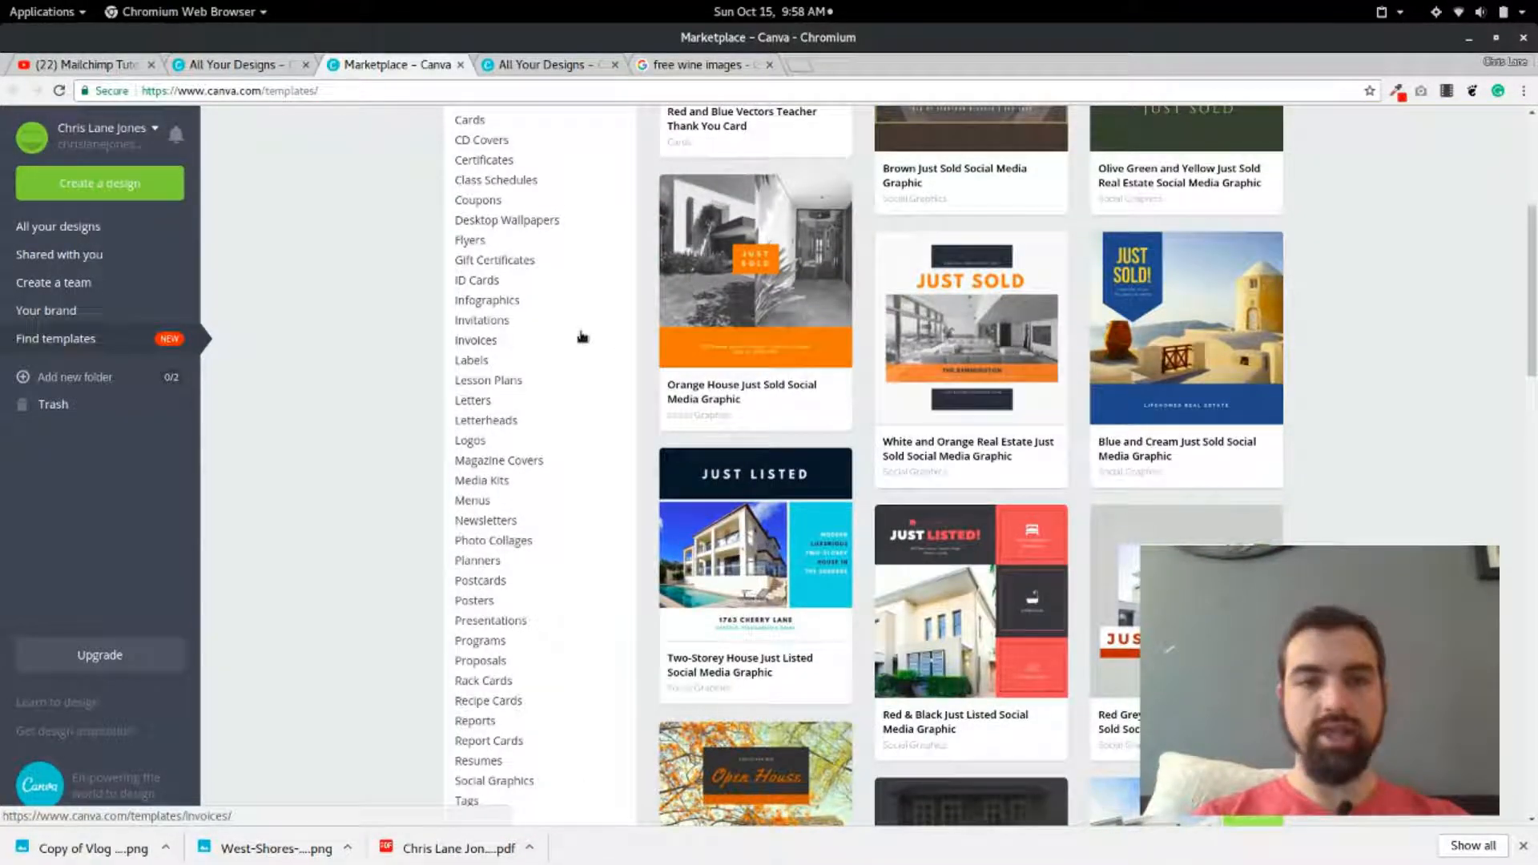
pyautogui.scroll(3)
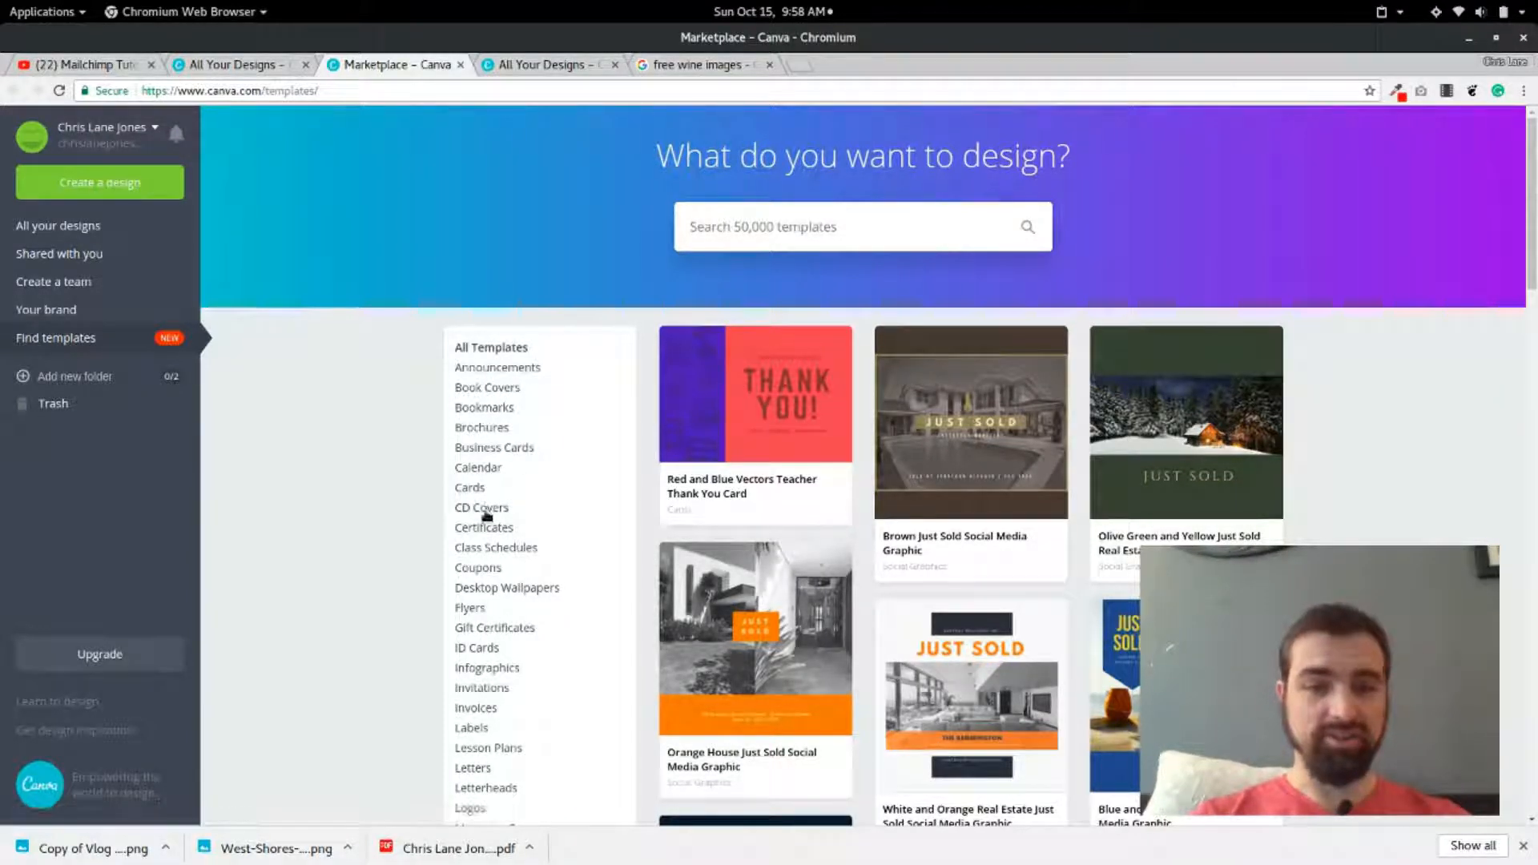
pyautogui.scroll(-3)
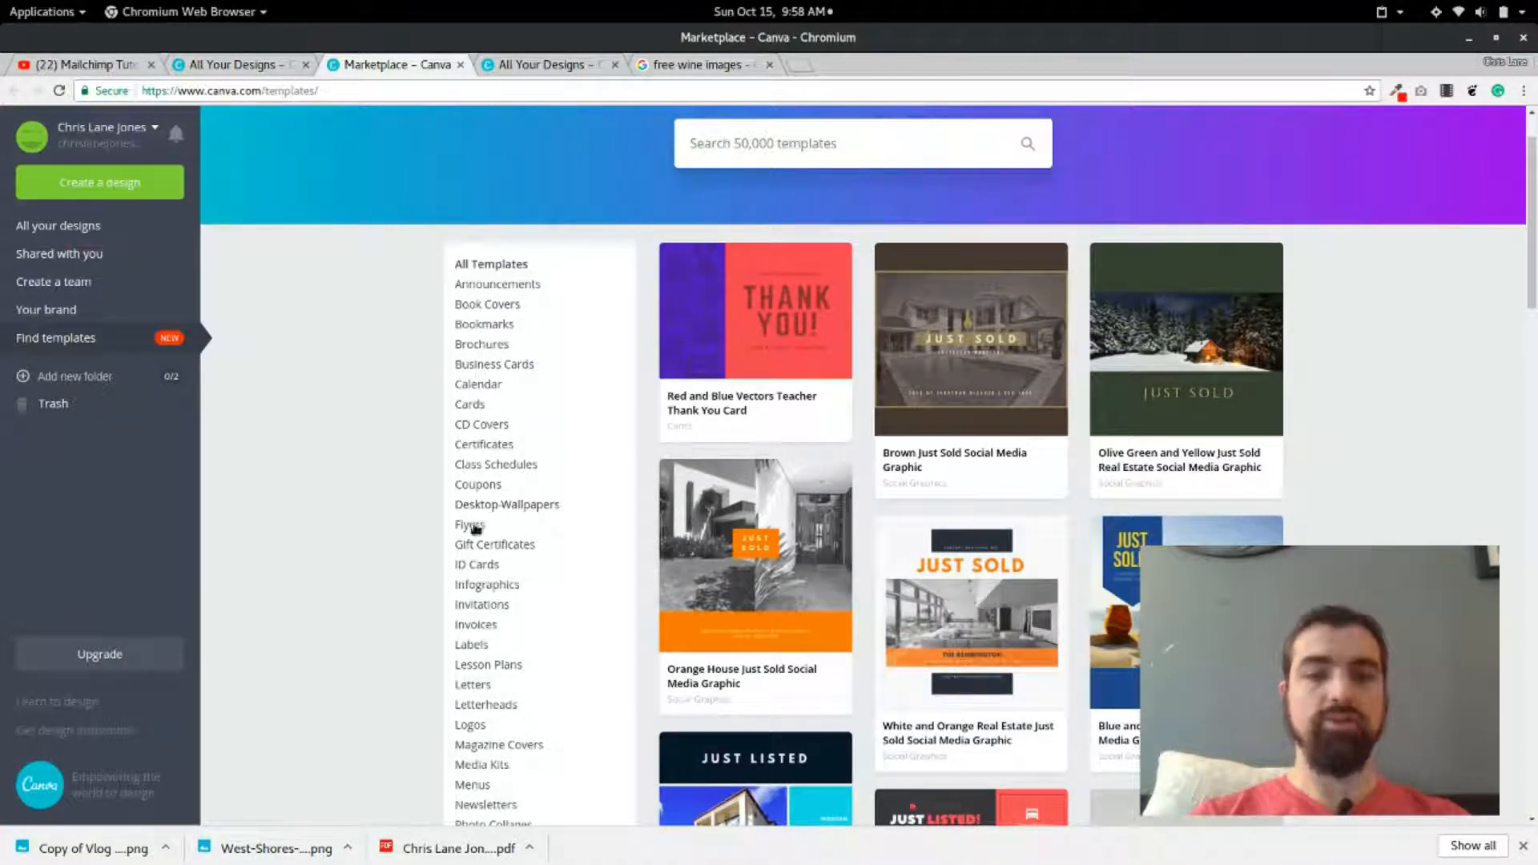
# Filter templates to Flyers > Car Wash and scroll the results.
pyautogui.click(470, 524)
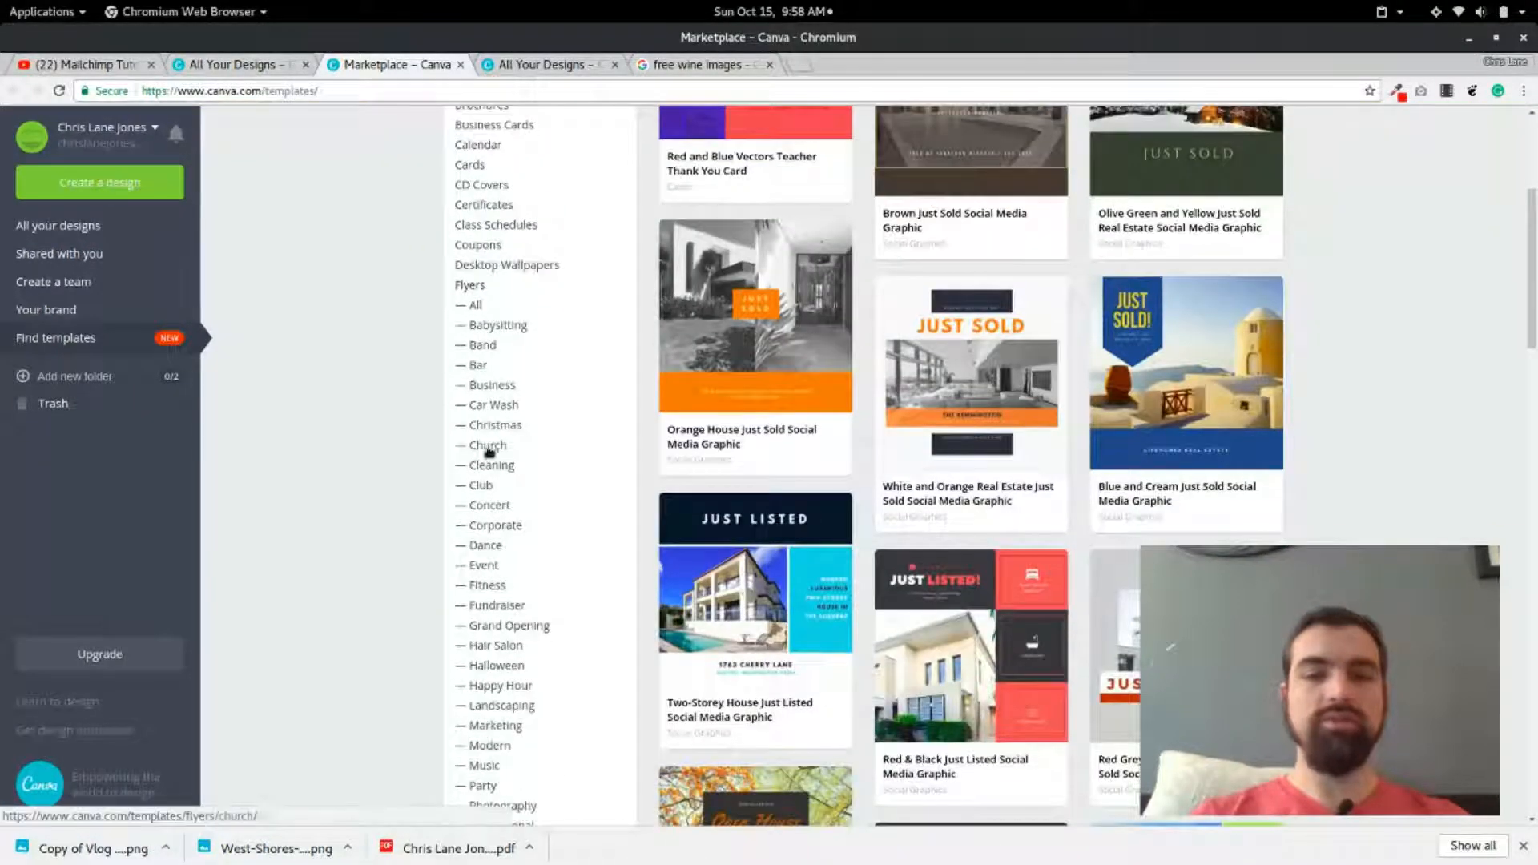
pyautogui.click(493, 404)
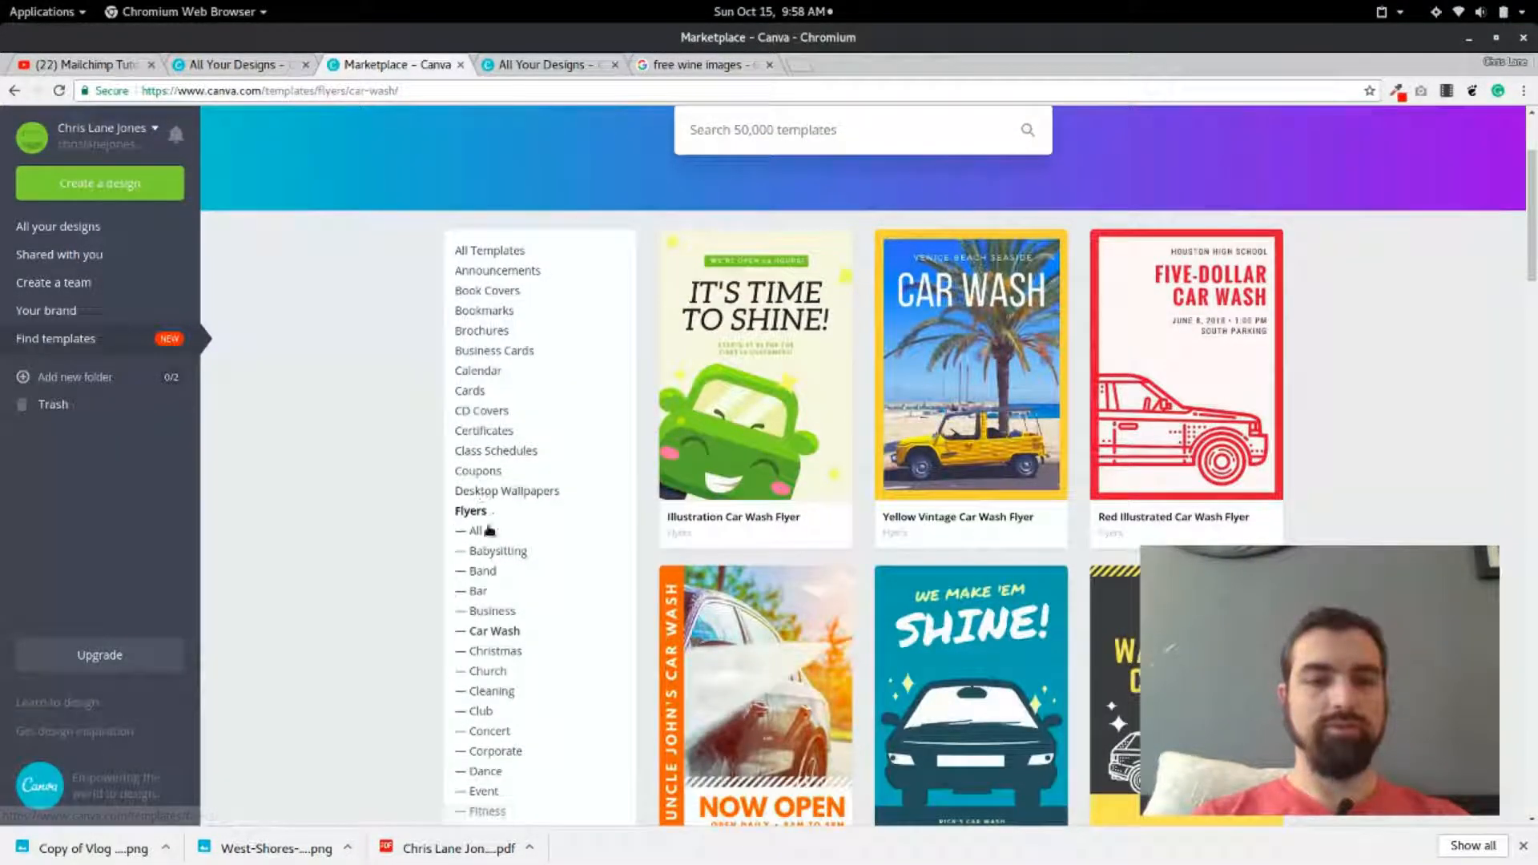
pyautogui.scroll(-3)
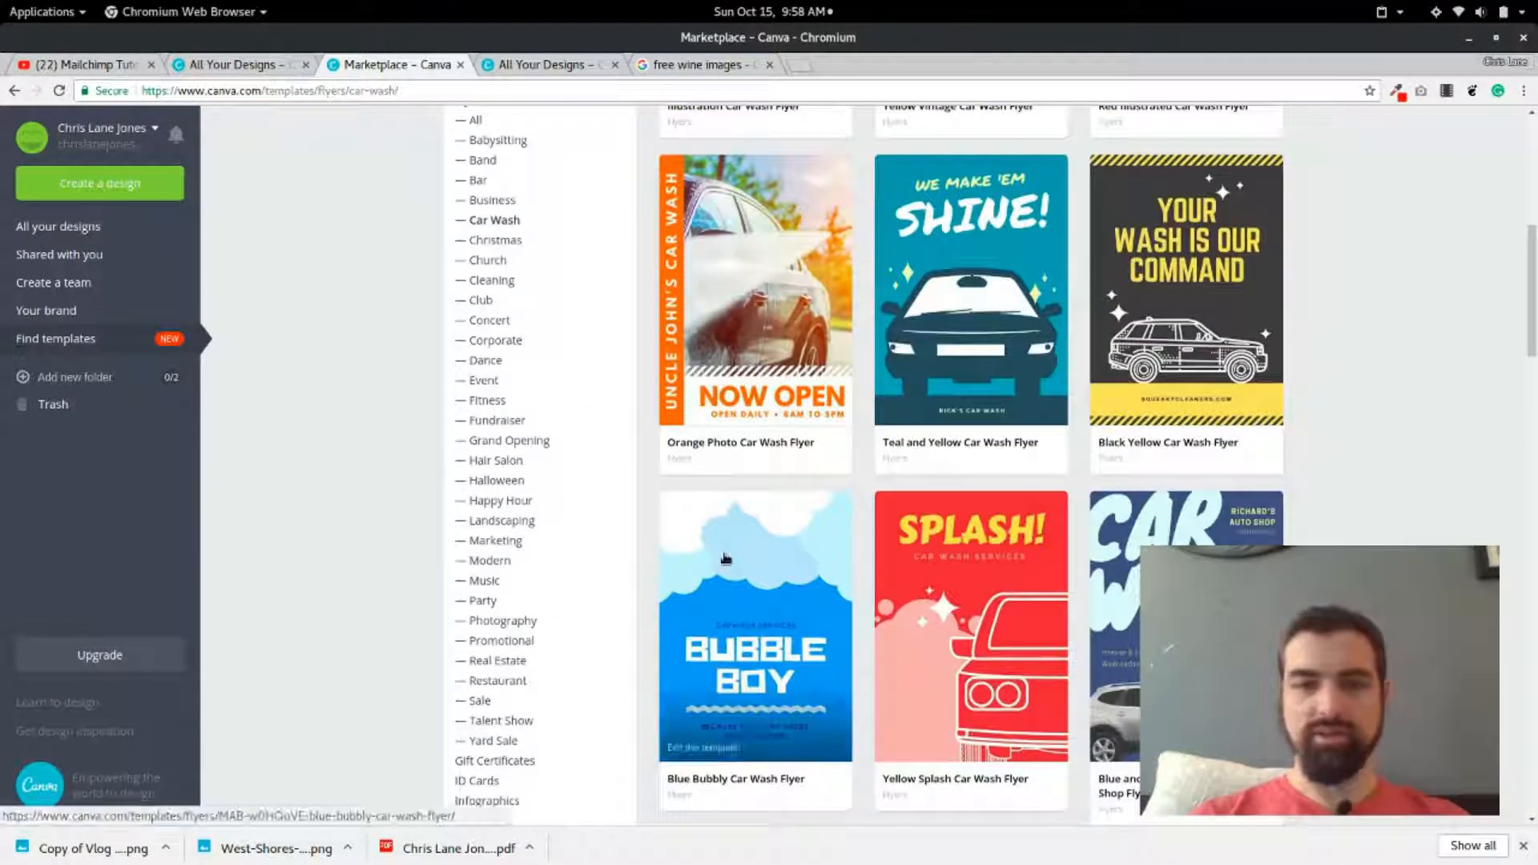
pyautogui.scroll(-3)
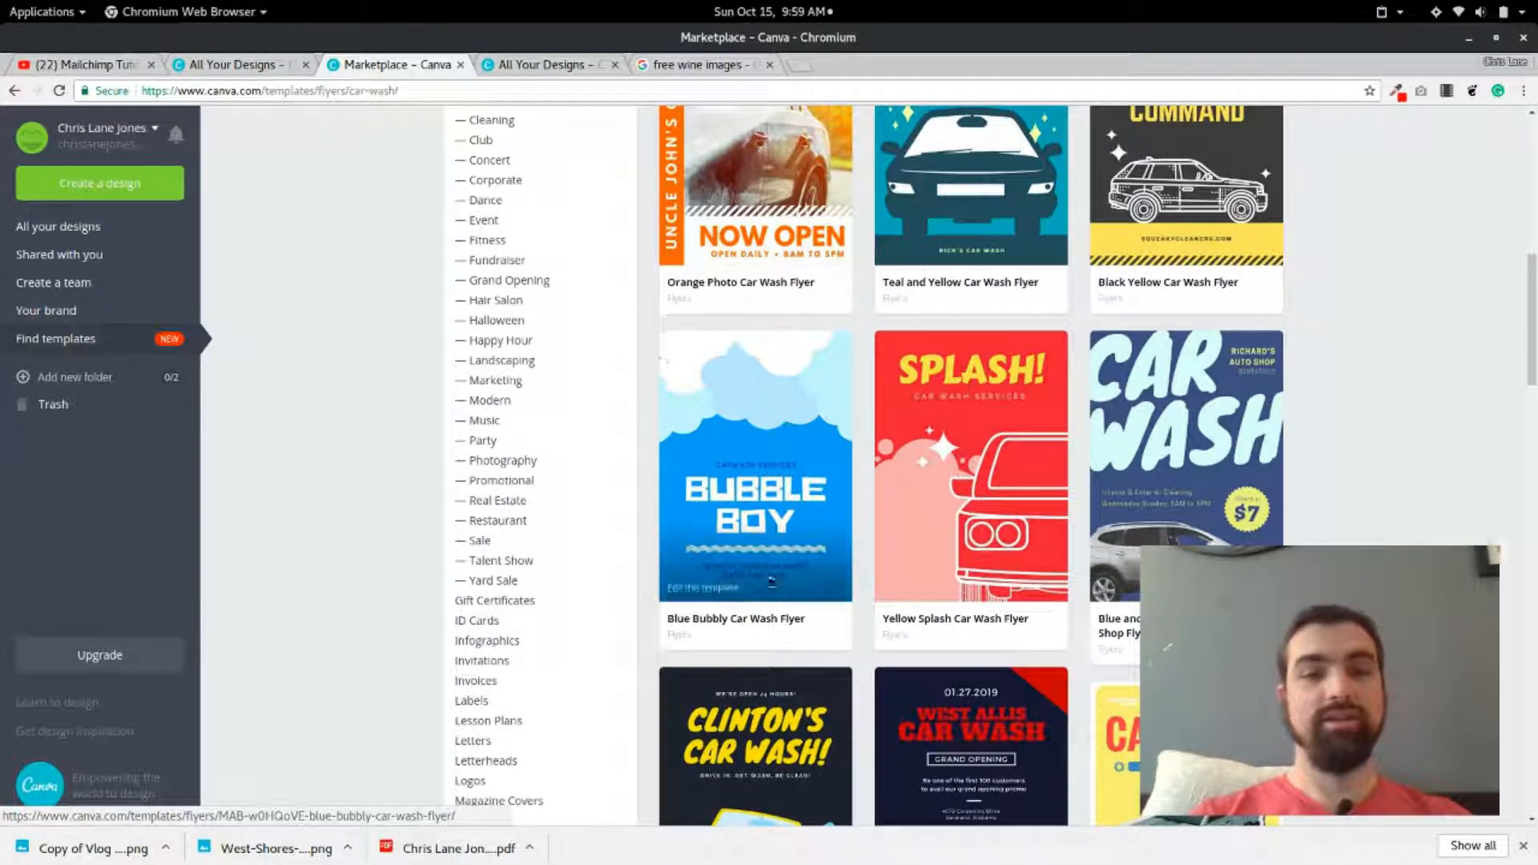
pyautogui.scroll(3)
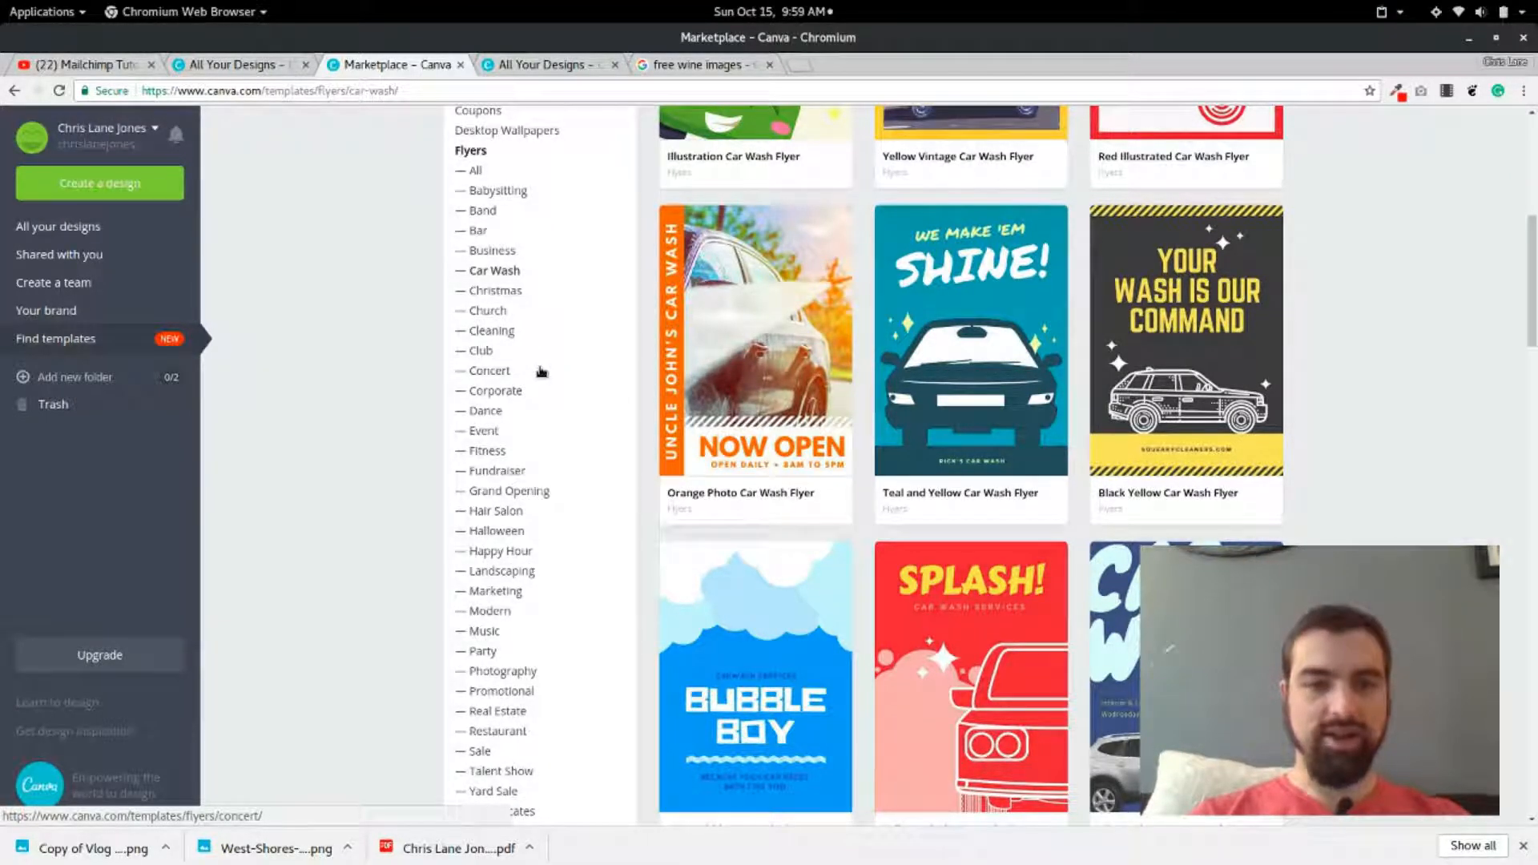
pyautogui.scroll(-3)
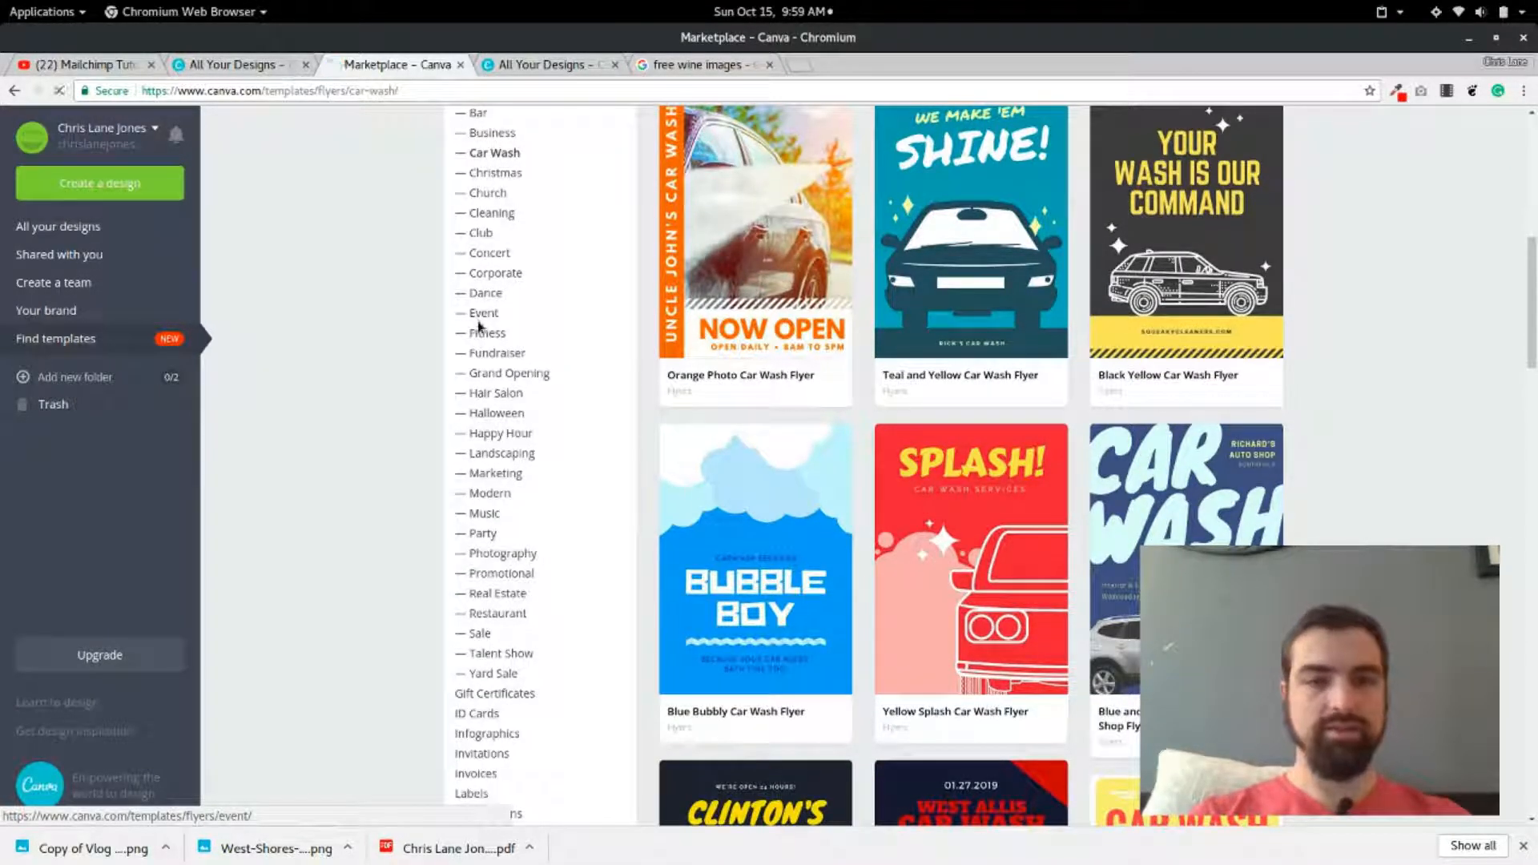
# Open the Bicolor Design Photo Event Flyer from Event flyers for editing.
pyautogui.click(481, 311)
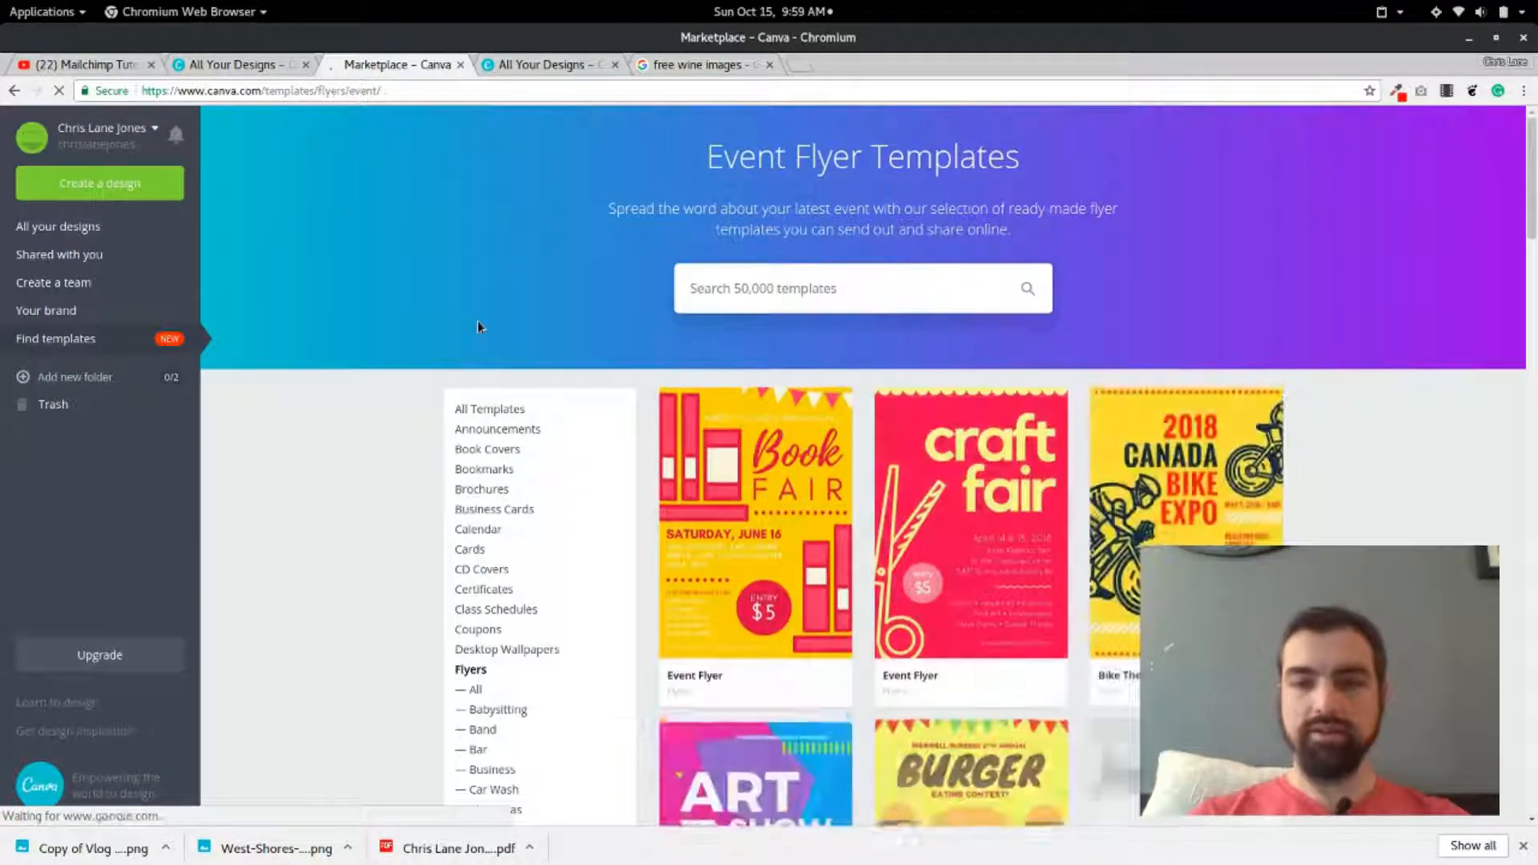
pyautogui.scroll(-3)
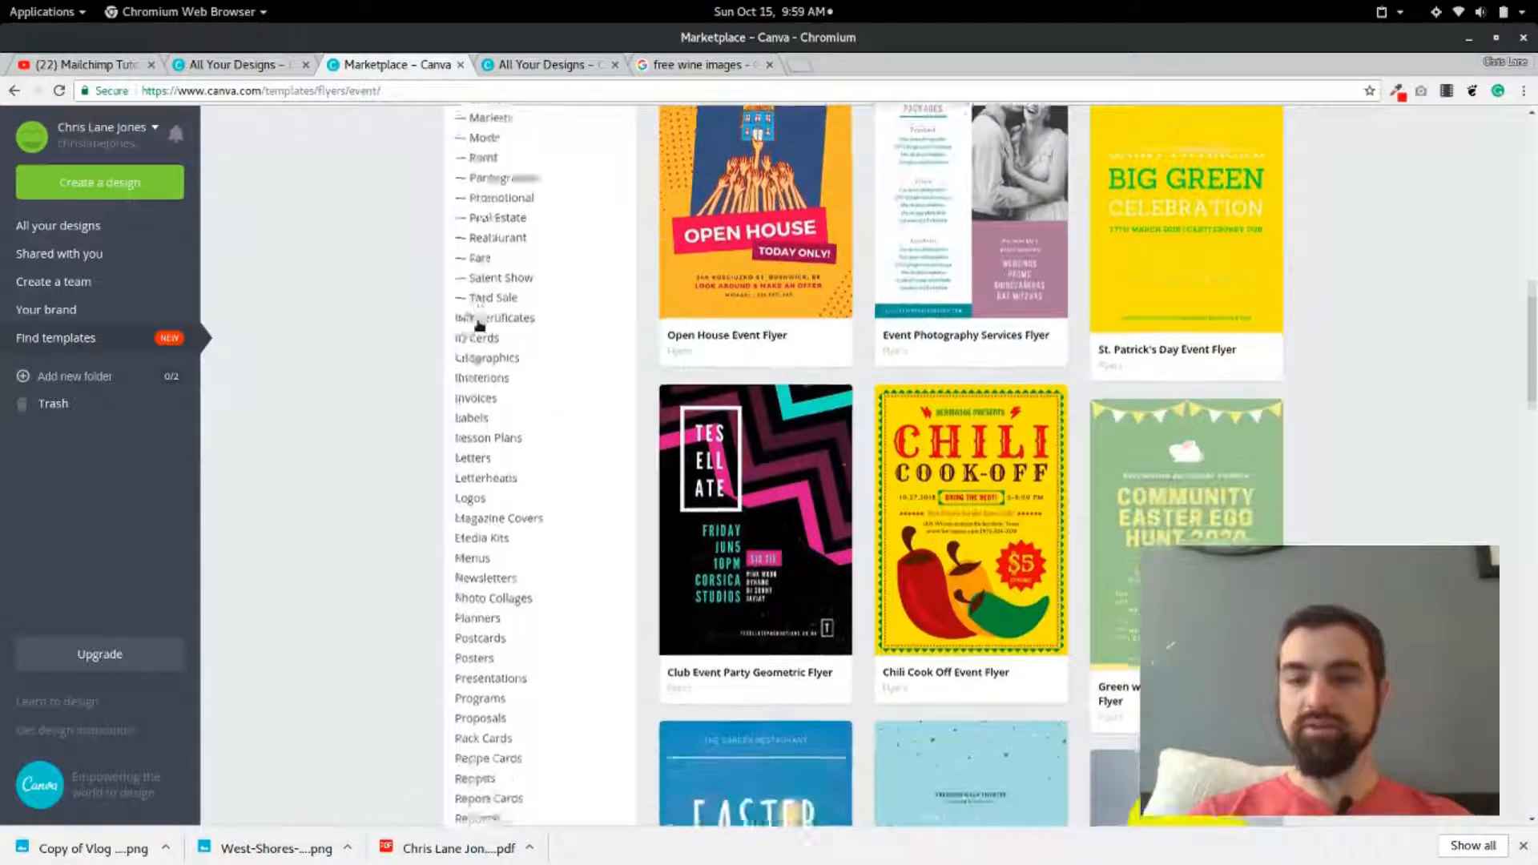
pyautogui.scroll(-3)
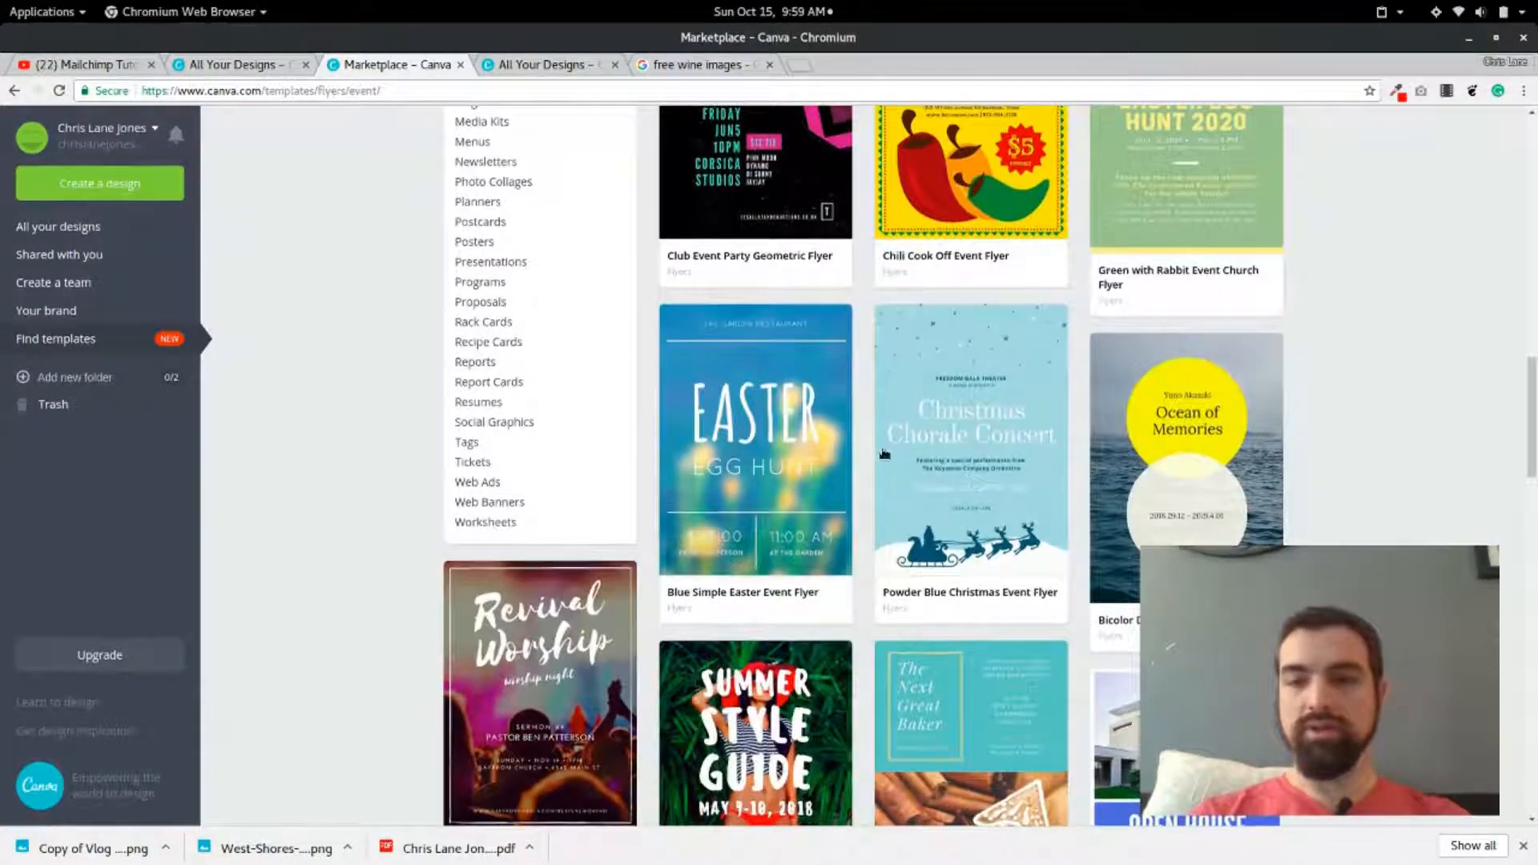
pyautogui.moveTo(1223, 394)
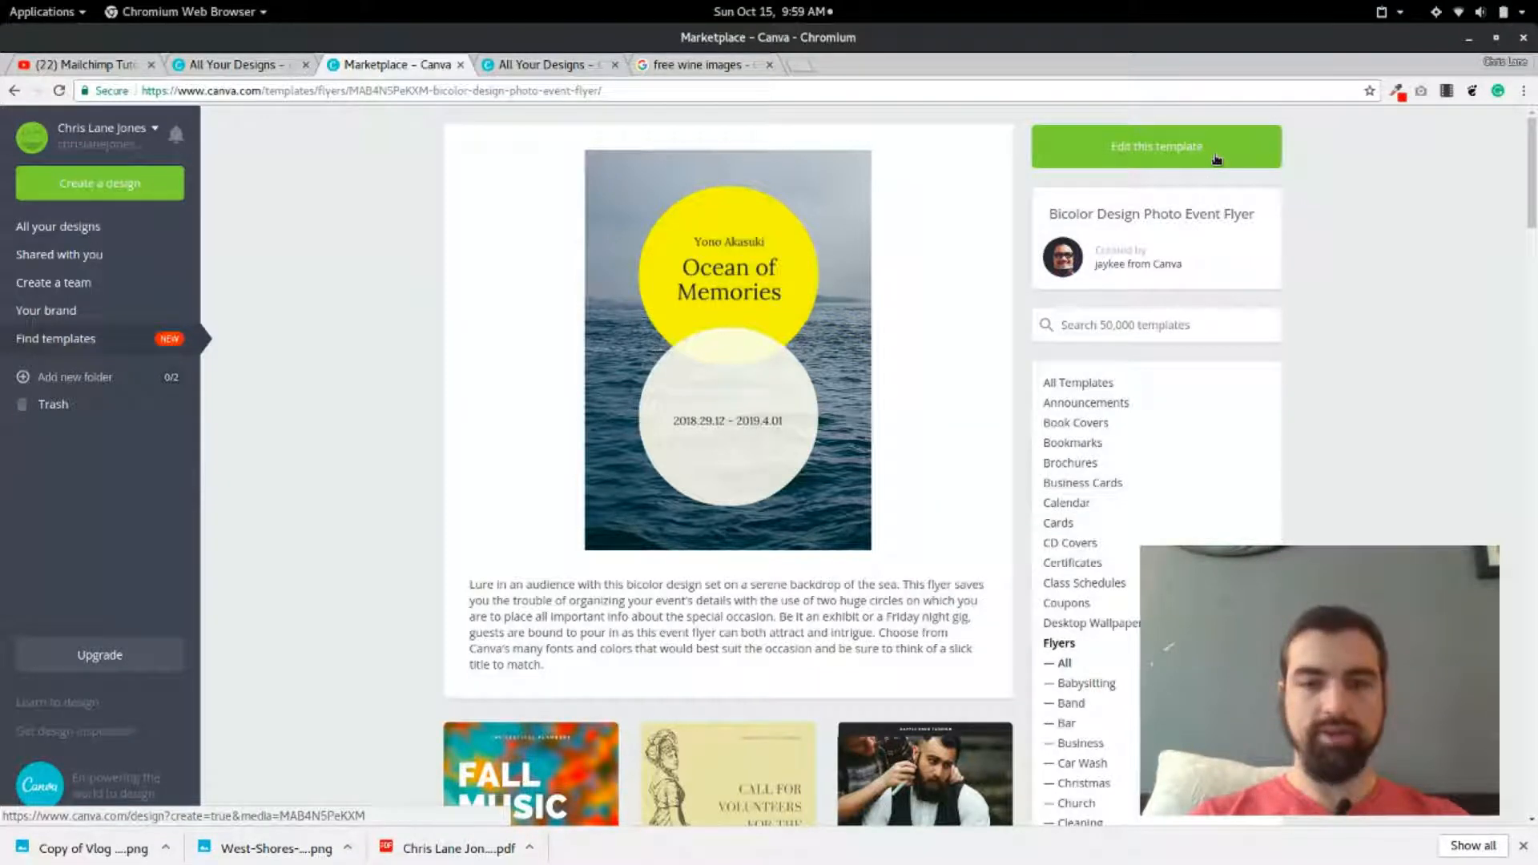
pyautogui.click(1155, 146)
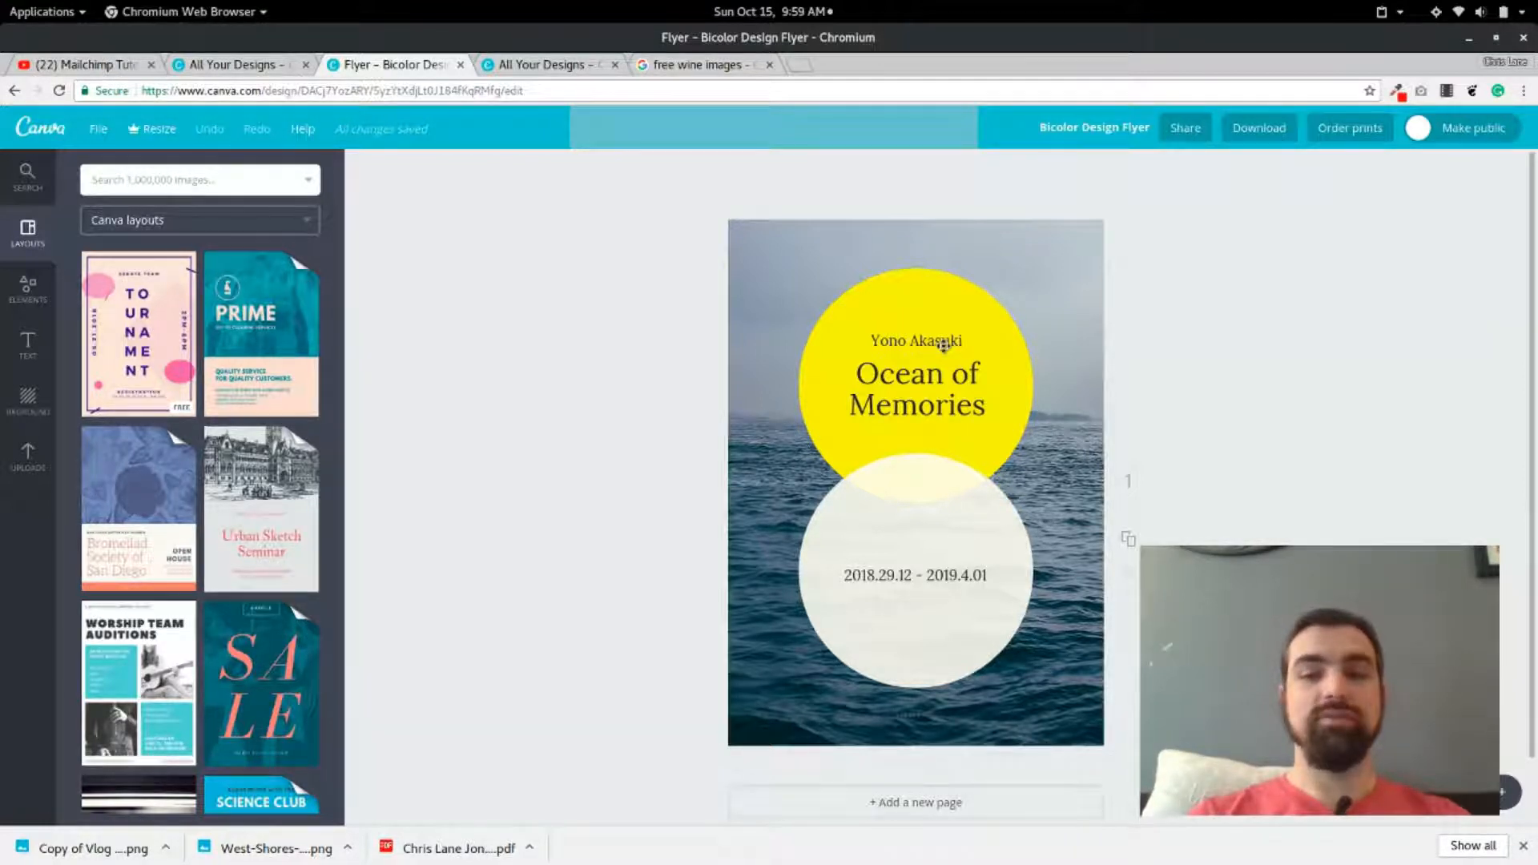
# Change the small name line above the title to "Dan's Birthday".
pyautogui.click(914, 341)
pyautogui.write('Y')
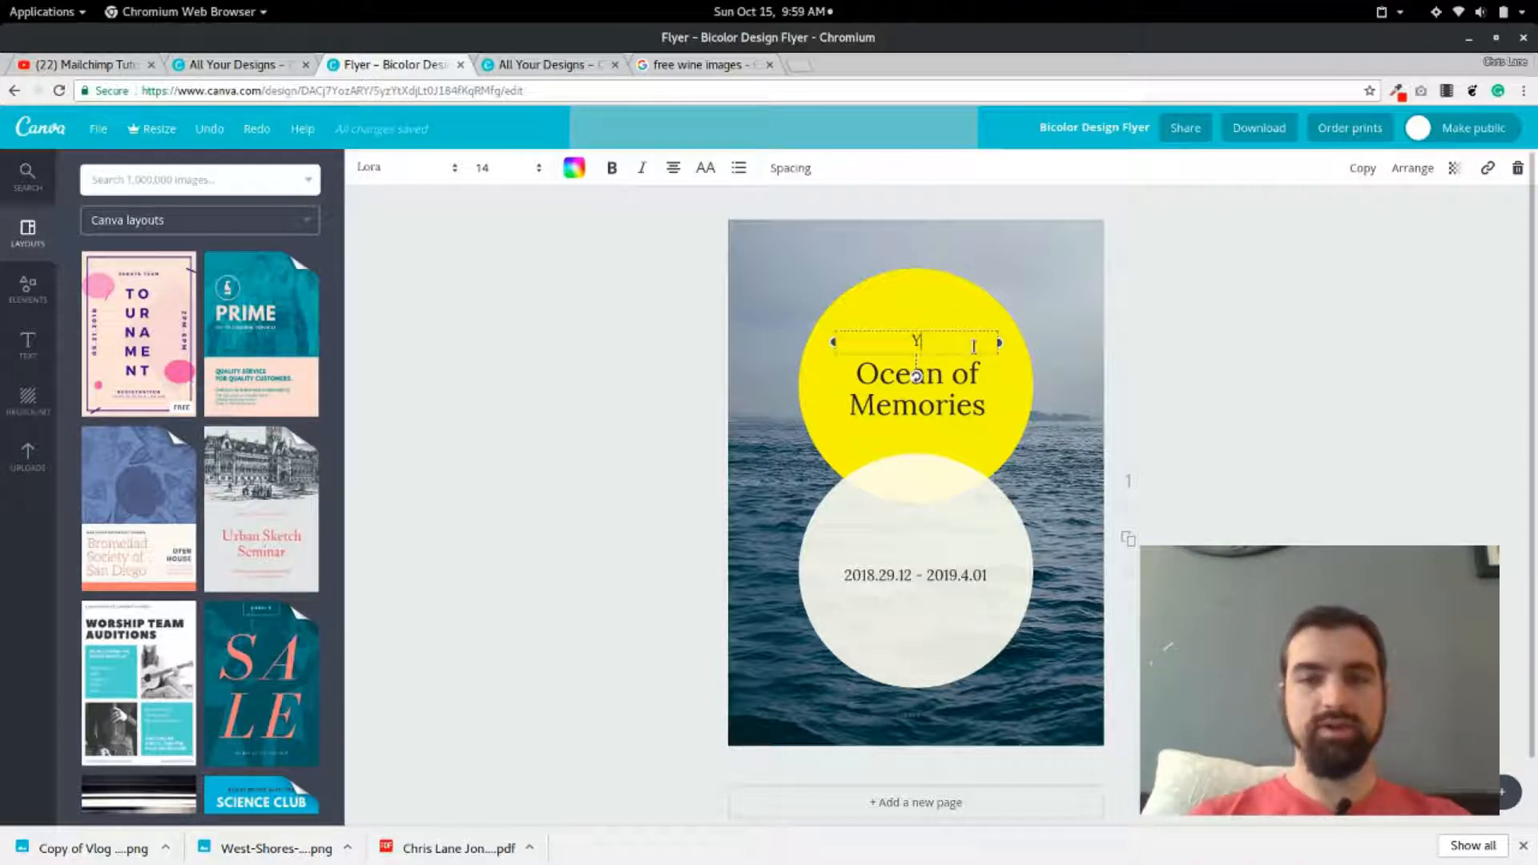
pyautogui.write('Da')
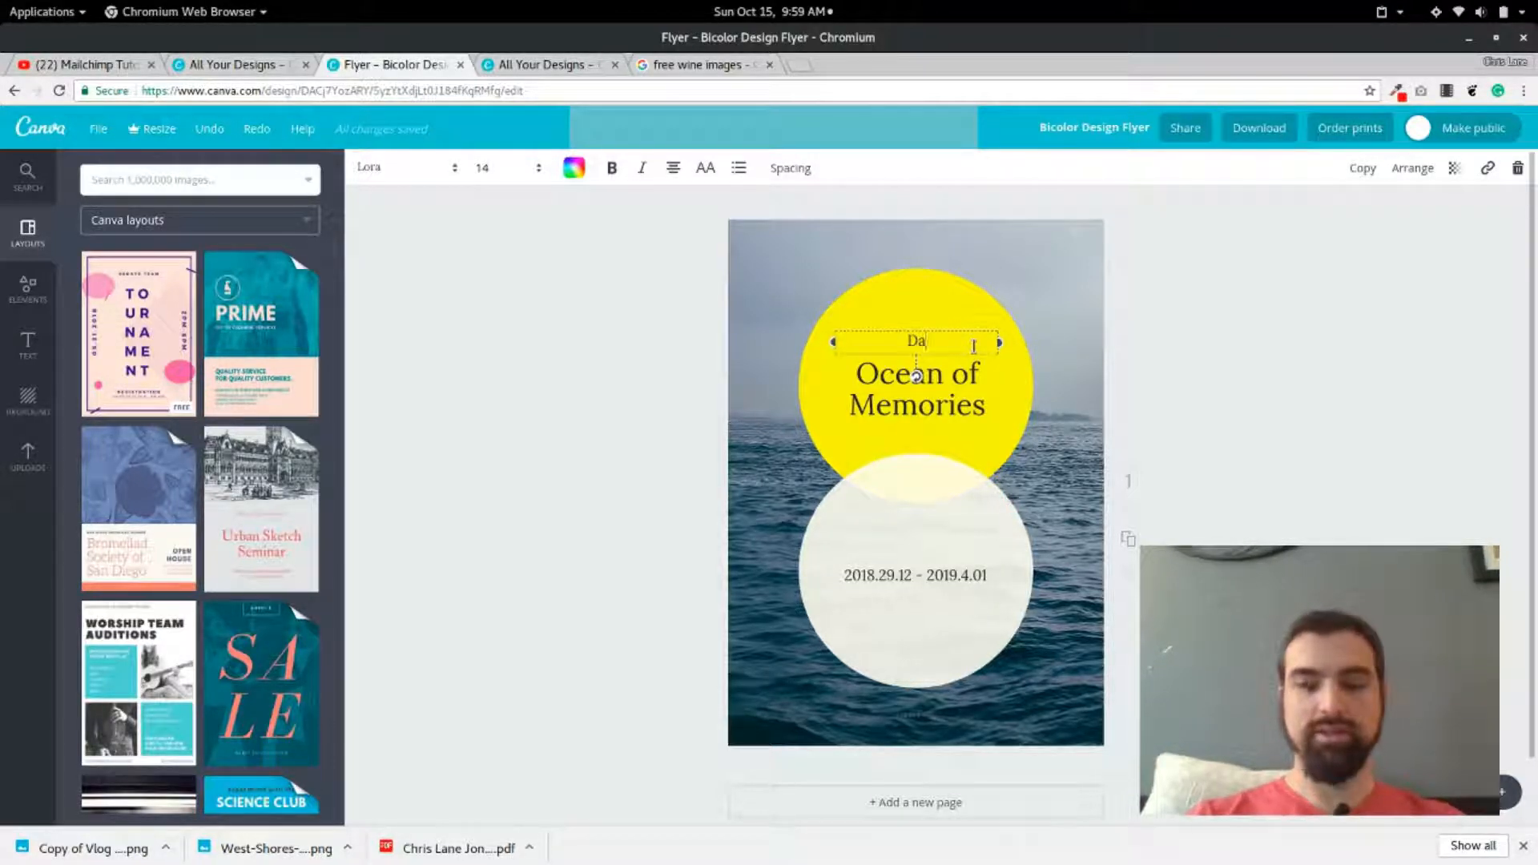
pyautogui.write('n')
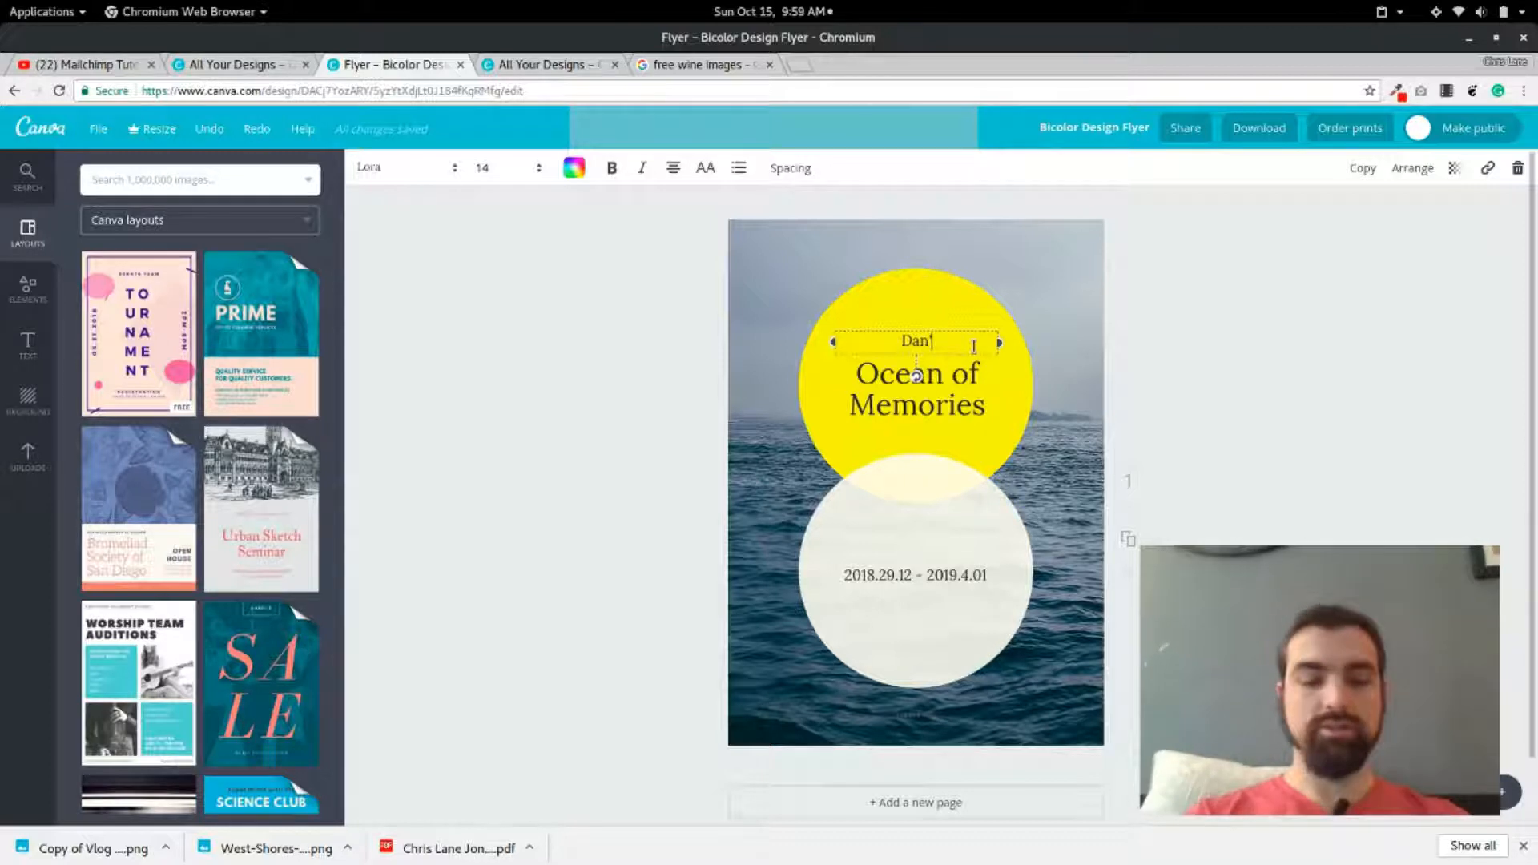
pyautogui.write("'s")
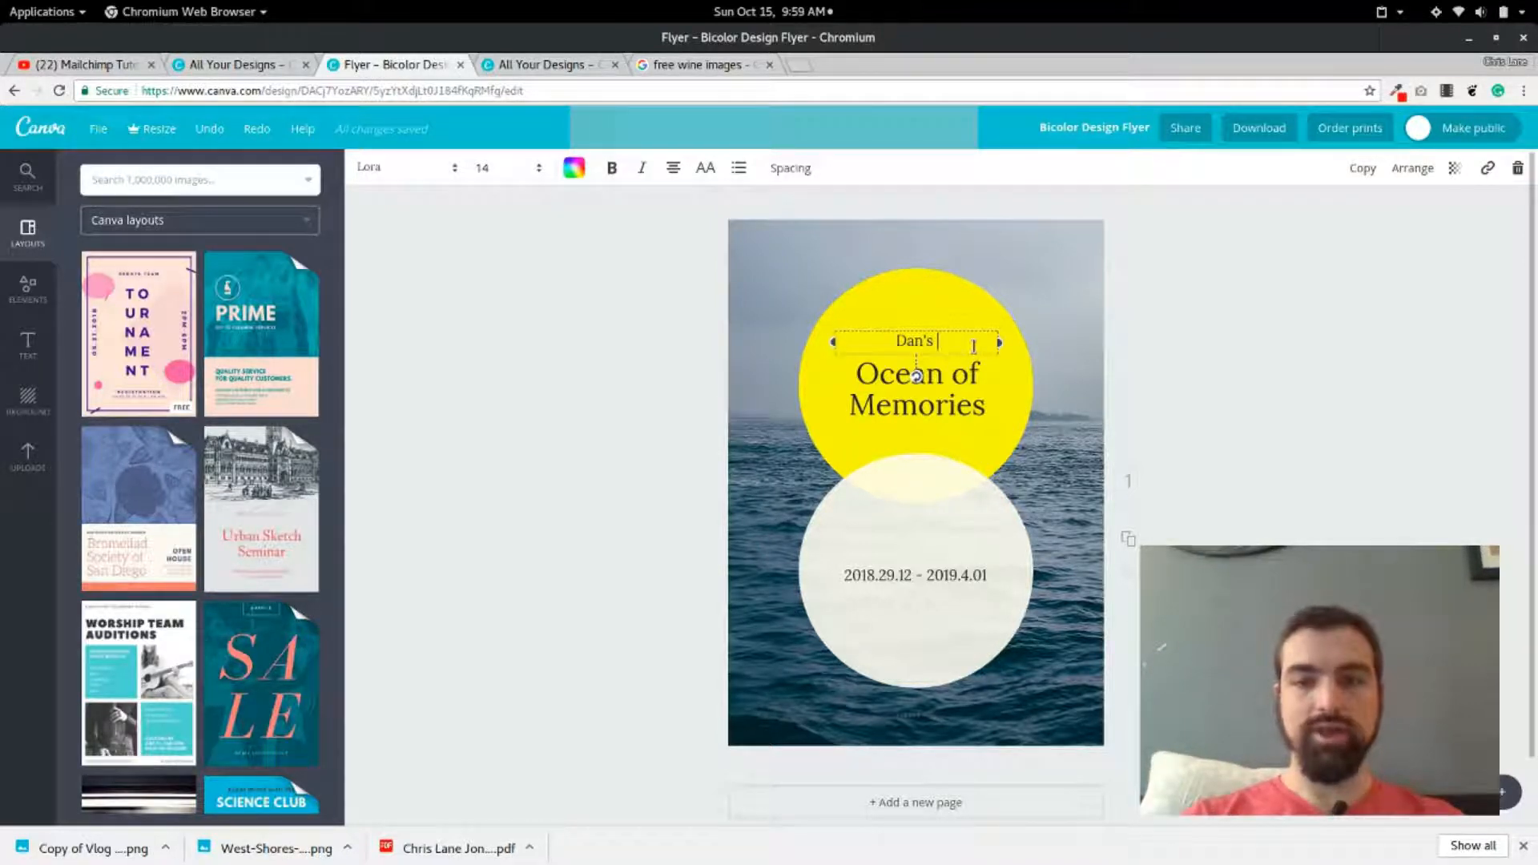
pyautogui.write('Birthday')
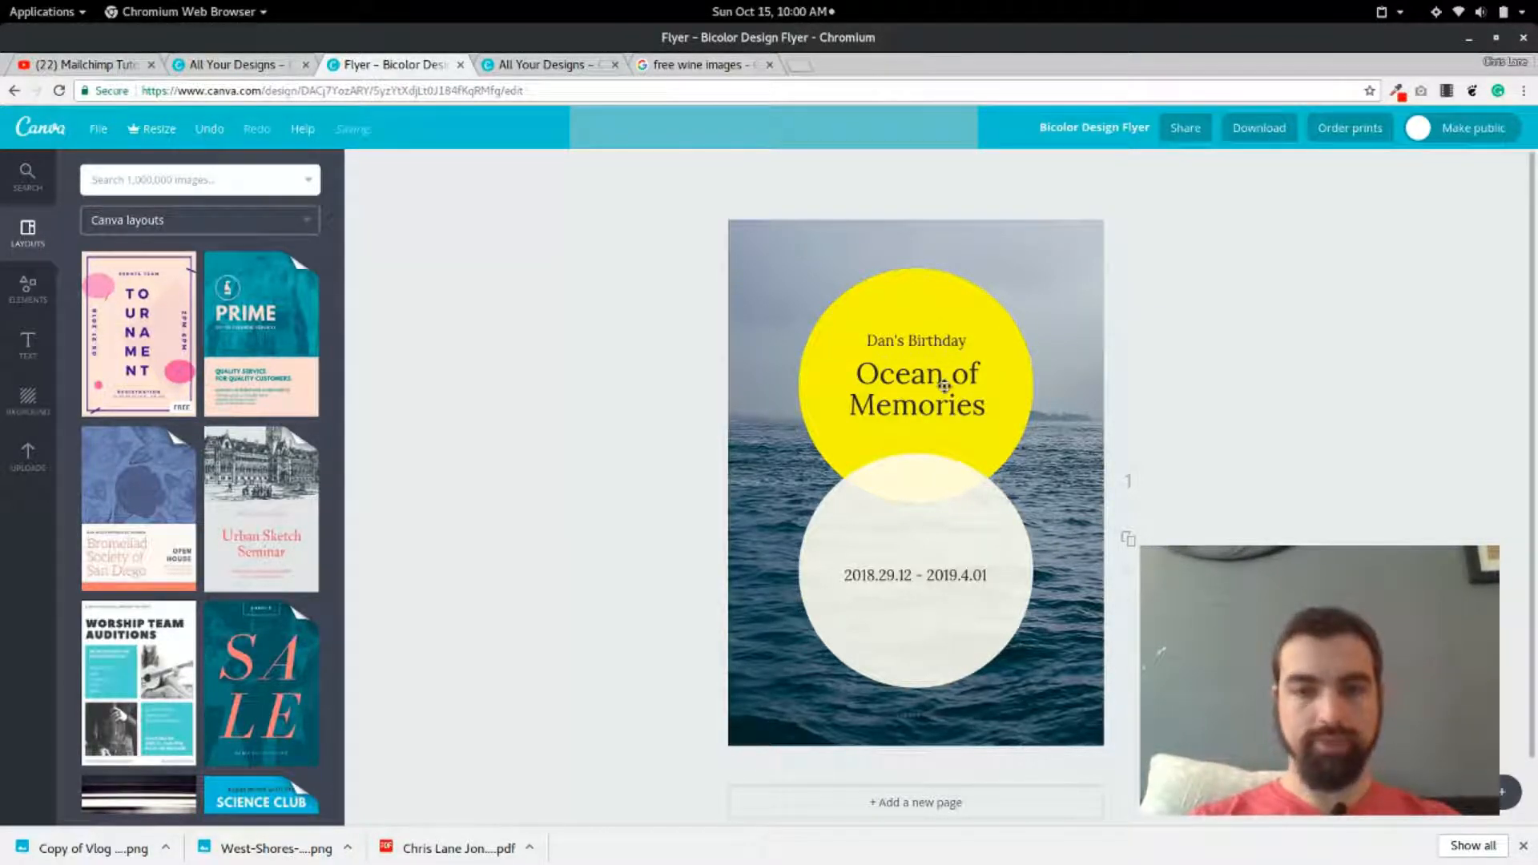
# Replace the Ocean of Memories title with "Deep Sea Fish Party".
pyautogui.click(915, 388)
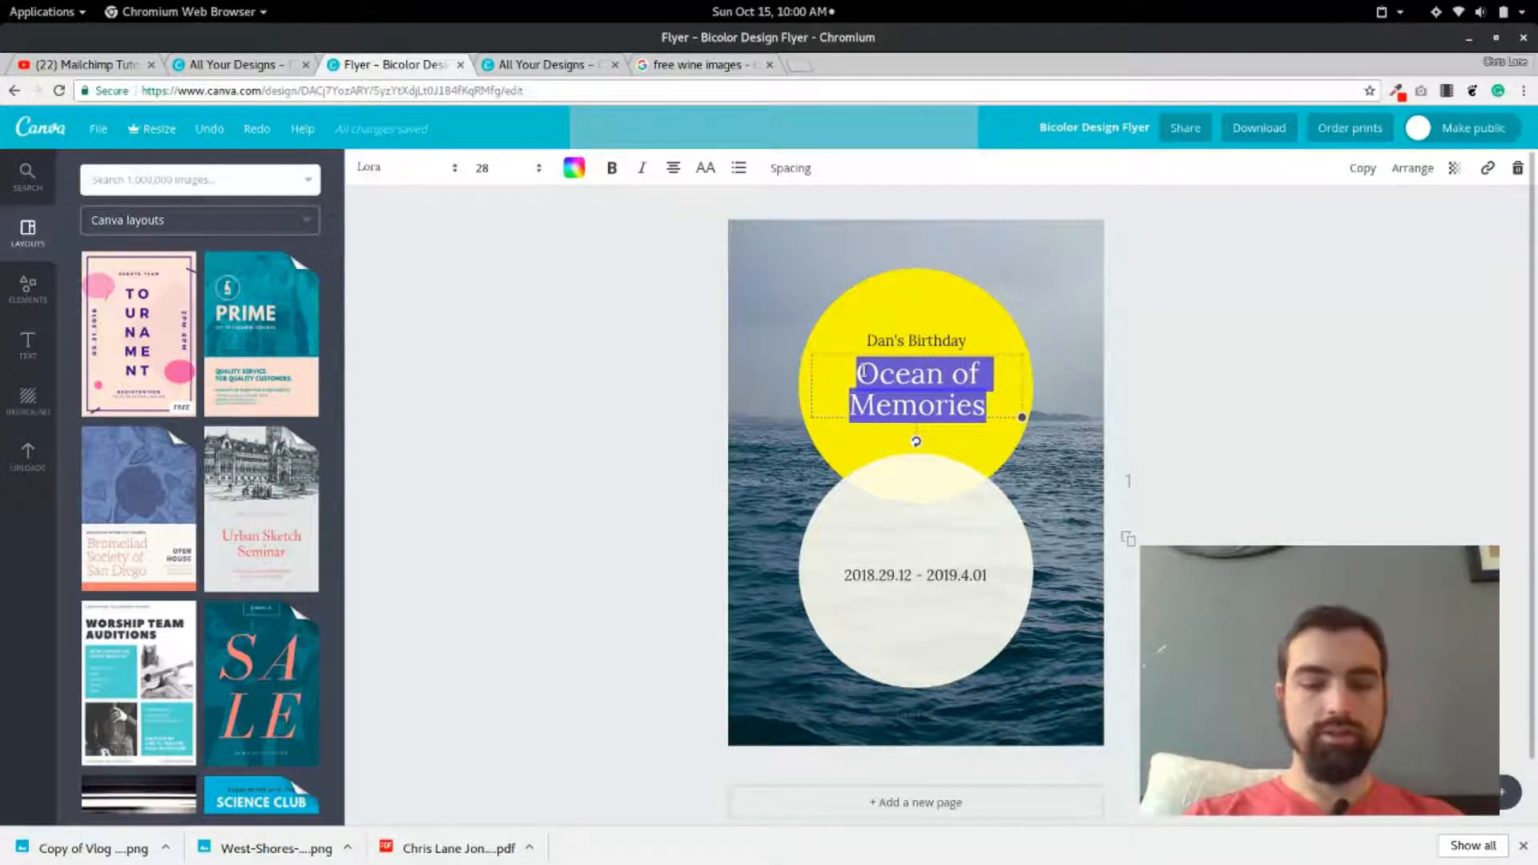
pyautogui.write('Deep')
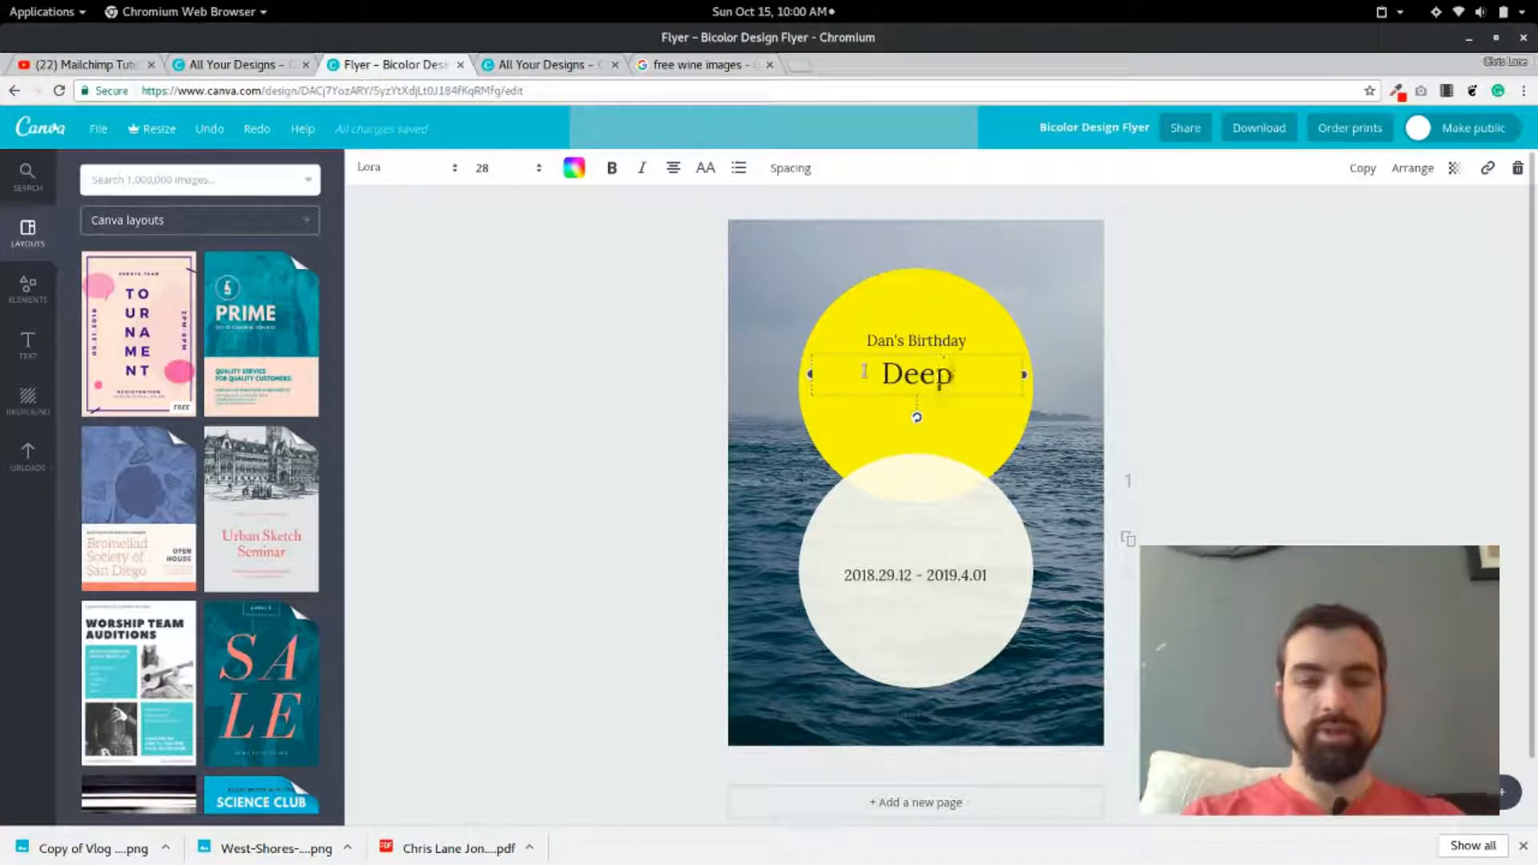
pyautogui.write('Sea')
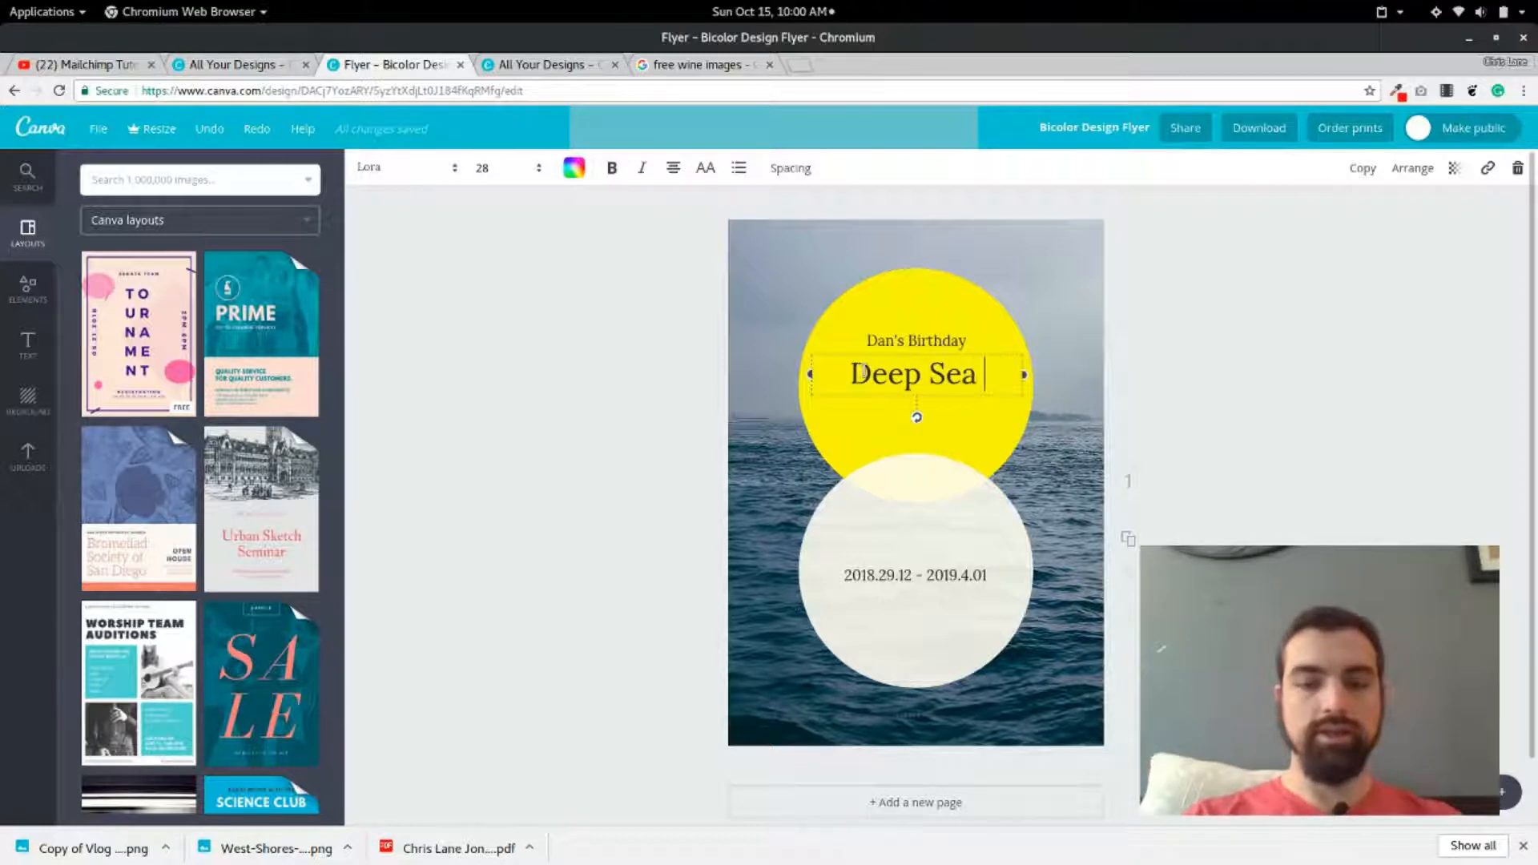
pyautogui.write('Fis')
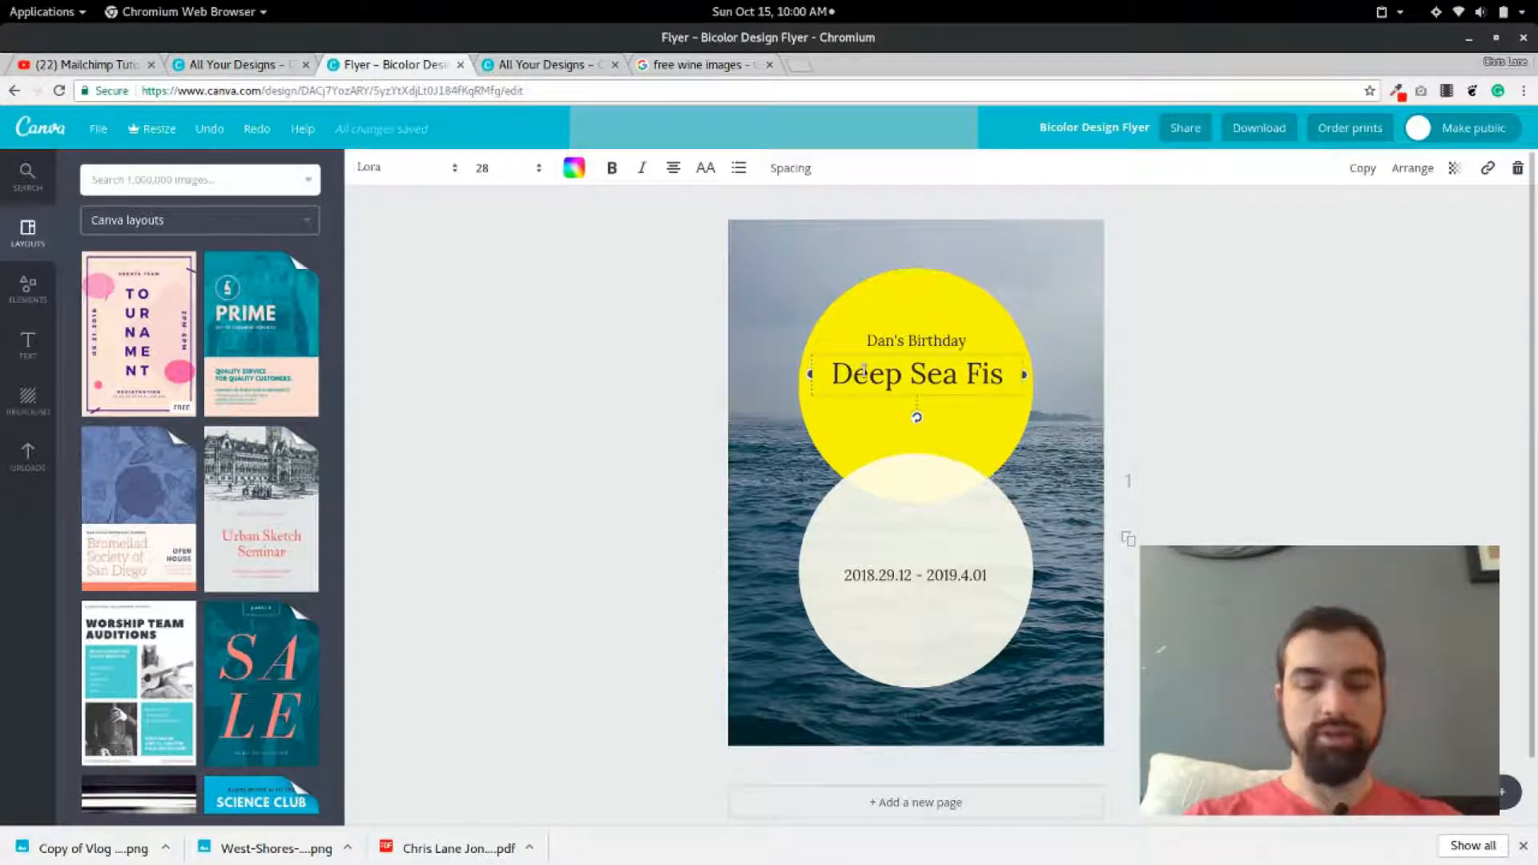
pyautogui.write('h')
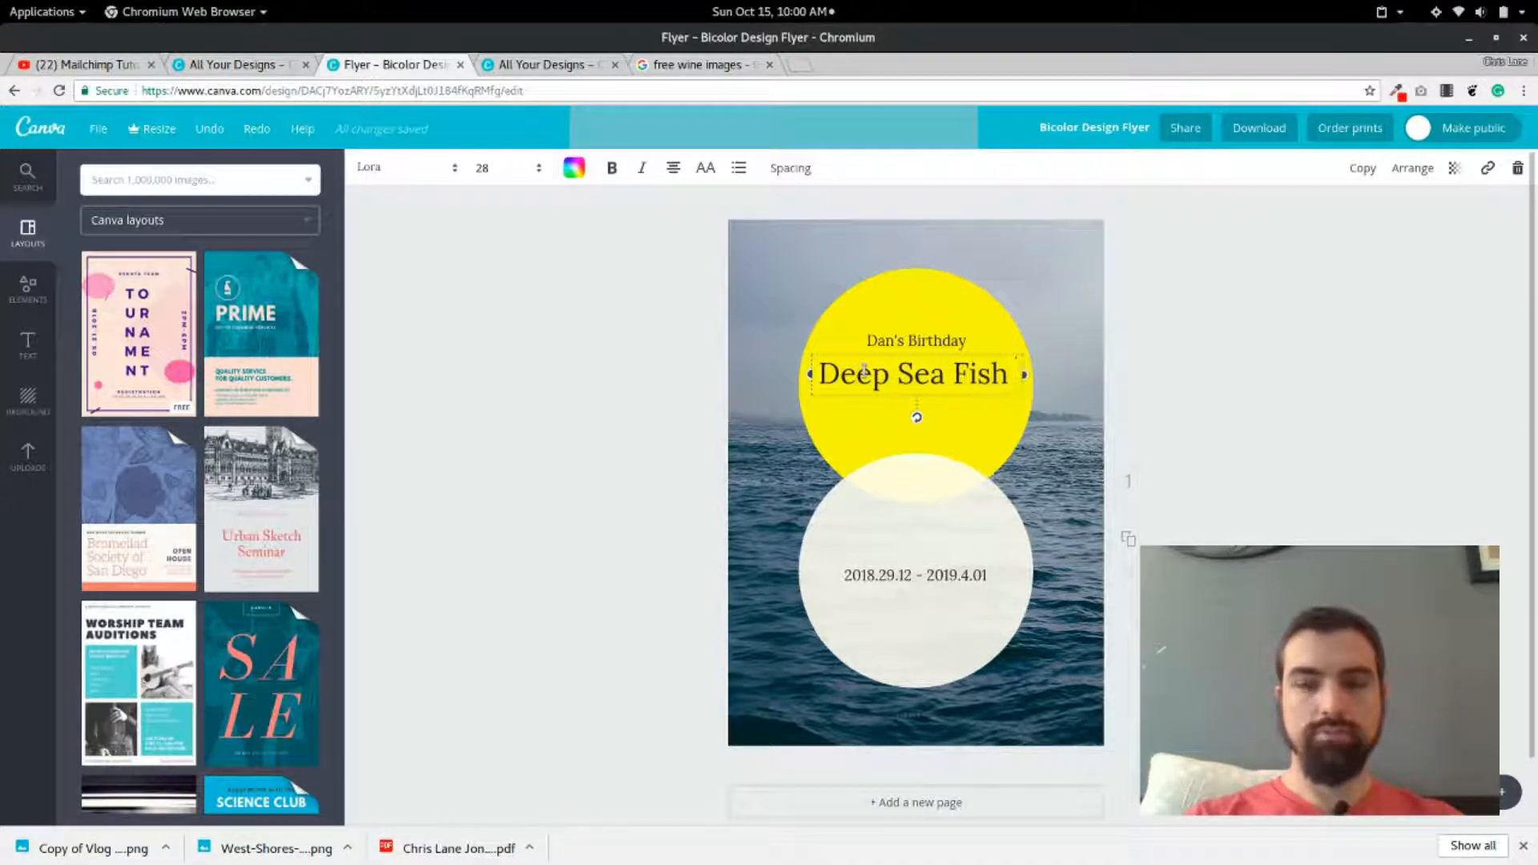
pyautogui.write('Party')
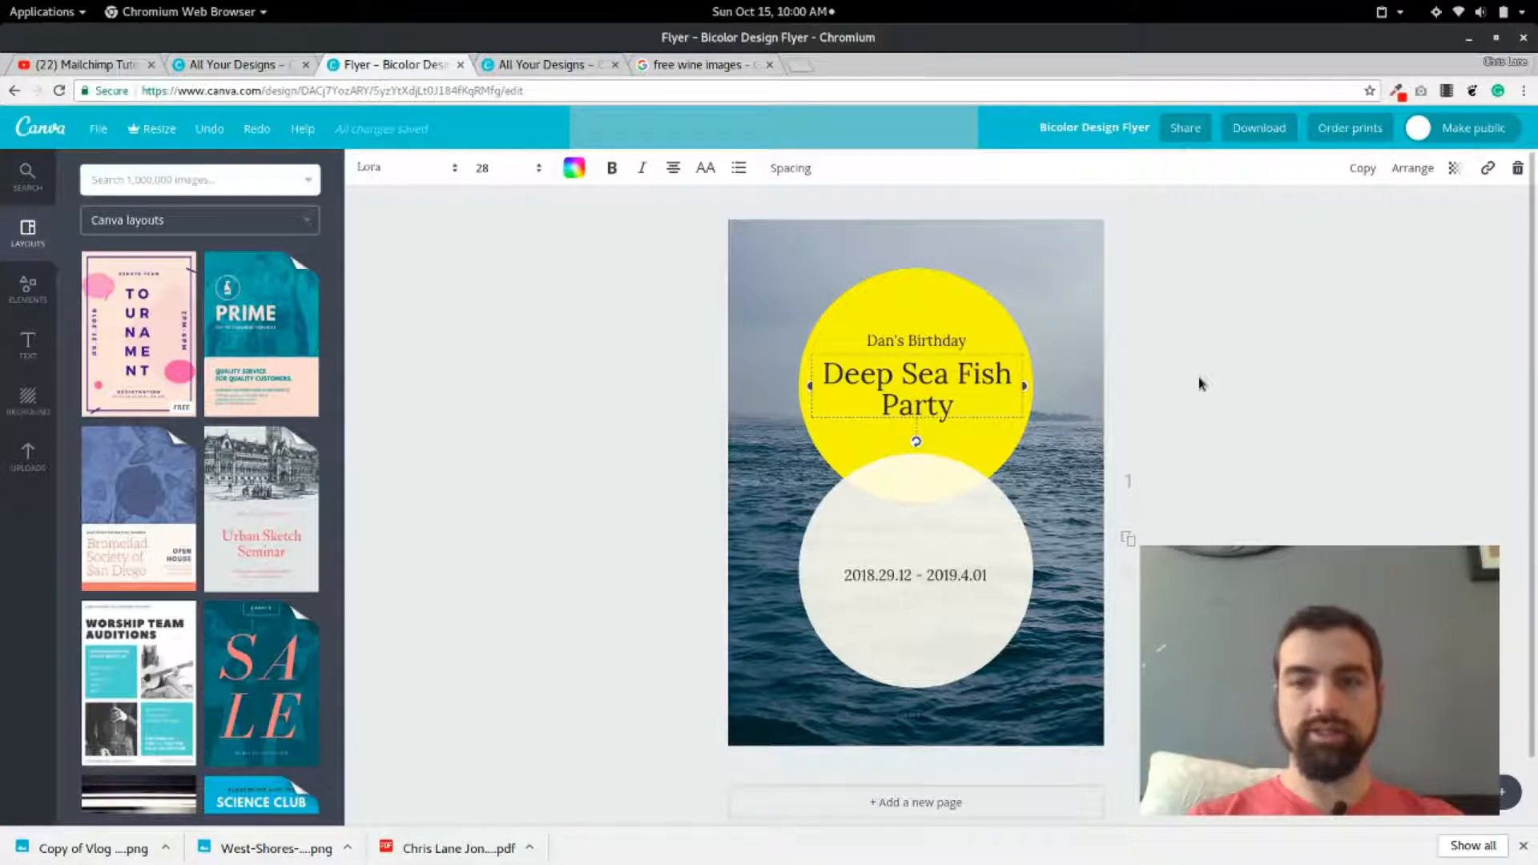
# Make the date text in the lower circle purple.
pyautogui.click(897, 596)
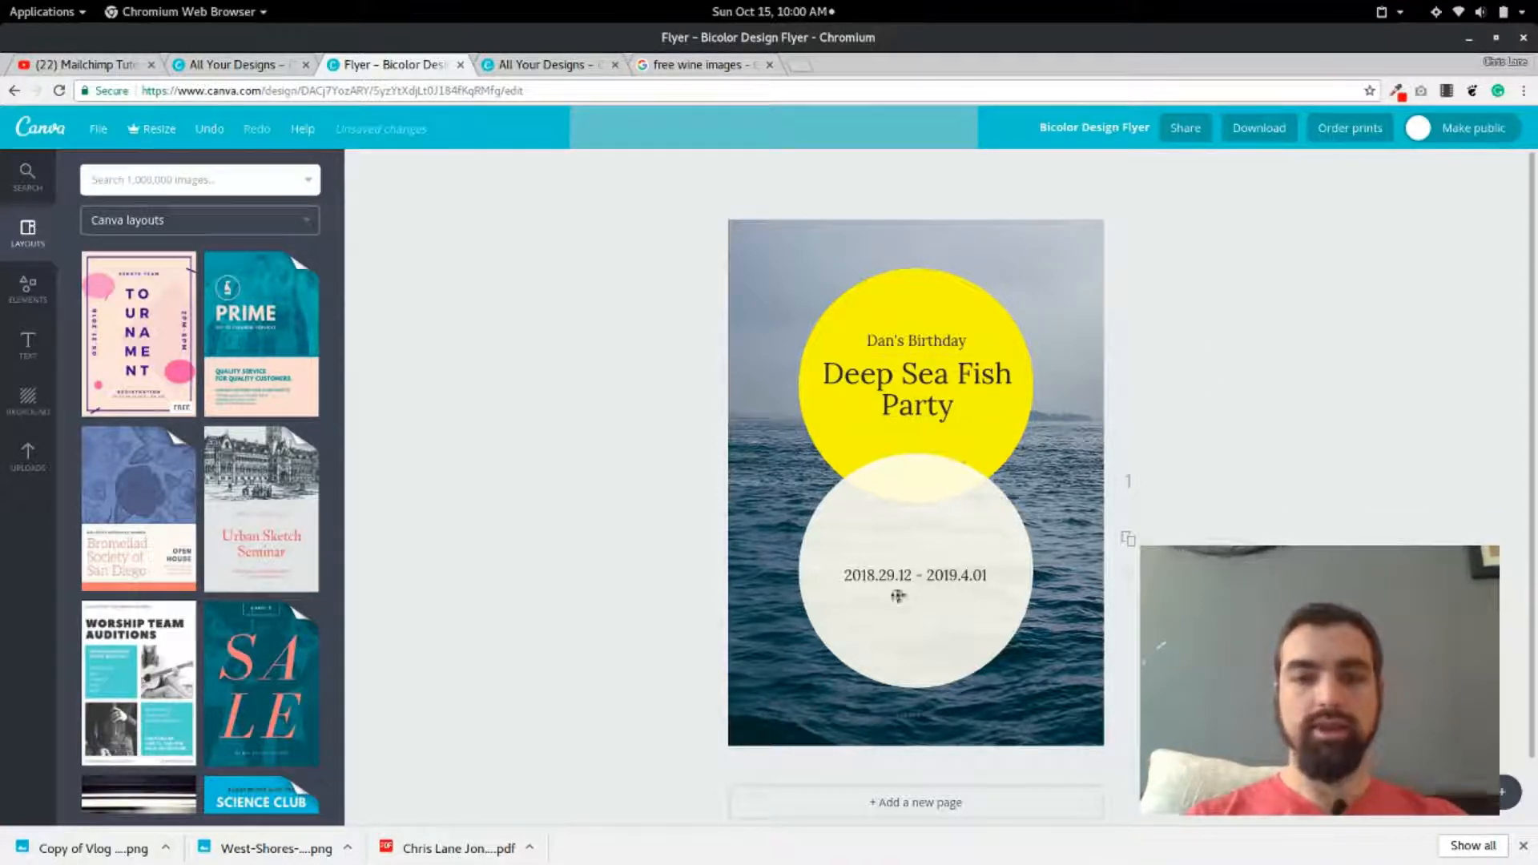
pyautogui.click(914, 575)
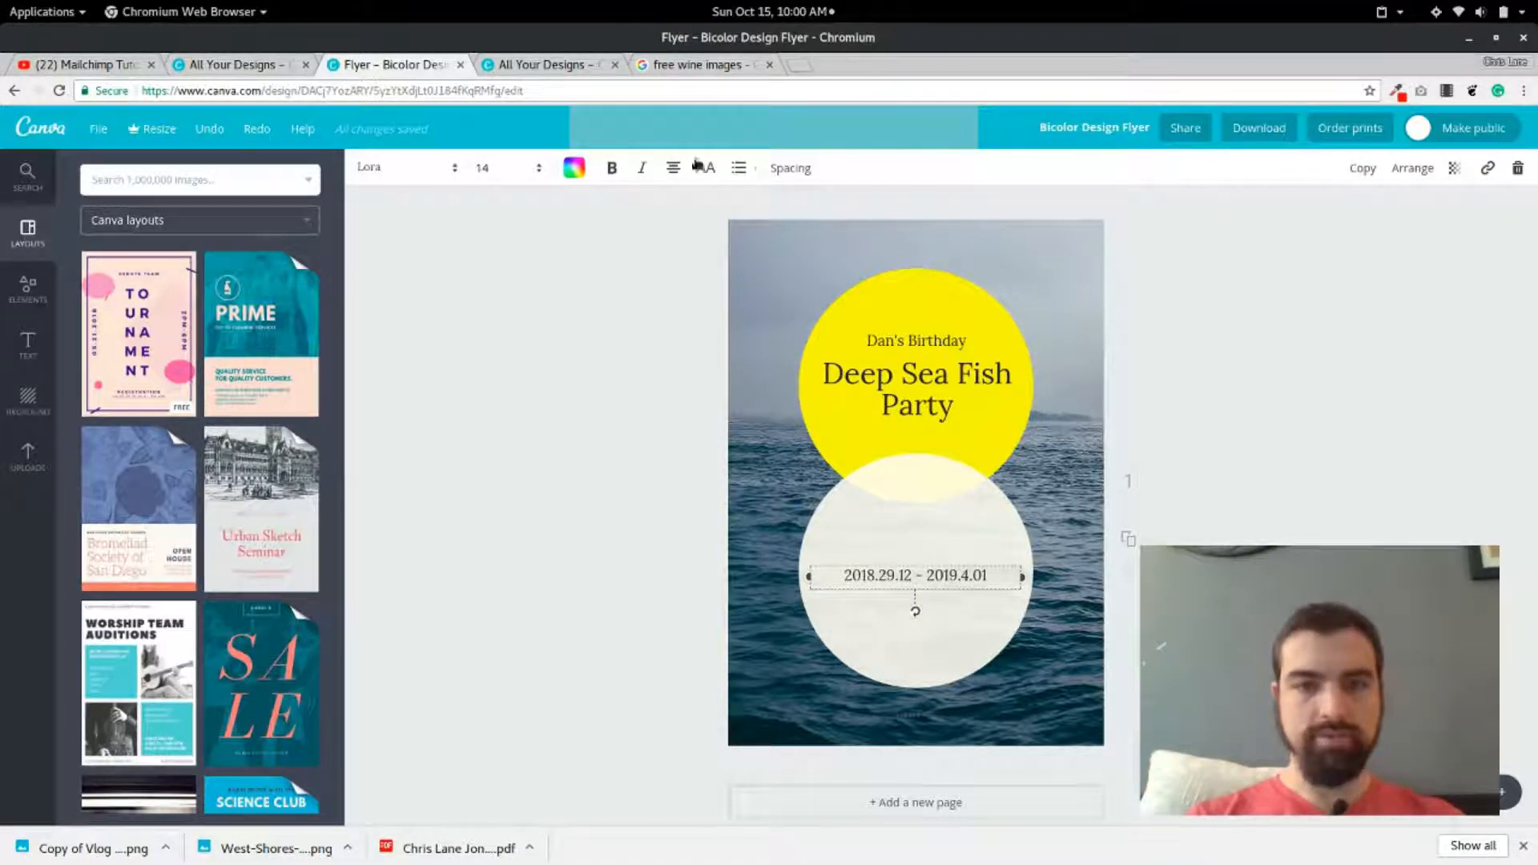
pyautogui.click(573, 167)
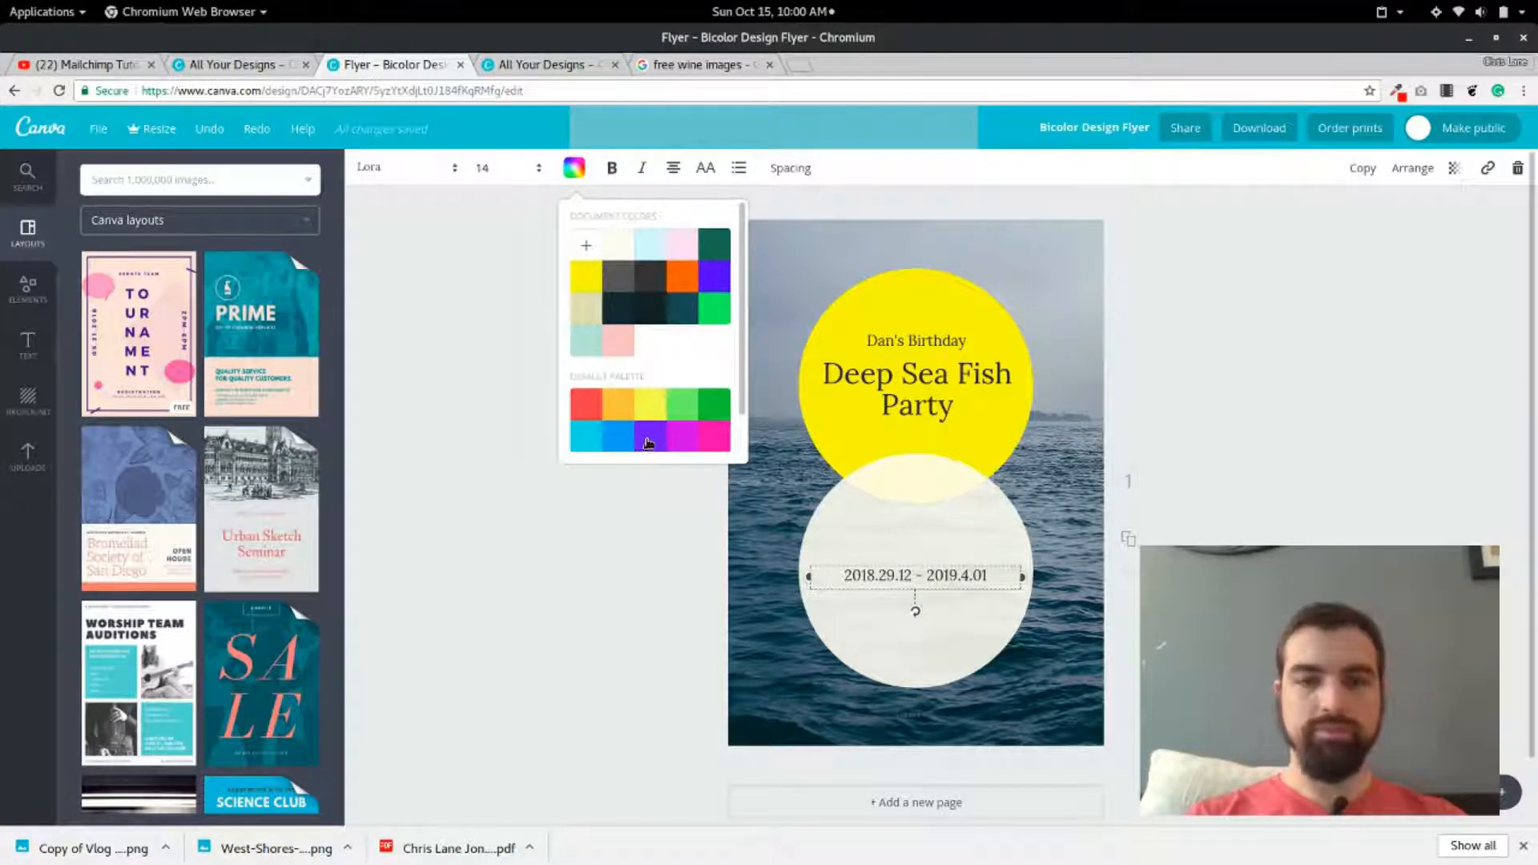
pyautogui.click(647, 435)
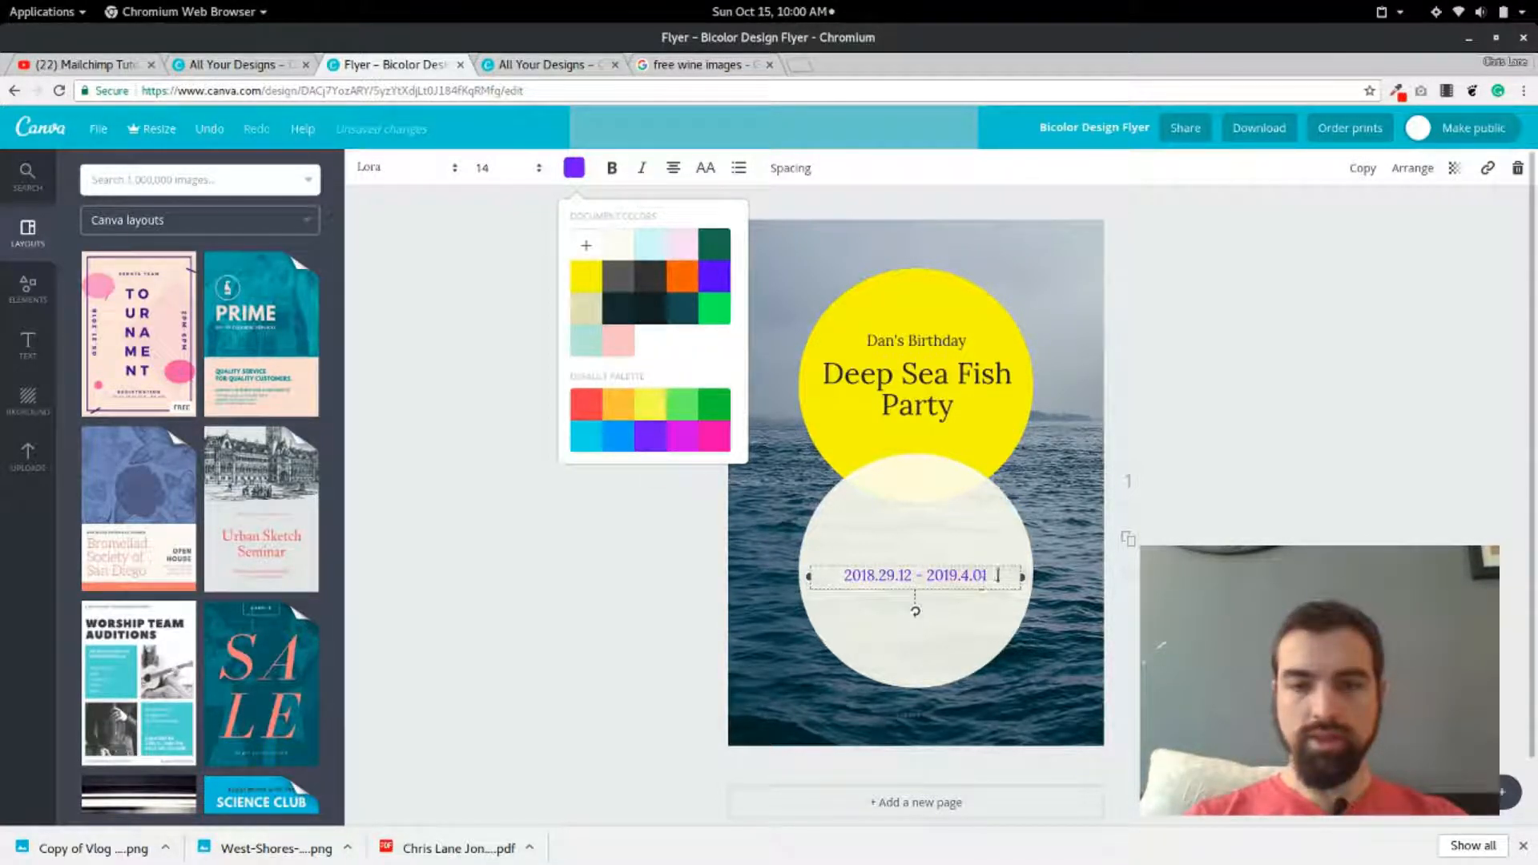
# Replace the old date range with "March 3, 2017".
pyautogui.tripleClick(913, 576)
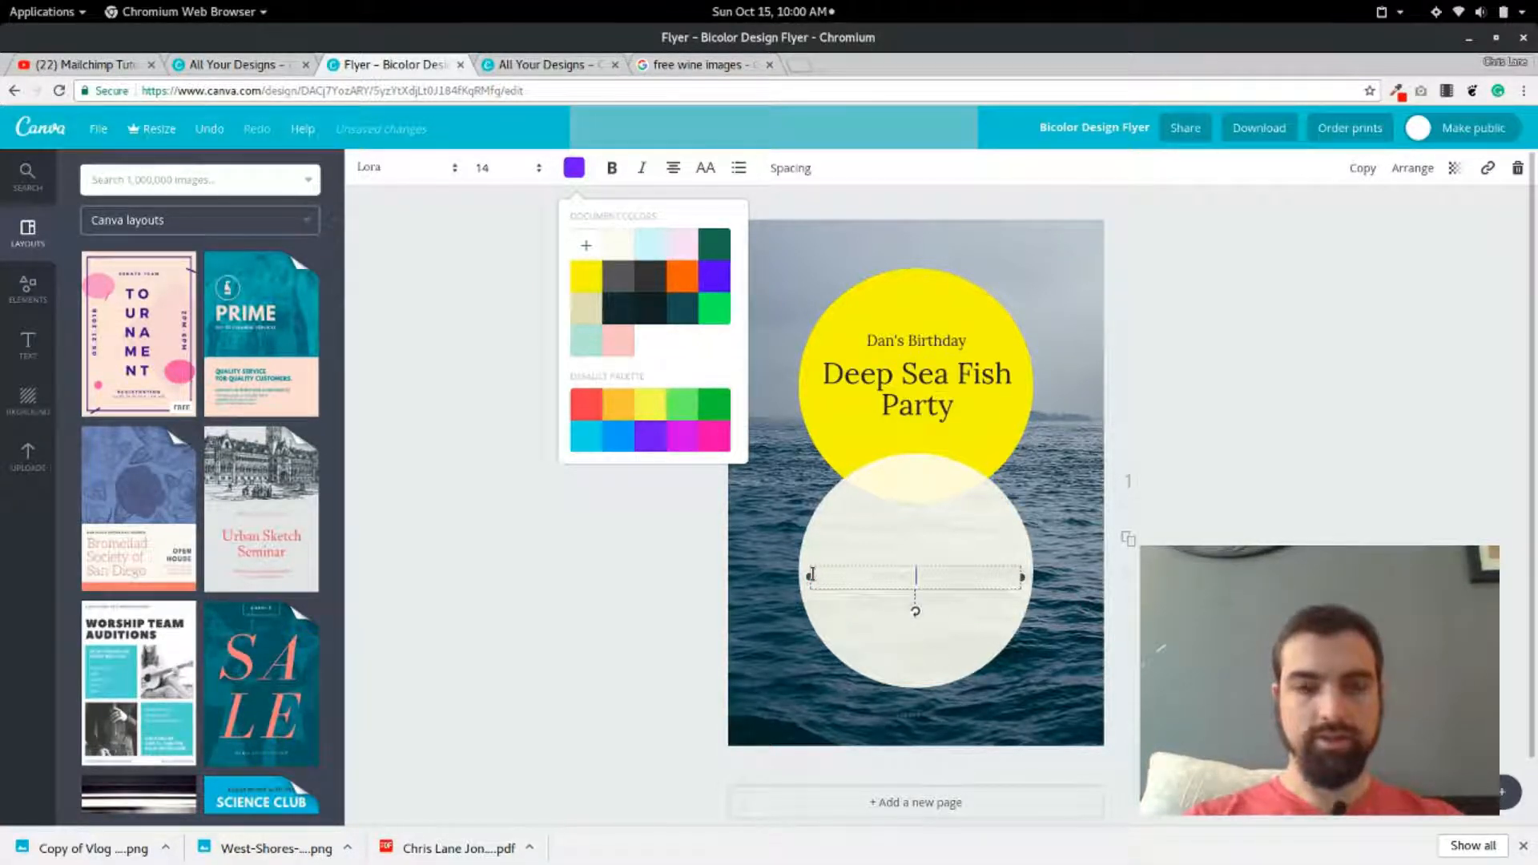
pyautogui.write('12')
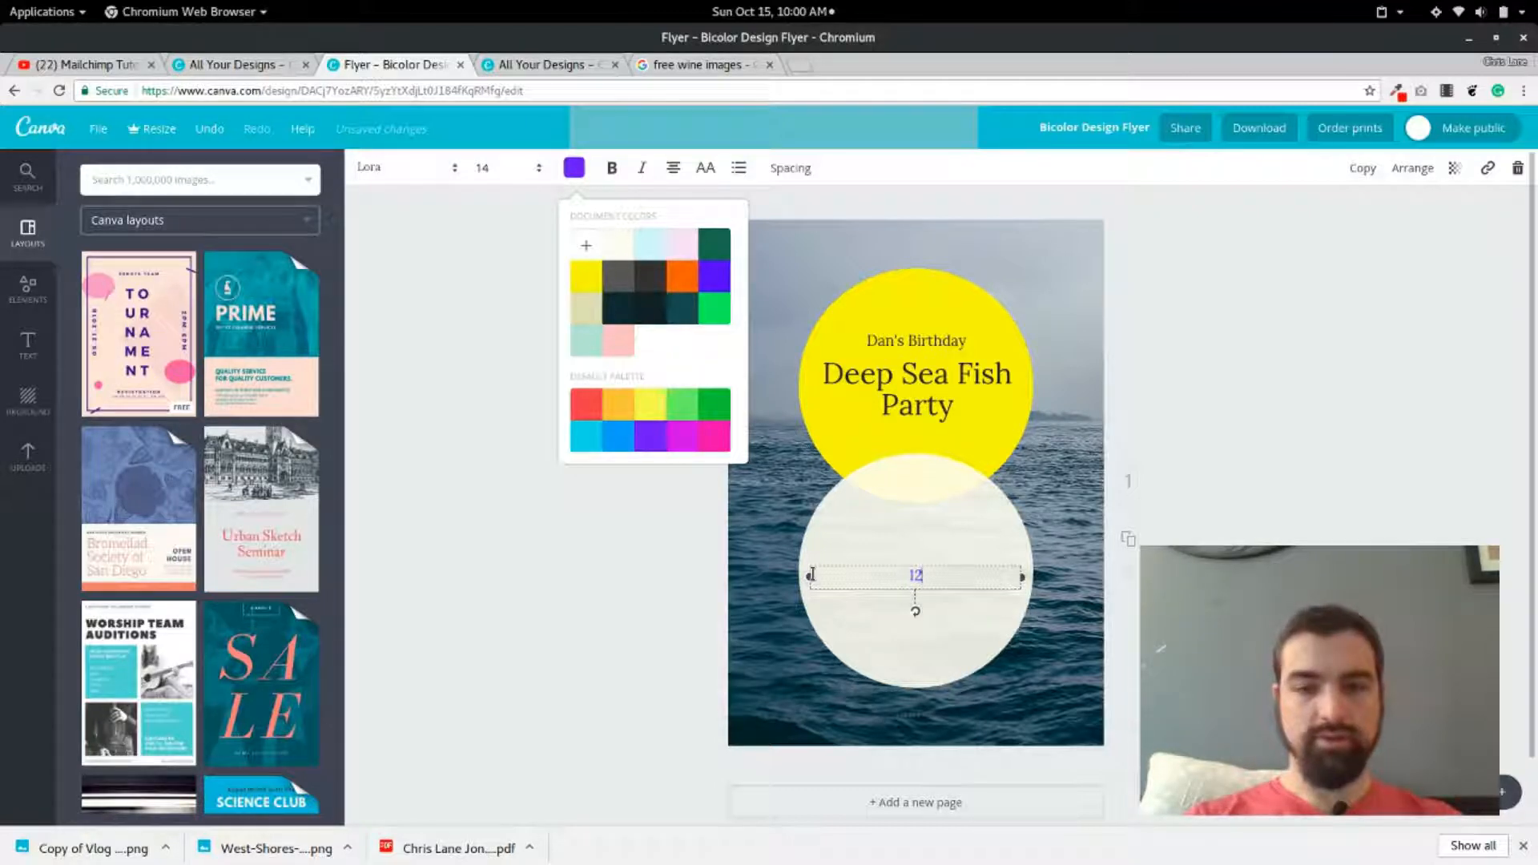
pyautogui.write('03')
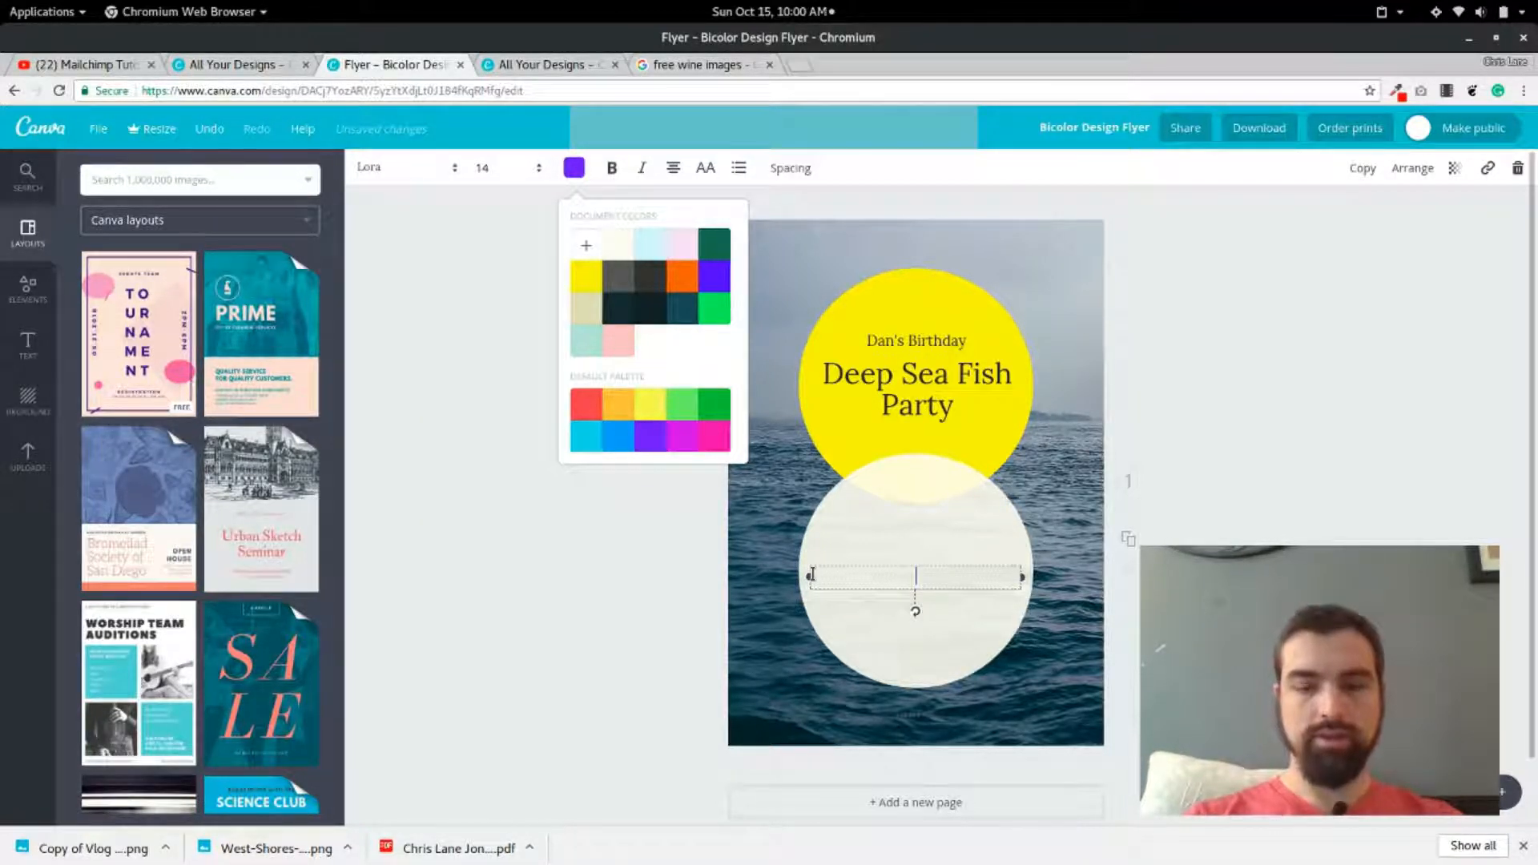
pyautogui.write('Marc')
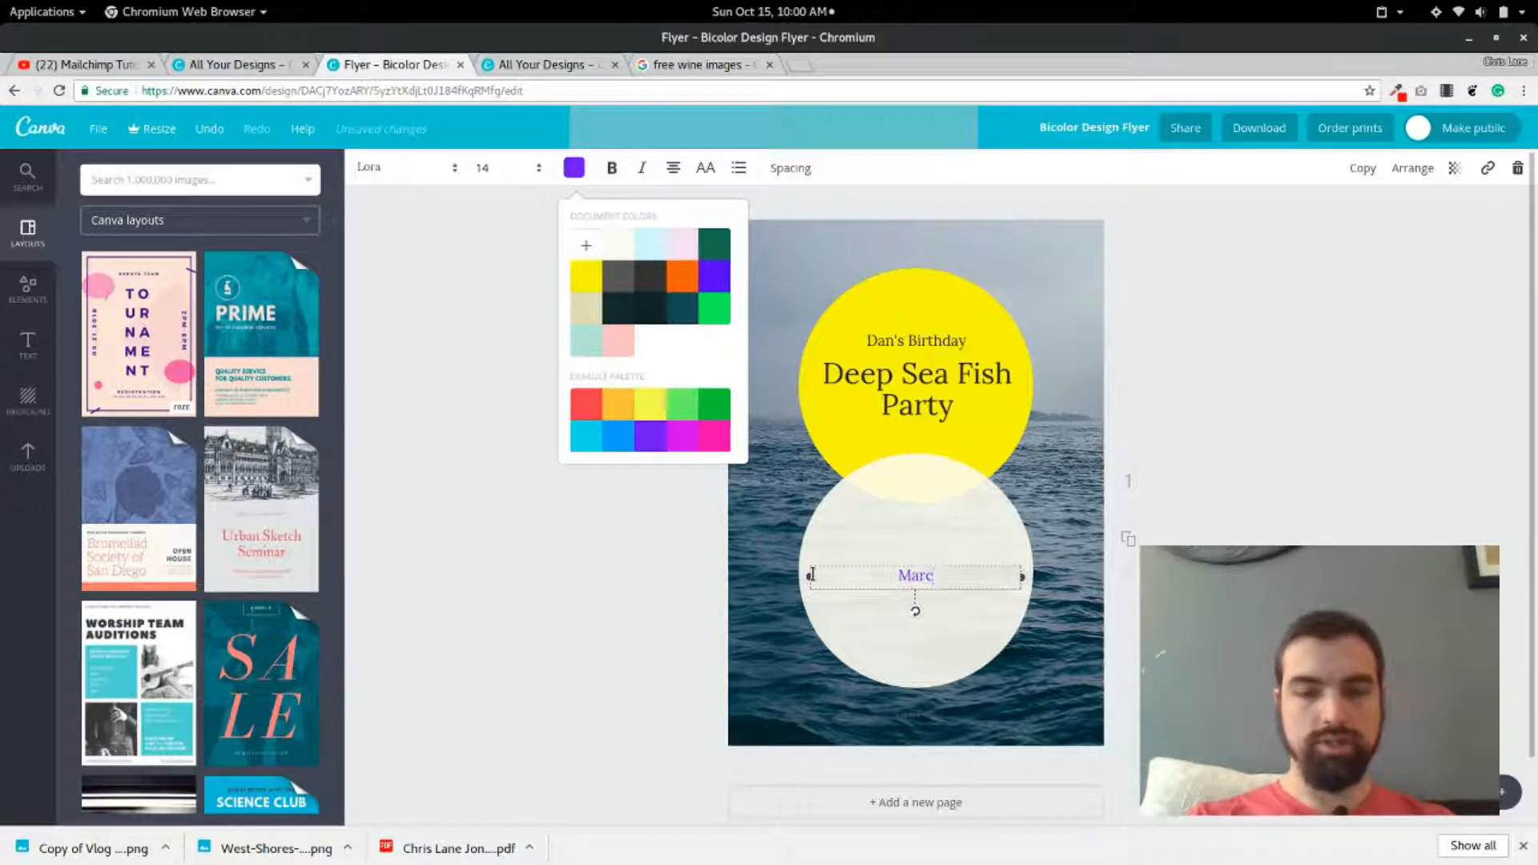
pyautogui.write('h,')
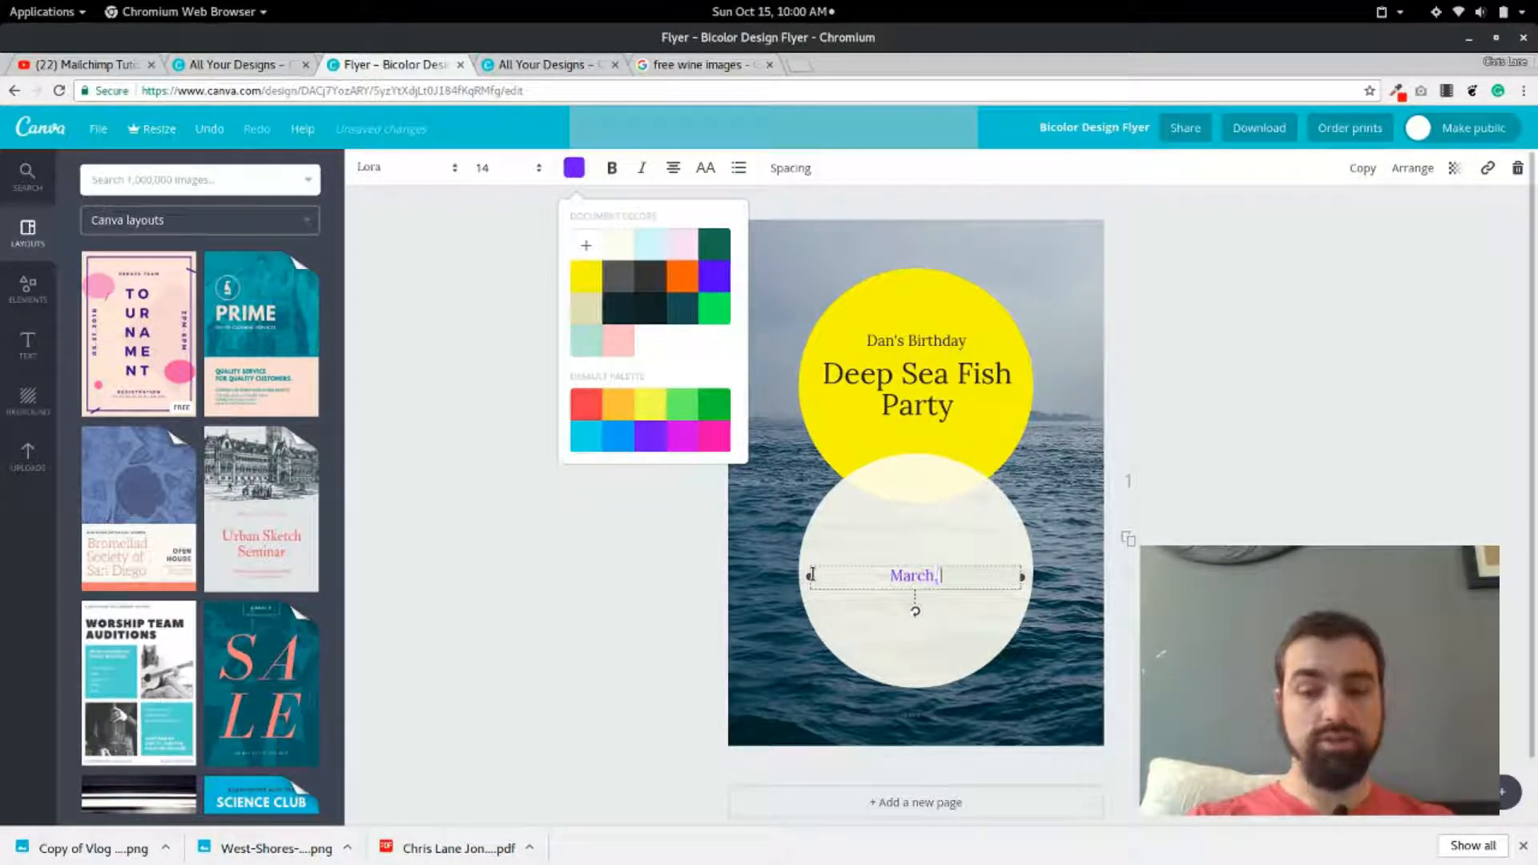
pyautogui.write('3')
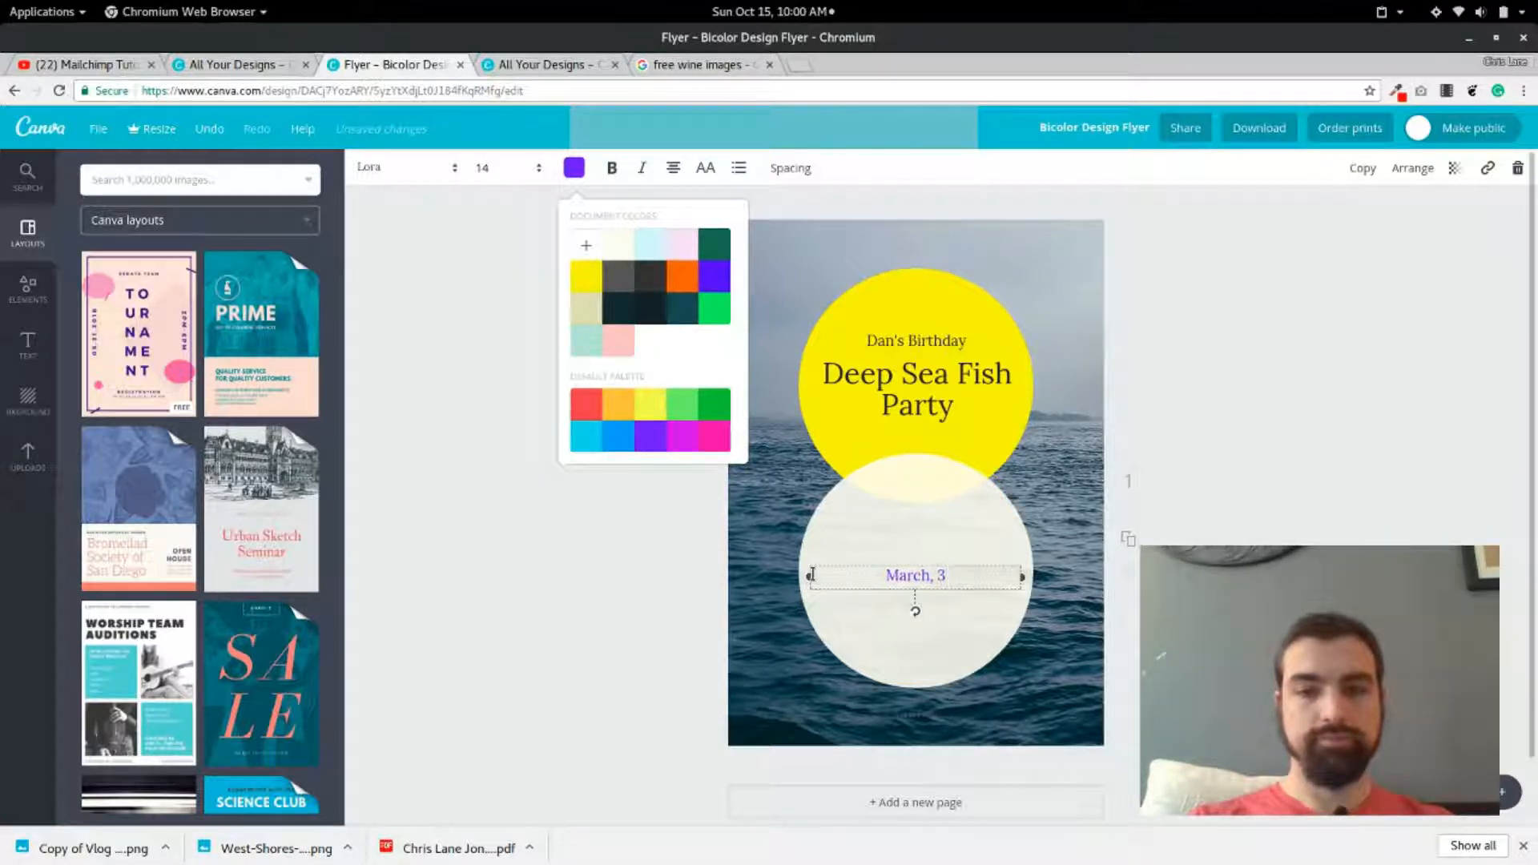
pyautogui.press('Backspace')
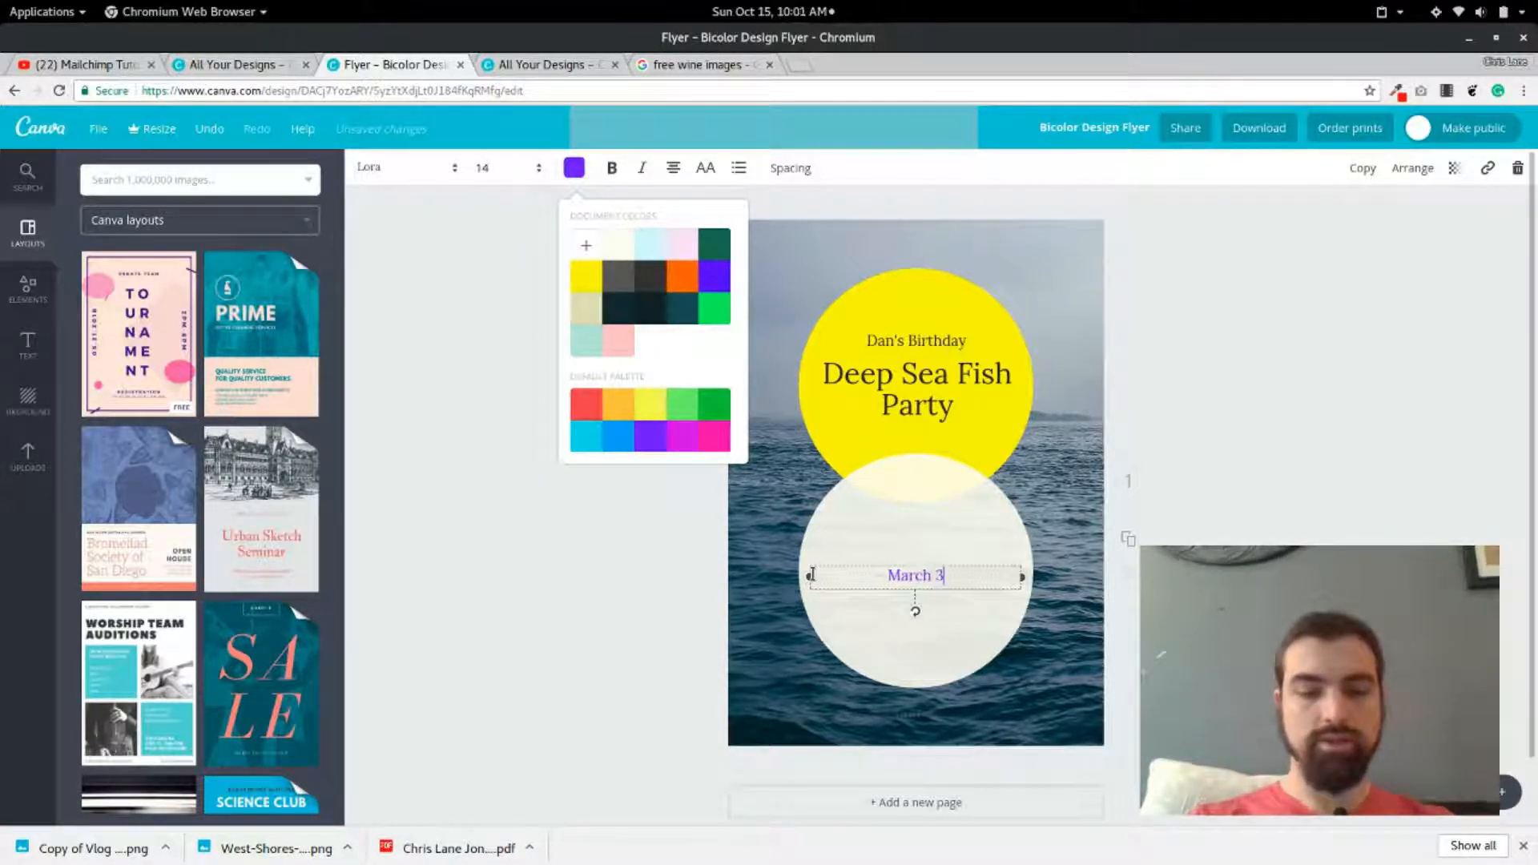
pyautogui.write('rd')
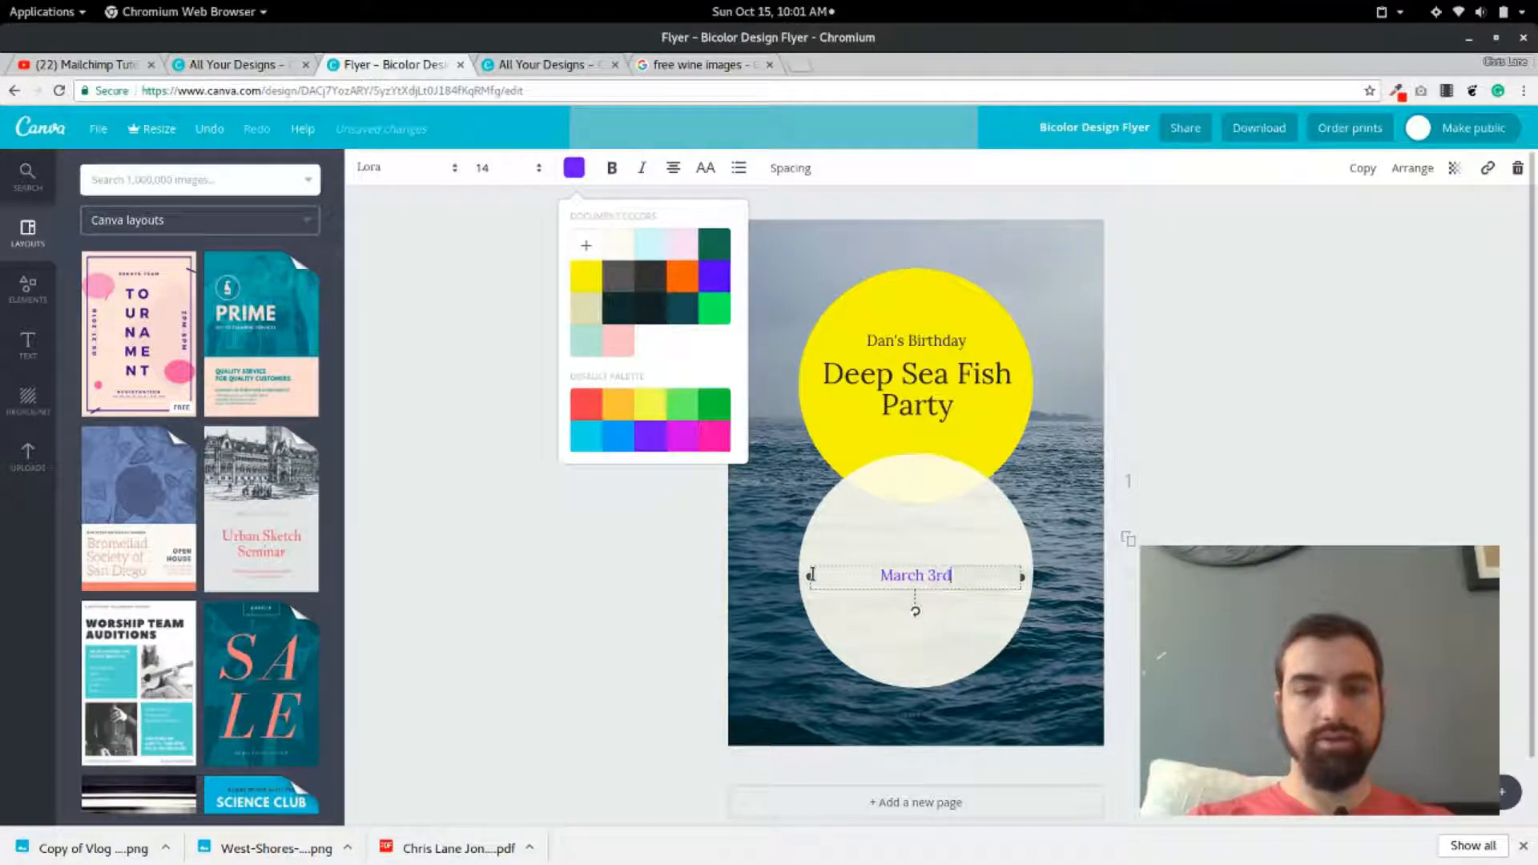
pyautogui.press('Backspace')
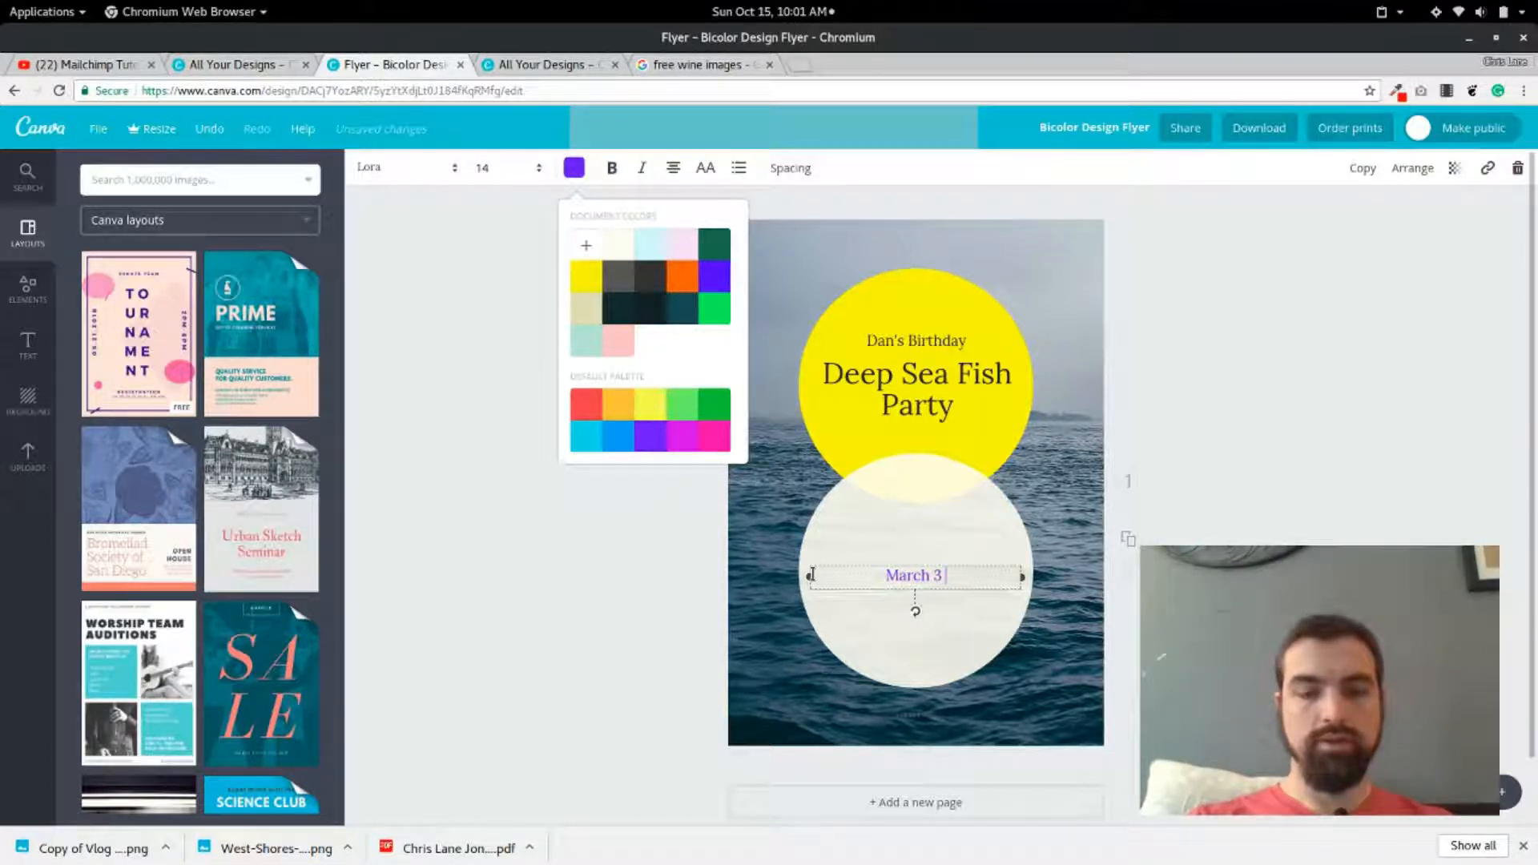
pyautogui.write(', 201')
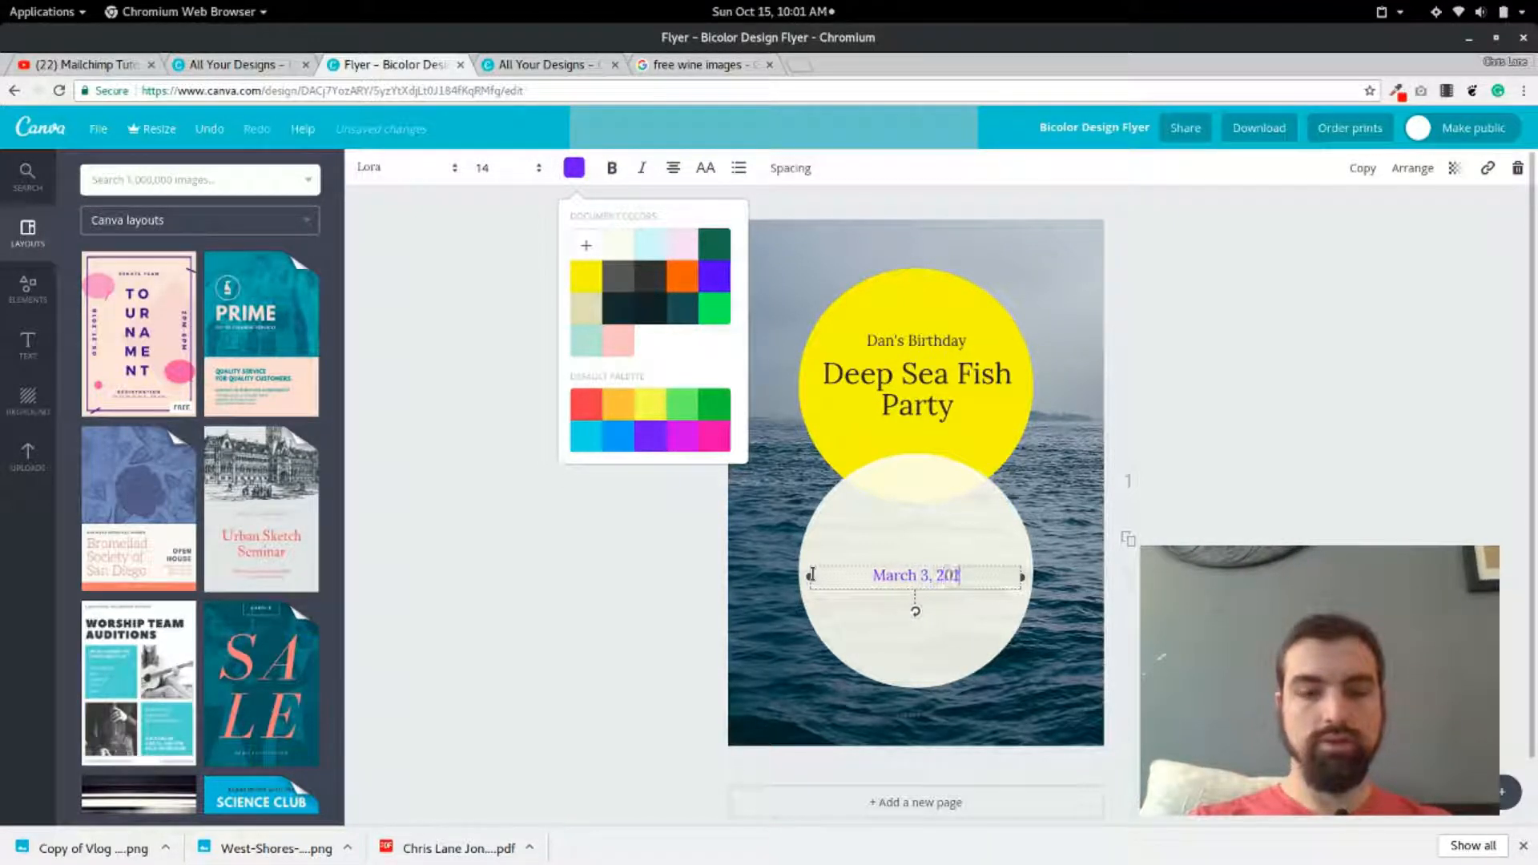
pyautogui.write('7')
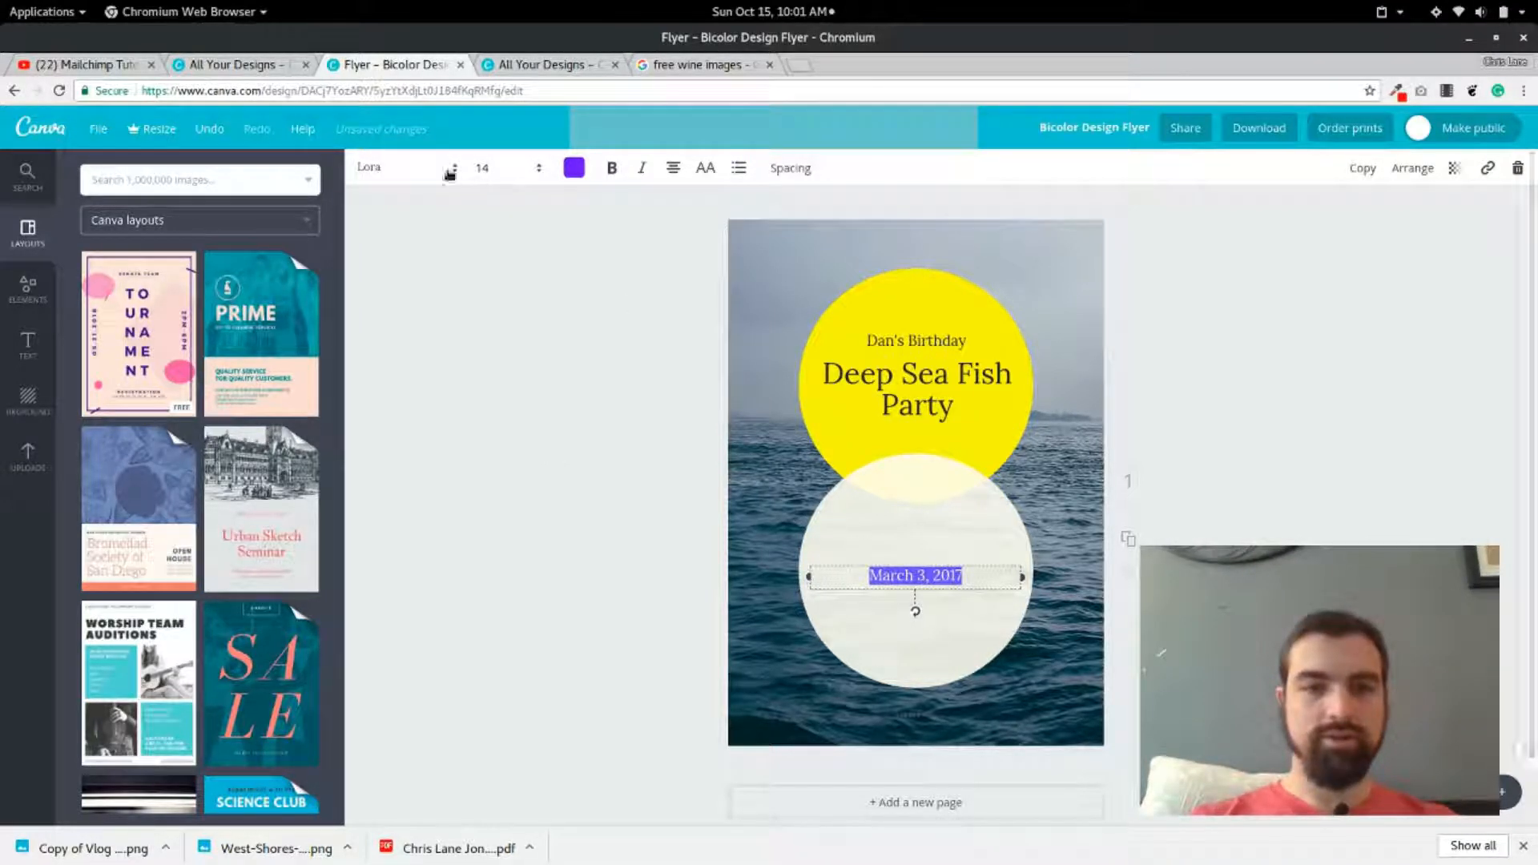
# Set the date's font size to 18.
pyautogui.click(481, 168)
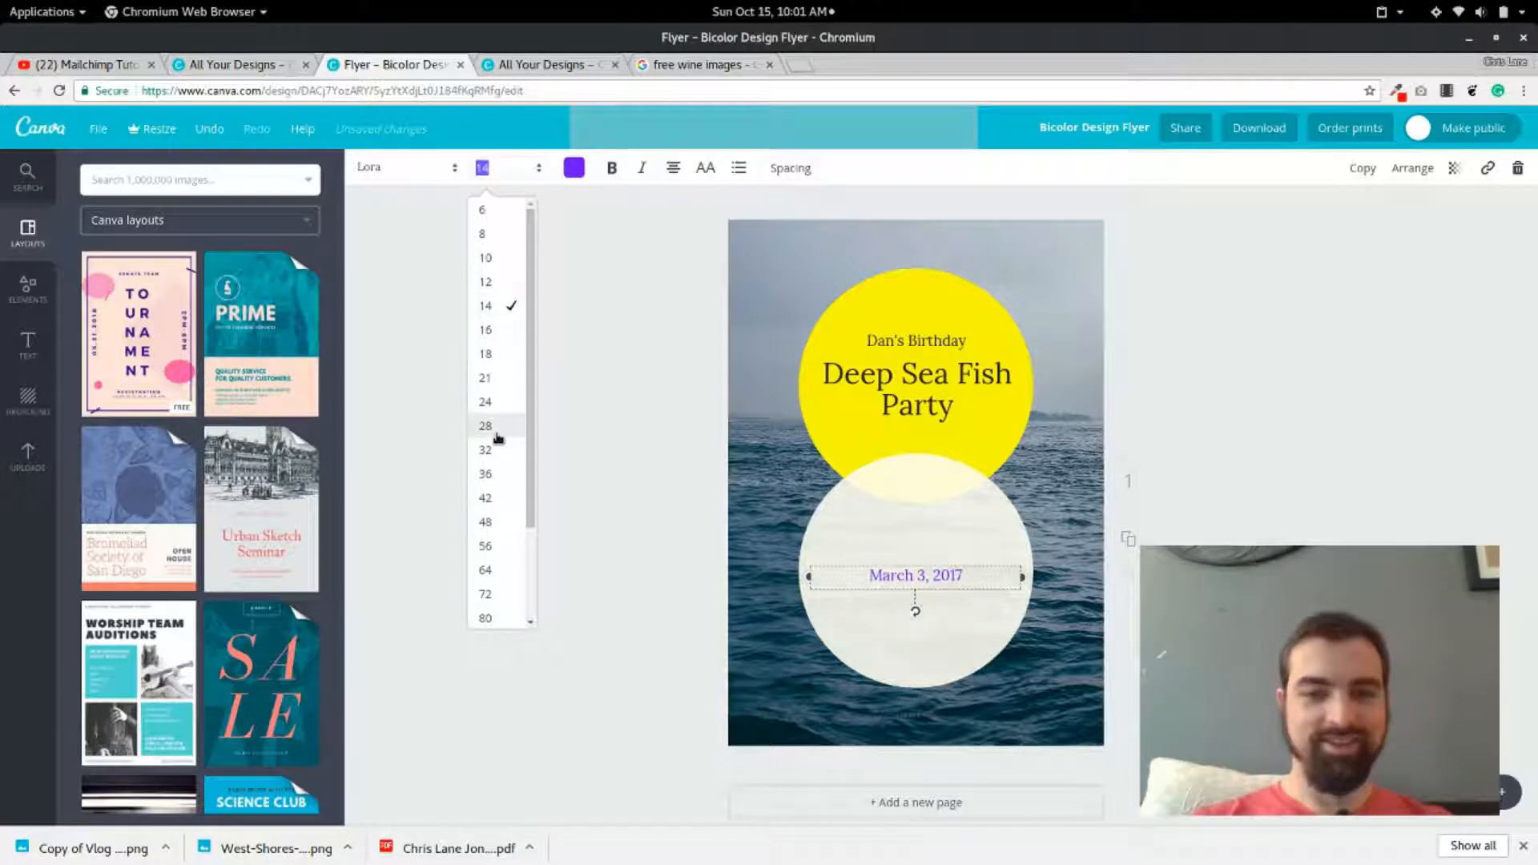
pyautogui.click(485, 424)
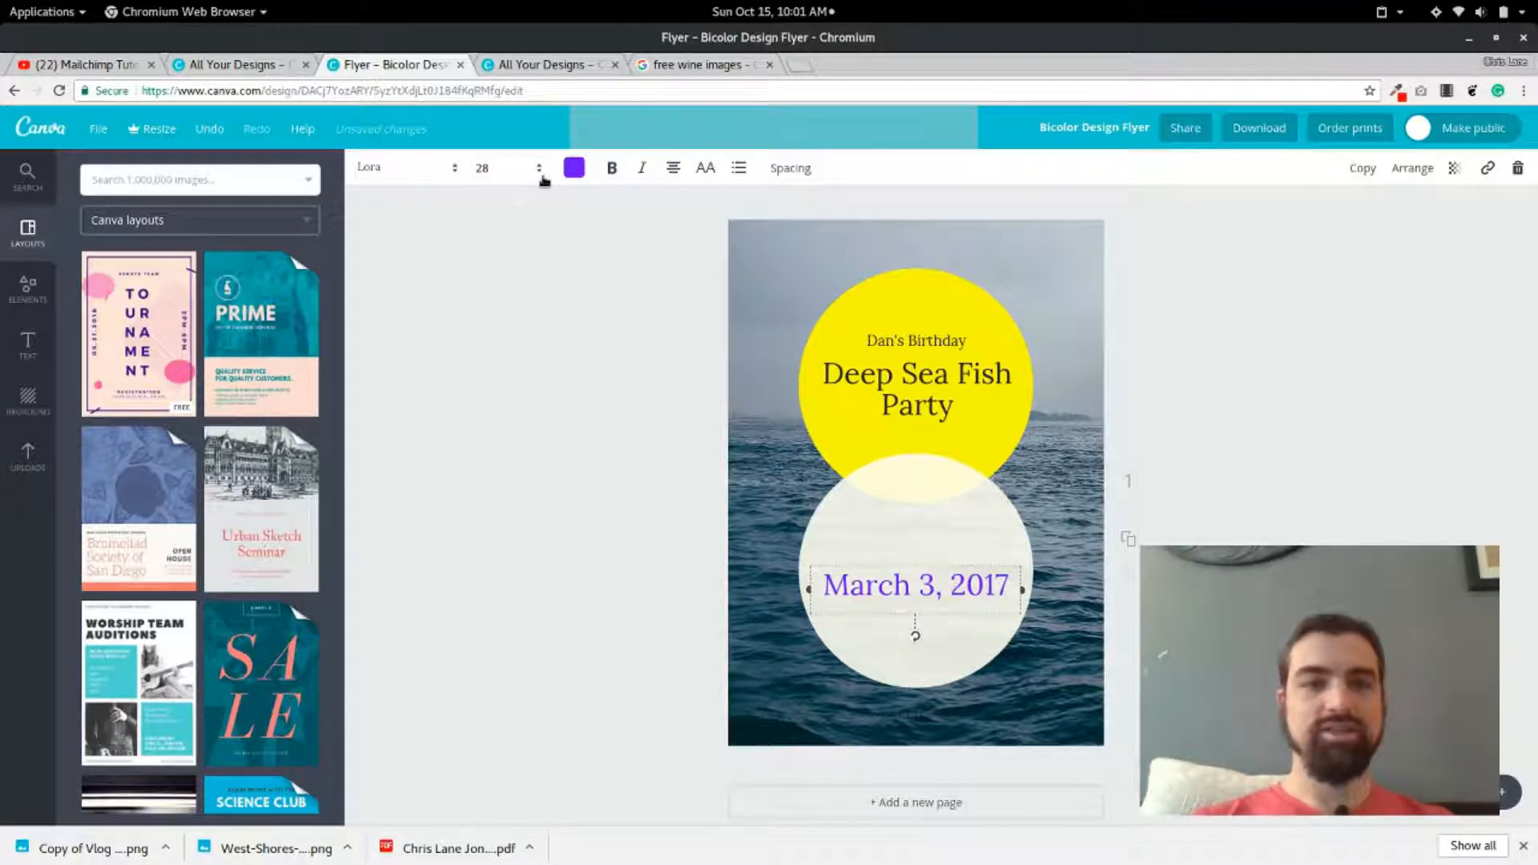
pyautogui.click(538, 168)
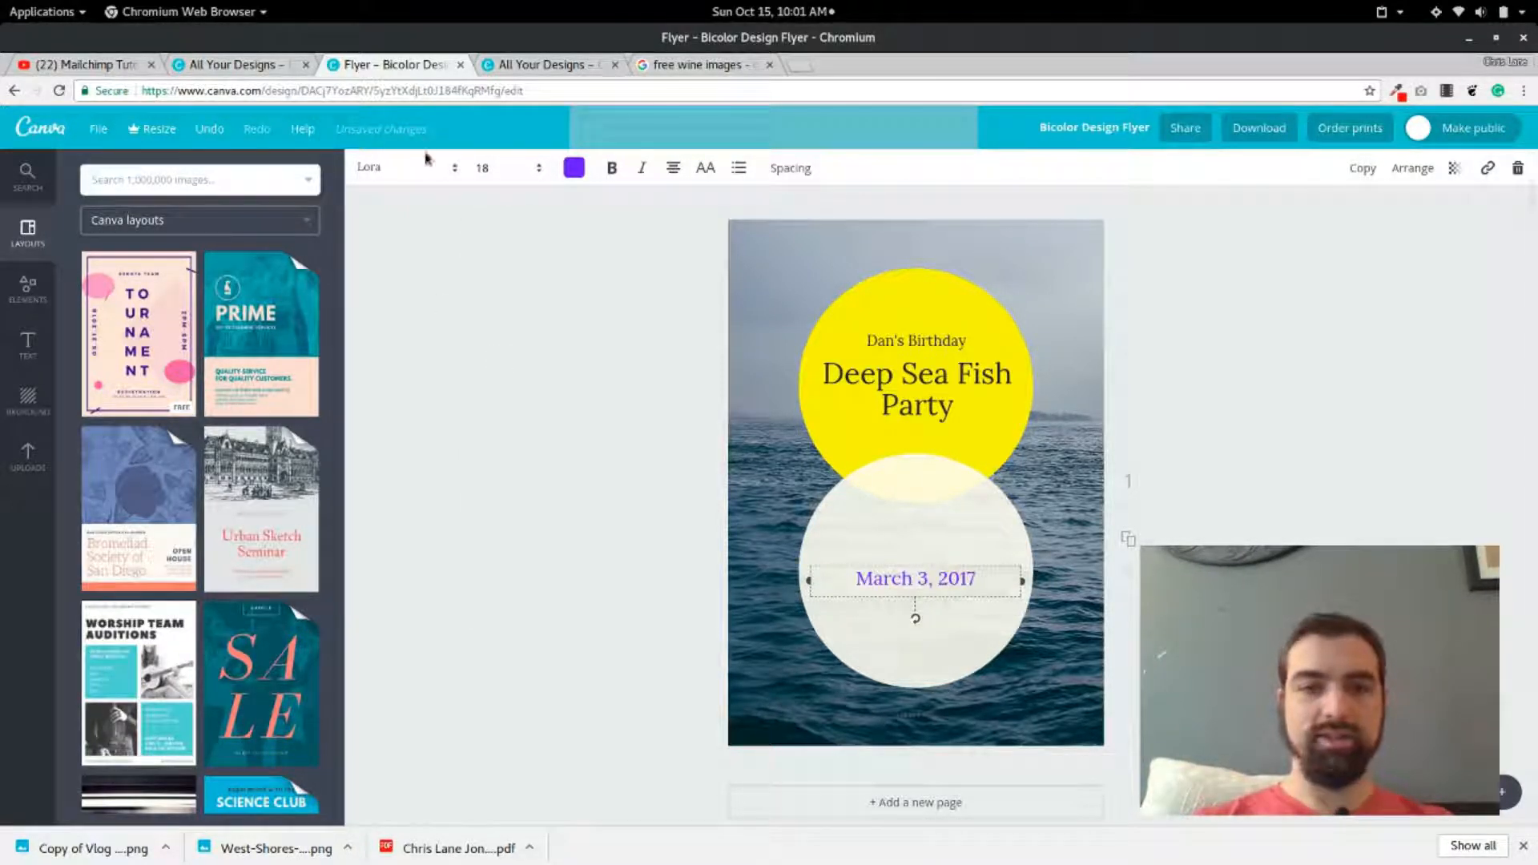
# Try the Limelight font on the date, then revert to Lora.
pyautogui.click(402, 166)
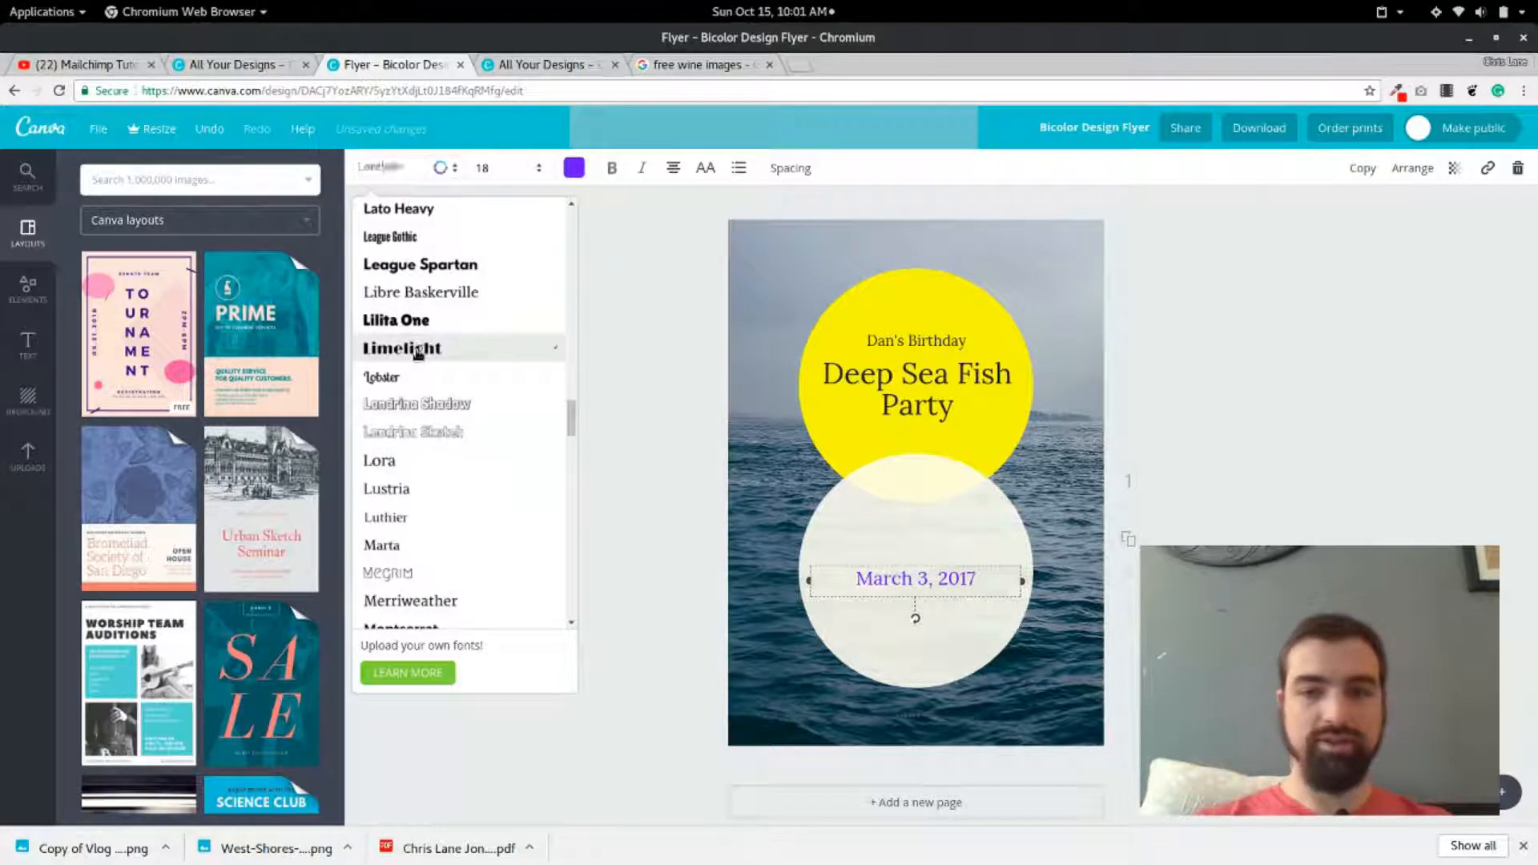
pyautogui.click(401, 348)
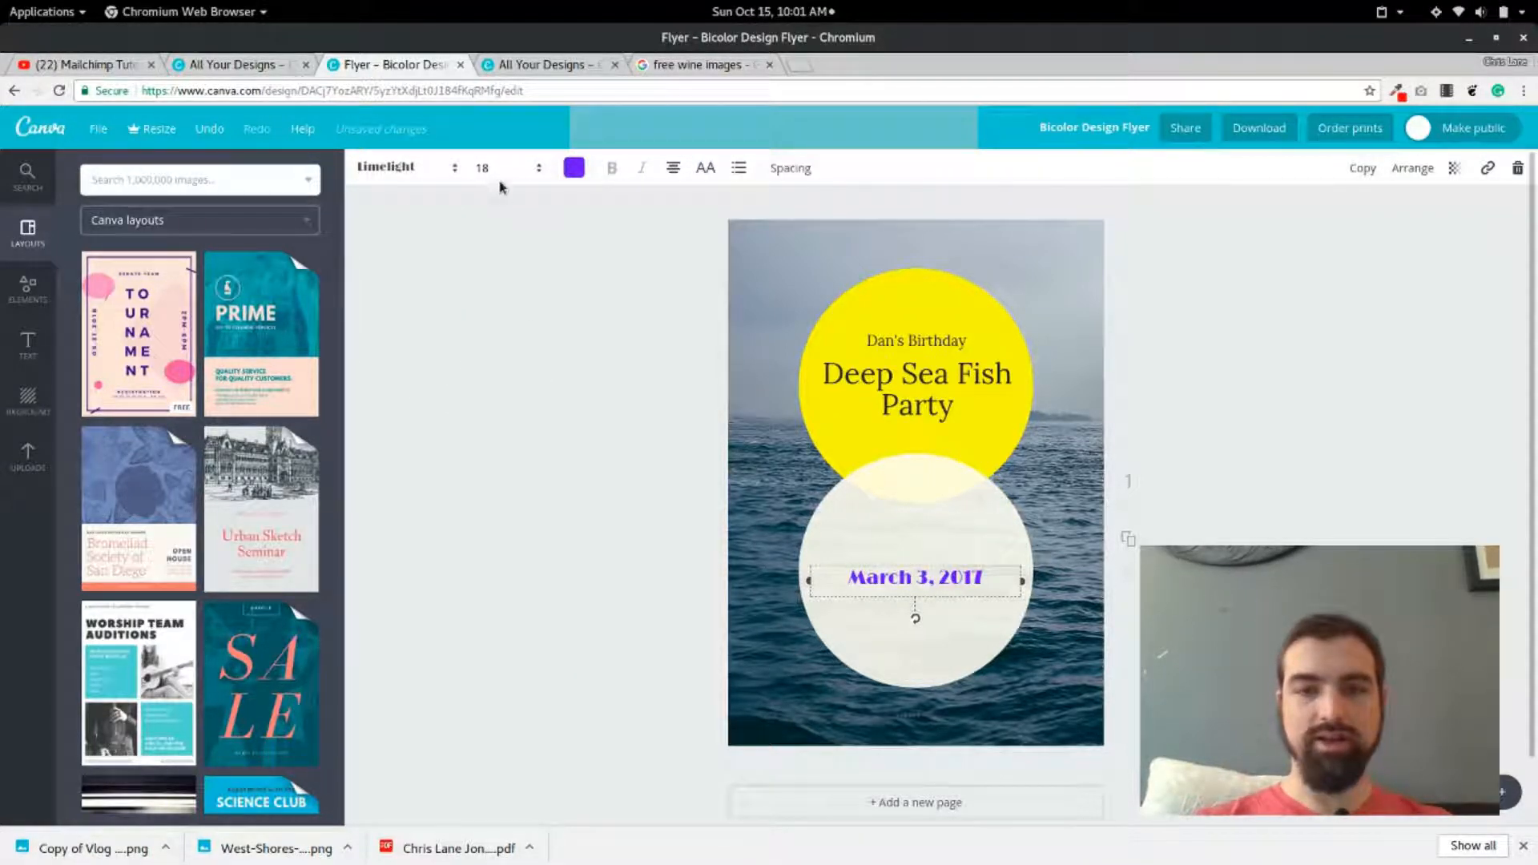
pyautogui.click(385, 166)
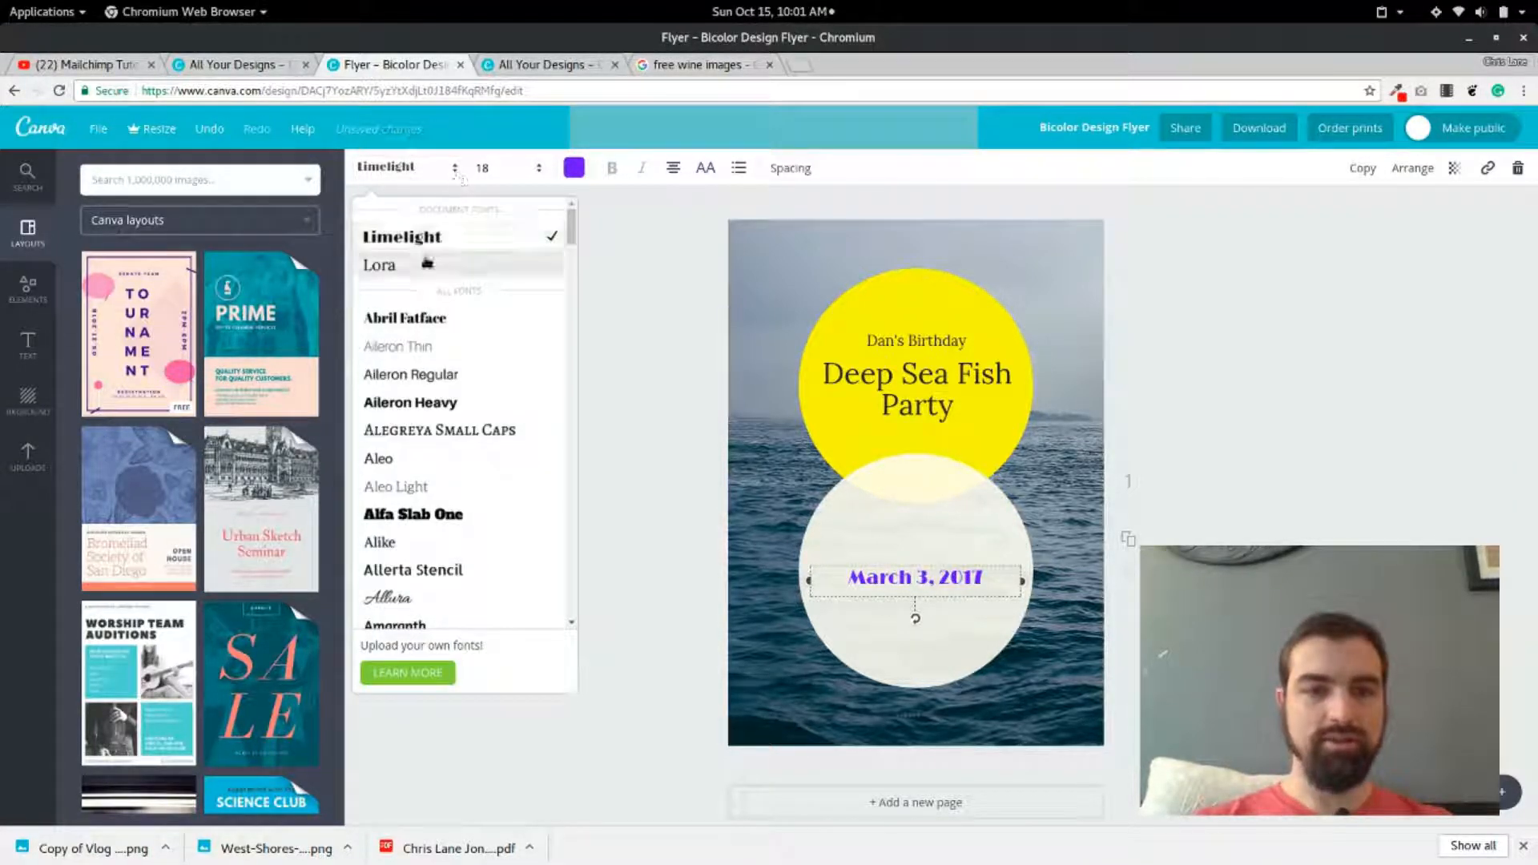
pyautogui.click(379, 265)
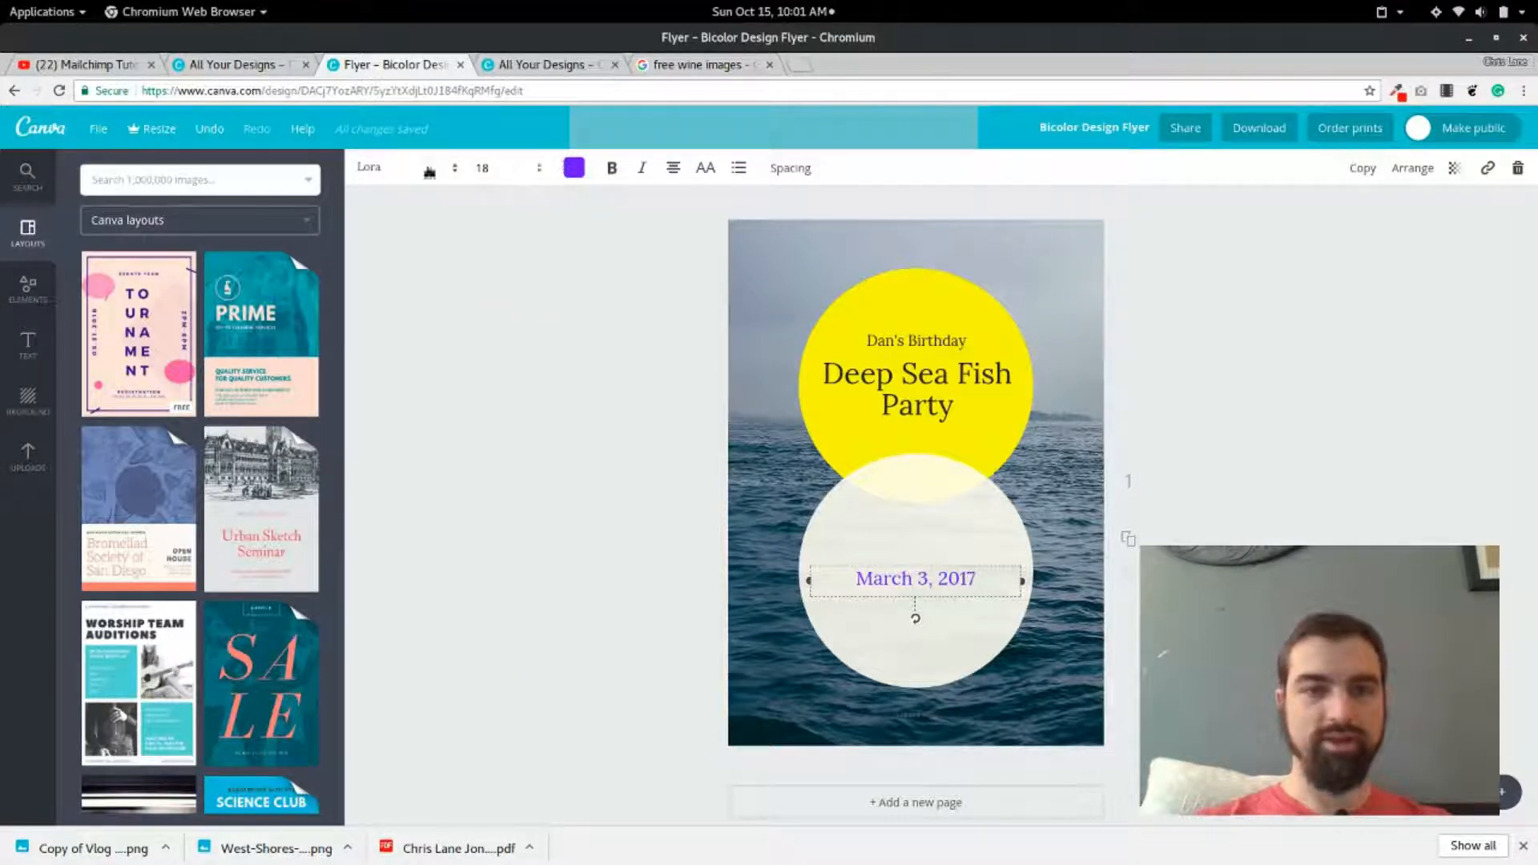
pyautogui.click(393, 166)
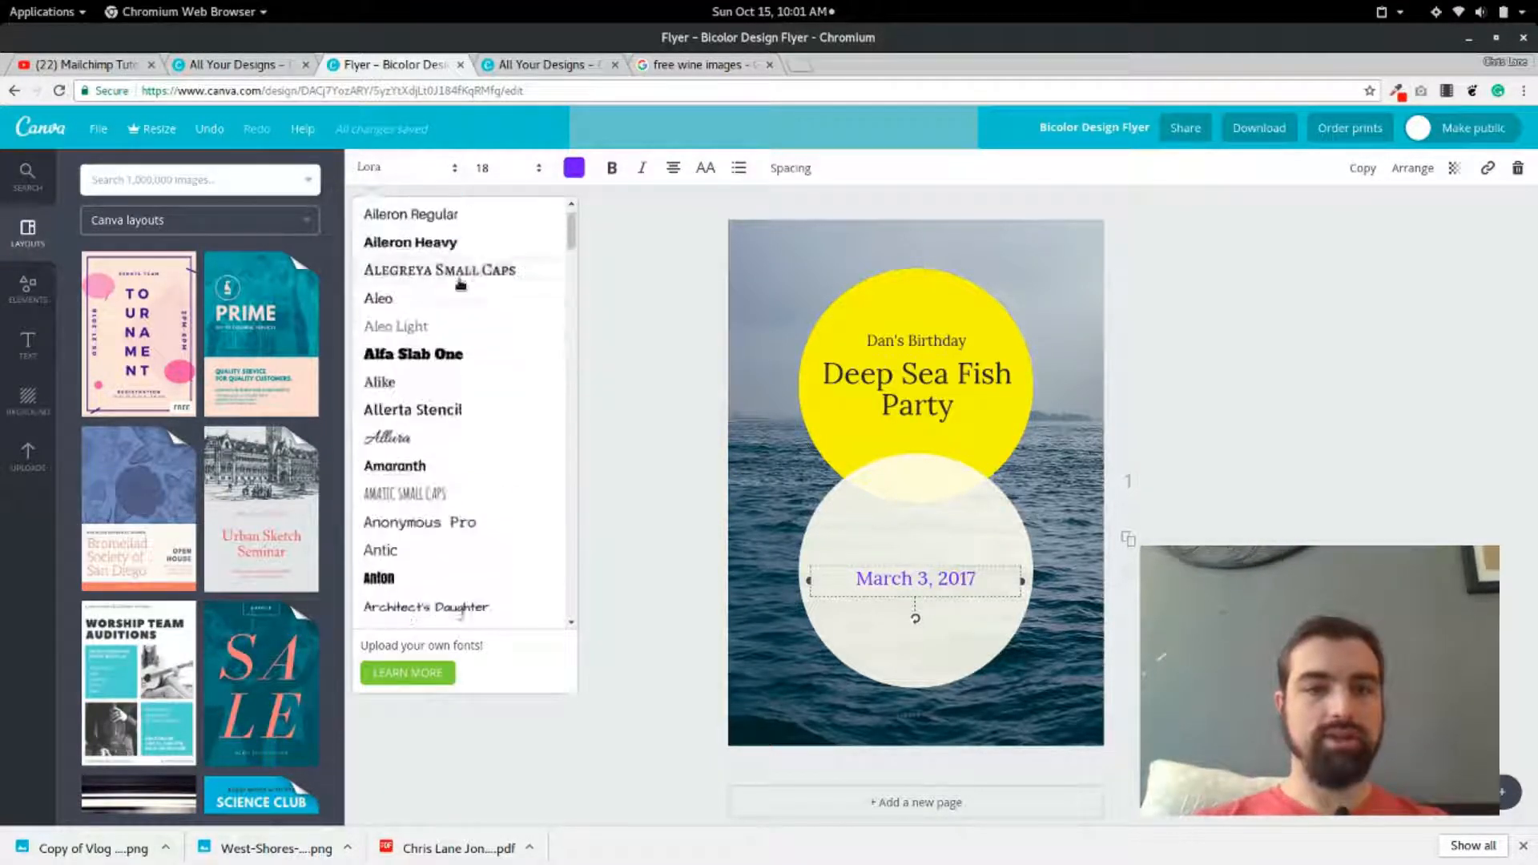
pyautogui.scroll(-3)
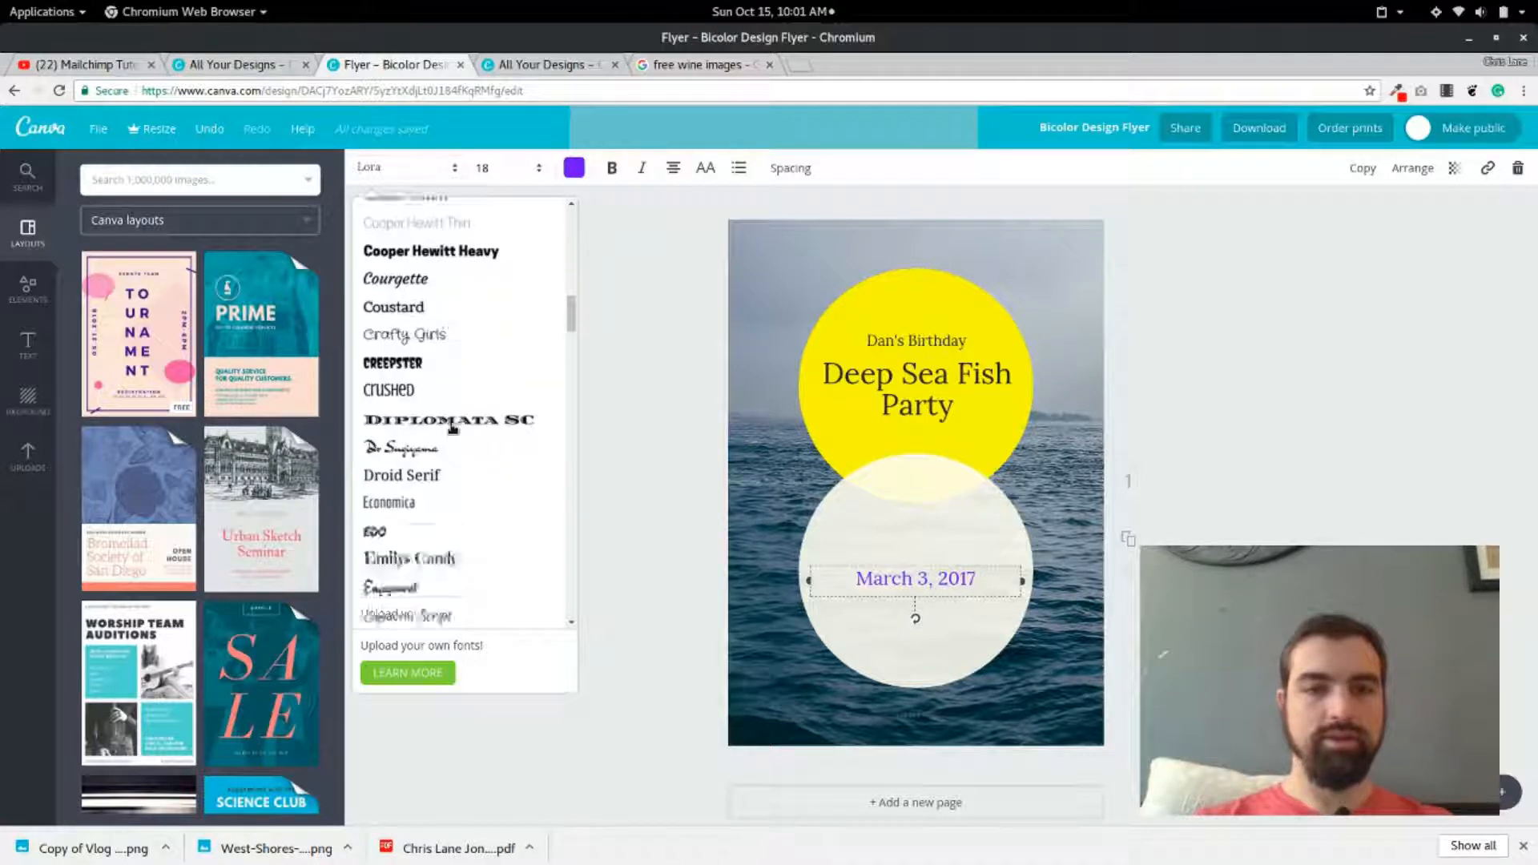
pyautogui.scroll(-3)
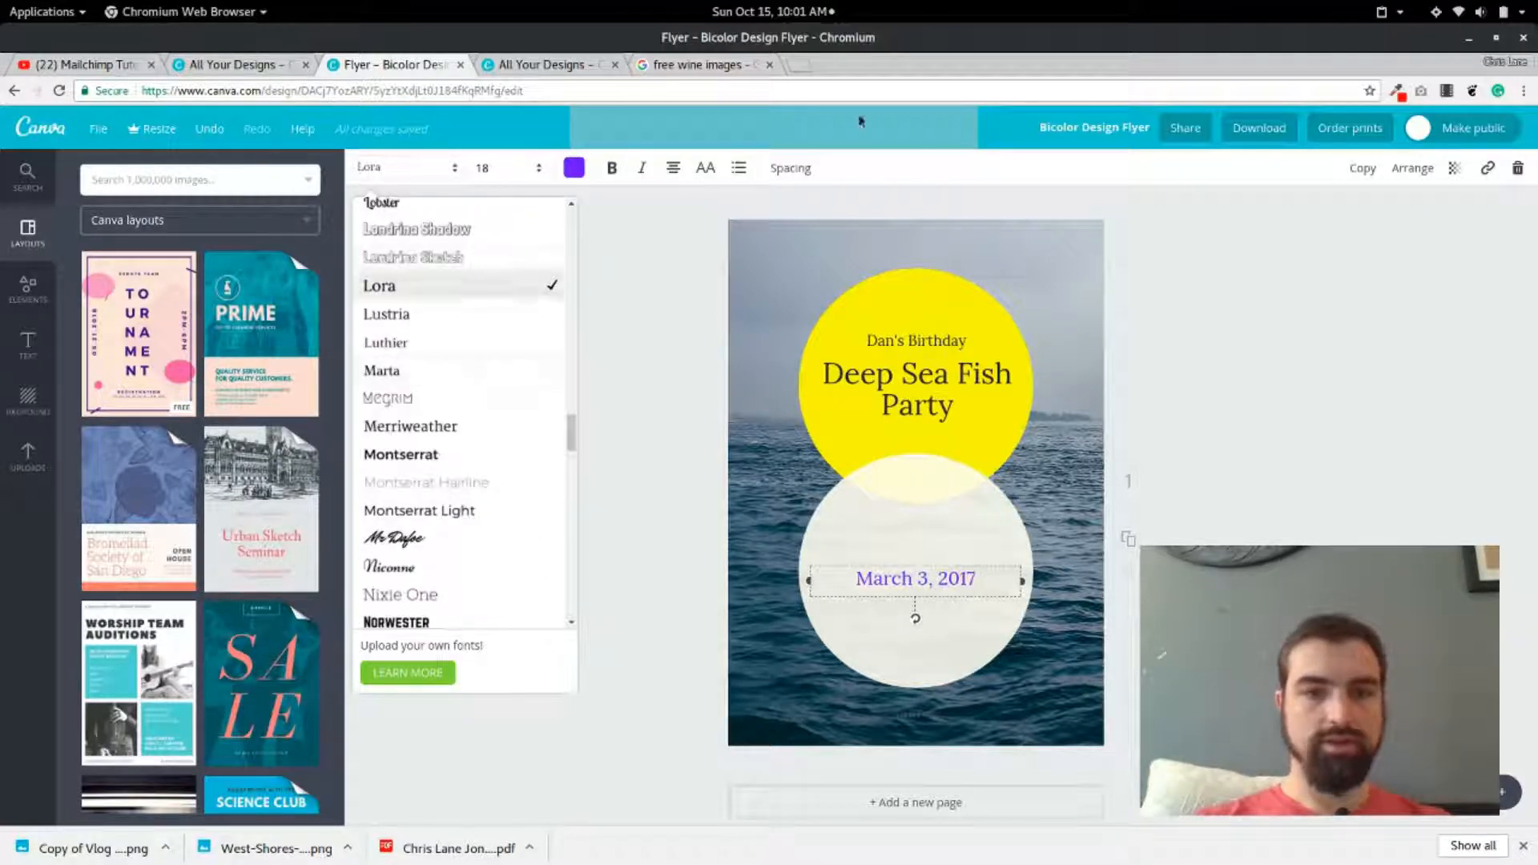
pyautogui.click(795, 351)
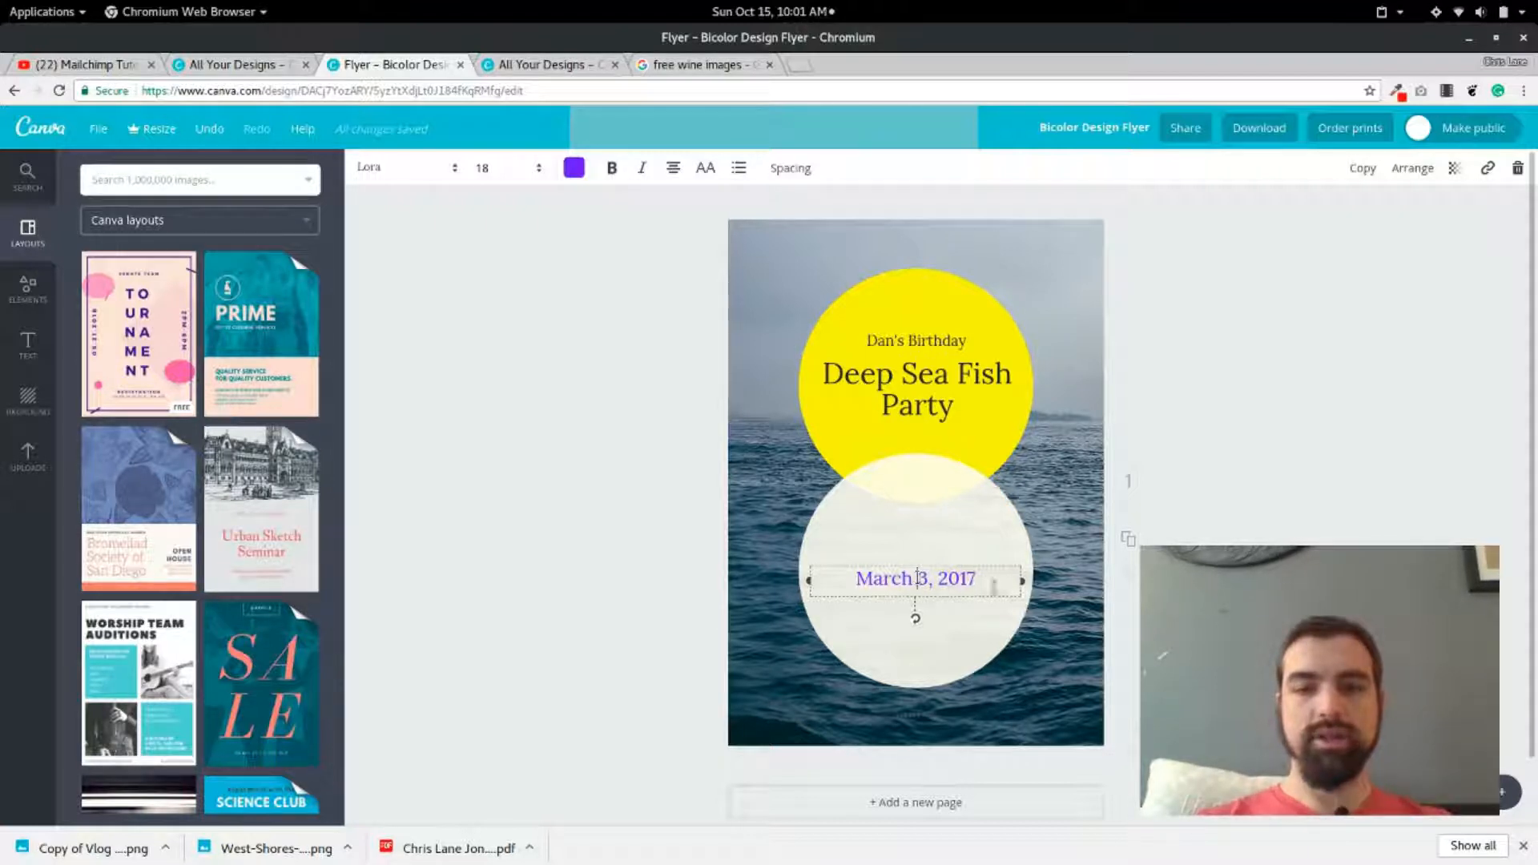
# Reselect the March 3, 2017 date text, then click the canvas to deselect it.
pyautogui.tripleClick(914, 578)
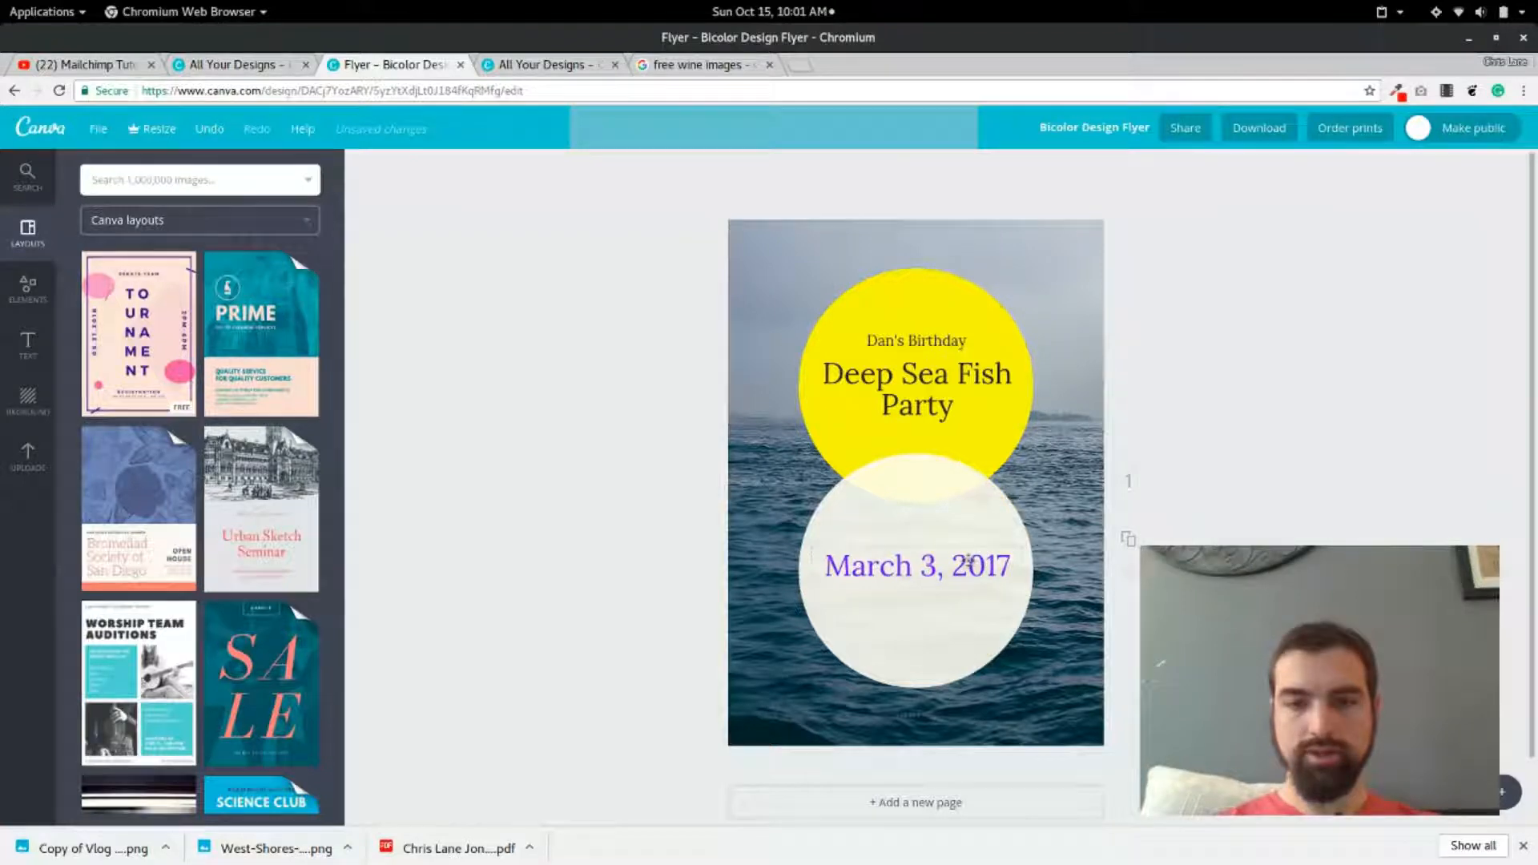
pyautogui.click(915, 566)
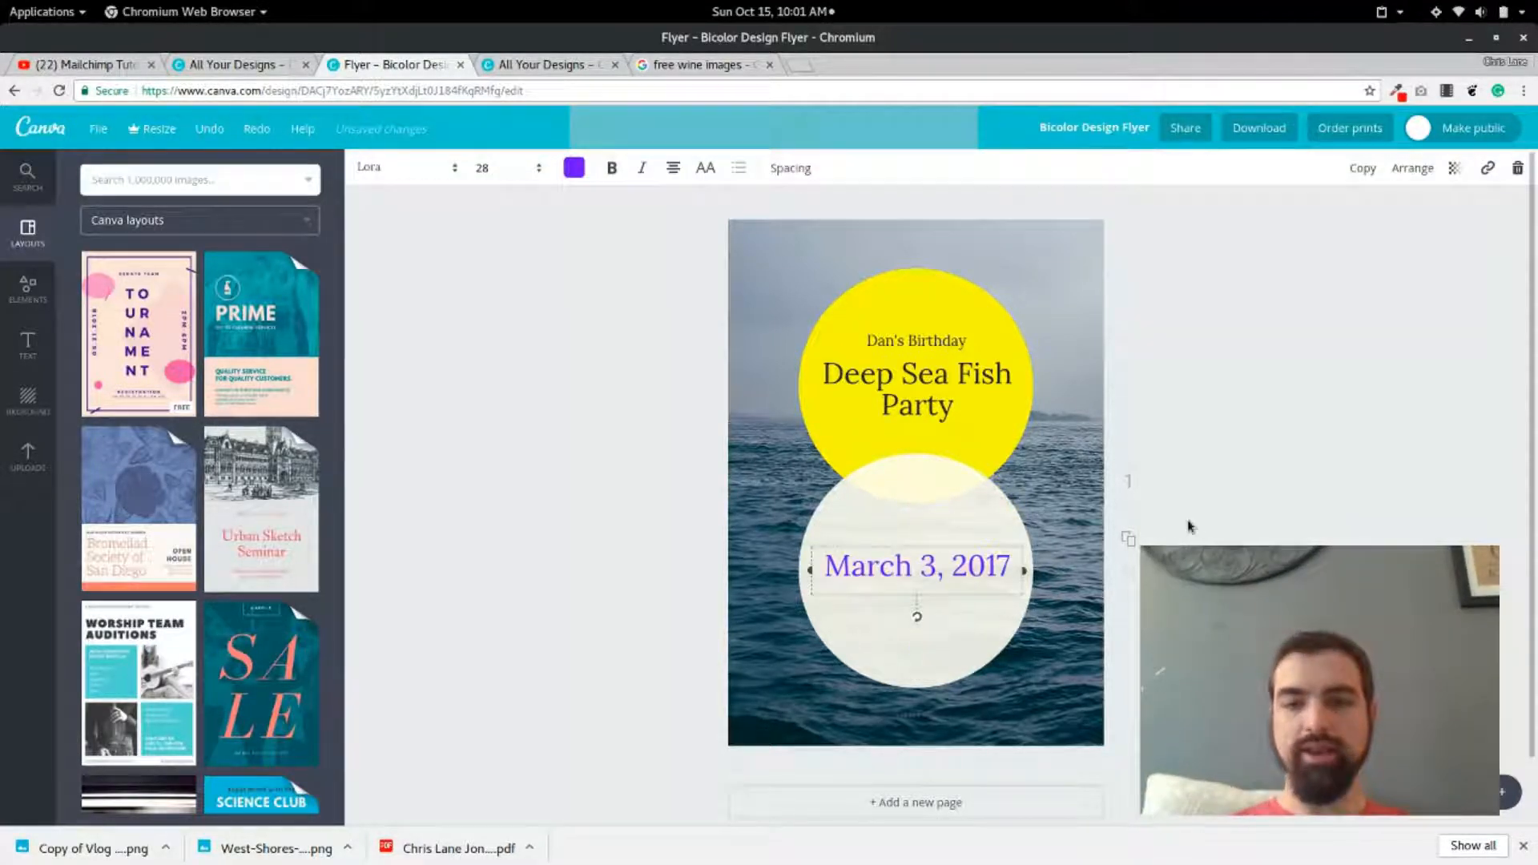
pyautogui.click(1189, 527)
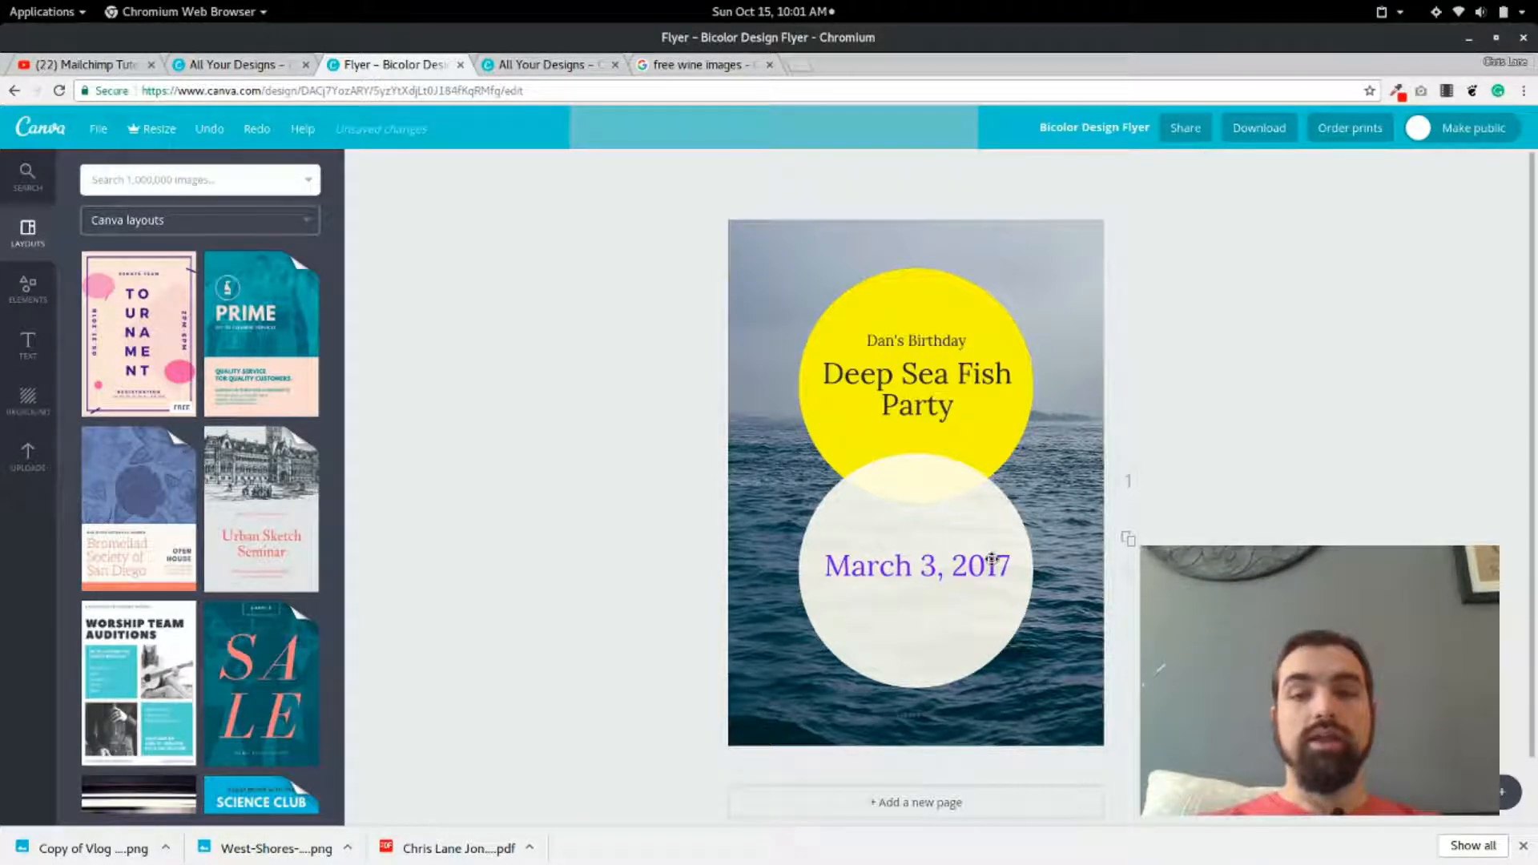
# Select the March 3, 2017 date and apply the dark grey text colour swatch.
pyautogui.doubleClick(989, 565)
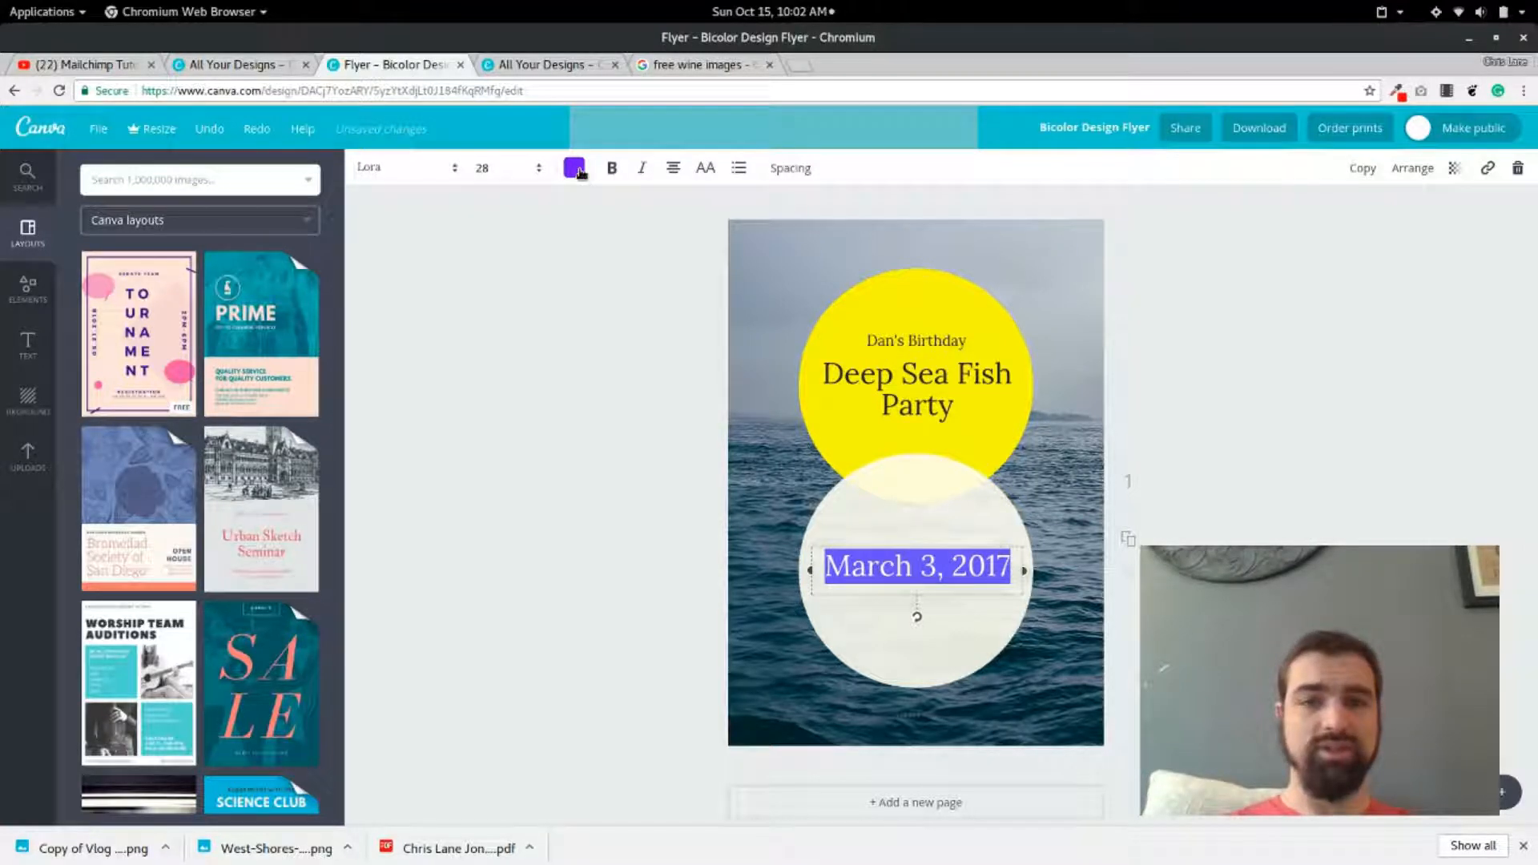
pyautogui.click(574, 167)
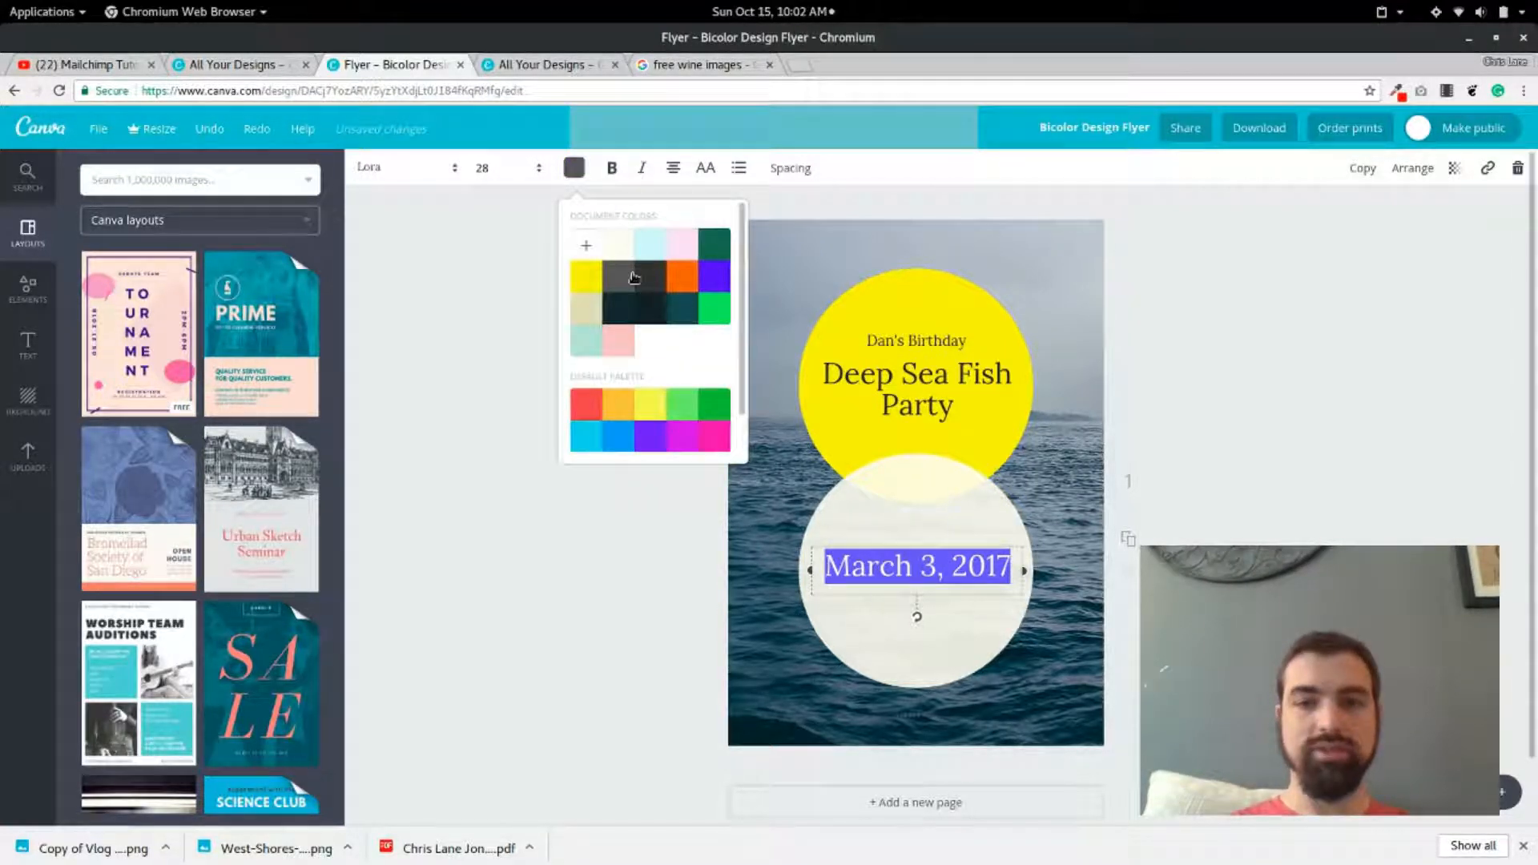
pyautogui.click(1226, 366)
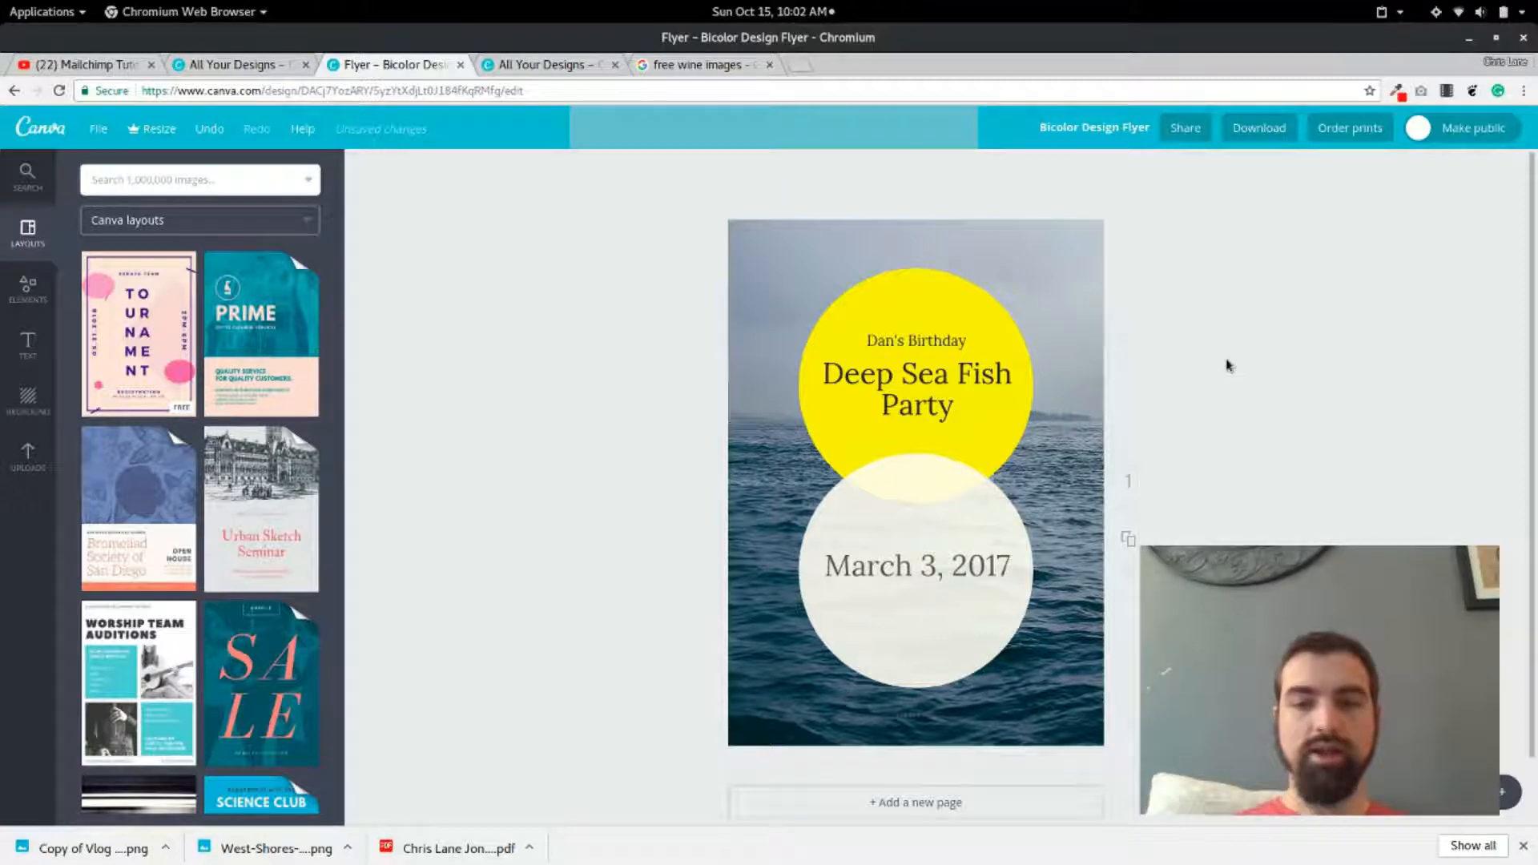
pyautogui.moveTo(1128, 433)
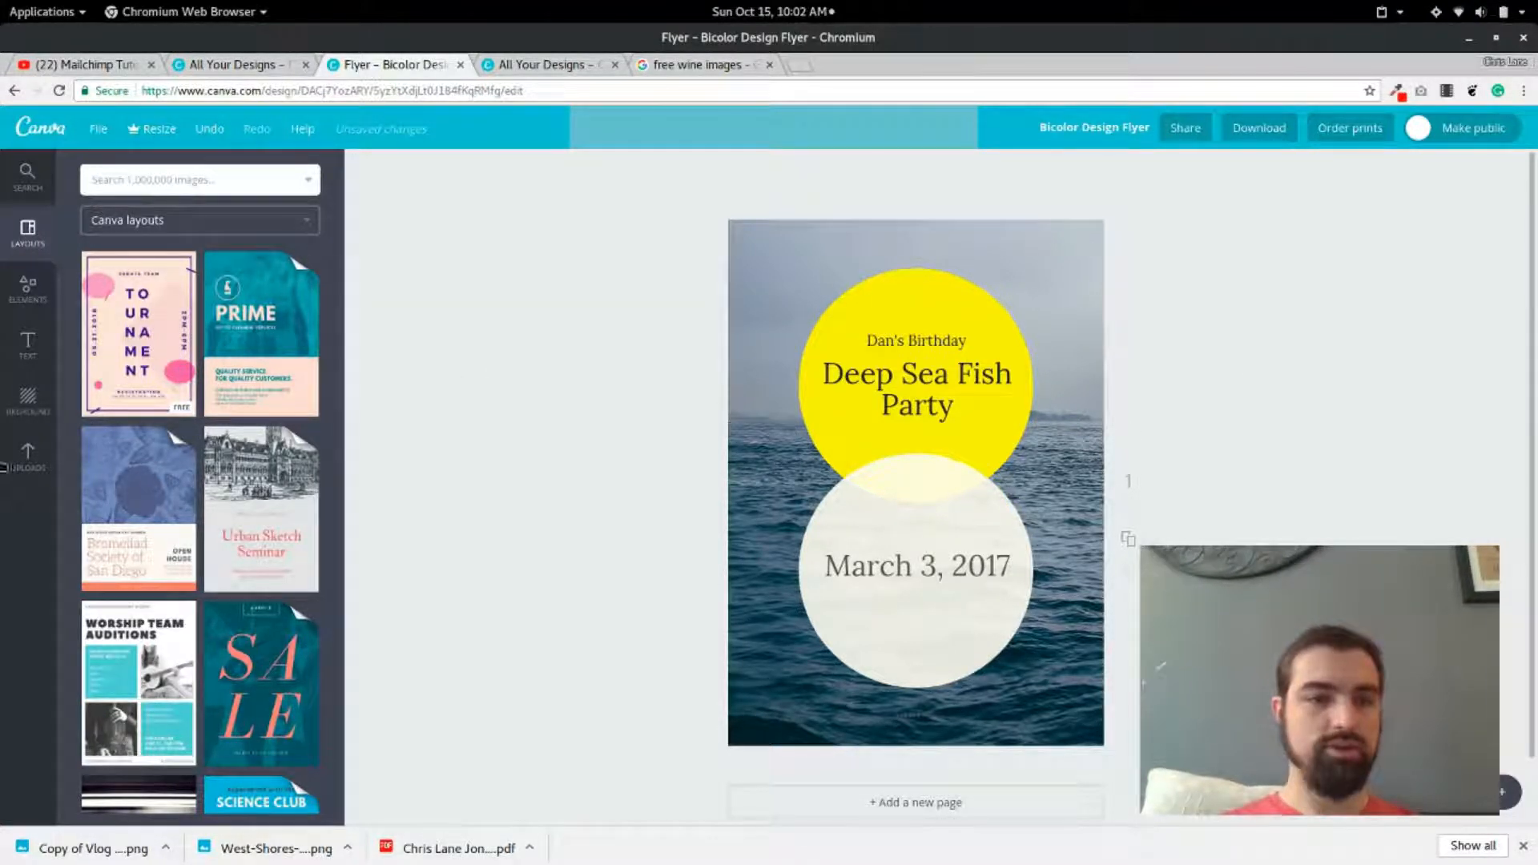
# Search Elements' Free Photos for 'fish' and scroll the results.
pyautogui.click(27, 287)
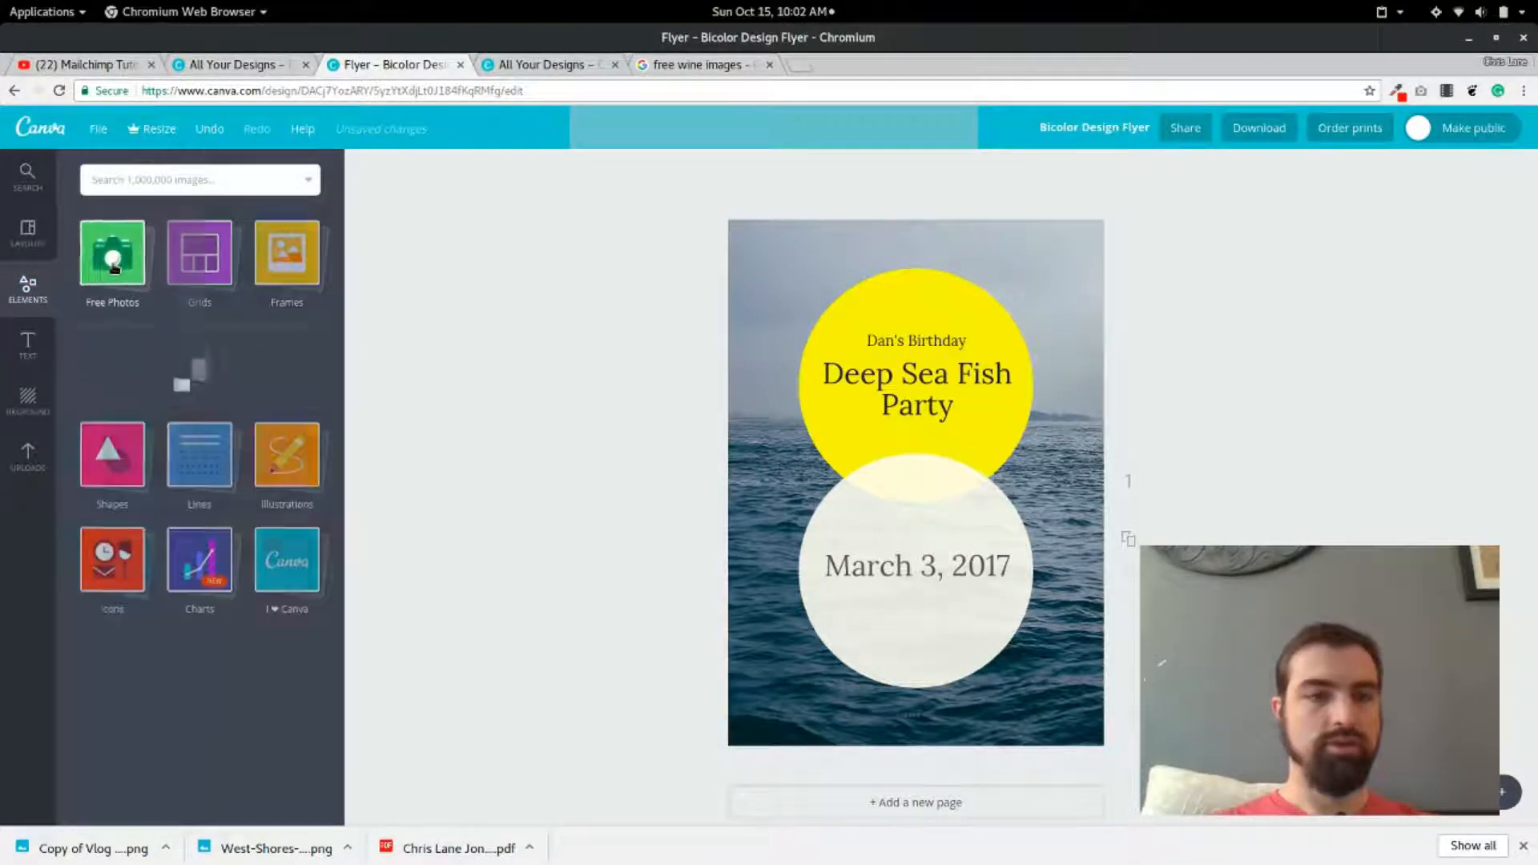
pyautogui.click(112, 255)
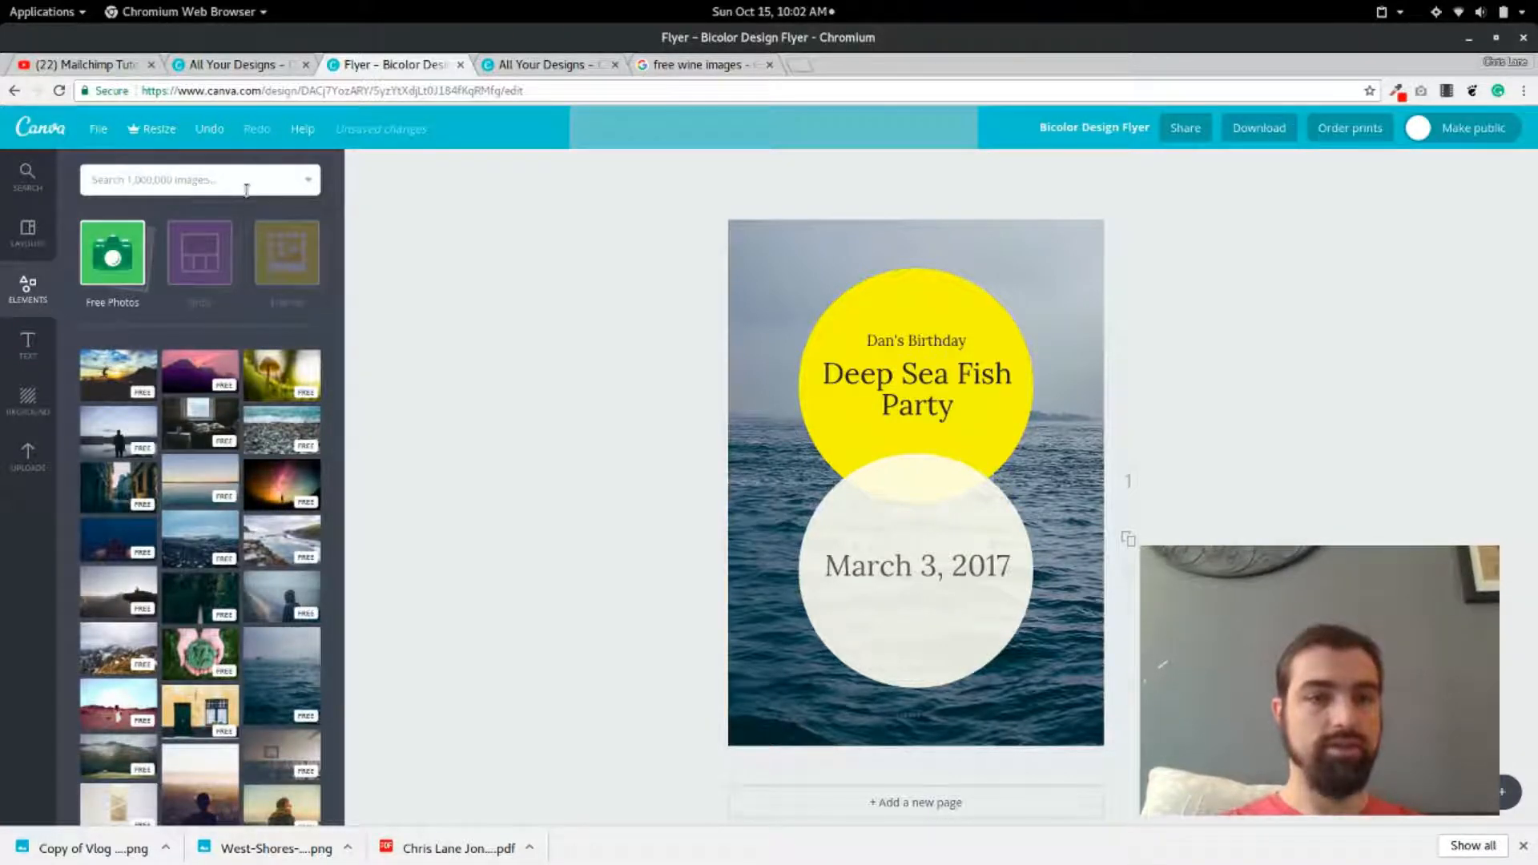
pyautogui.write('fish')
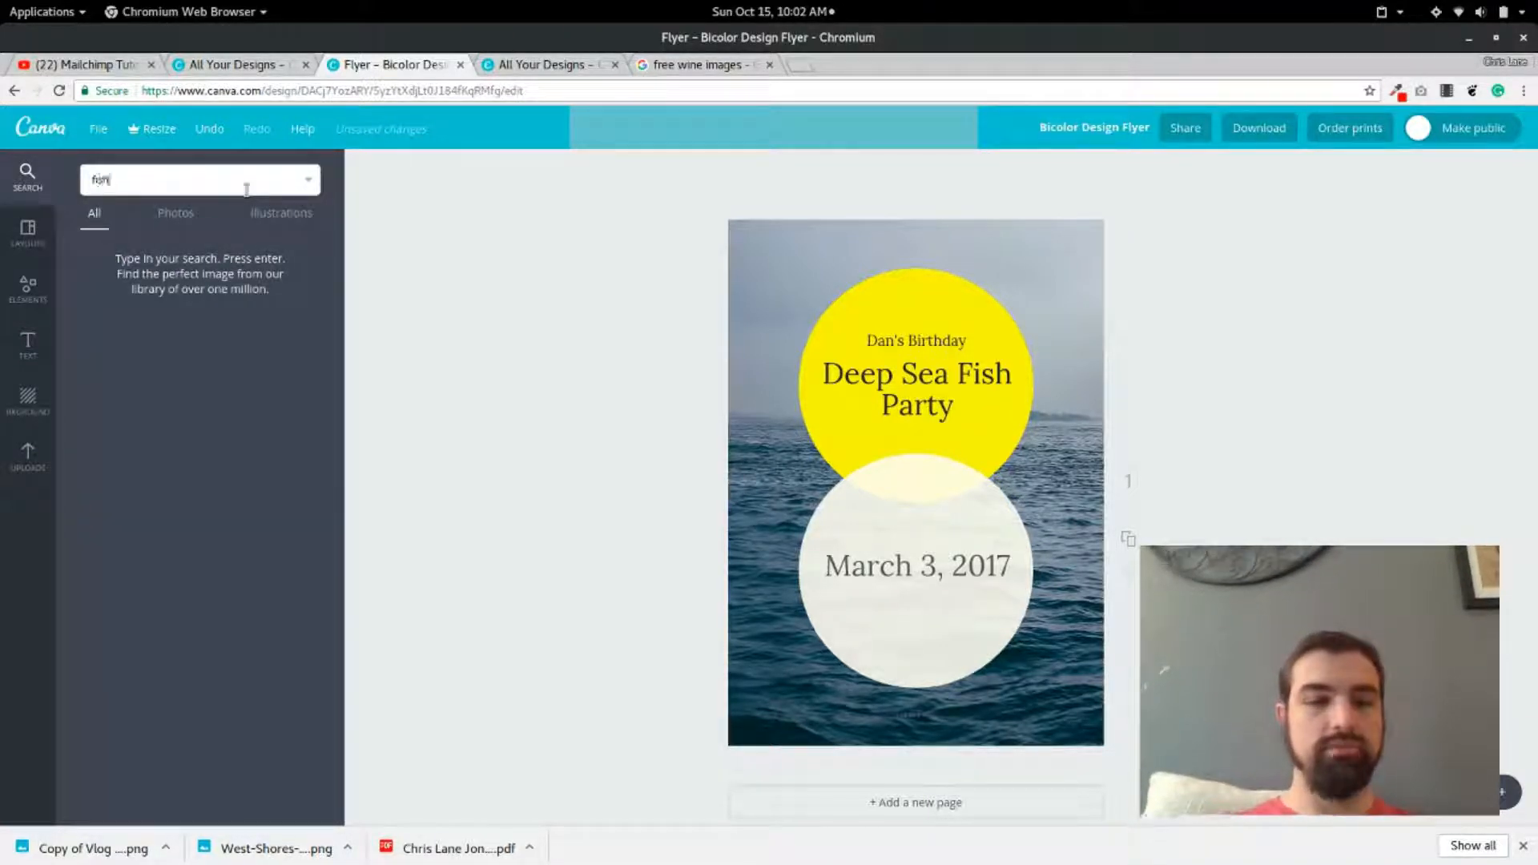
pyautogui.press('Return')
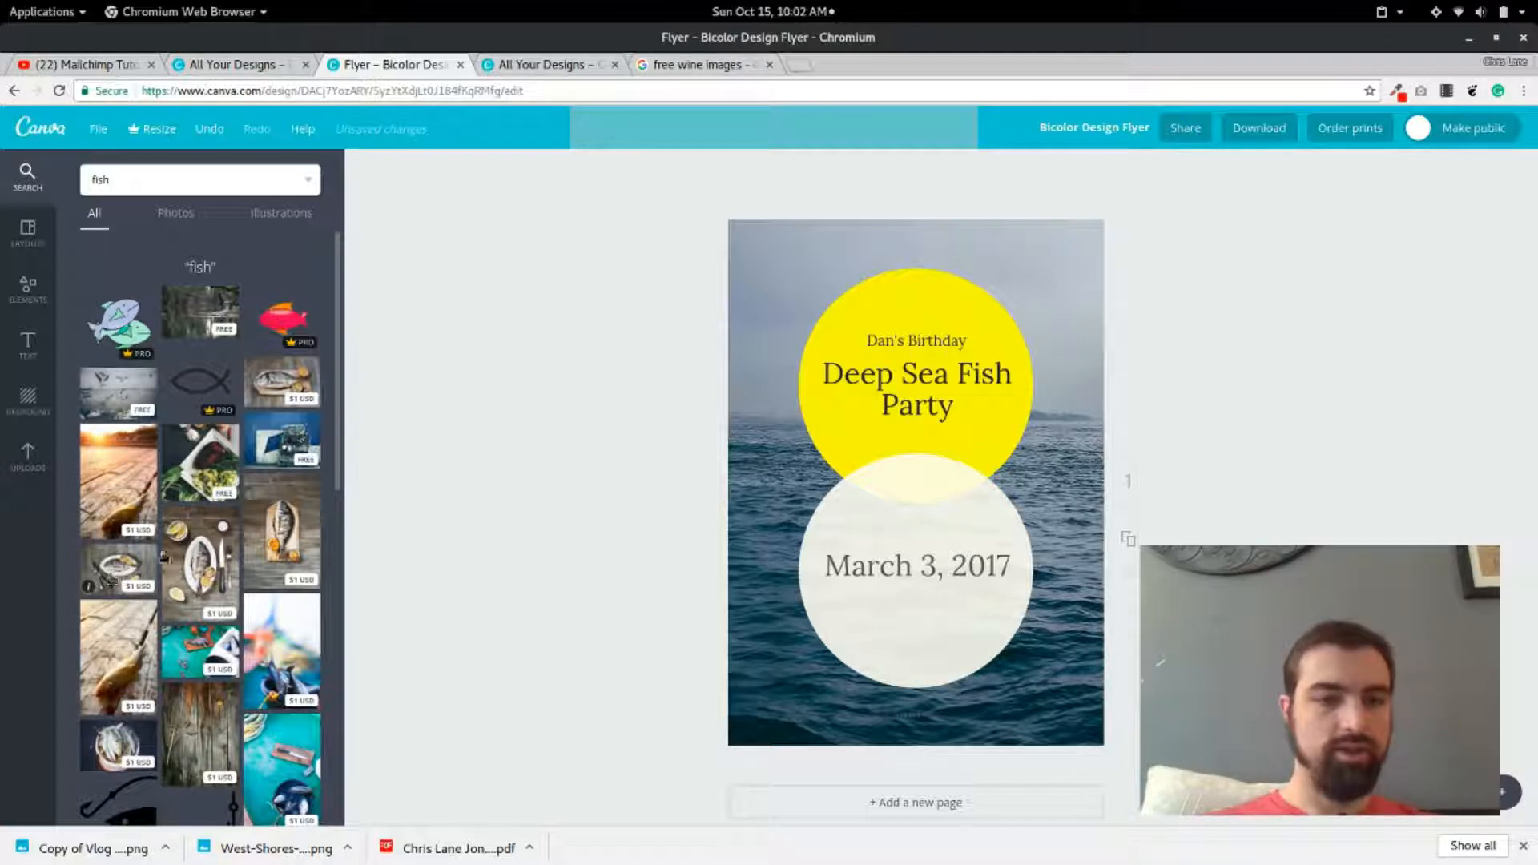
pyautogui.scroll(-3)
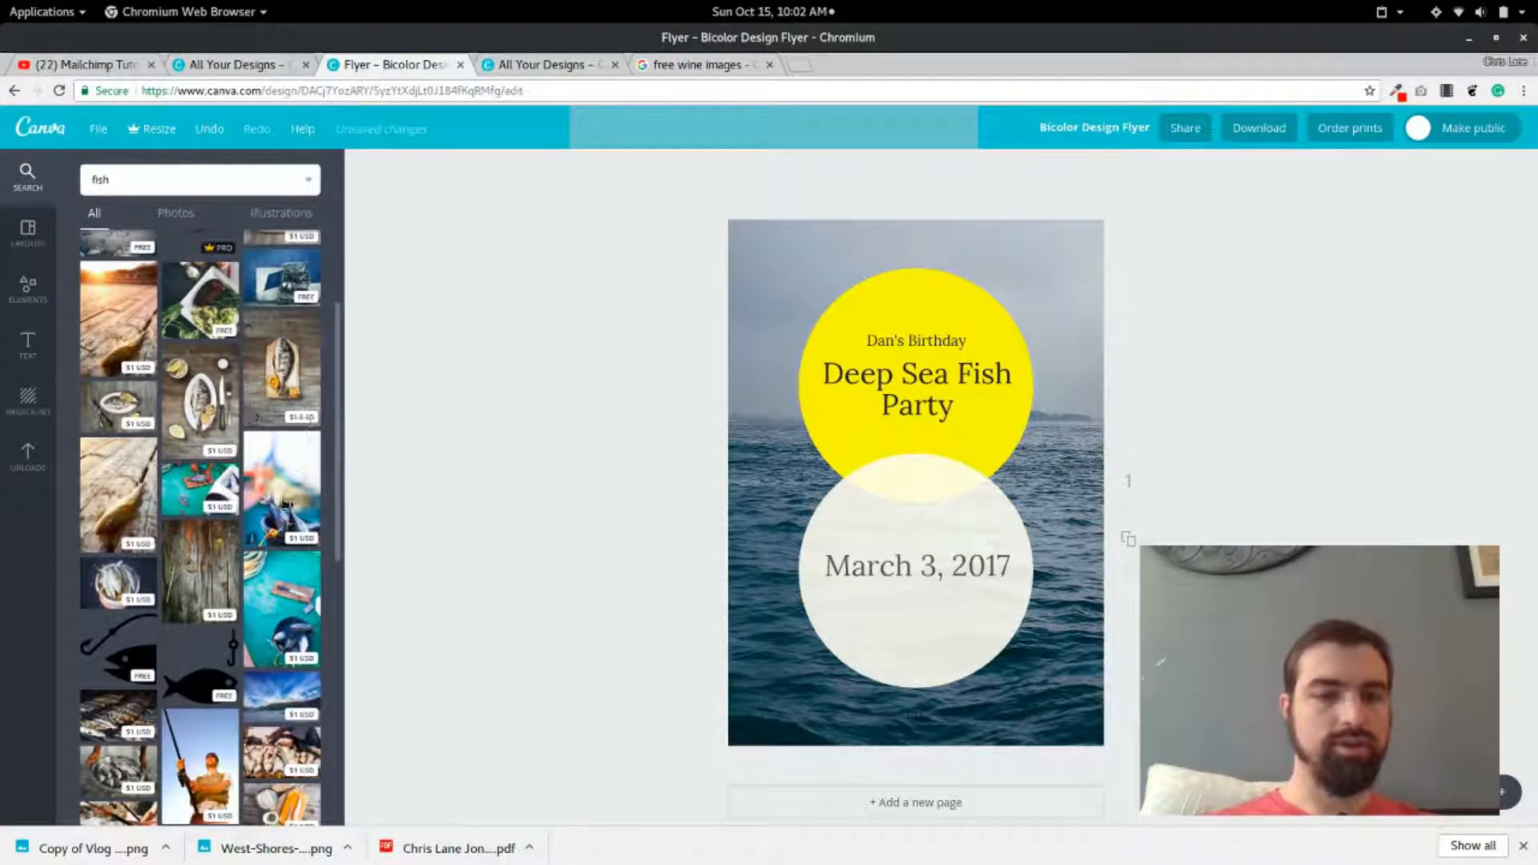
pyautogui.scroll(-3)
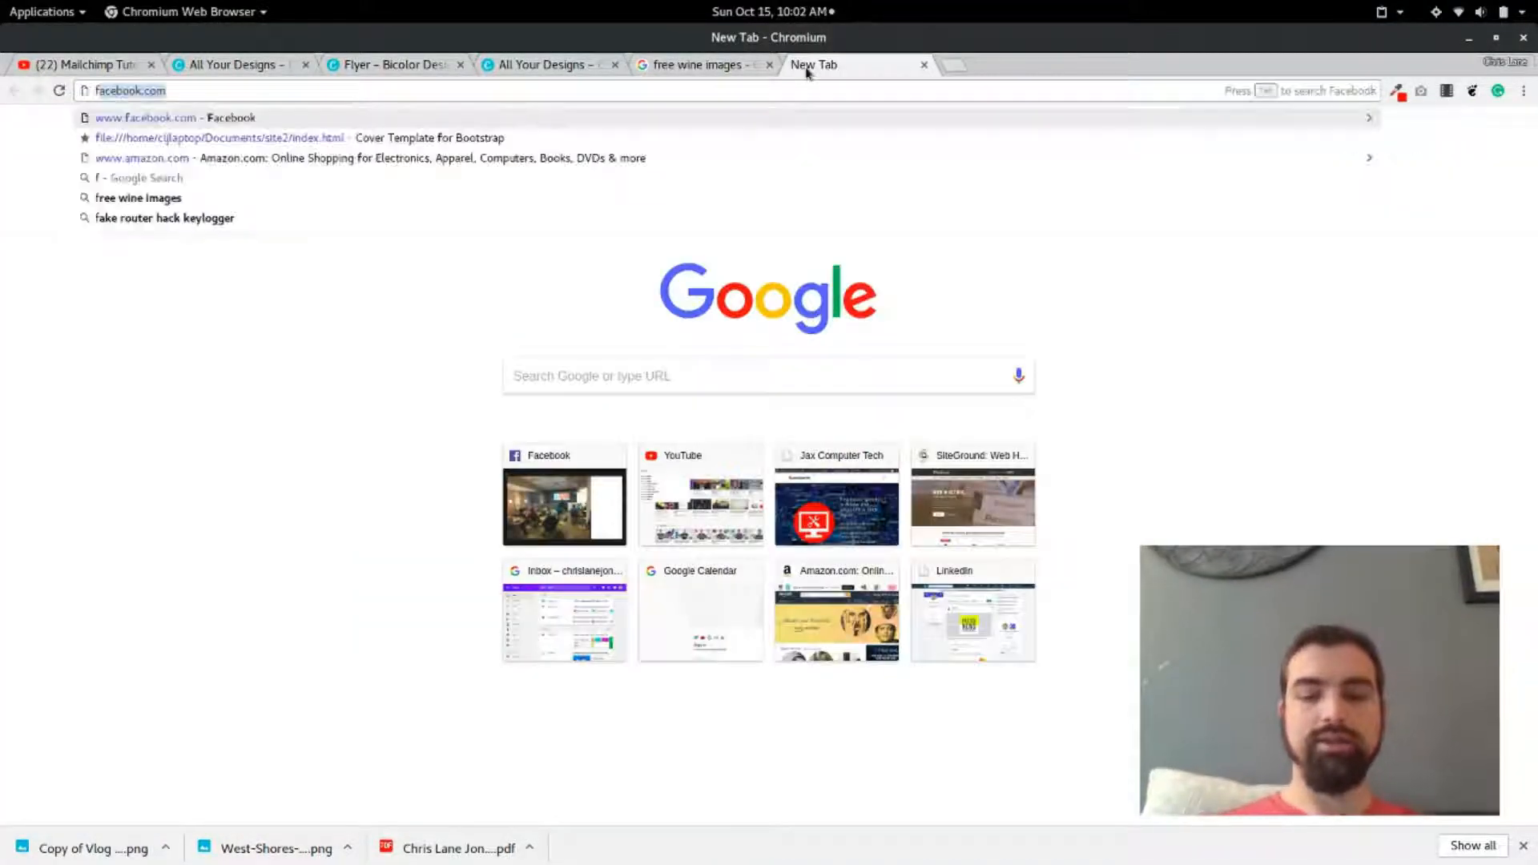
# Search Google for 'fishing' and scroll through the image results.
pyautogui.write('fish')
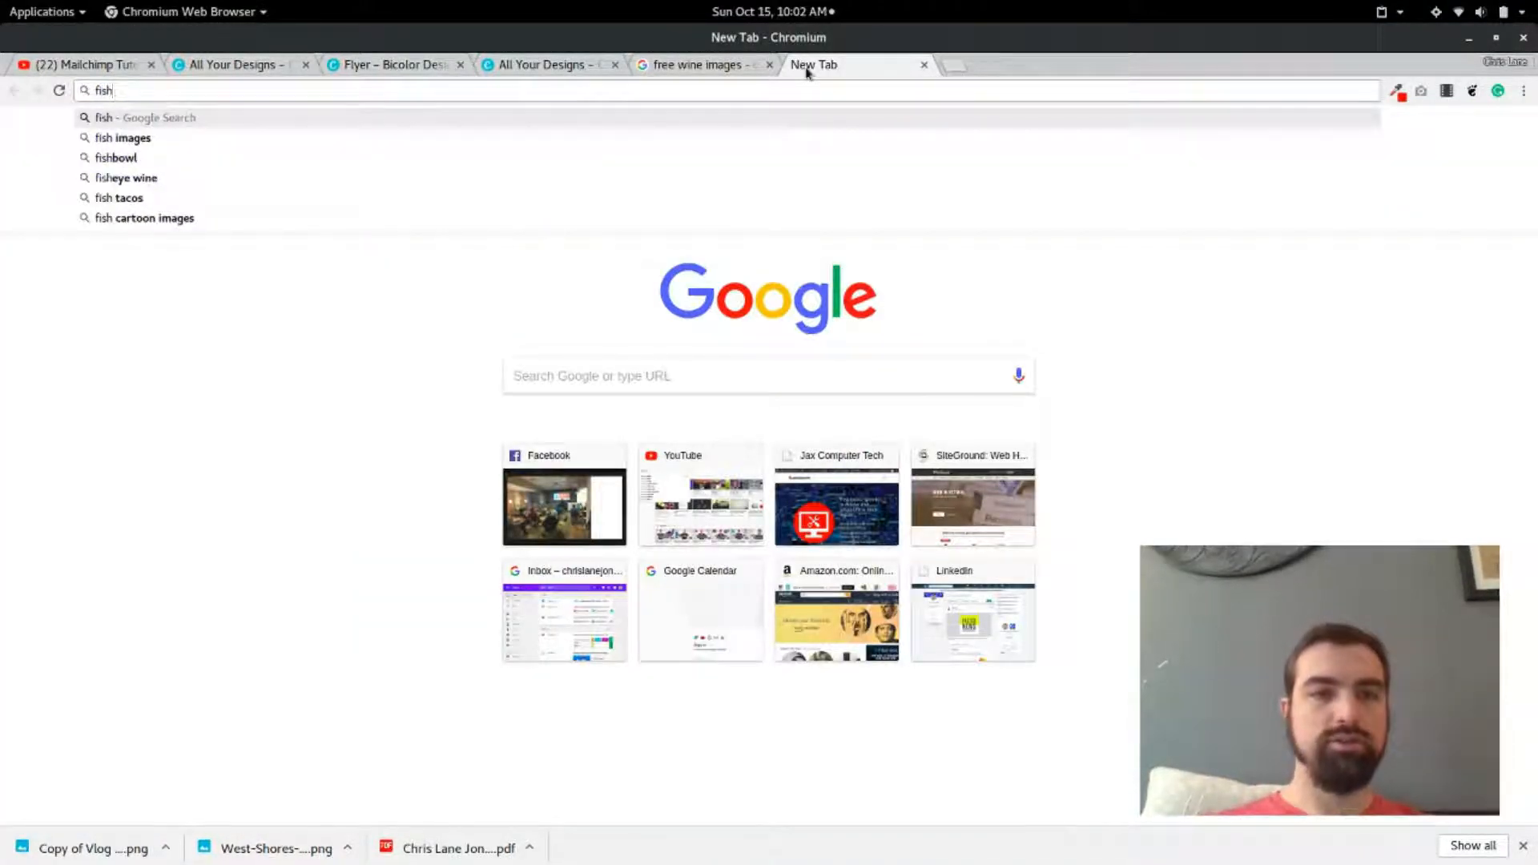
pyautogui.press('Return')
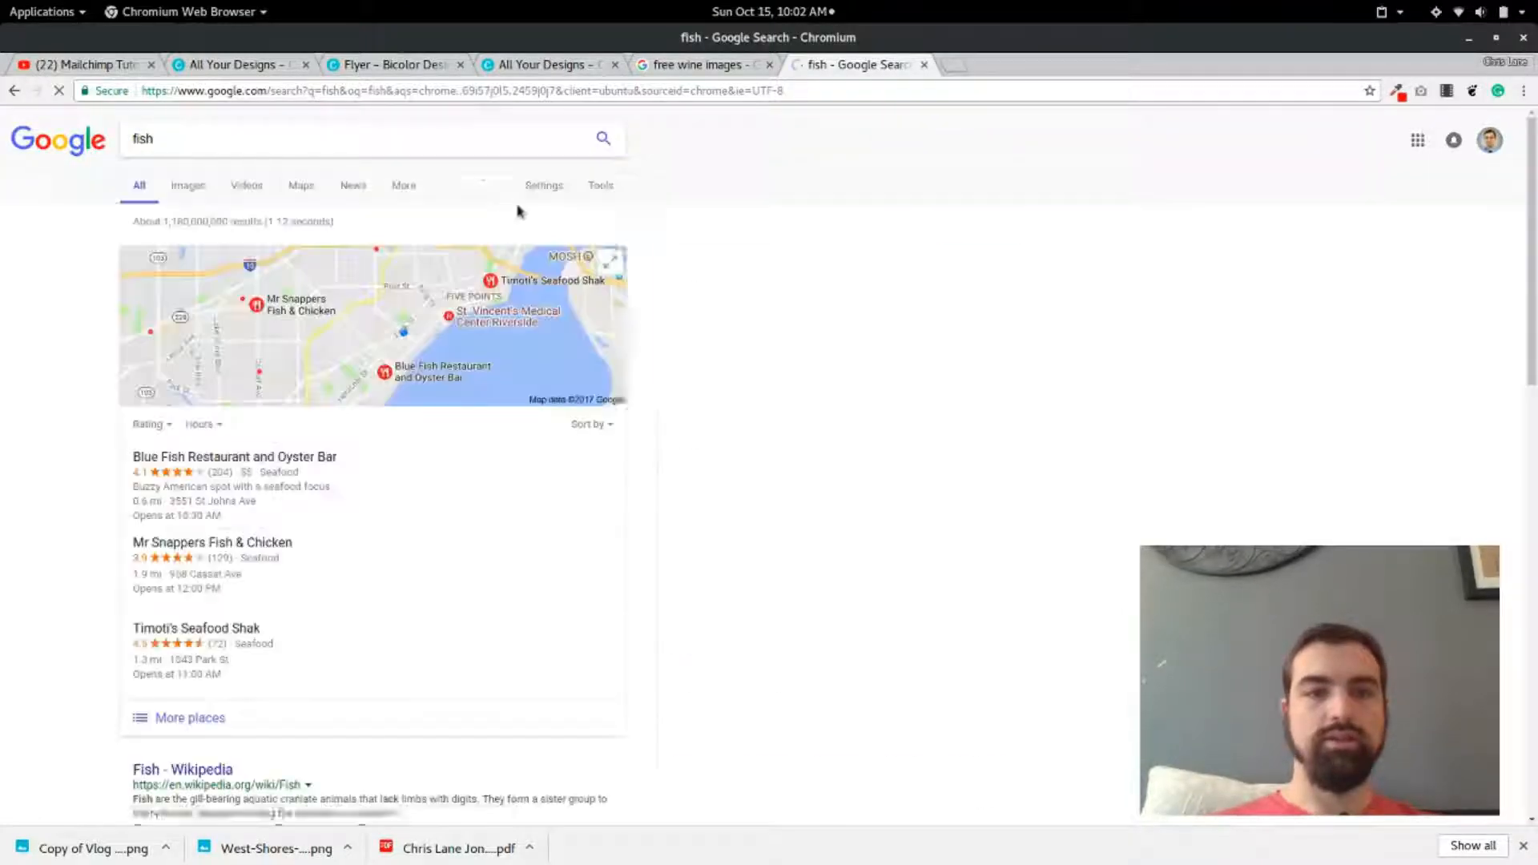
pyautogui.write('ing')
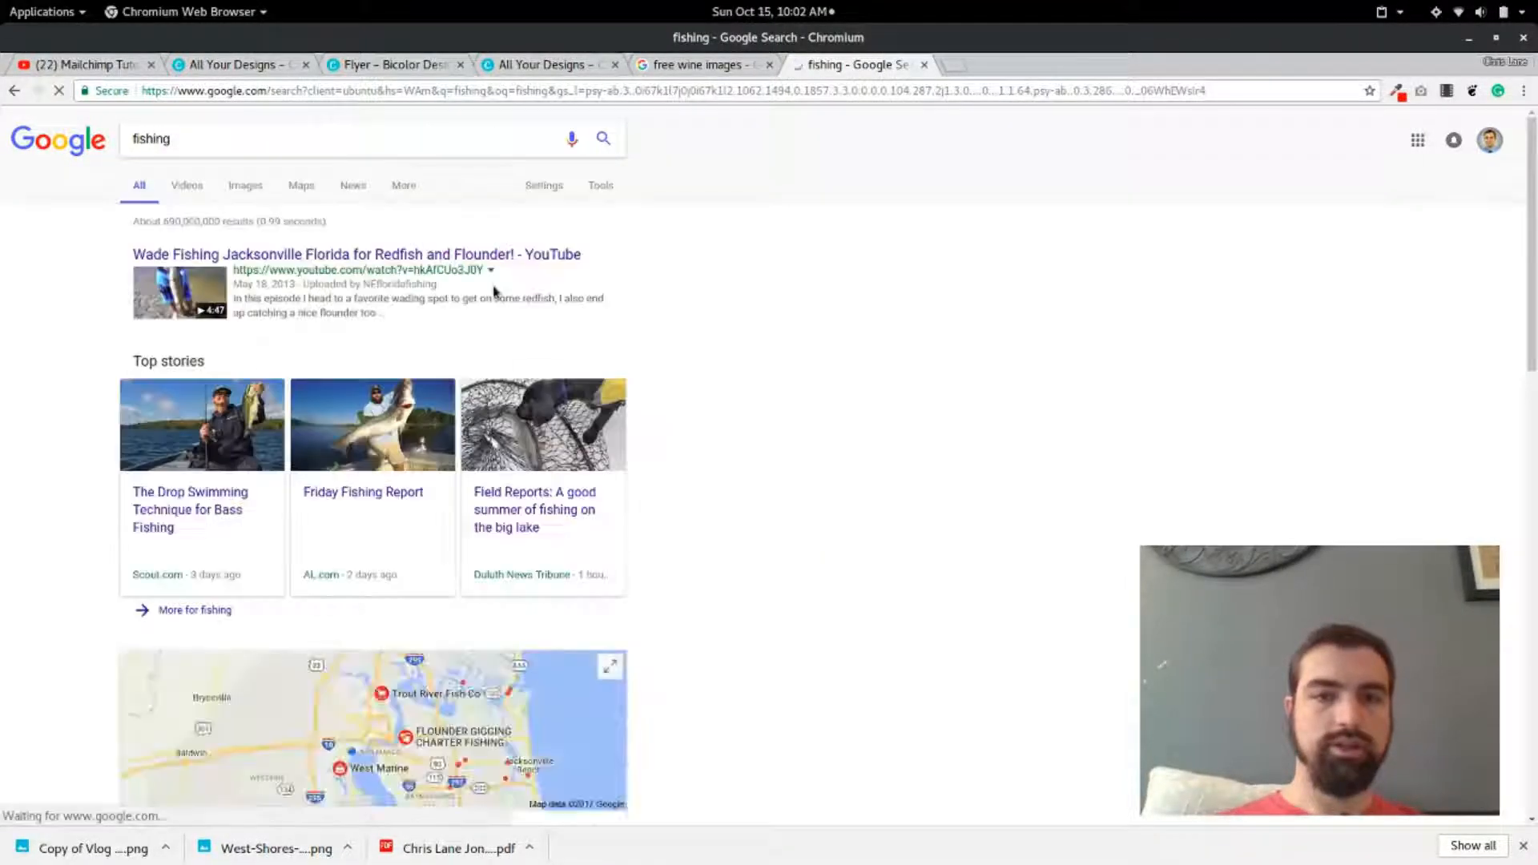
pyautogui.click(244, 185)
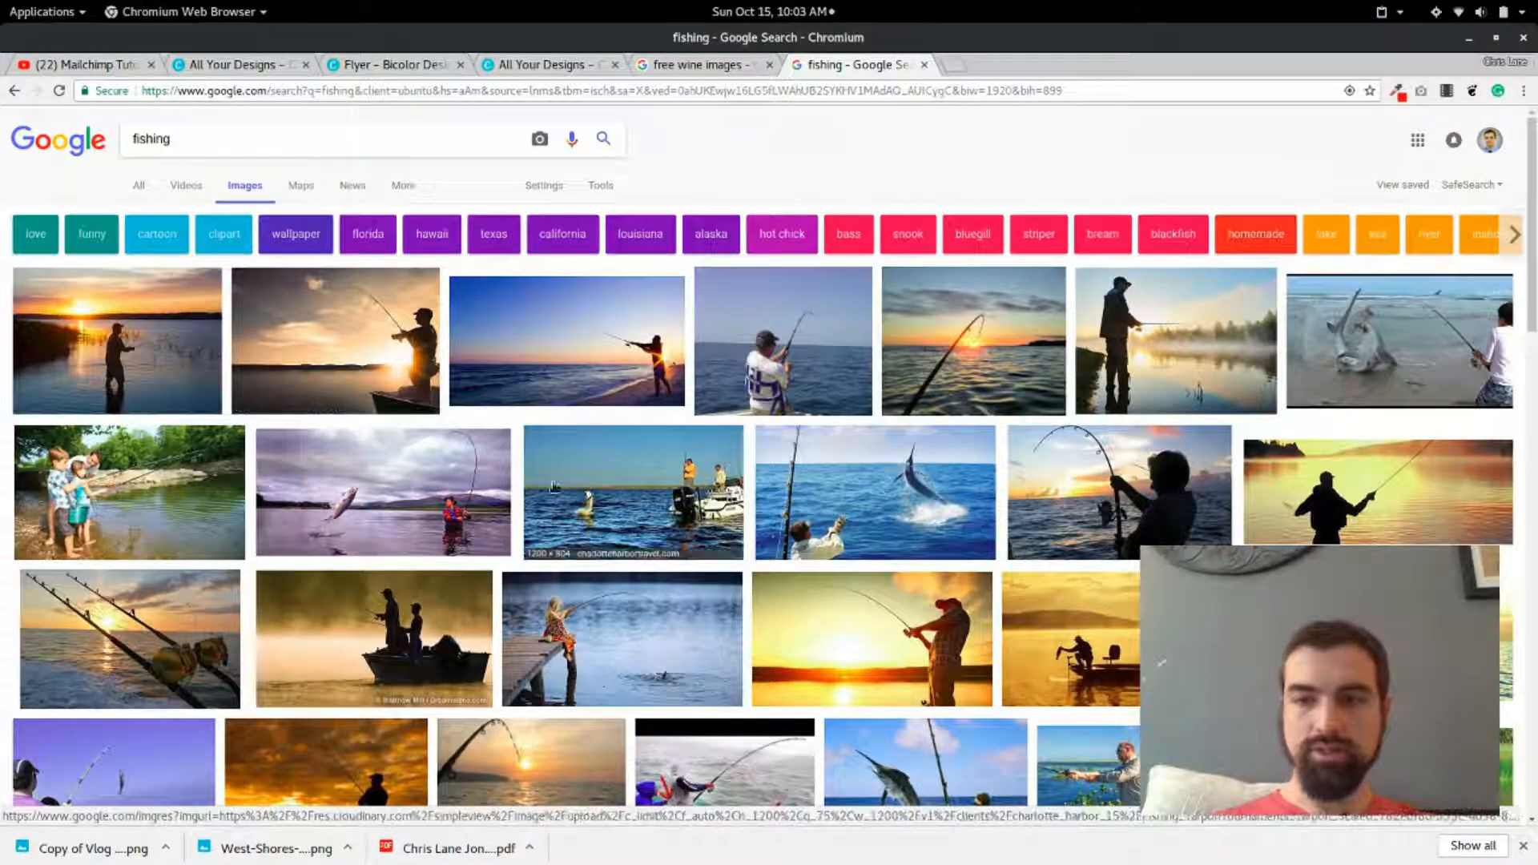
pyautogui.scroll(-3)
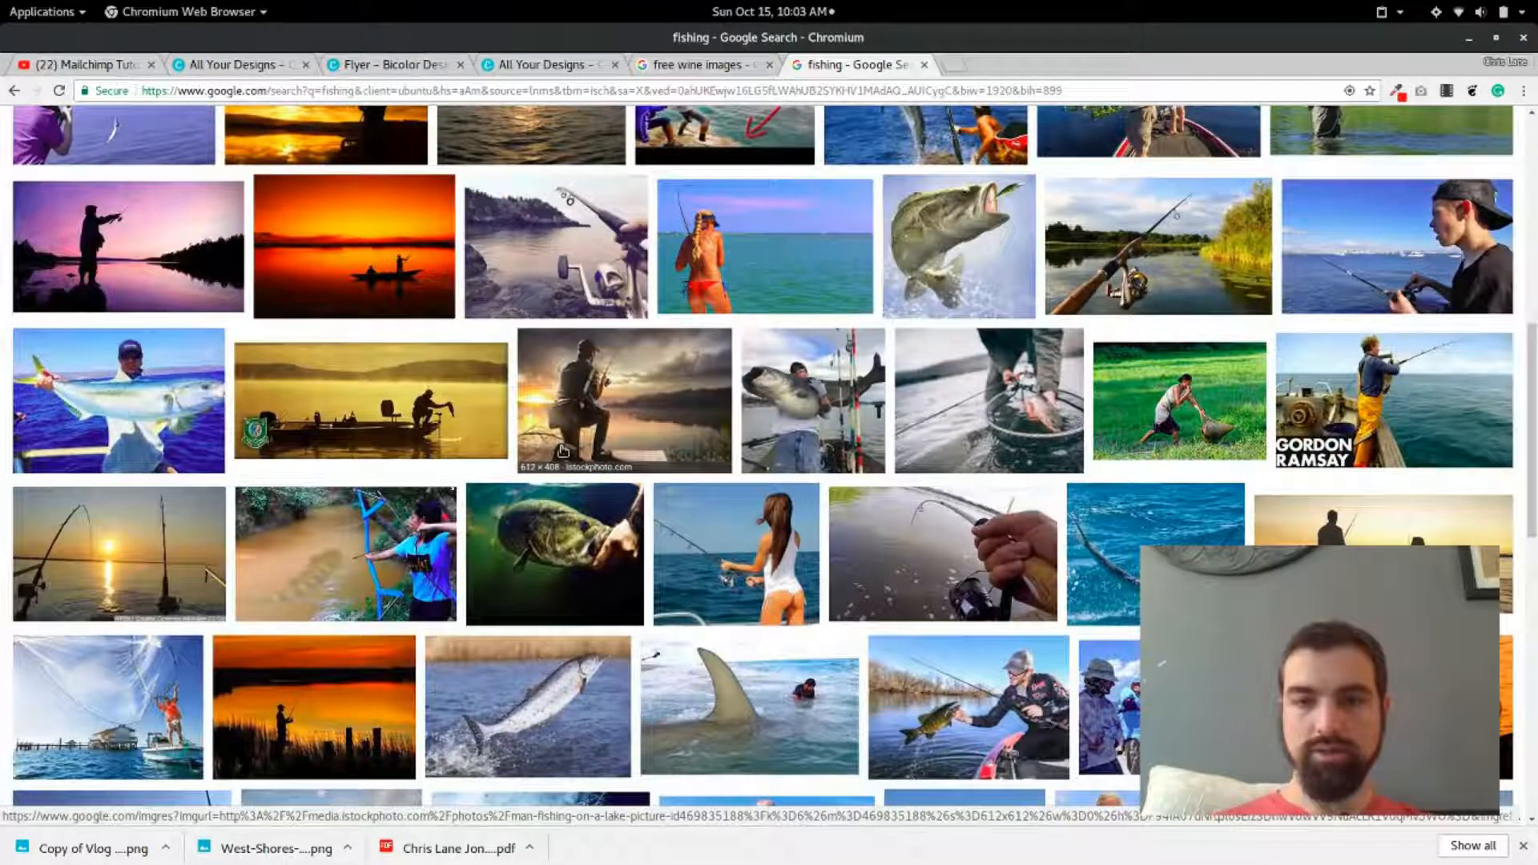
pyautogui.scroll(-3)
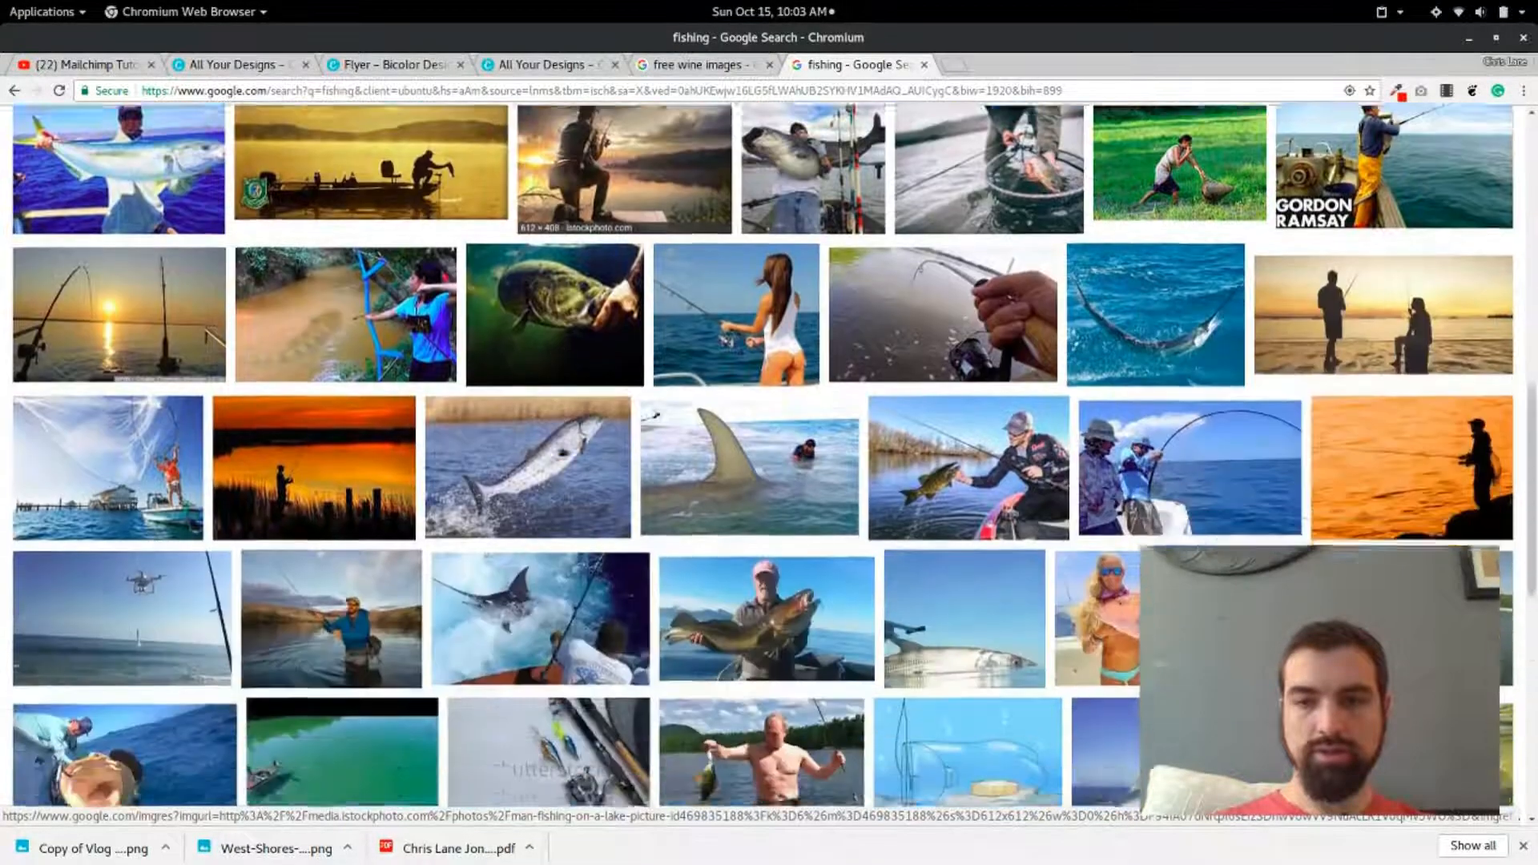
pyautogui.scroll(-3)
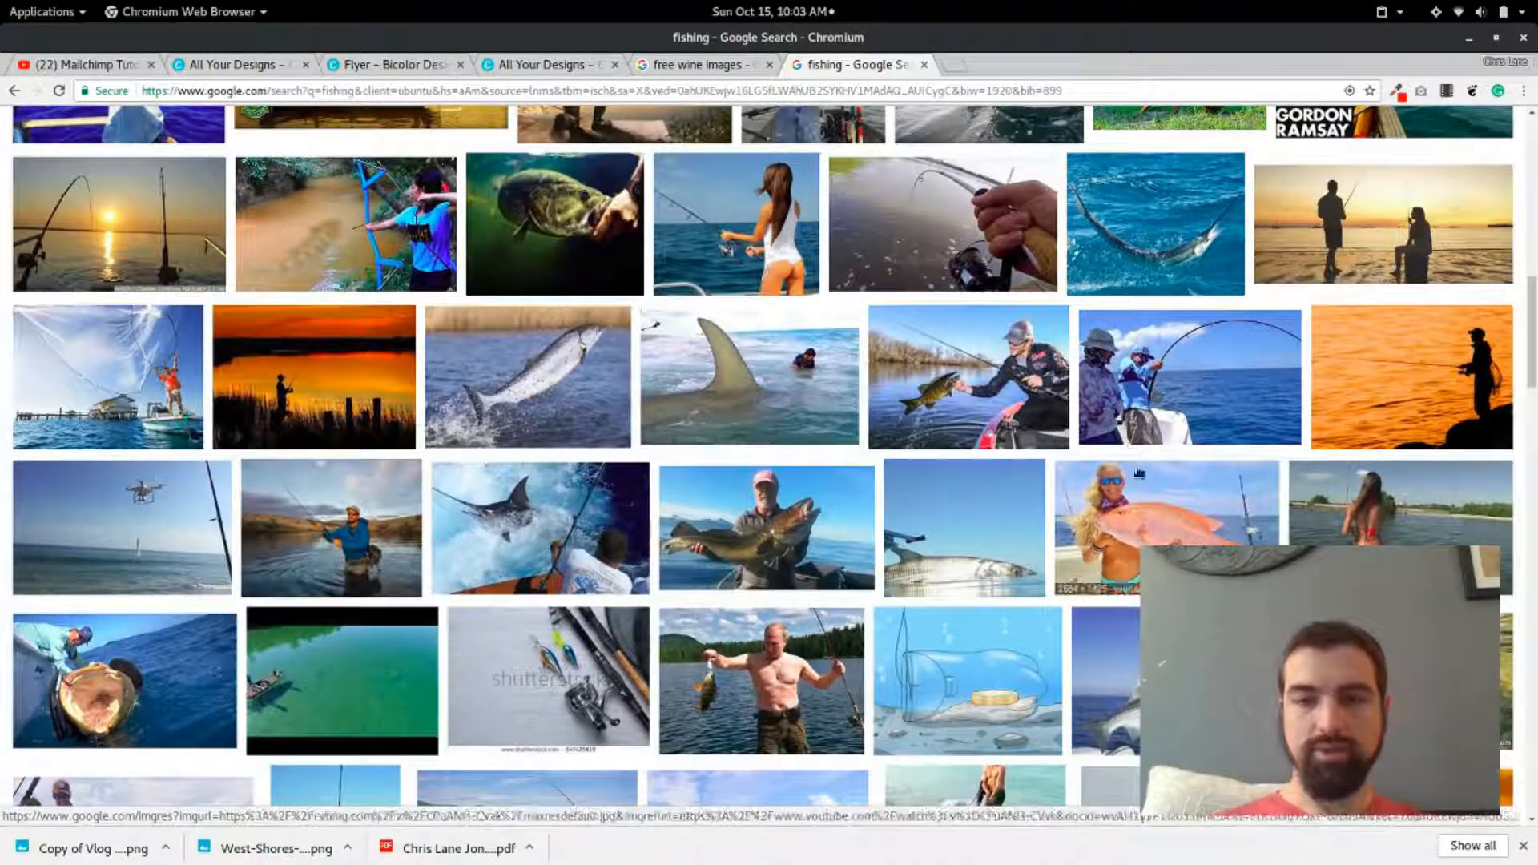
# Save the photo of a man holding a fish and try uploading it to the flyer.
pyautogui.click(765, 527)
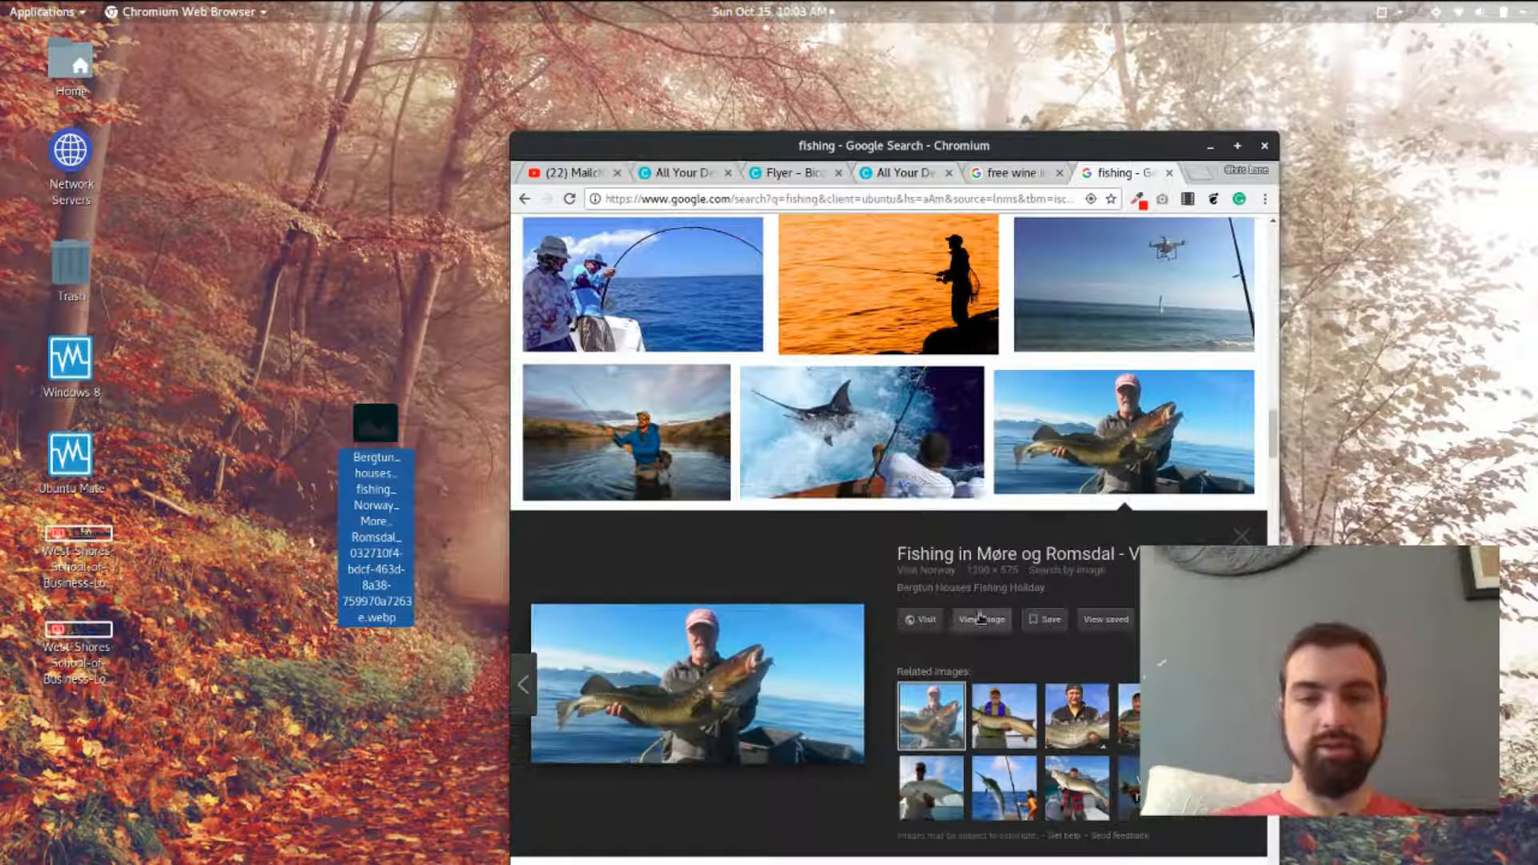
pyautogui.click(978, 620)
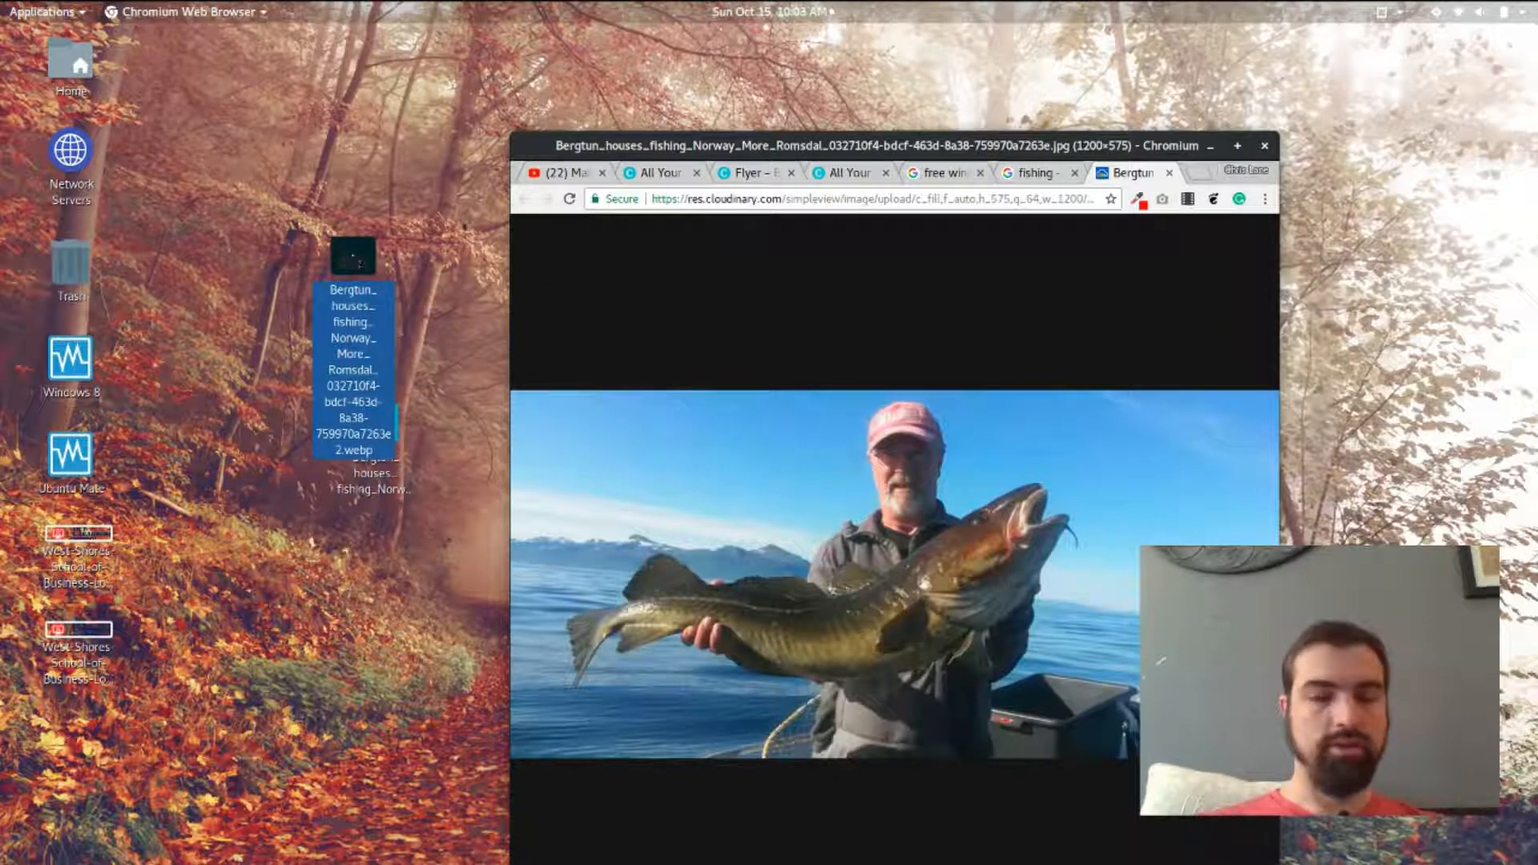
pyautogui.click(848, 173)
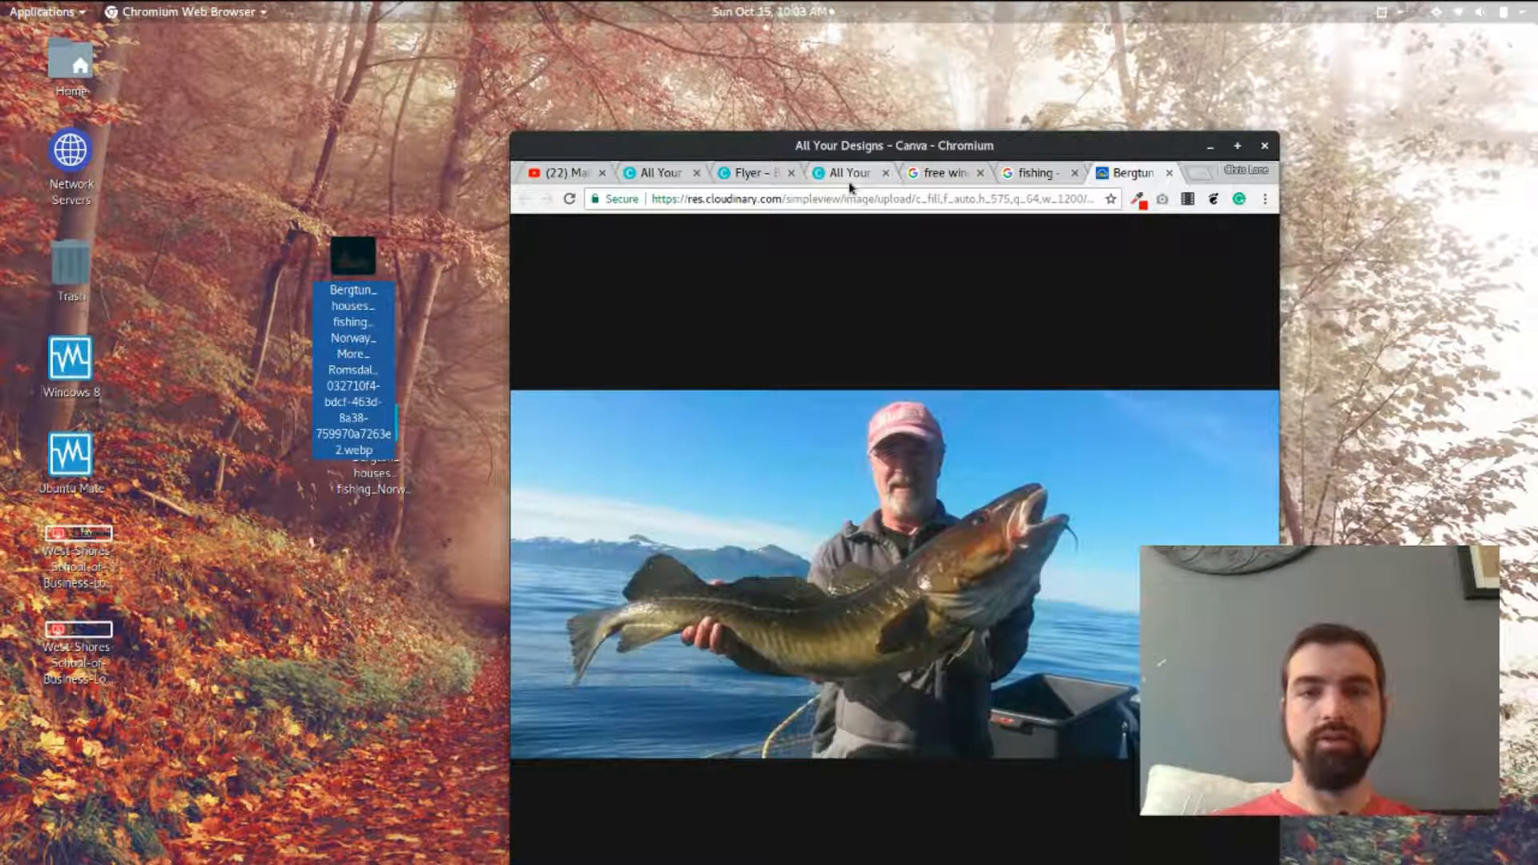
pyautogui.click(845, 173)
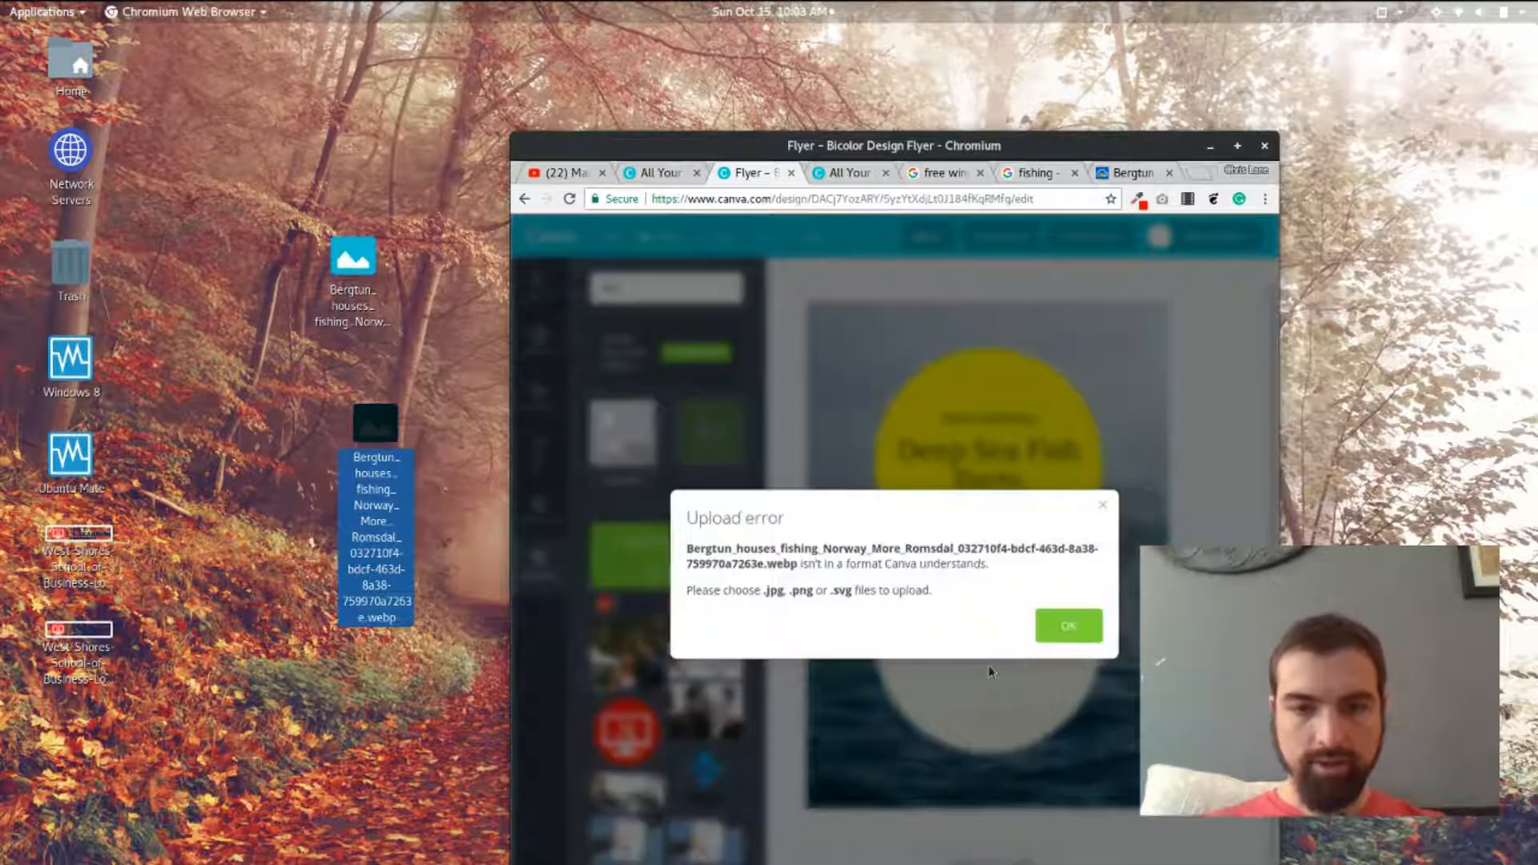
# Dismiss the upload error and save a different river fly-fishing photo as a .jpg.
pyautogui.click(1066, 626)
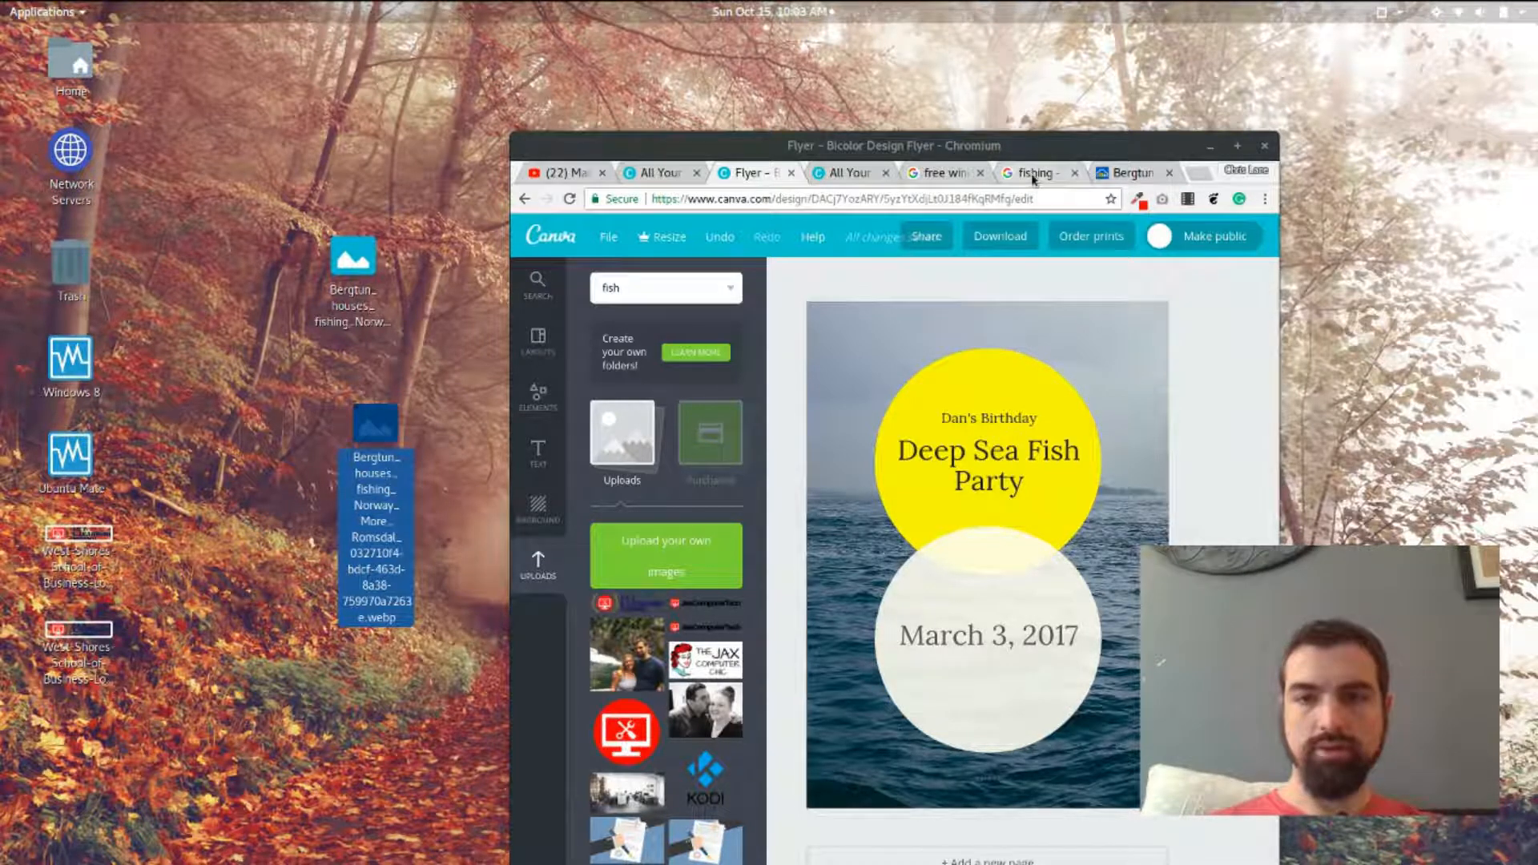
pyautogui.click(1032, 173)
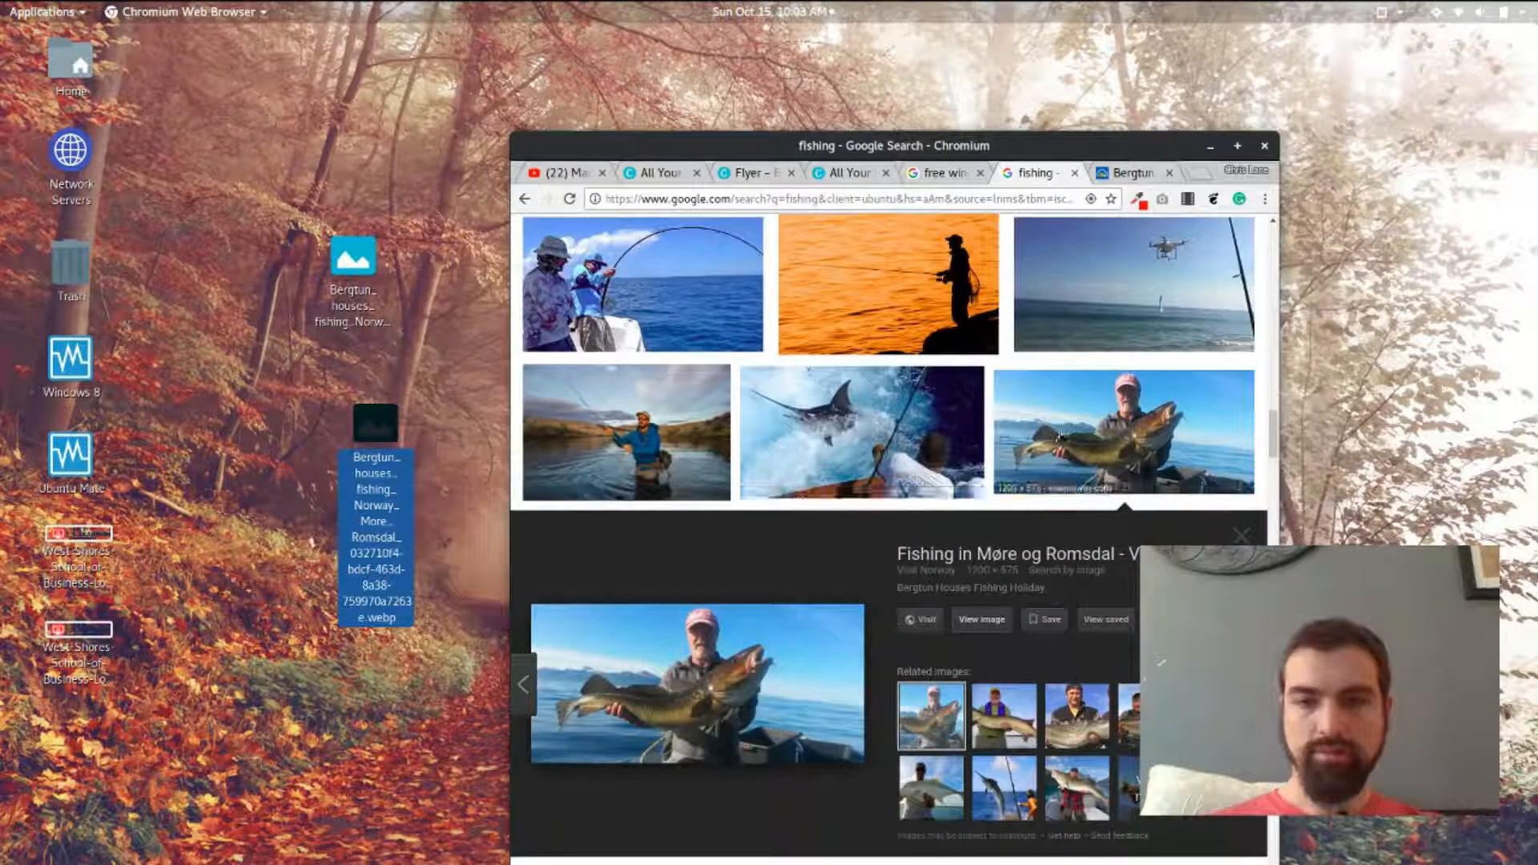
pyautogui.click(625, 433)
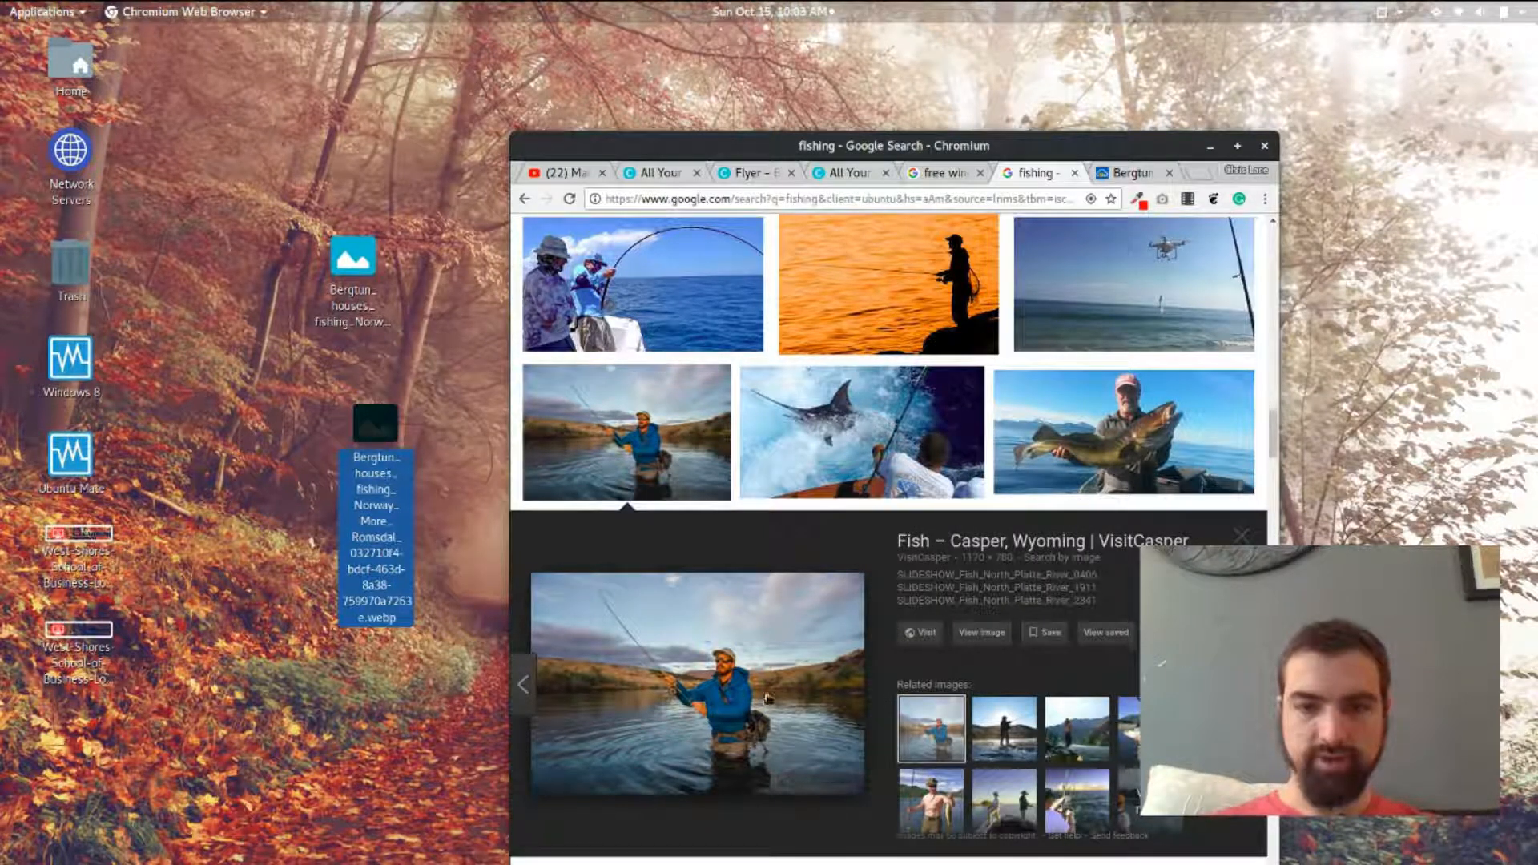
pyautogui.click(916, 632)
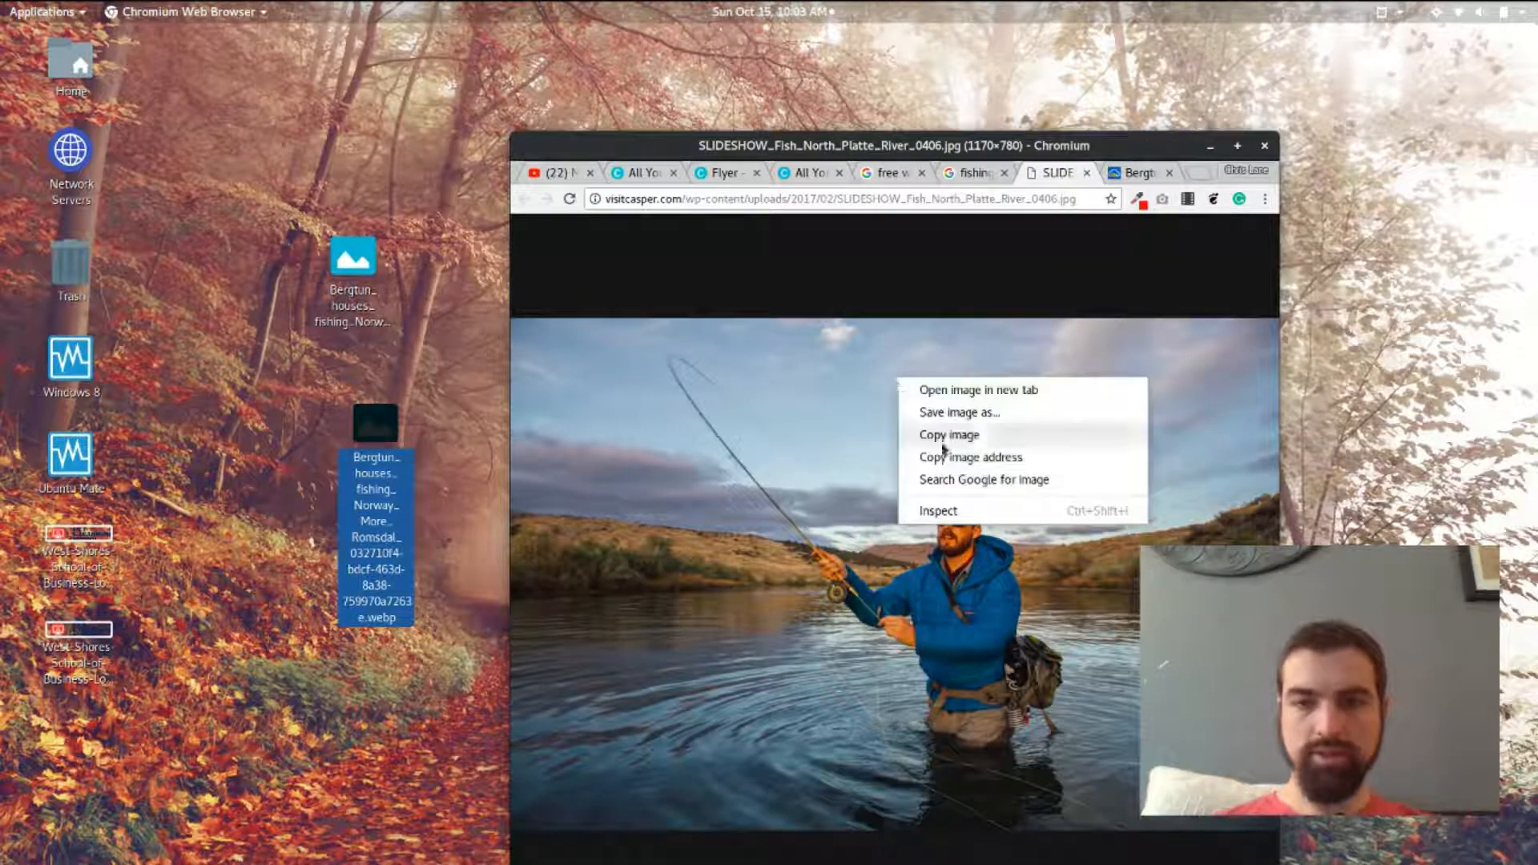
pyautogui.click(936, 510)
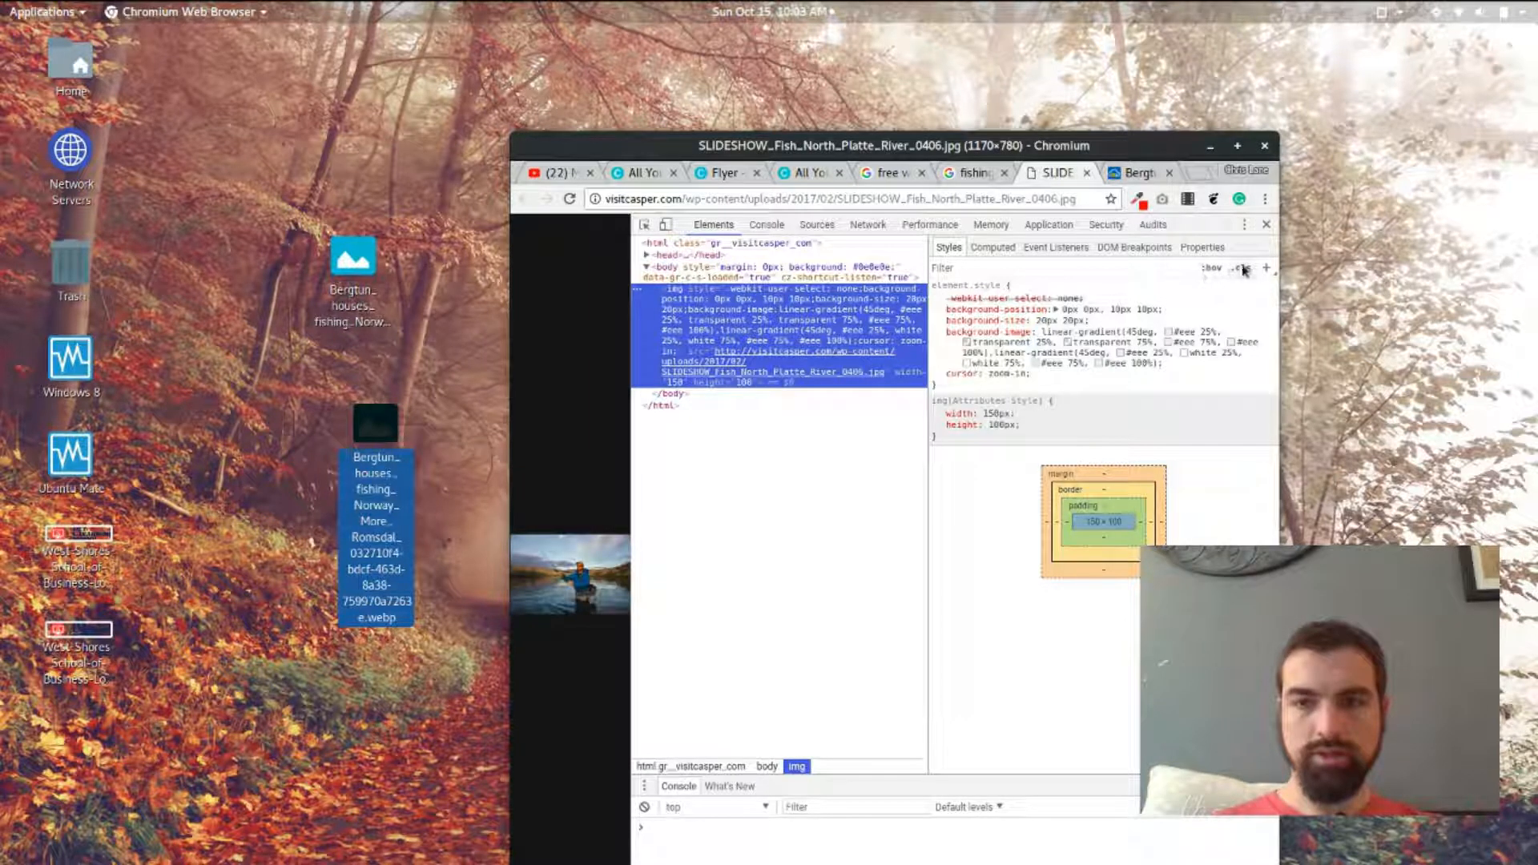
pyautogui.click(1263, 224)
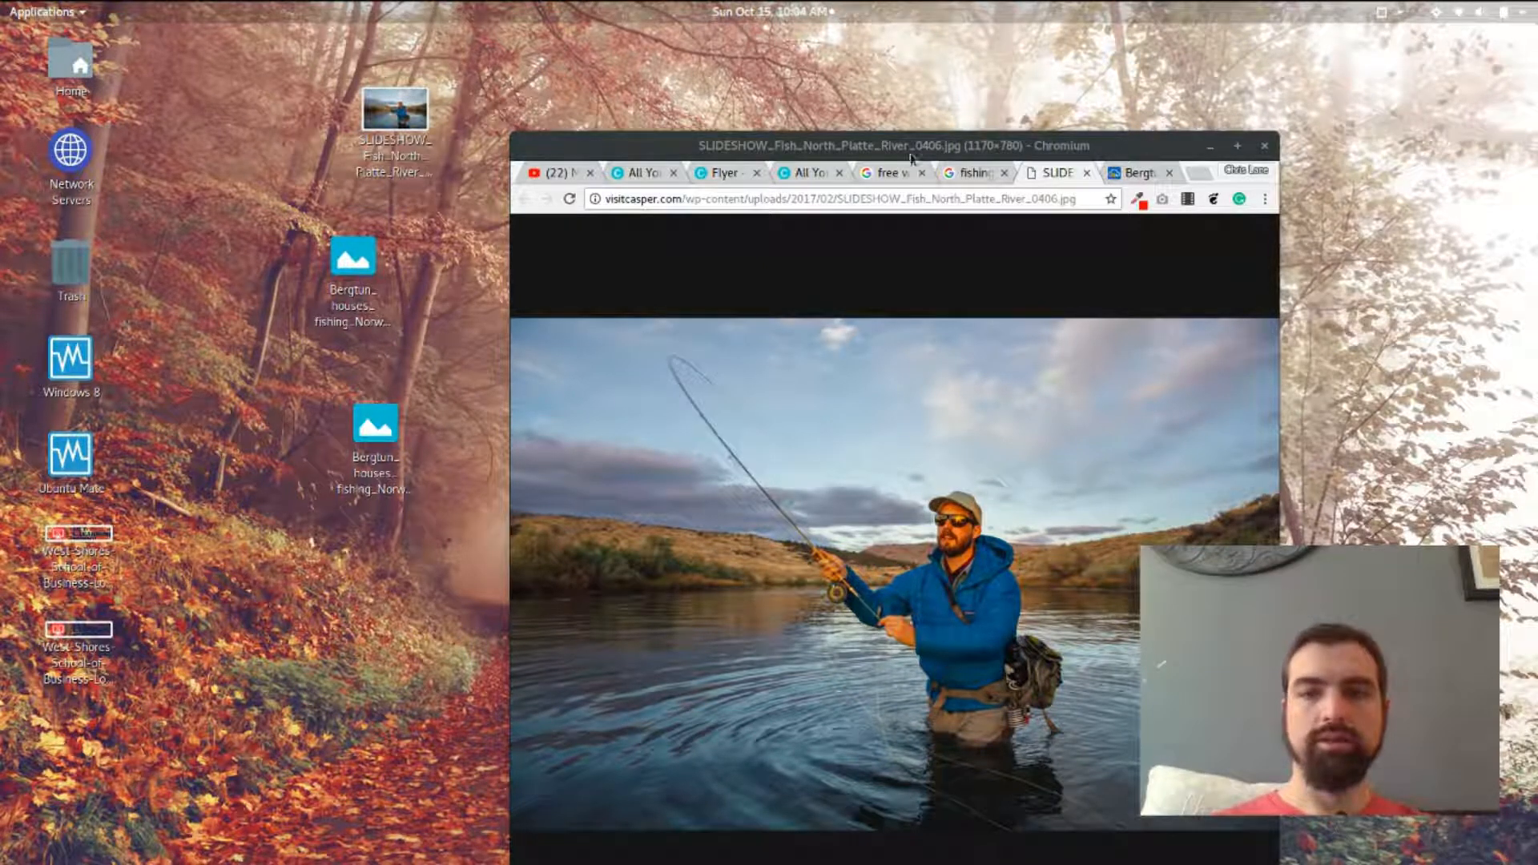
# Move the two rejected Bergtun Norway house files from the desktop to Trash.
pyautogui.click(353, 257)
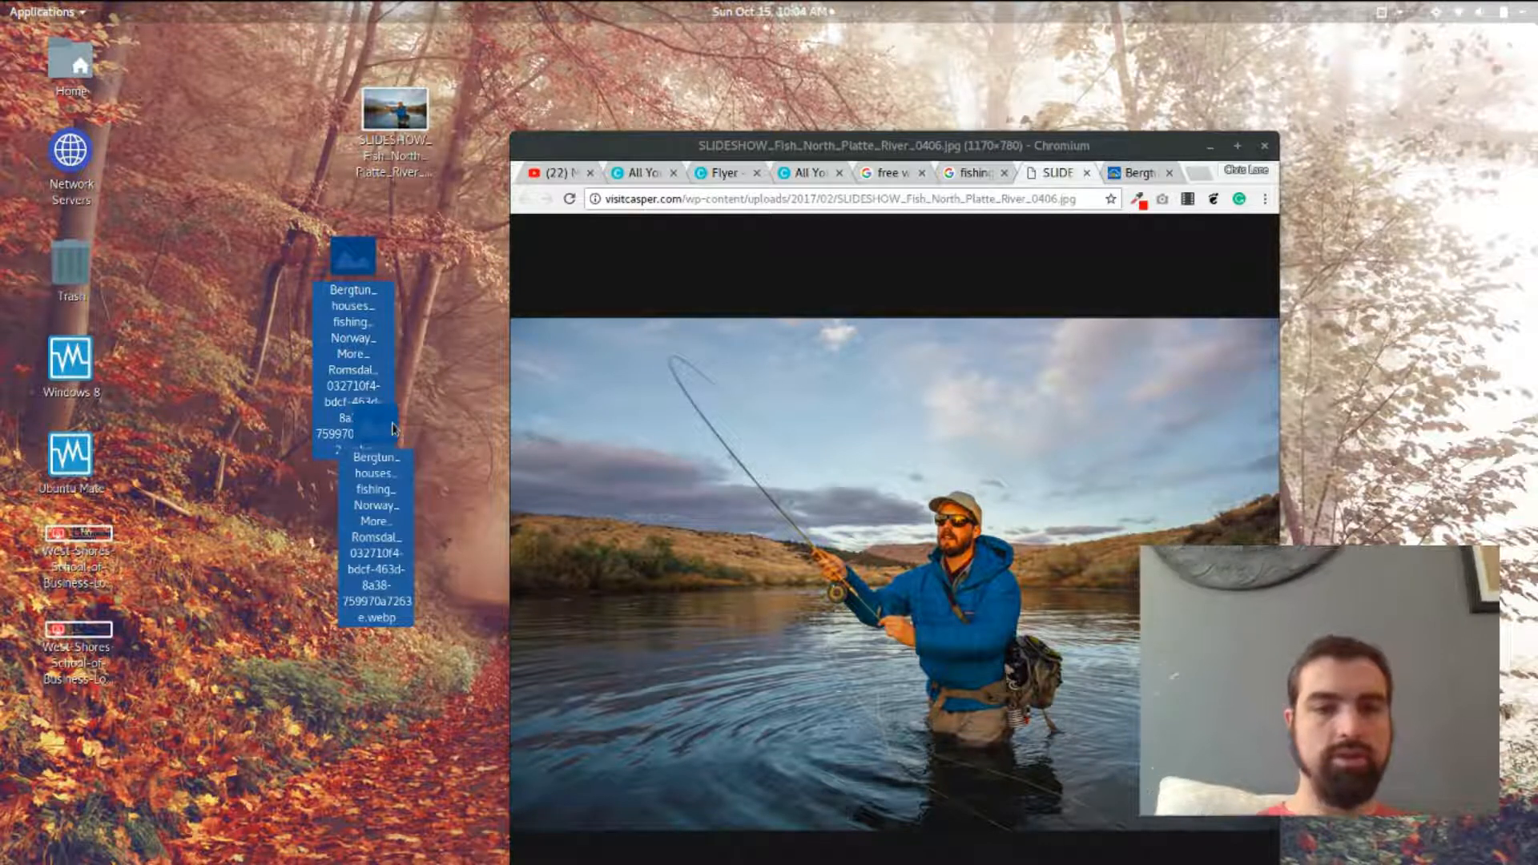
pyautogui.rightClick(355, 437)
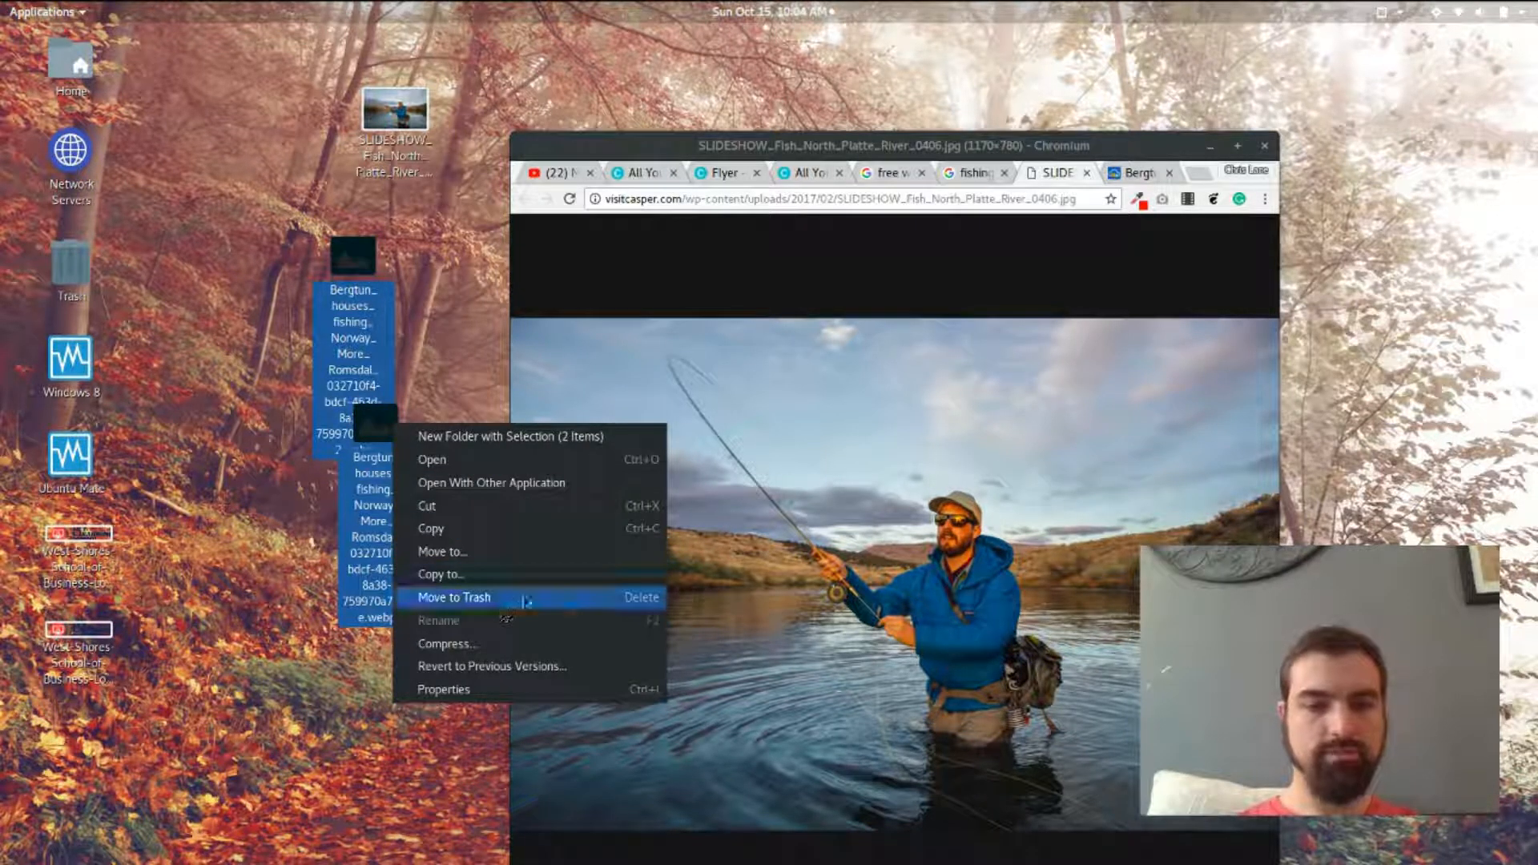
pyautogui.click(453, 599)
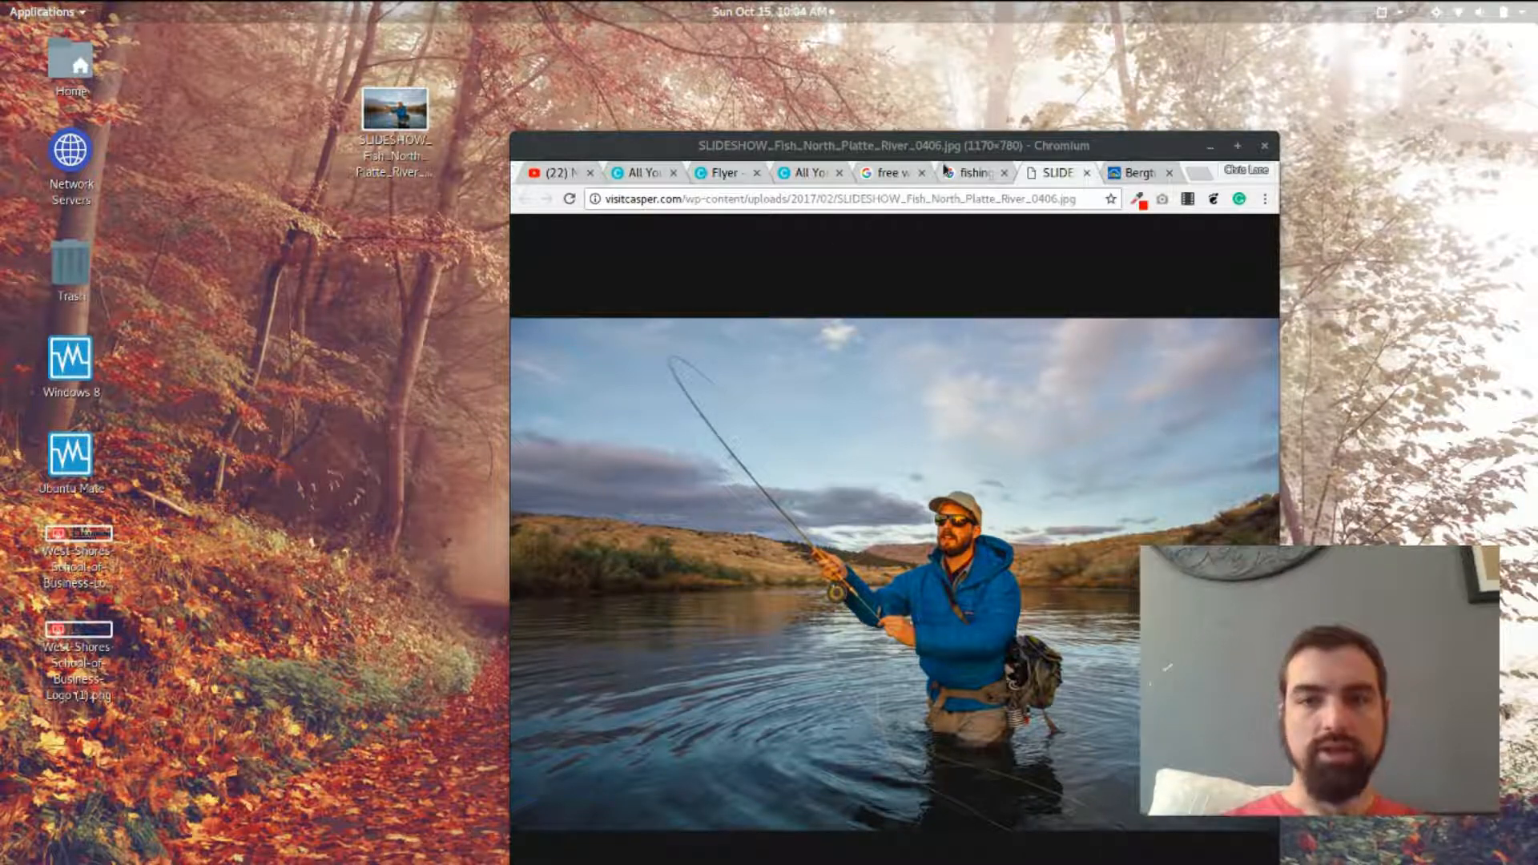
# Upload the river fly-fishing photo and place it small beneath the date.
pyautogui.click(806, 173)
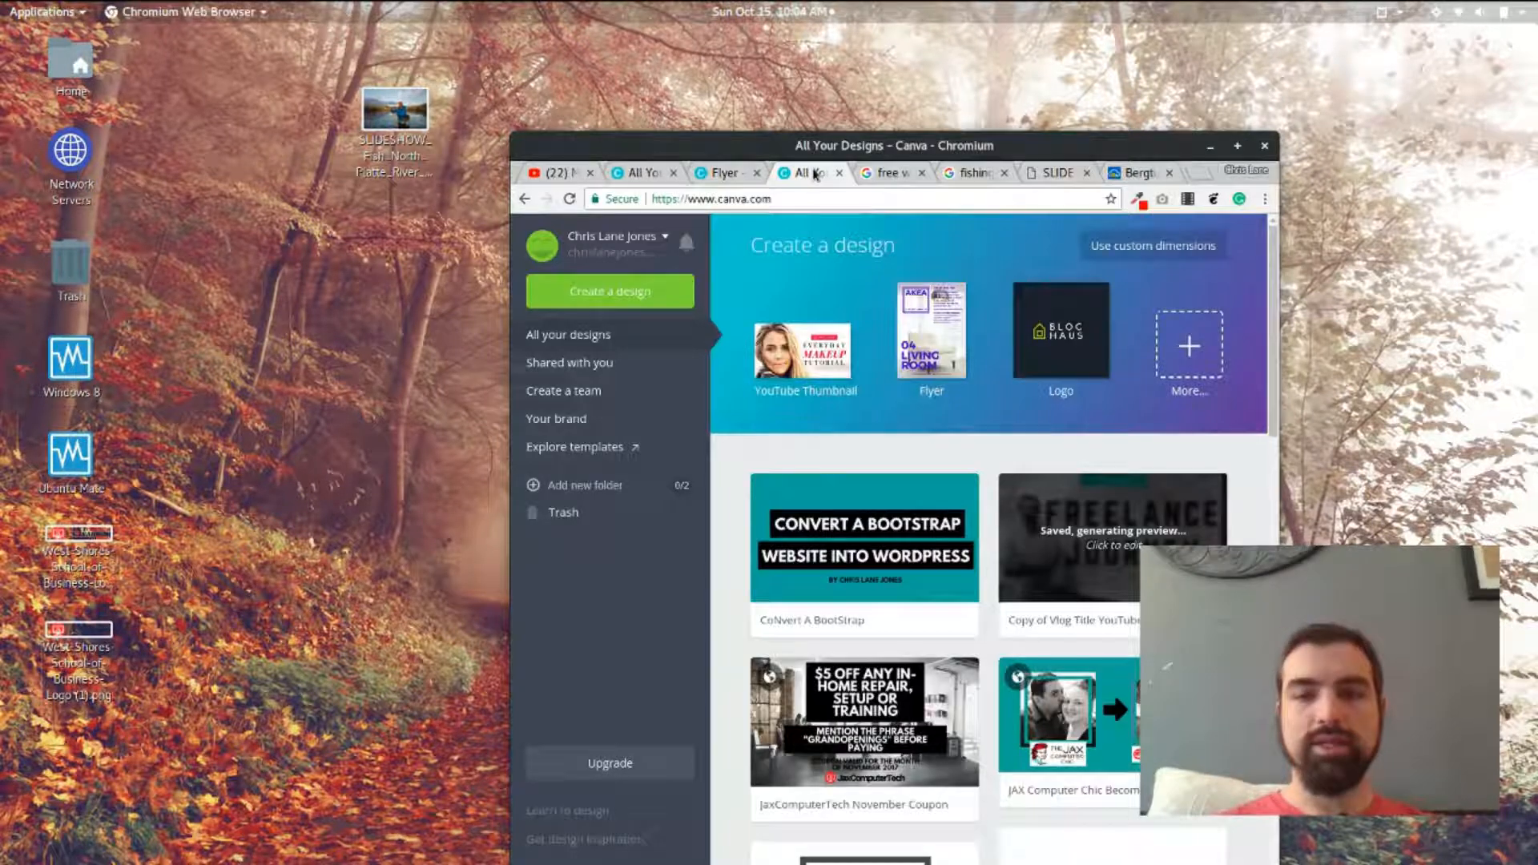
pyautogui.click(724, 173)
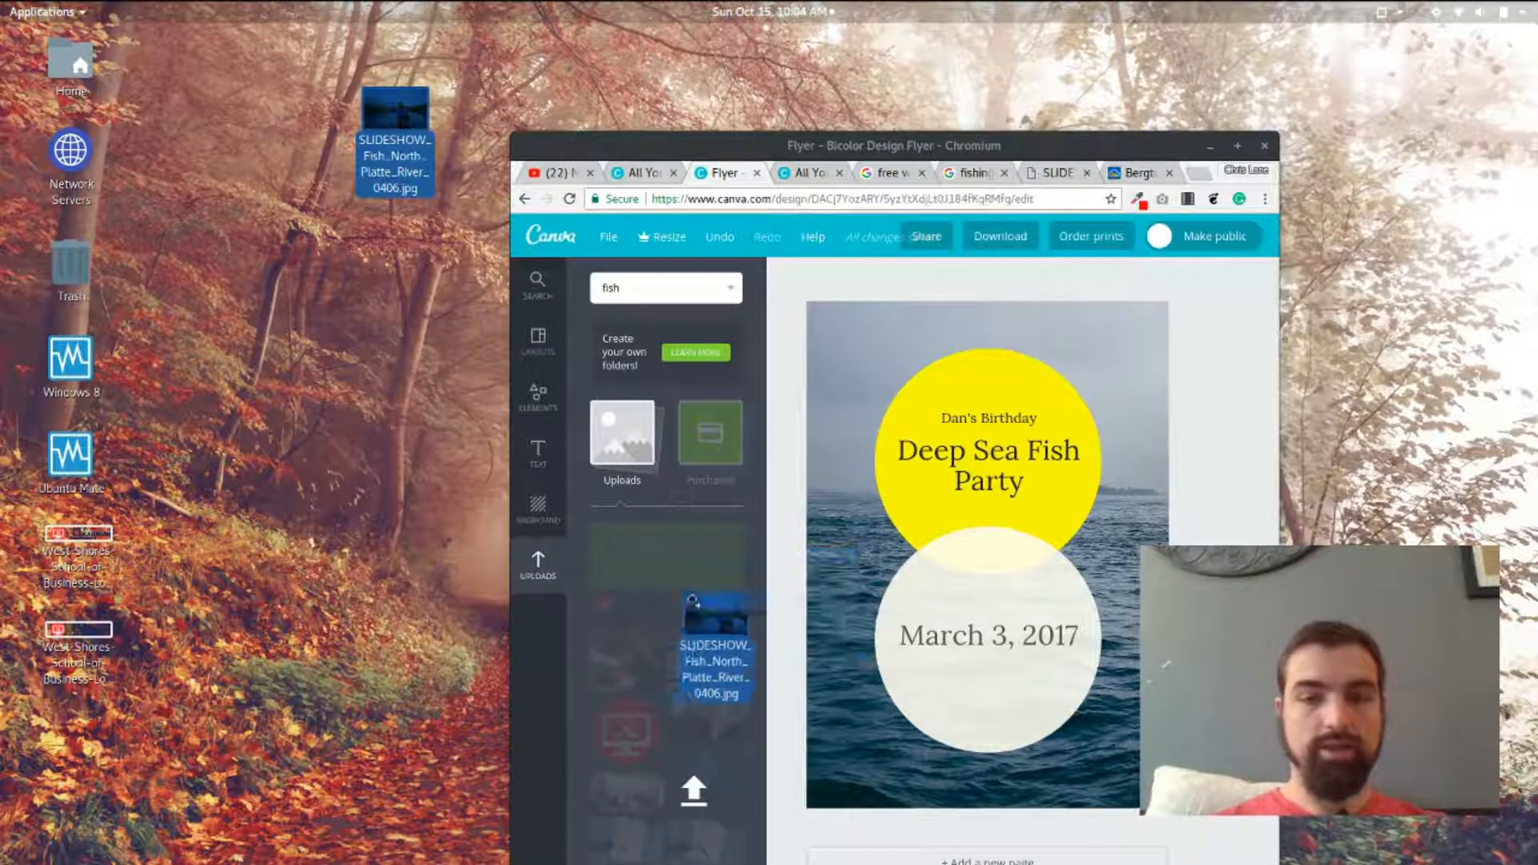
pyautogui.click(537, 556)
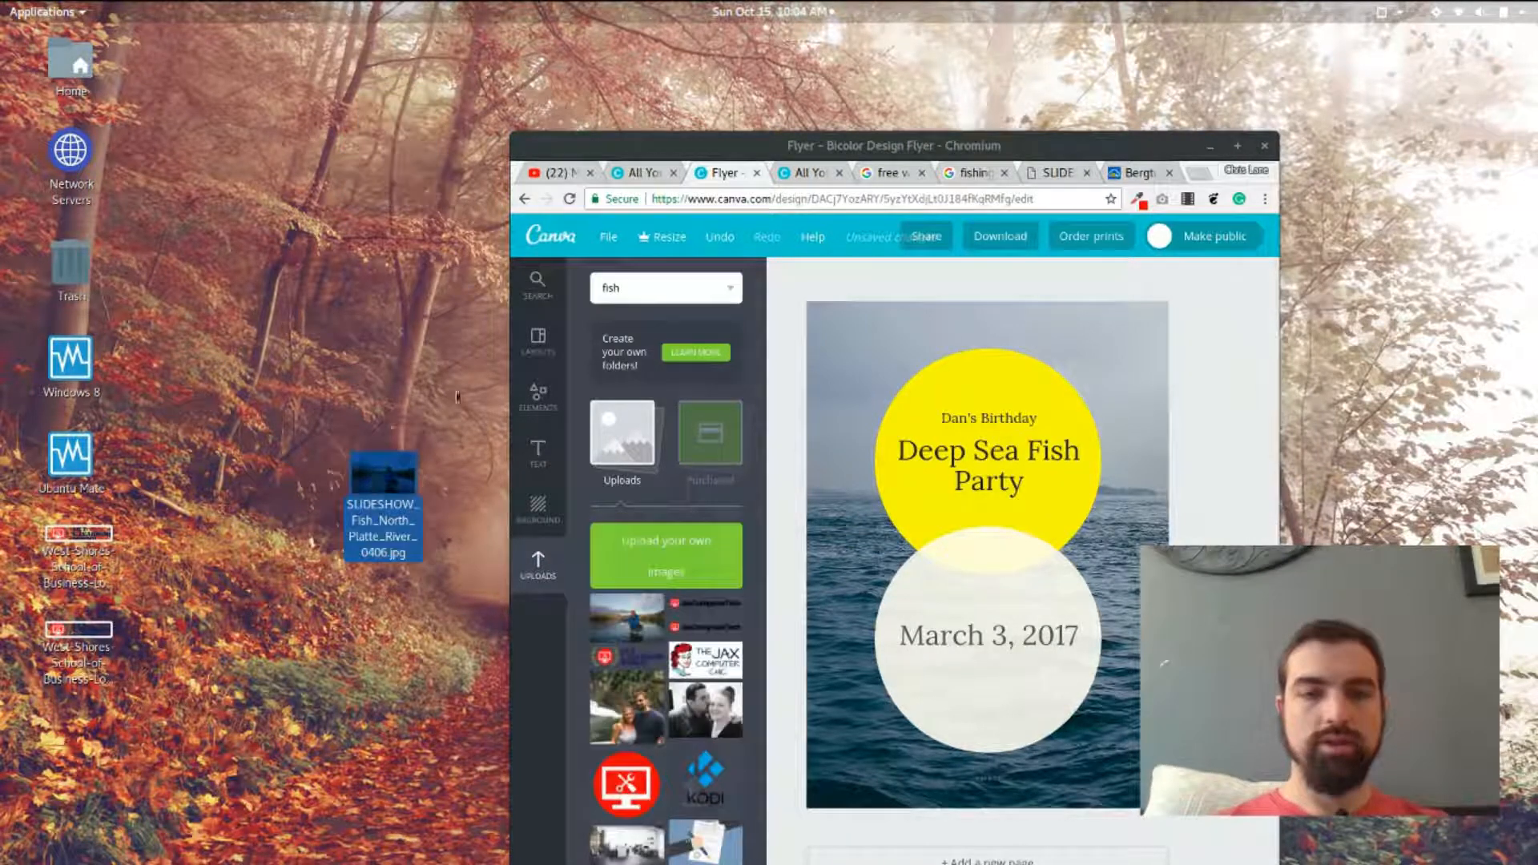
pyautogui.click(537, 397)
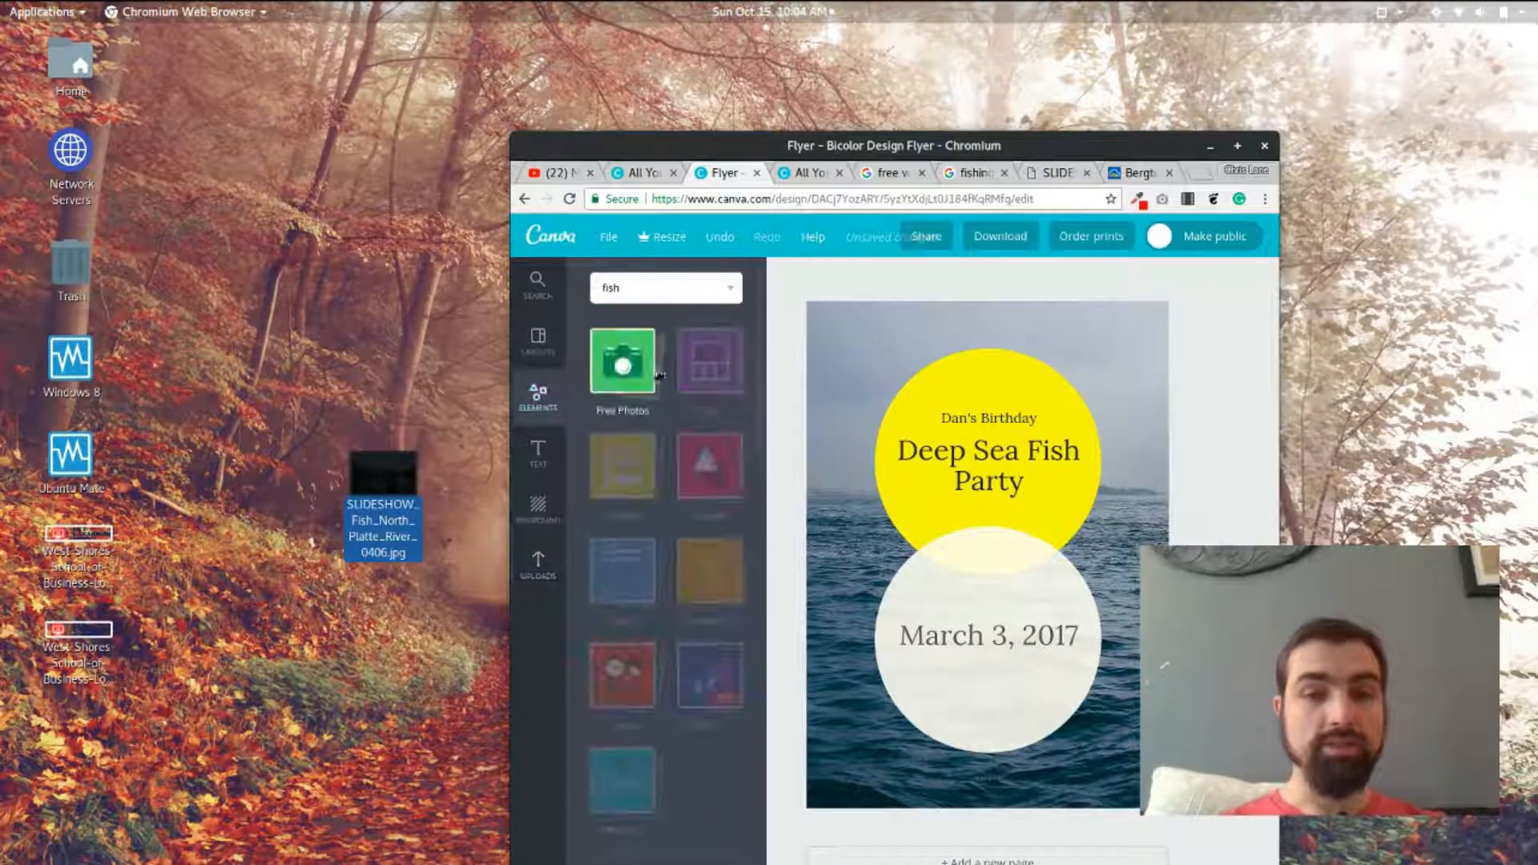
pyautogui.click(537, 567)
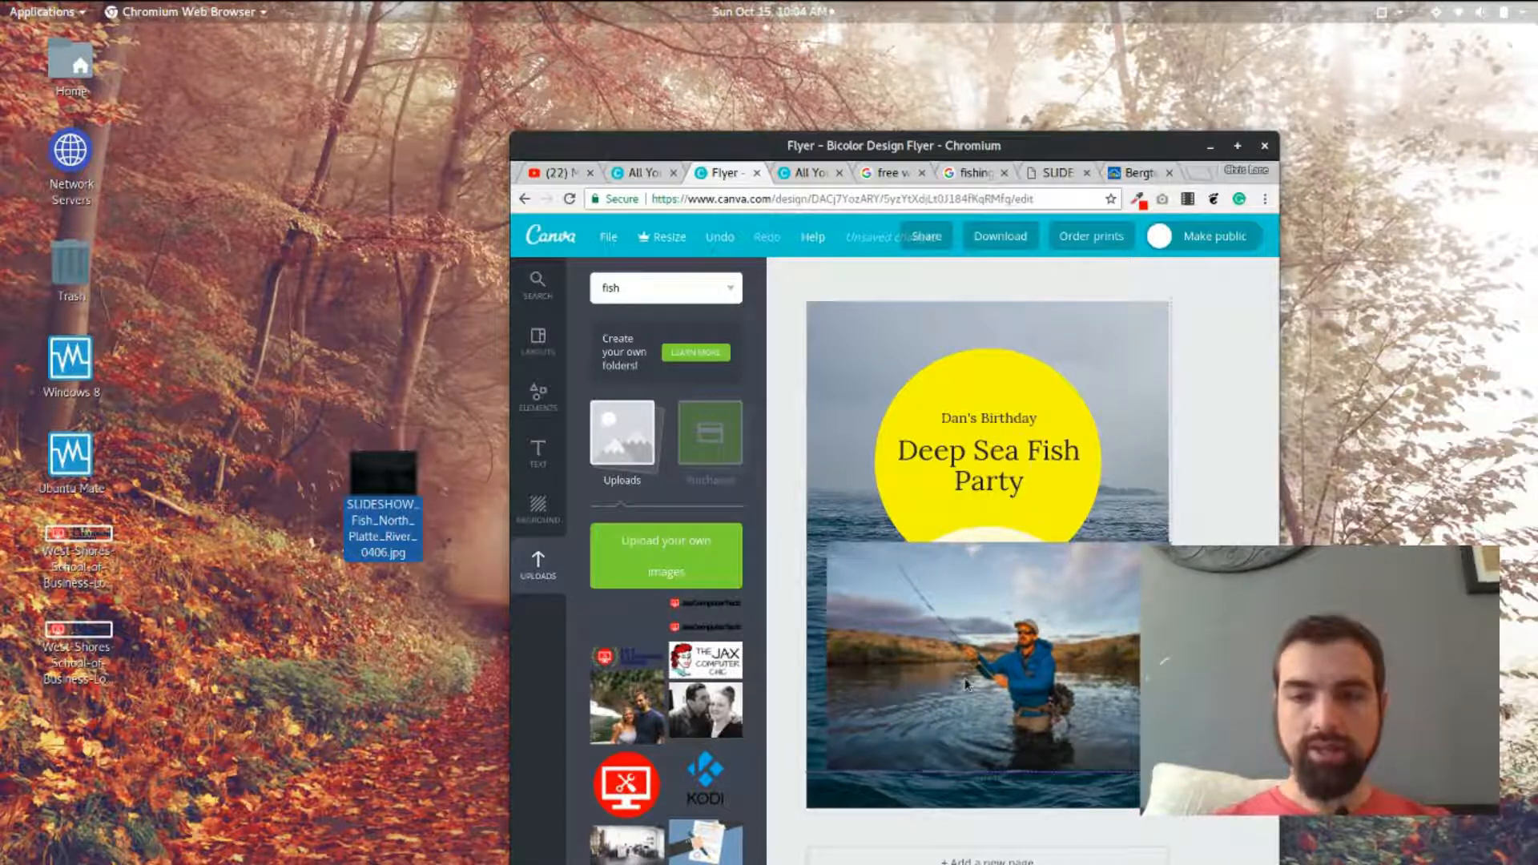
pyautogui.click(971, 682)
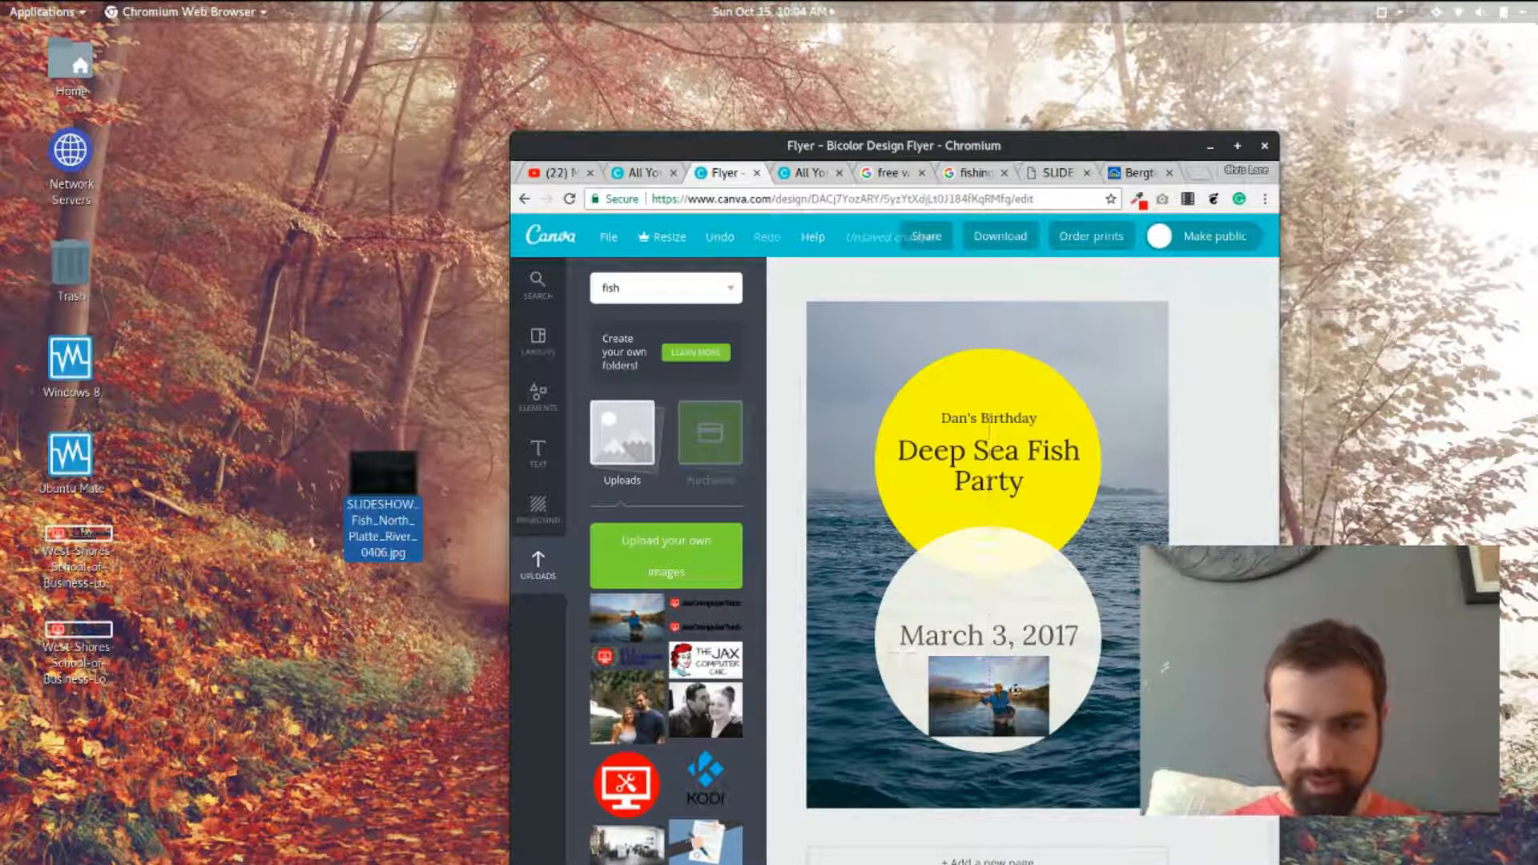
pyautogui.click(987, 698)
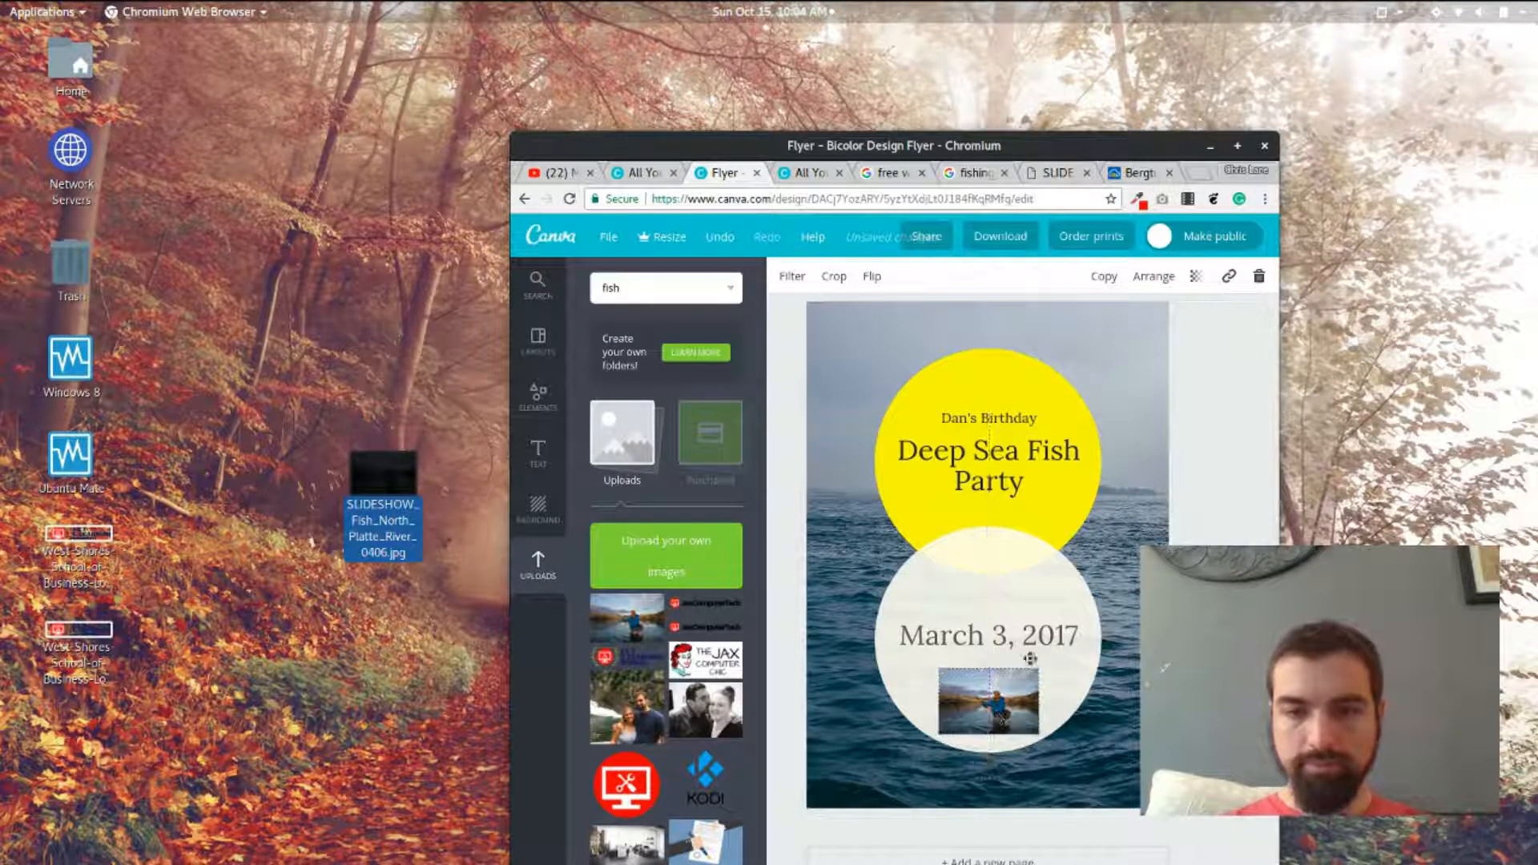
# Add a white square frame holding the fishing photo and nudge March 3, 2017 upward.
pyautogui.click(537, 395)
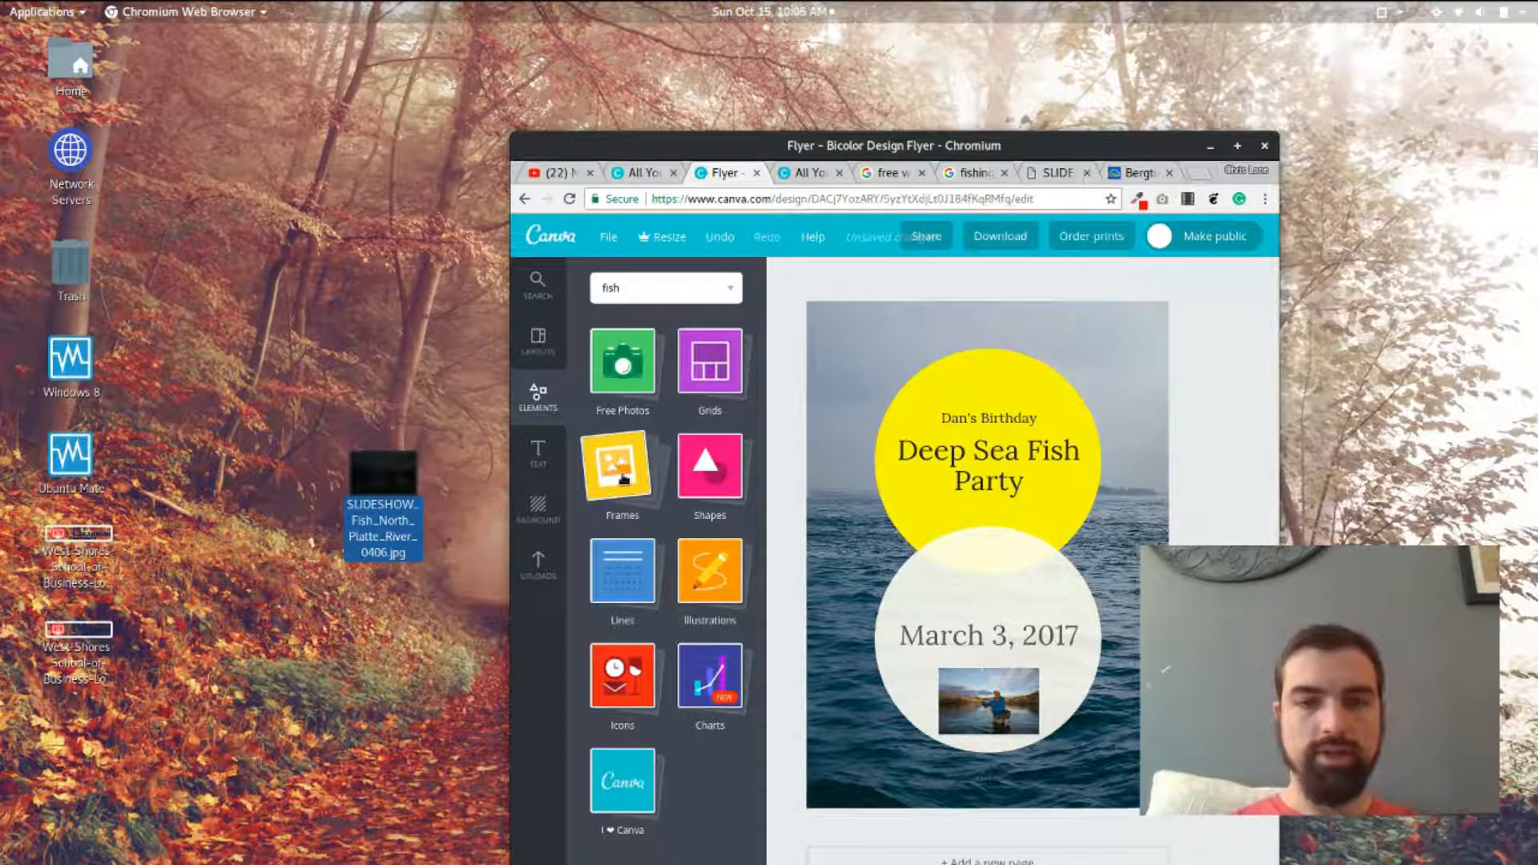
pyautogui.click(622, 468)
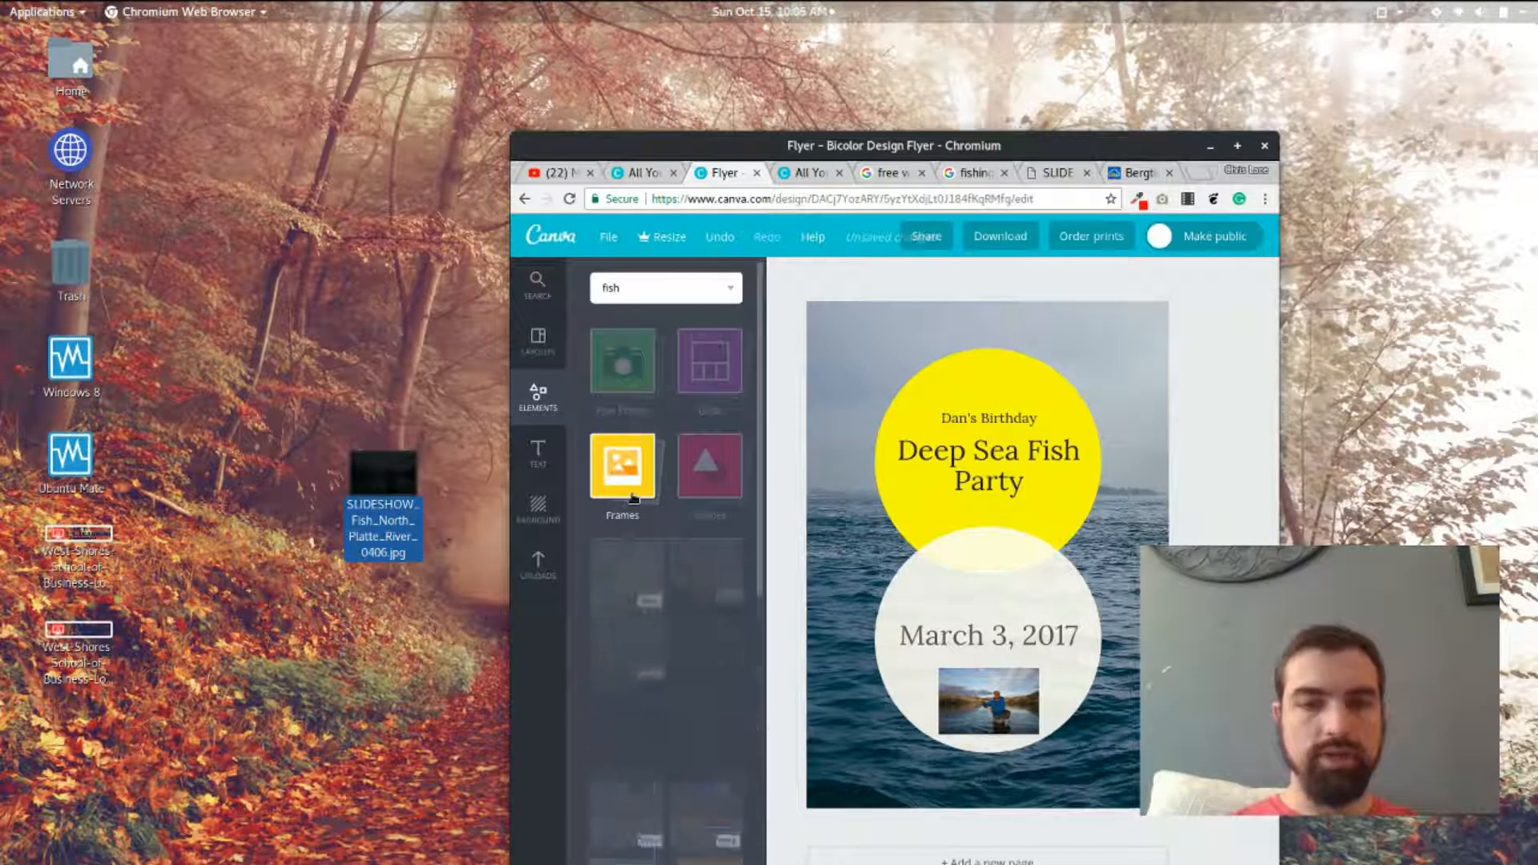
pyautogui.click(620, 468)
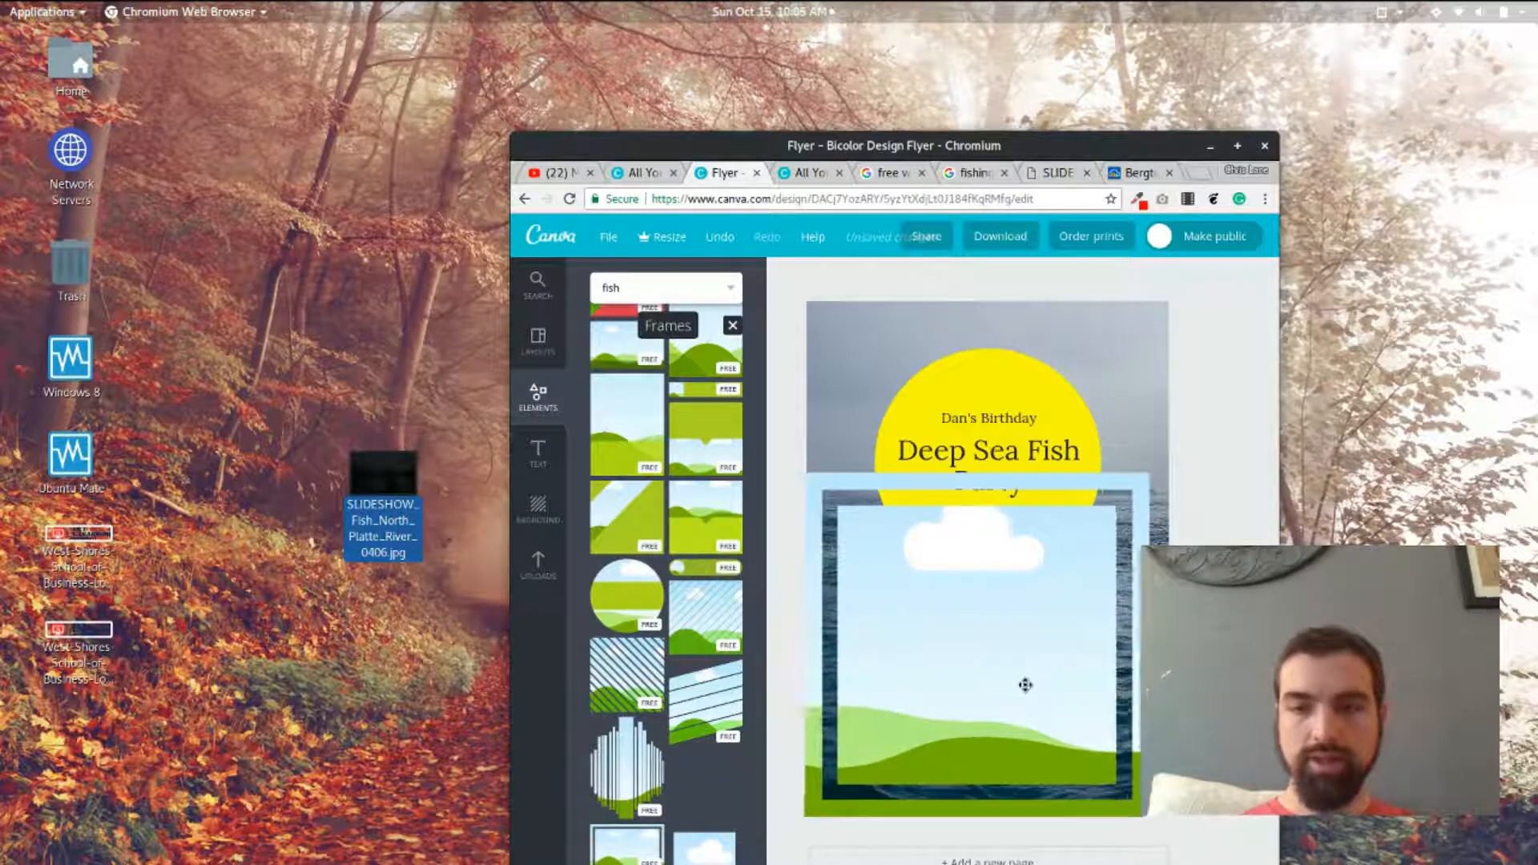
pyautogui.click(1025, 685)
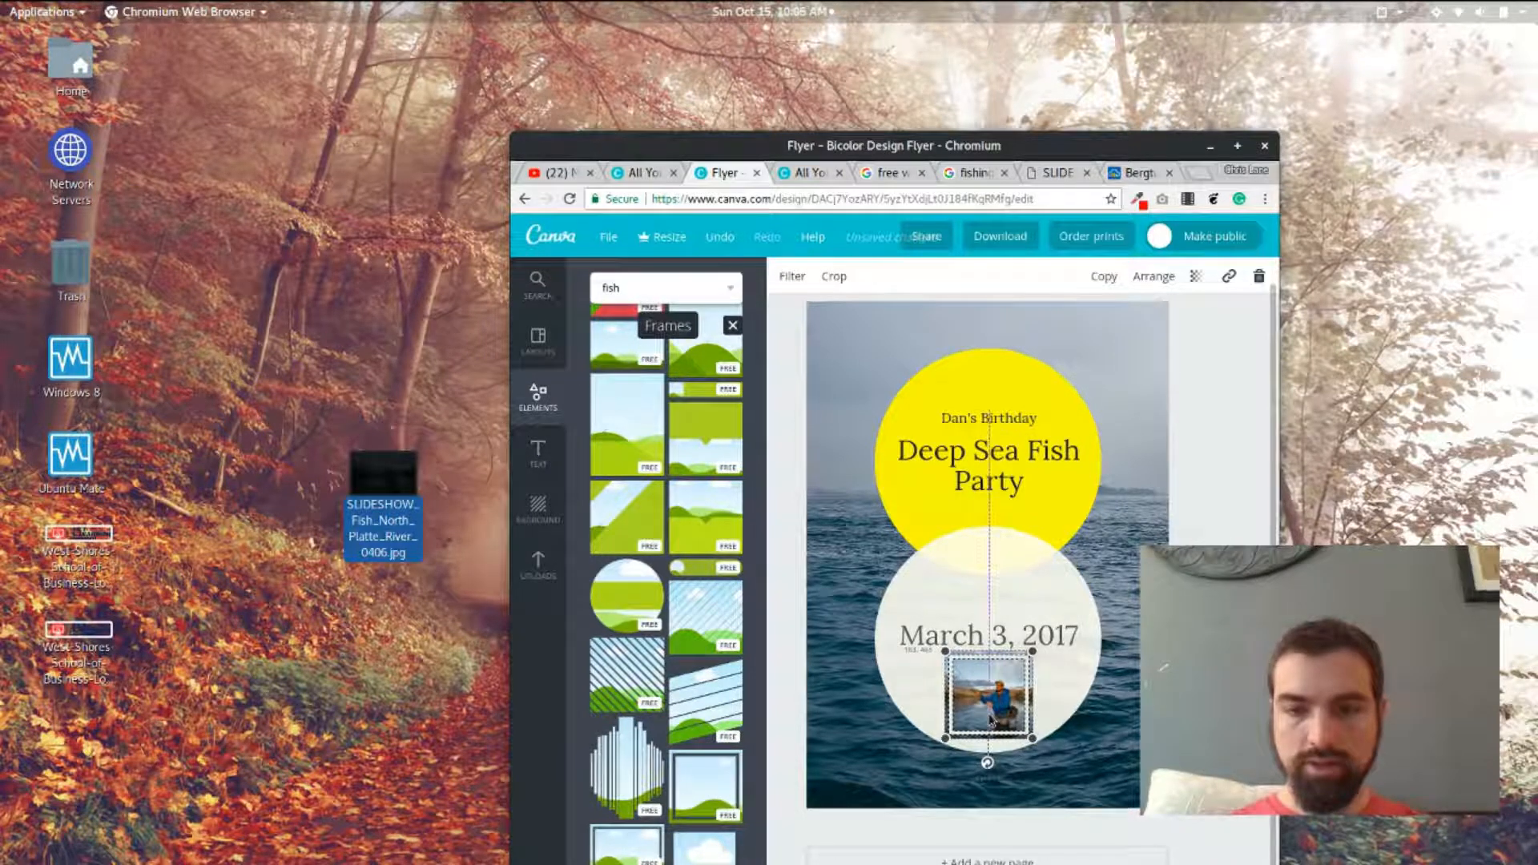
pyautogui.click(986, 635)
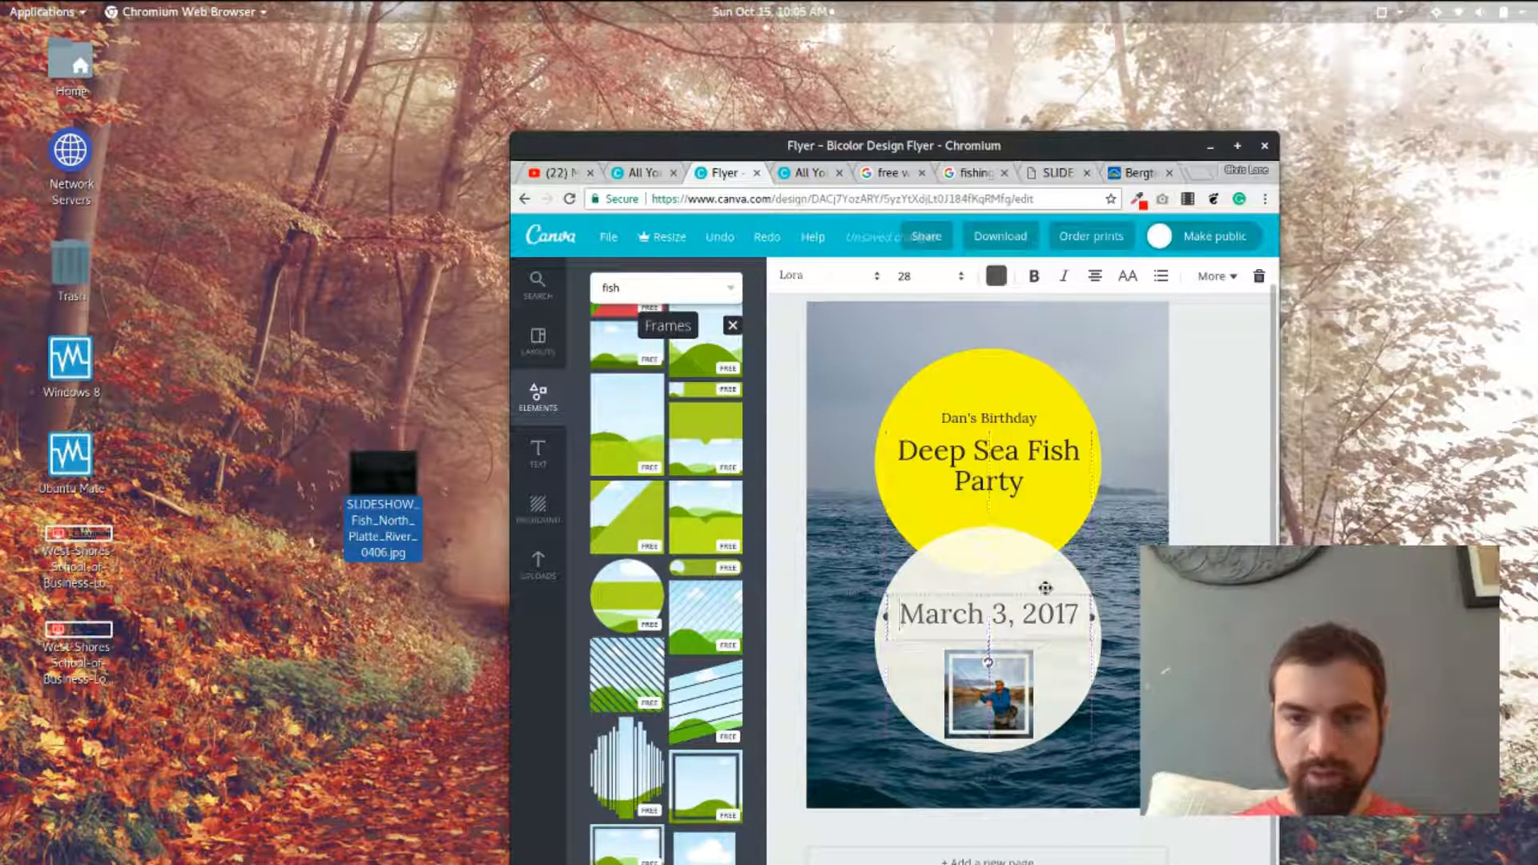
pyautogui.click(987, 696)
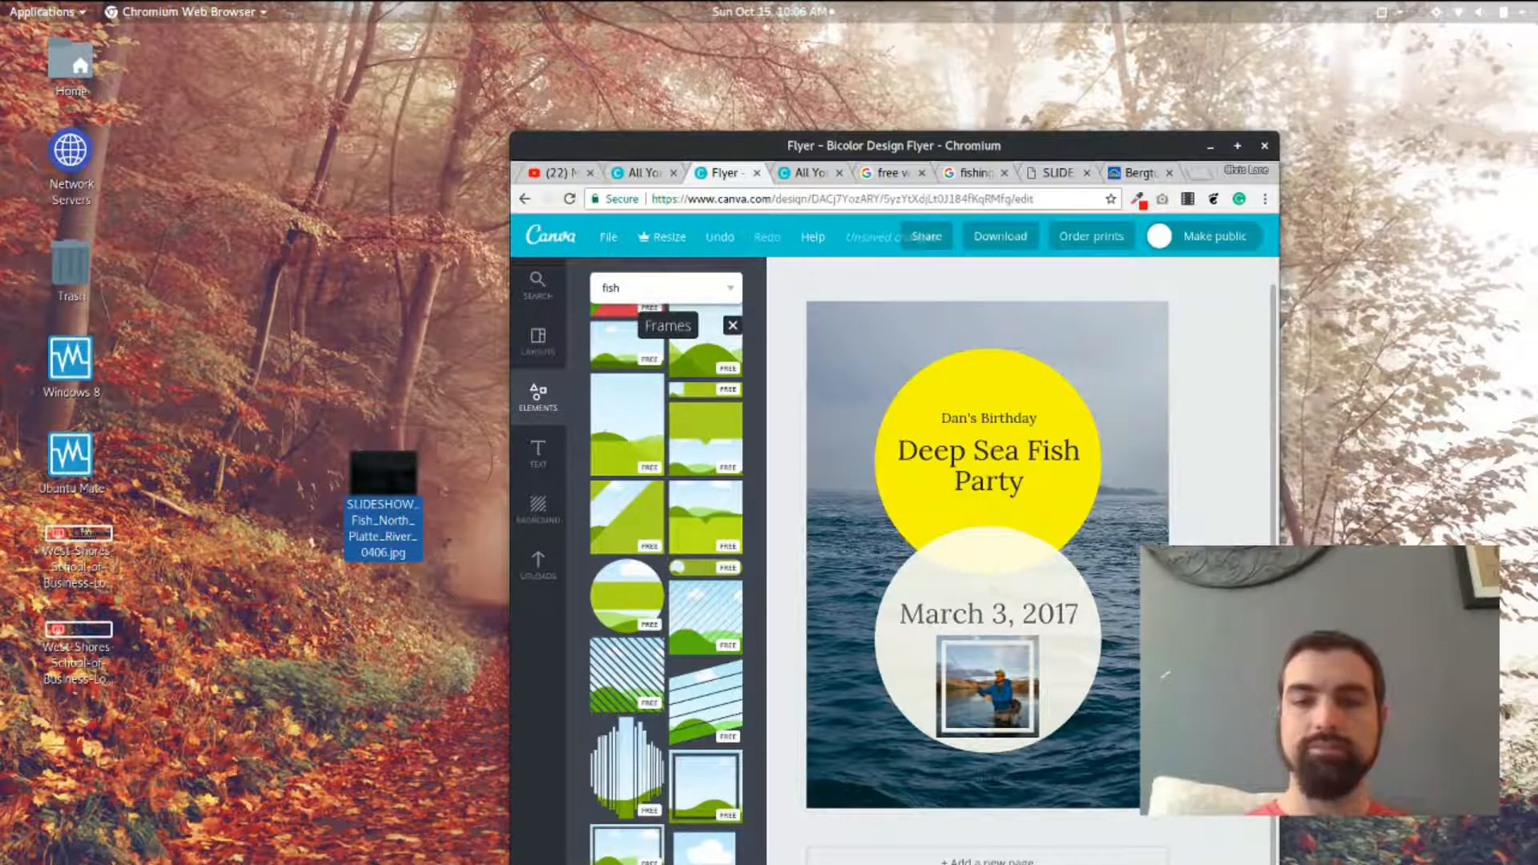
pyautogui.moveTo(1012, 252)
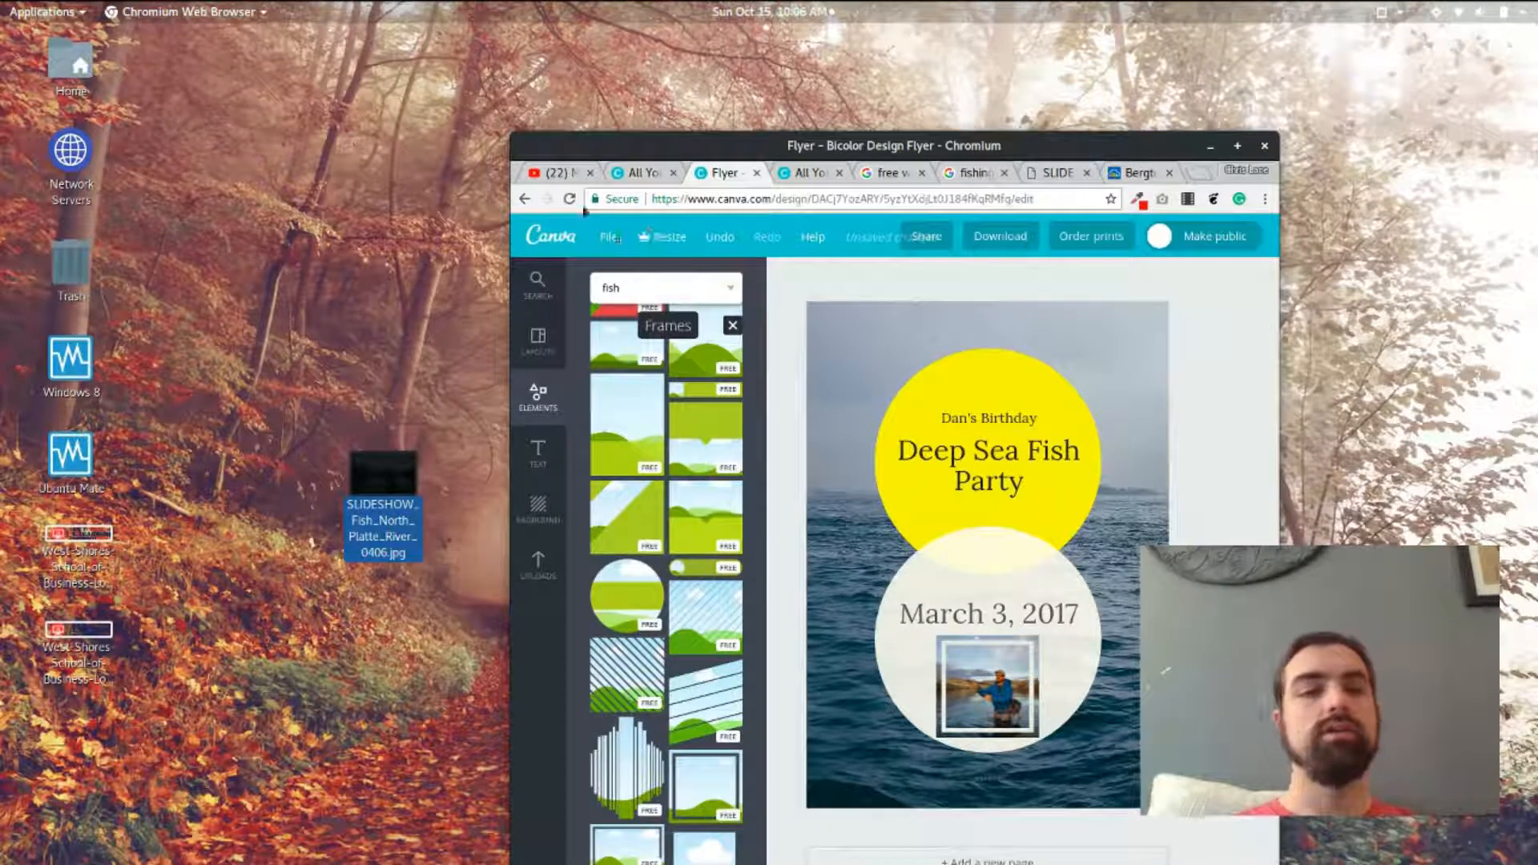
# Maximize the Chromium window so the Canva flyer editor fills the screen.
pyautogui.click(608, 236)
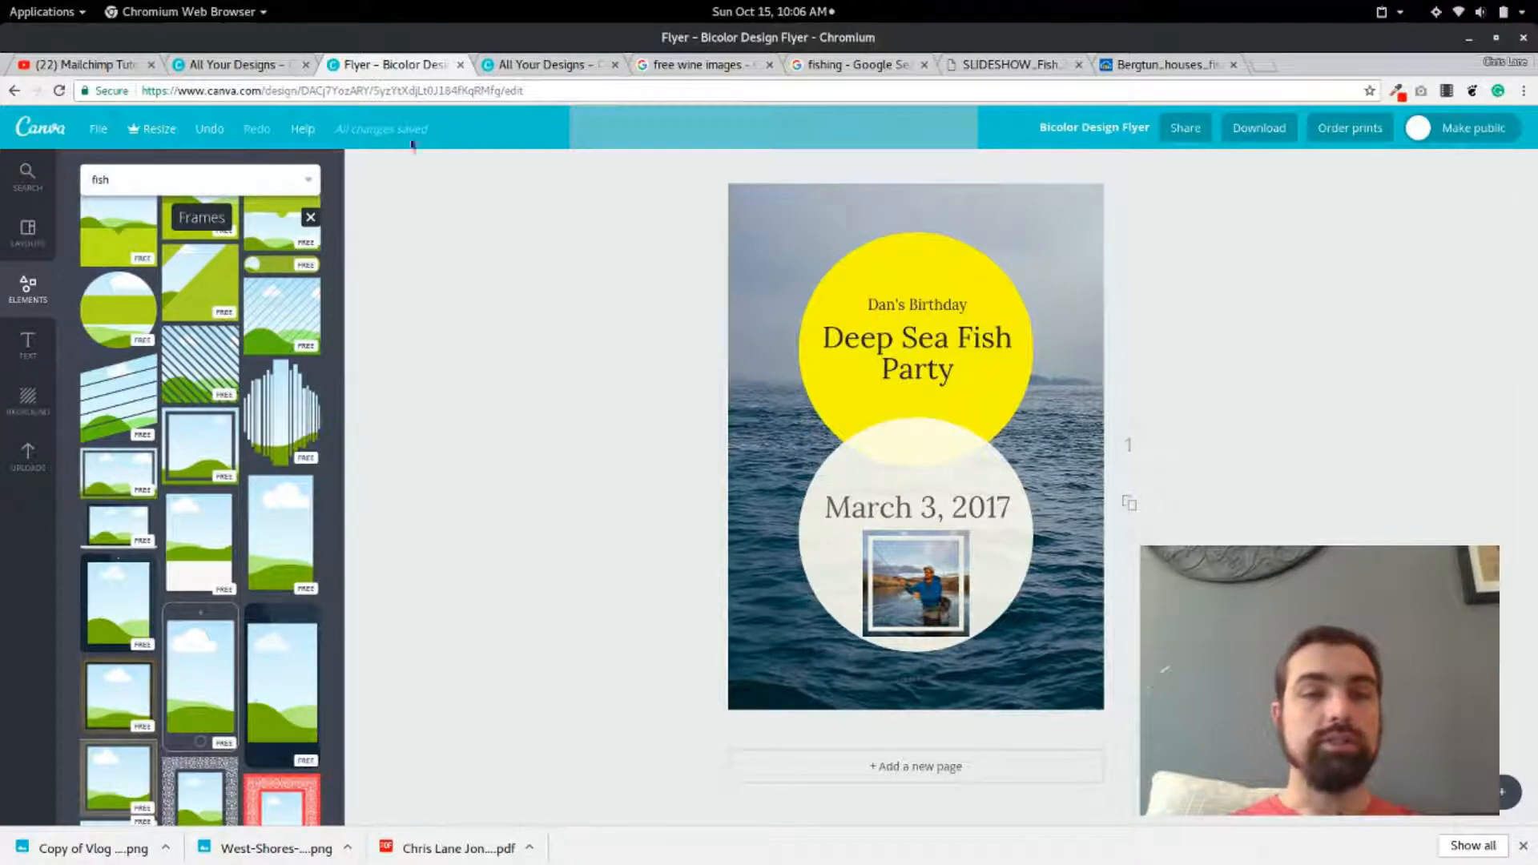
pyautogui.moveTo(402, 170)
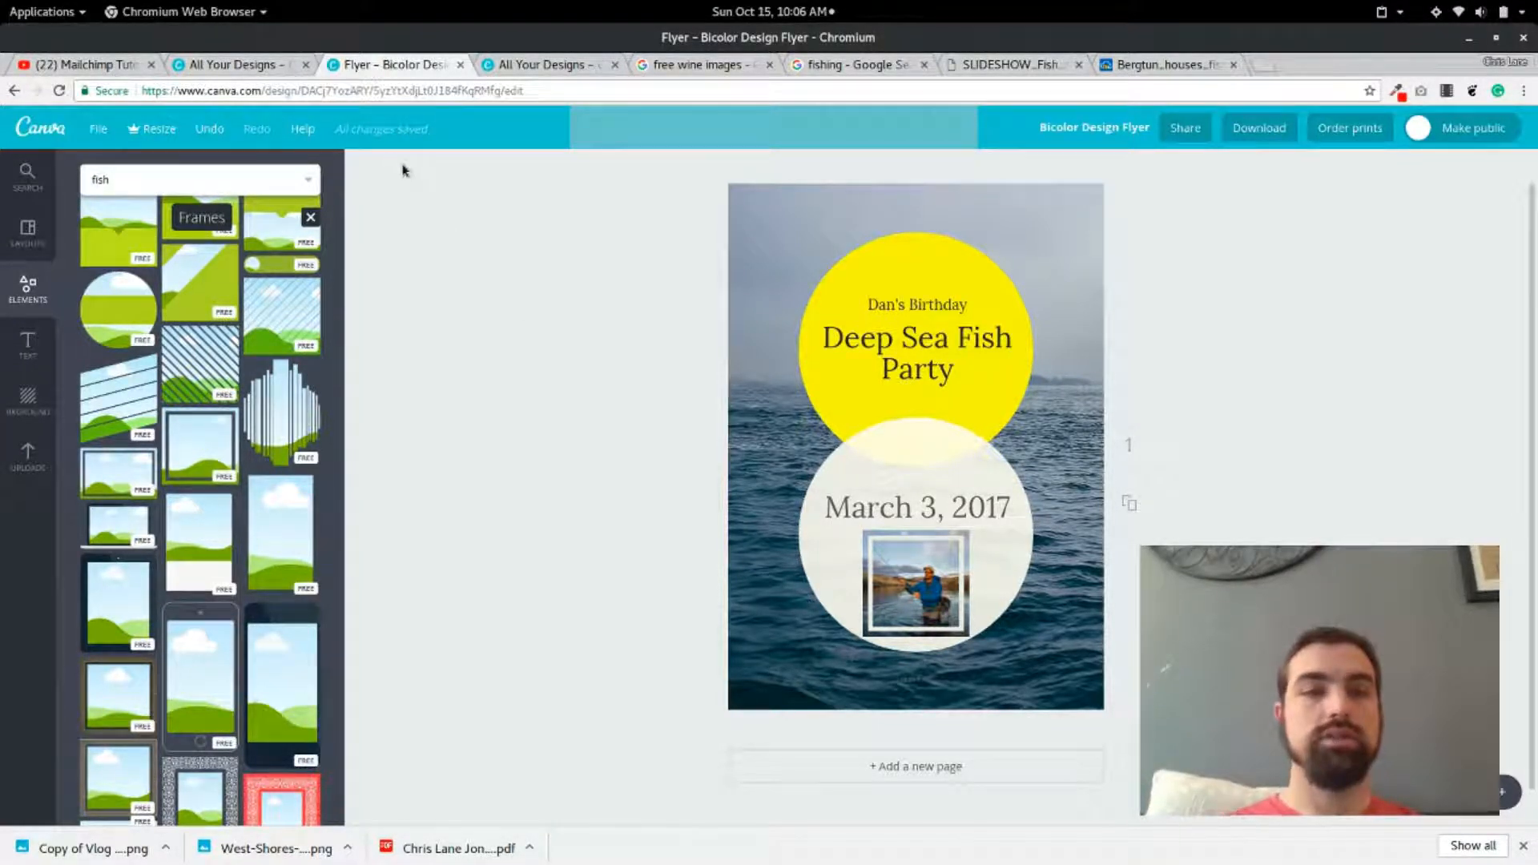
pyautogui.moveTo(581, 255)
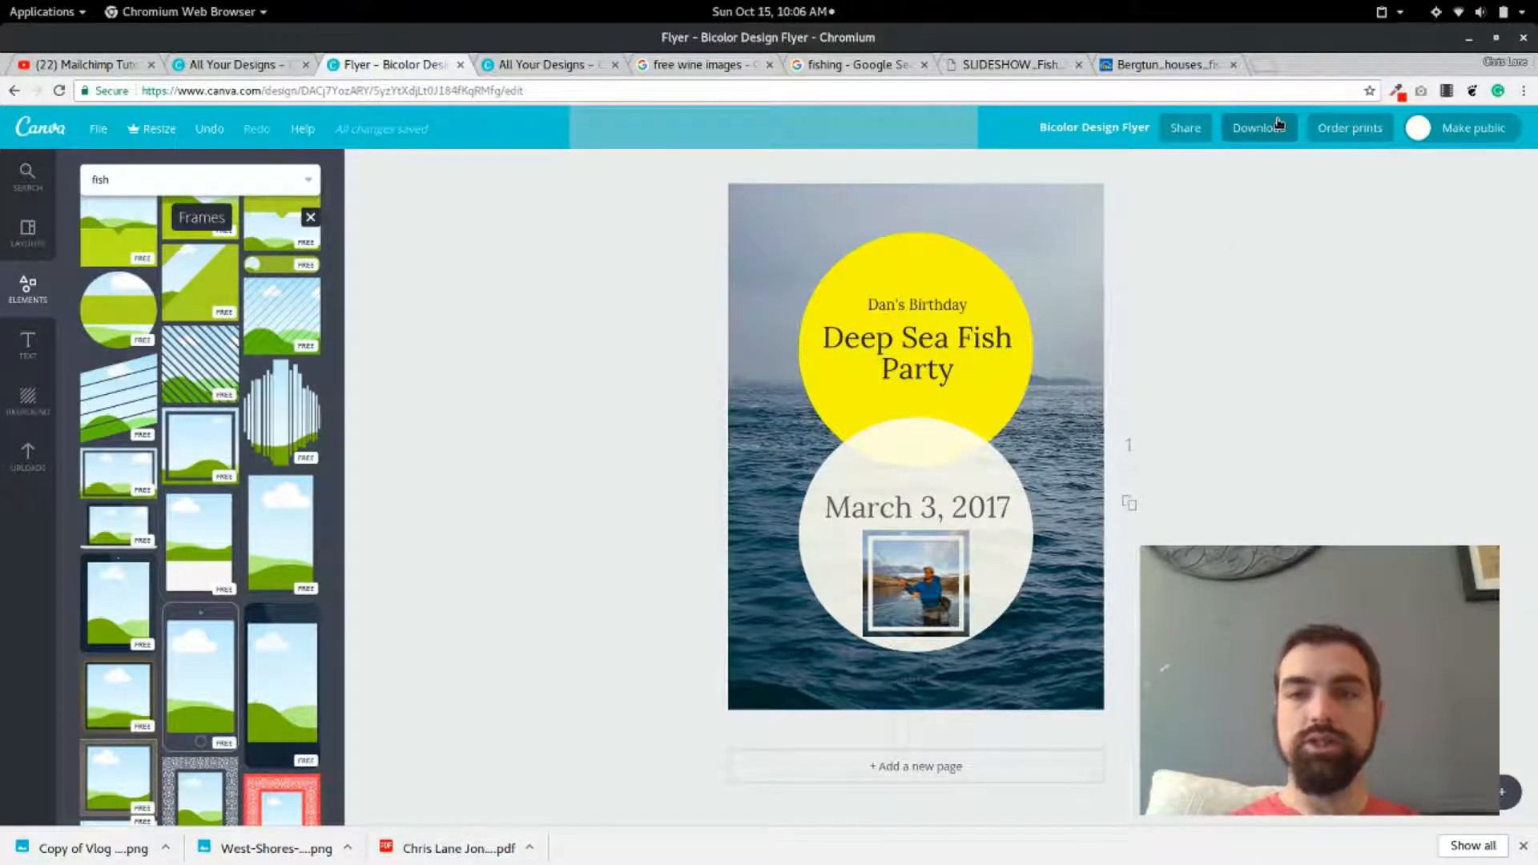
pyautogui.click(1259, 128)
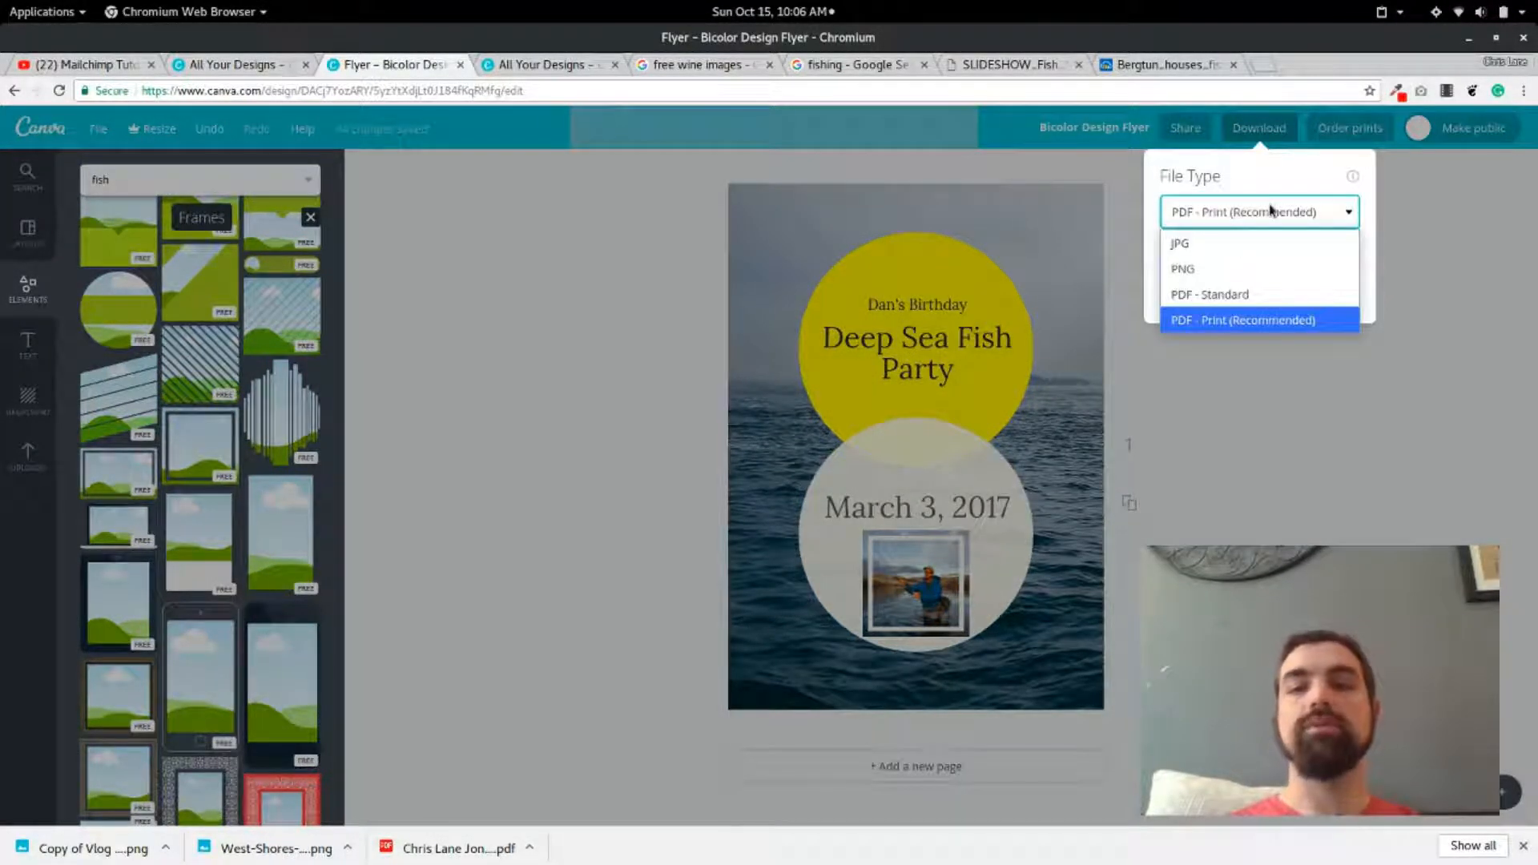
pyautogui.moveTo(1194, 333)
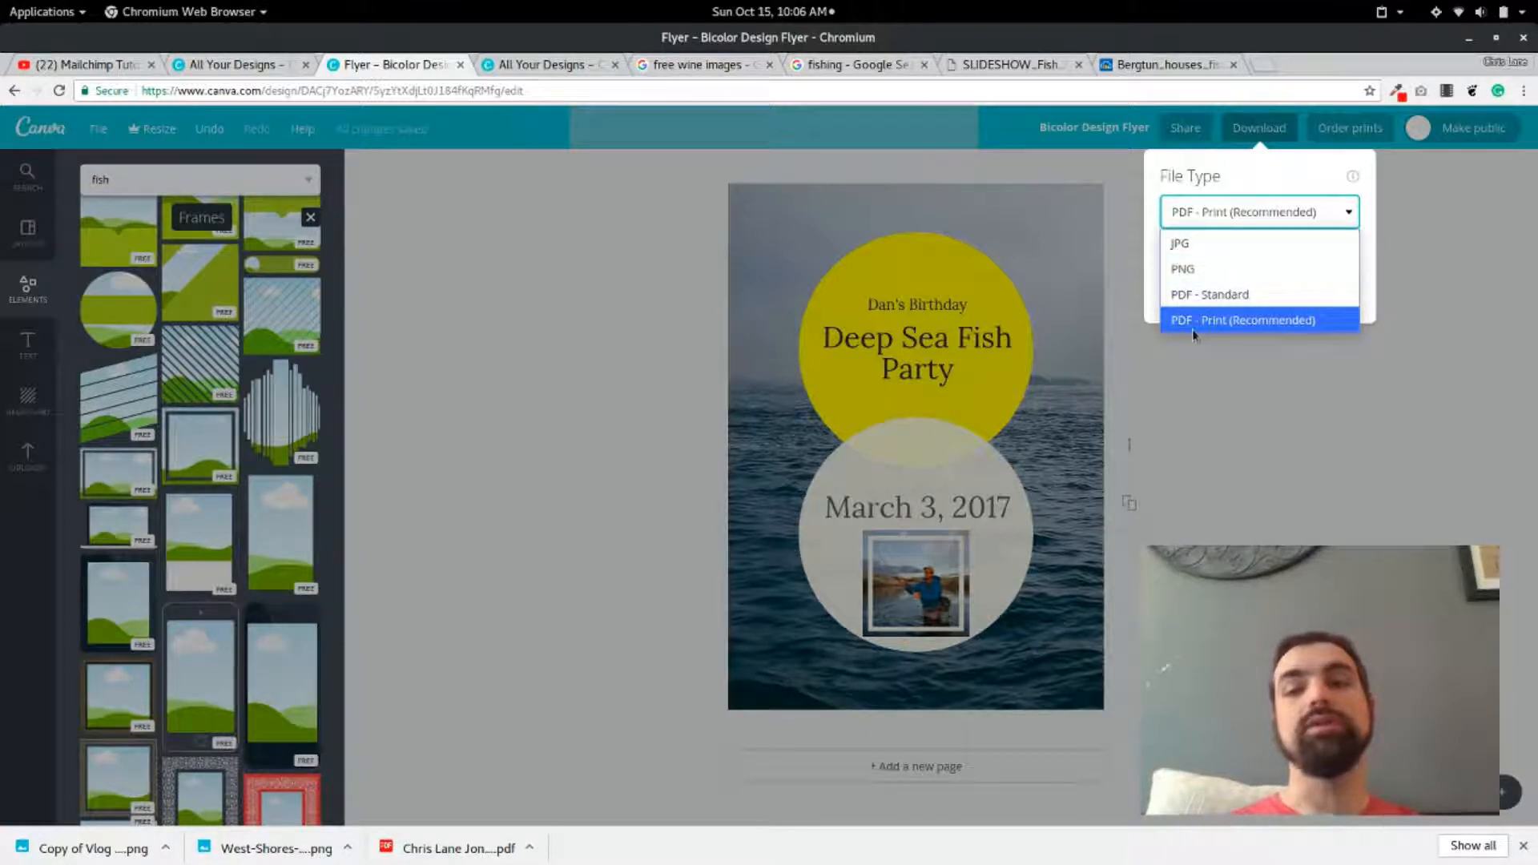
pyautogui.moveTo(1209, 294)
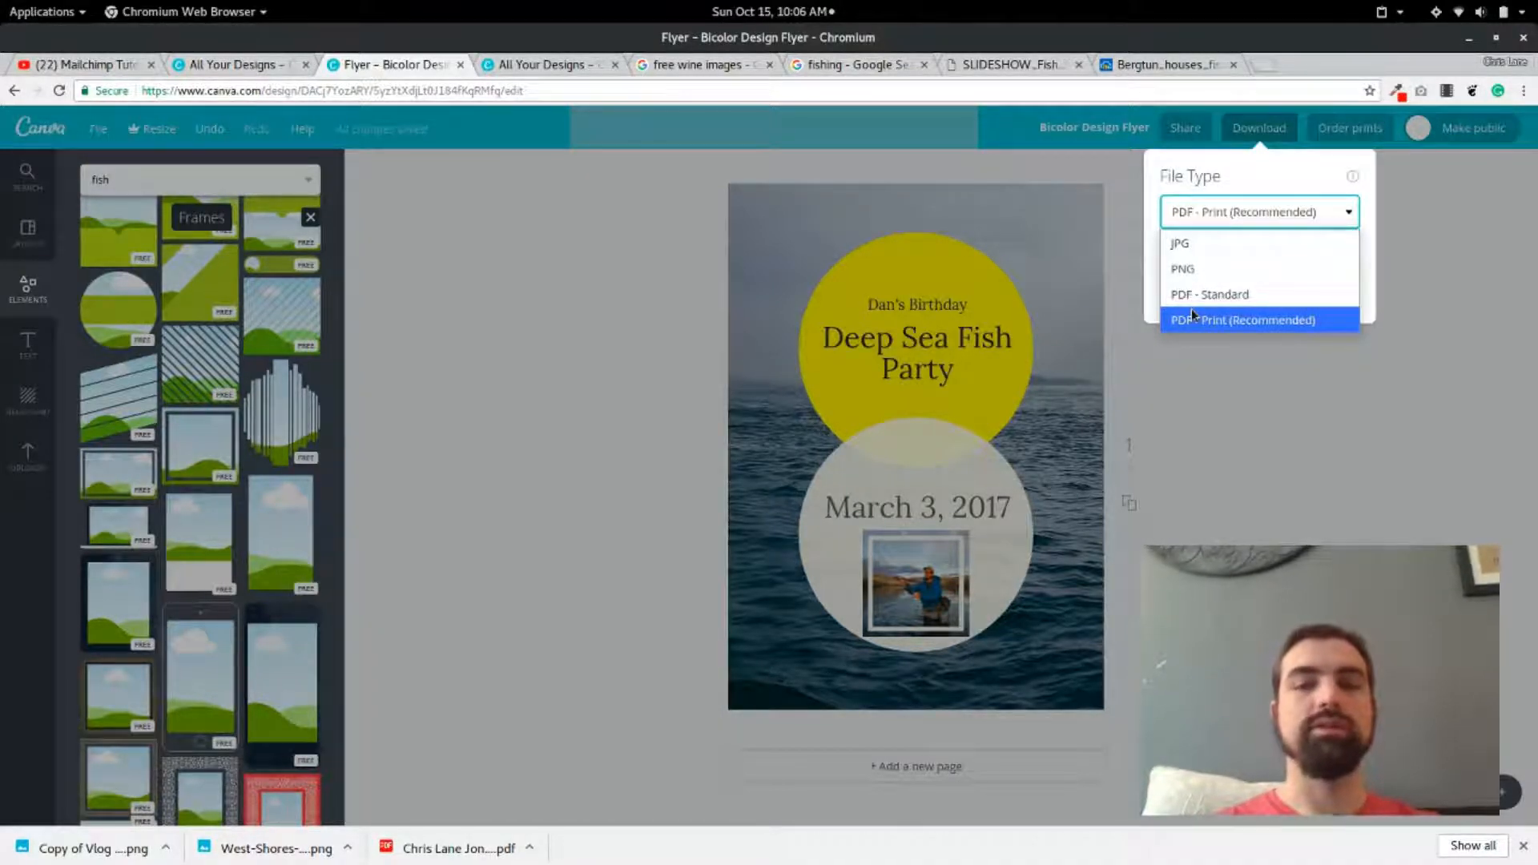
pyautogui.moveTo(1234, 269)
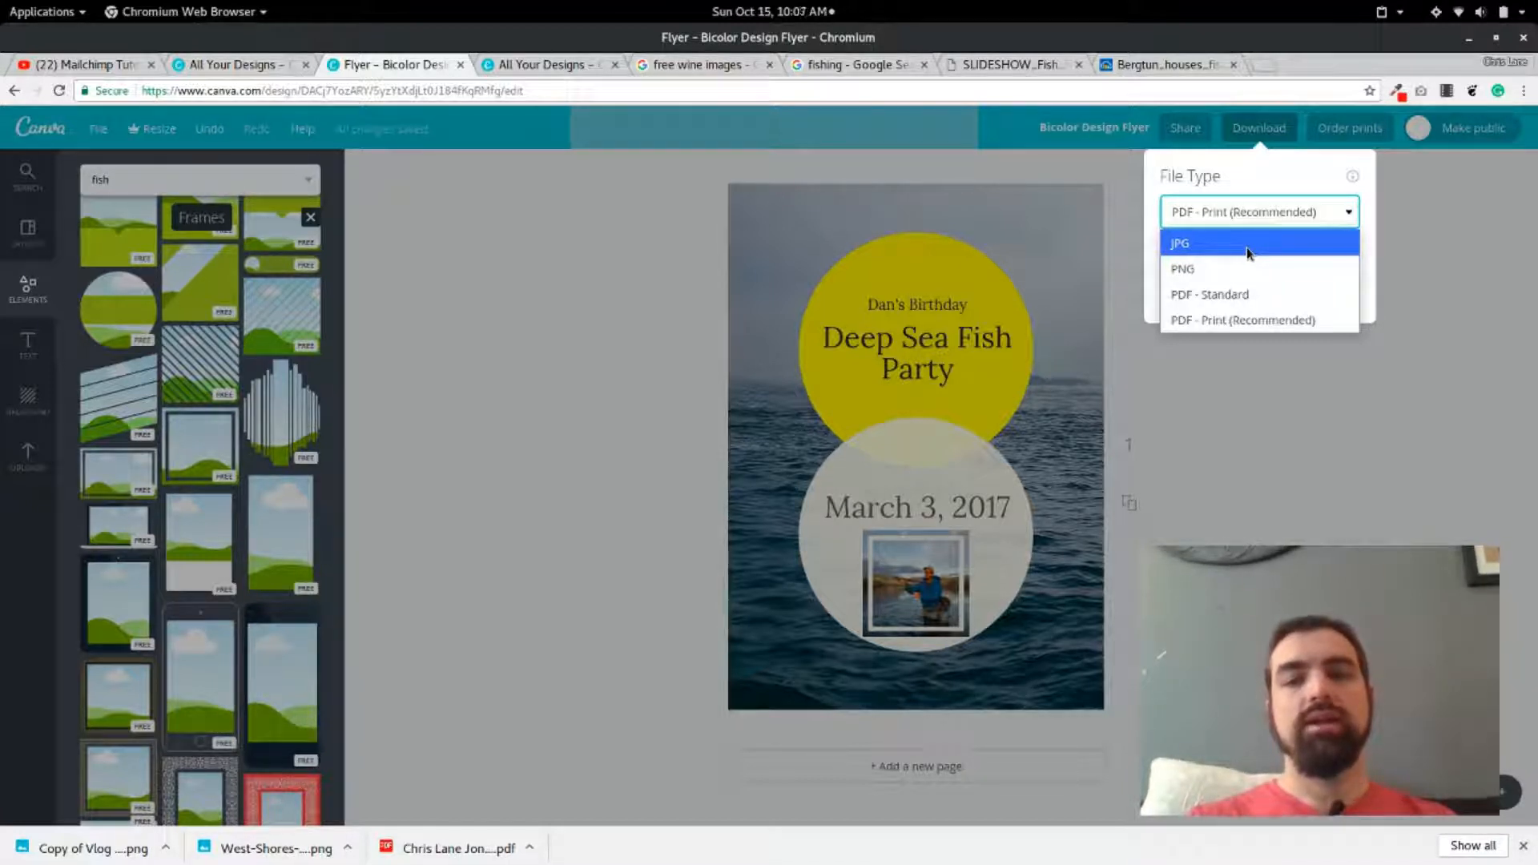
pyautogui.moveTo(1246, 270)
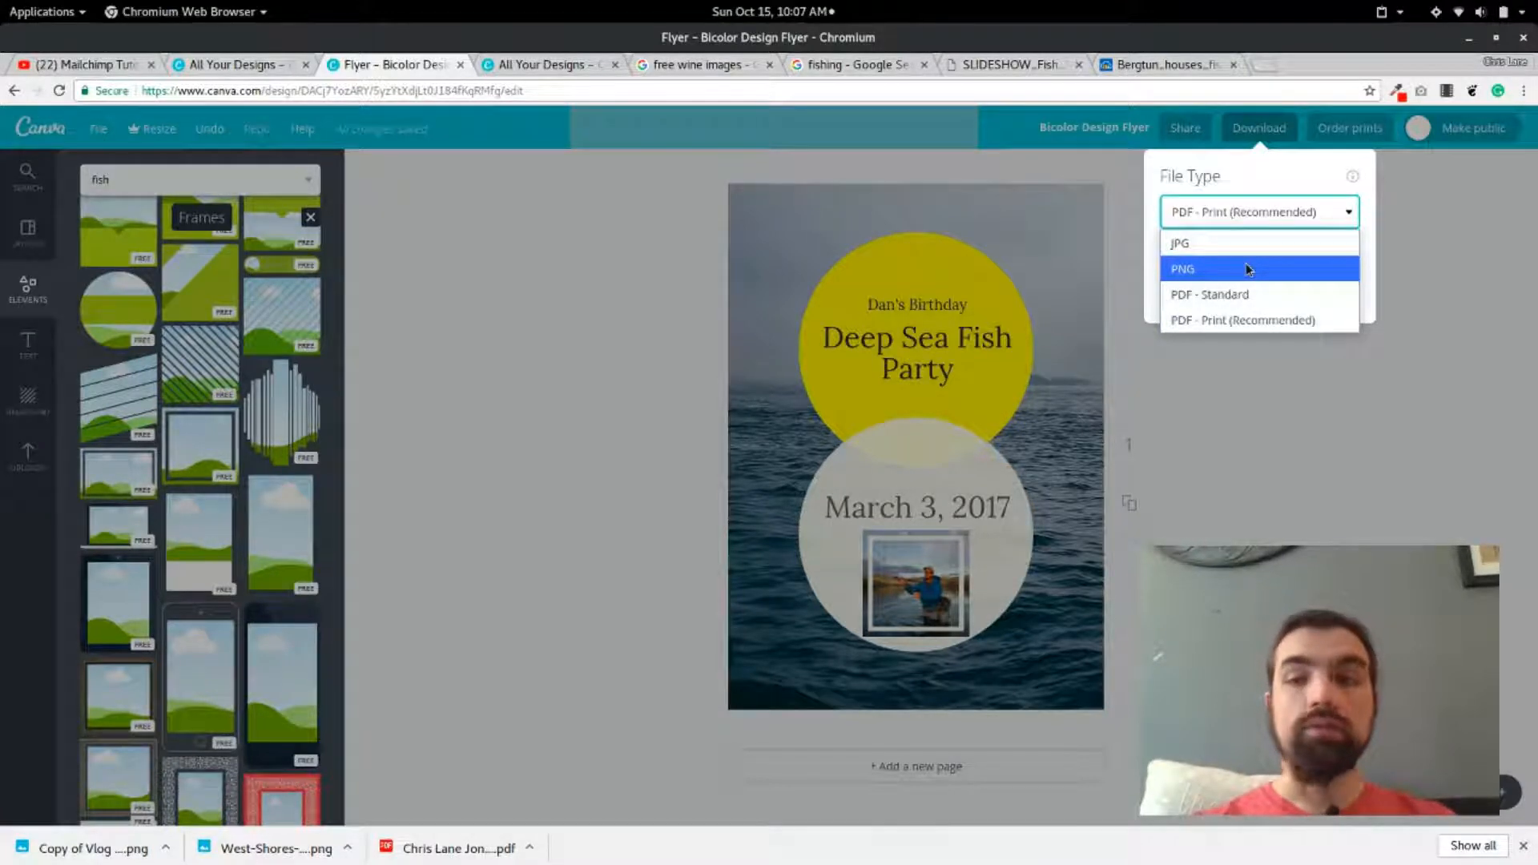
pyautogui.click(1242, 319)
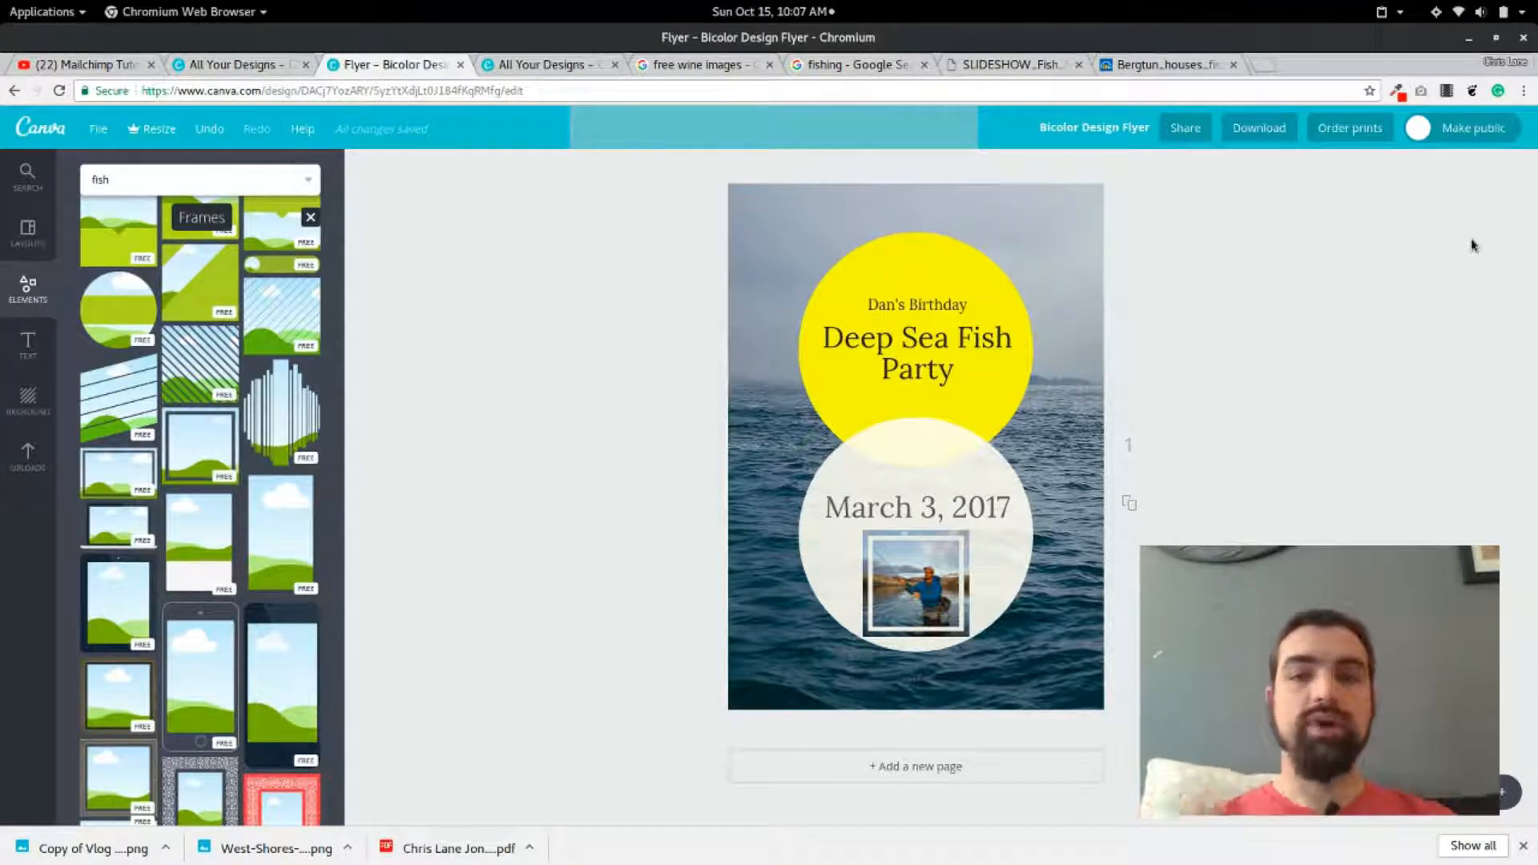
pyautogui.scroll(-3)
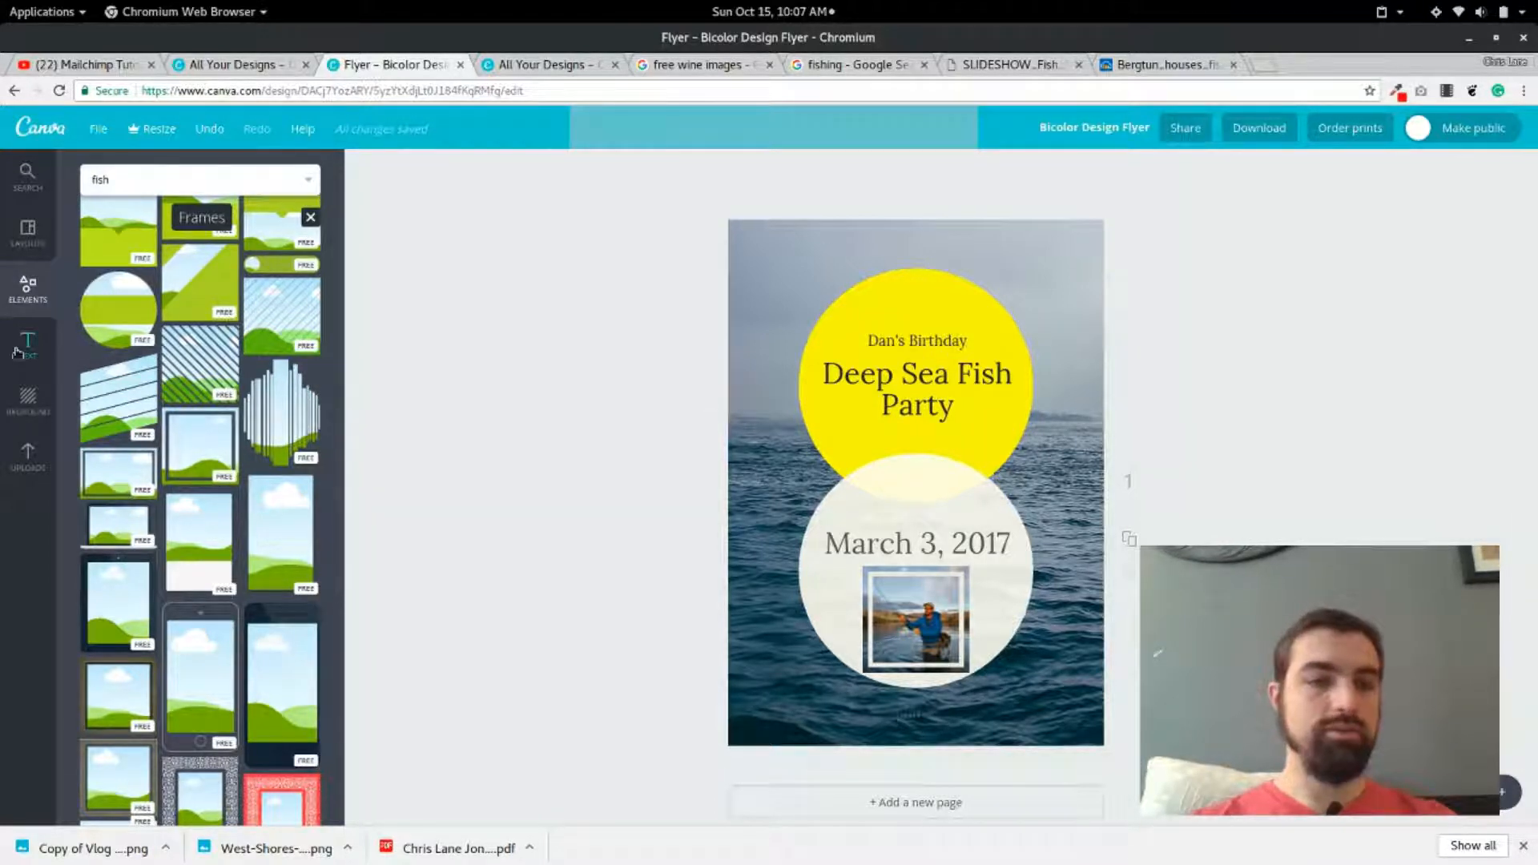
# Tour the photos, layouts, elements, text styles and background pattern panels.
pyautogui.click(28, 345)
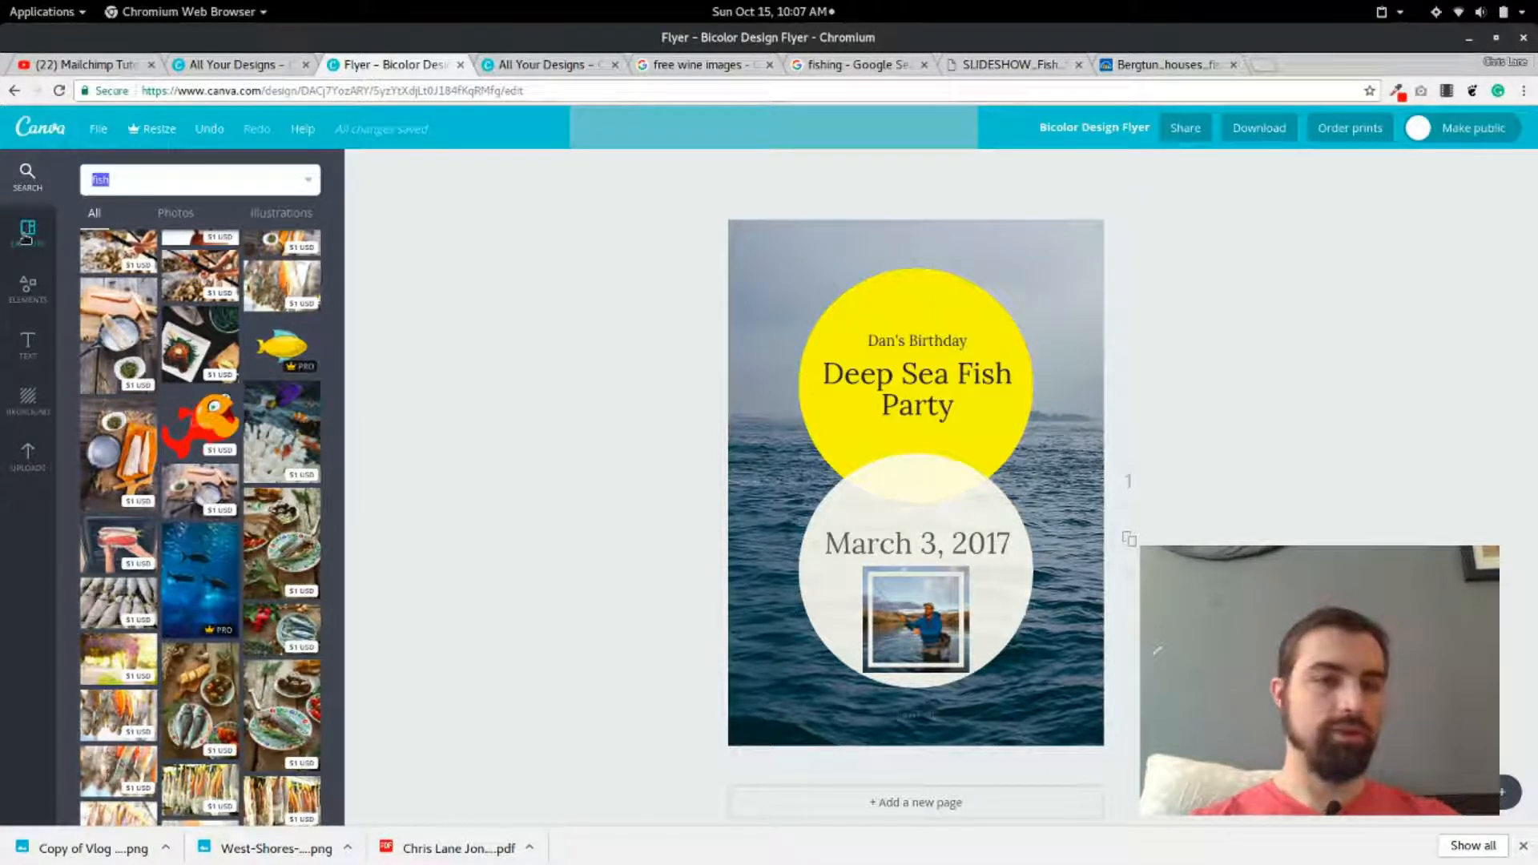
pyautogui.click(27, 232)
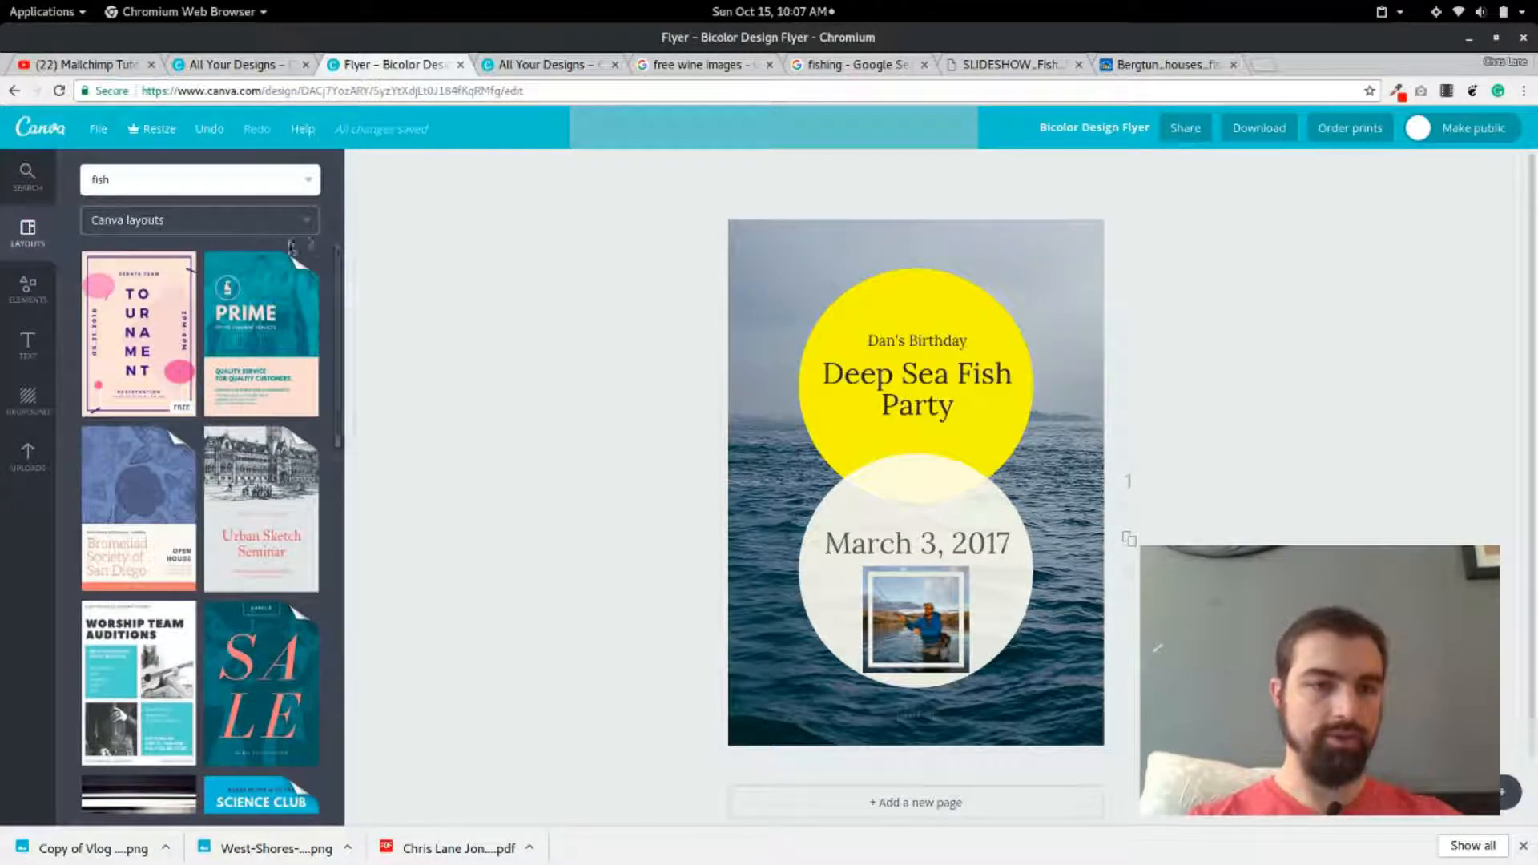
pyautogui.scroll(-3)
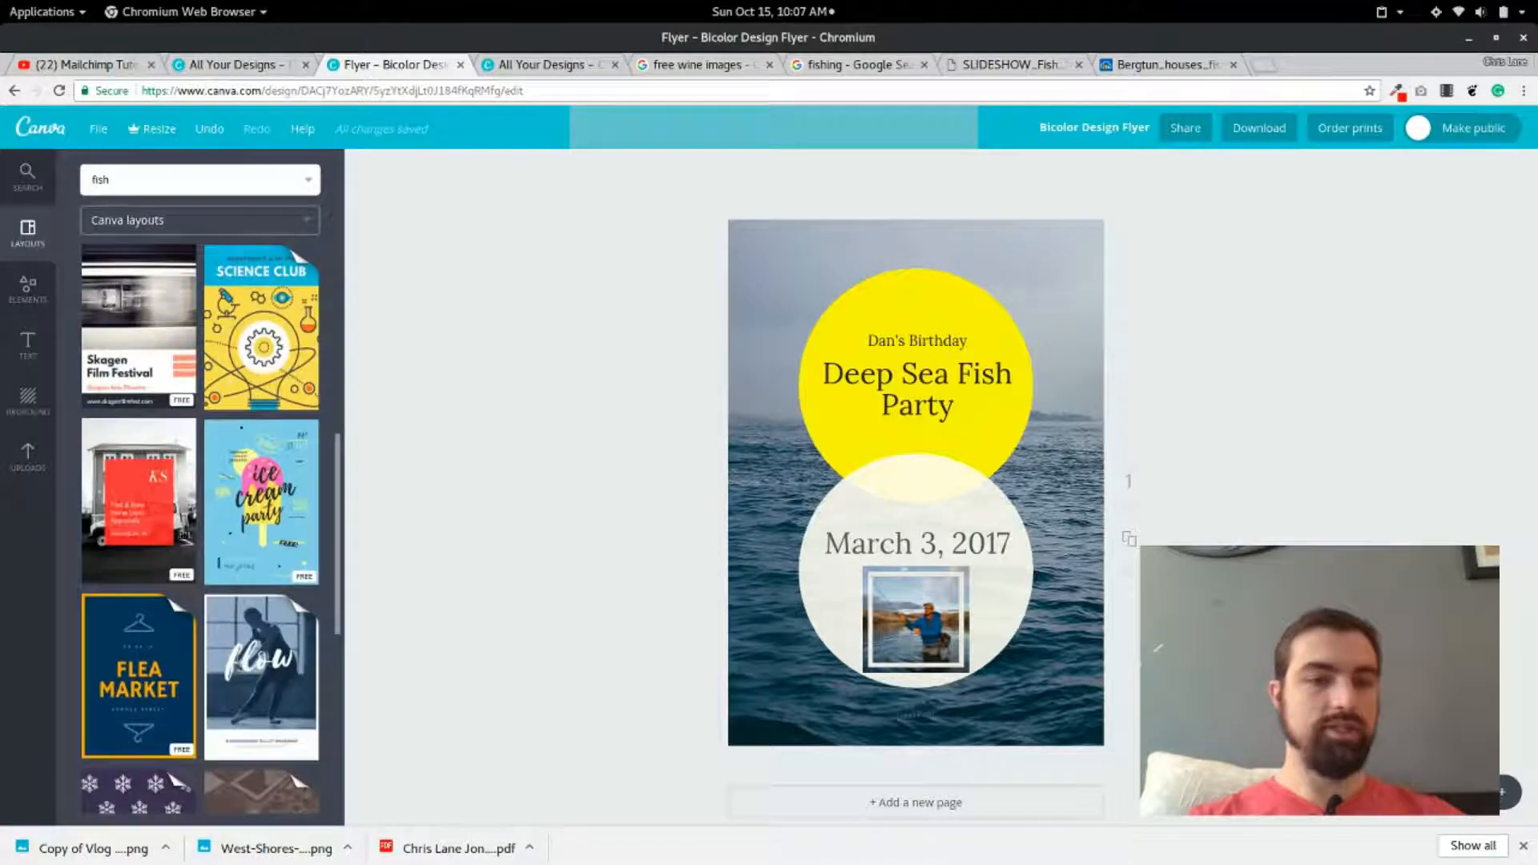
pyautogui.click(27, 287)
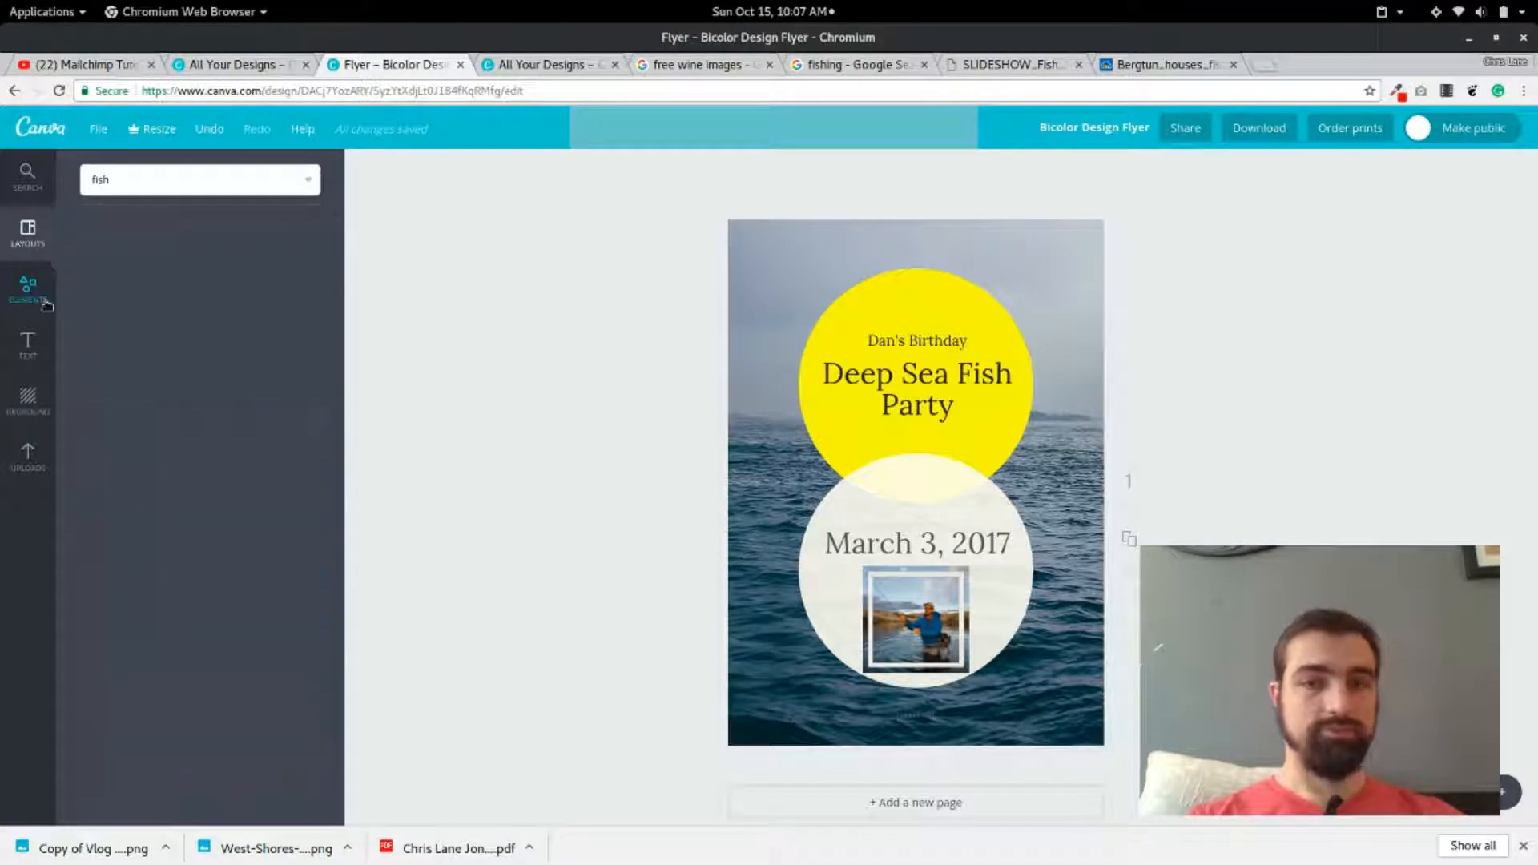
pyautogui.click(28, 344)
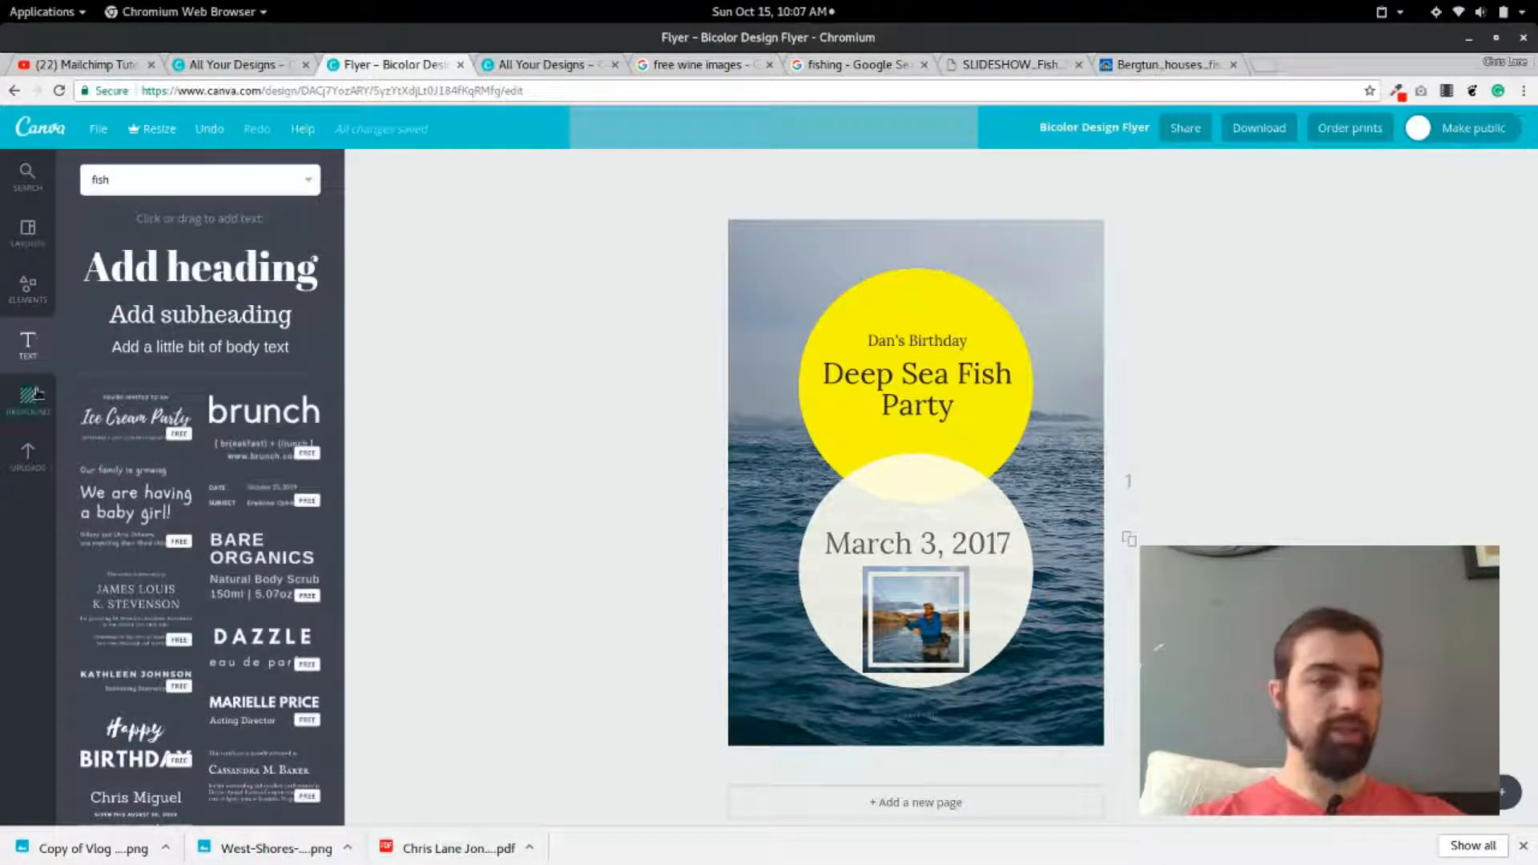
pyautogui.click(28, 401)
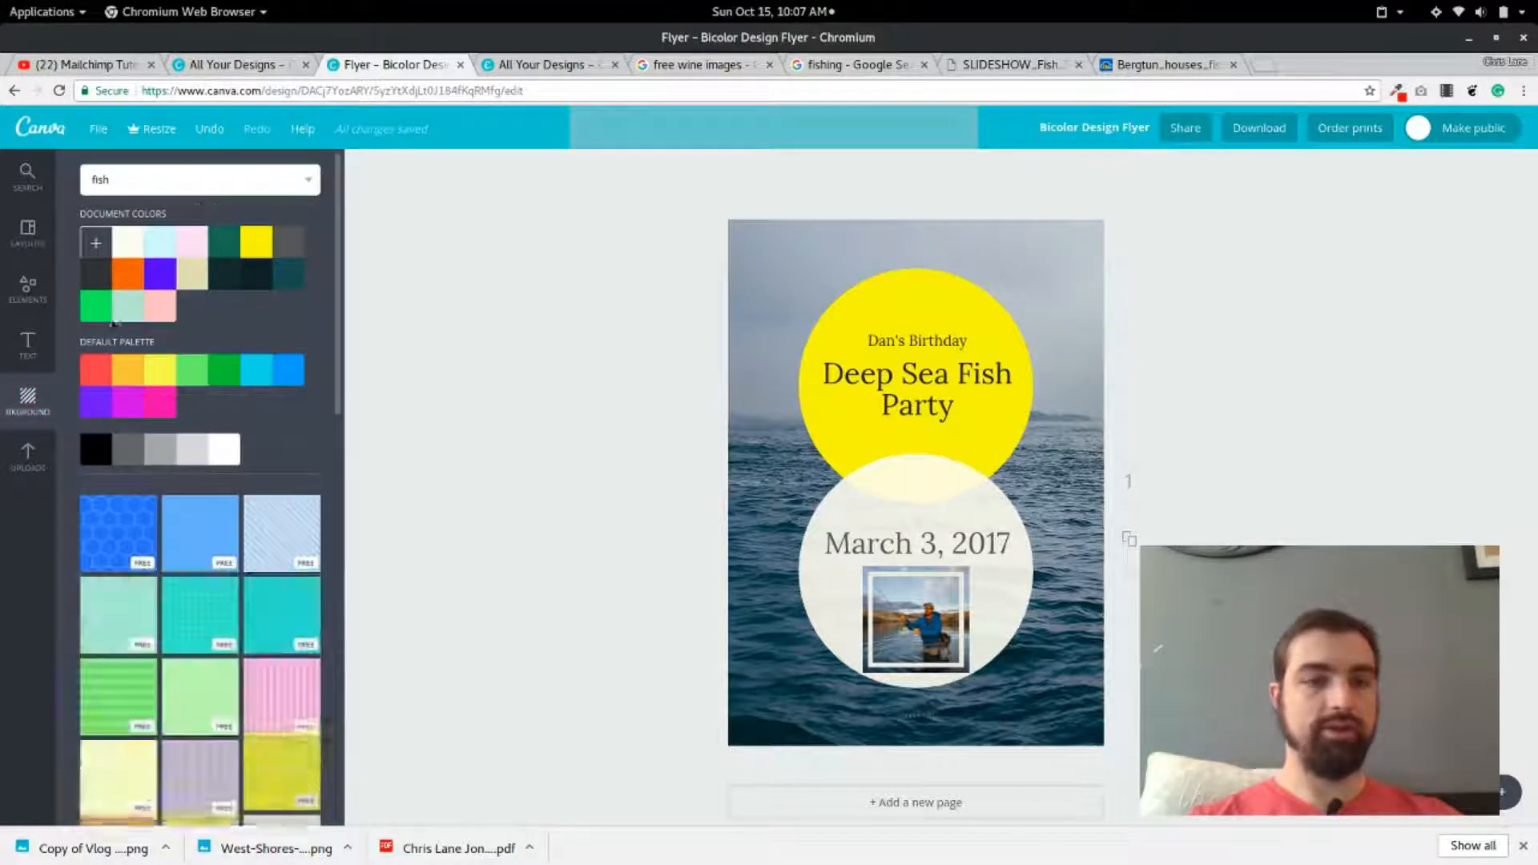
pyautogui.scroll(-3)
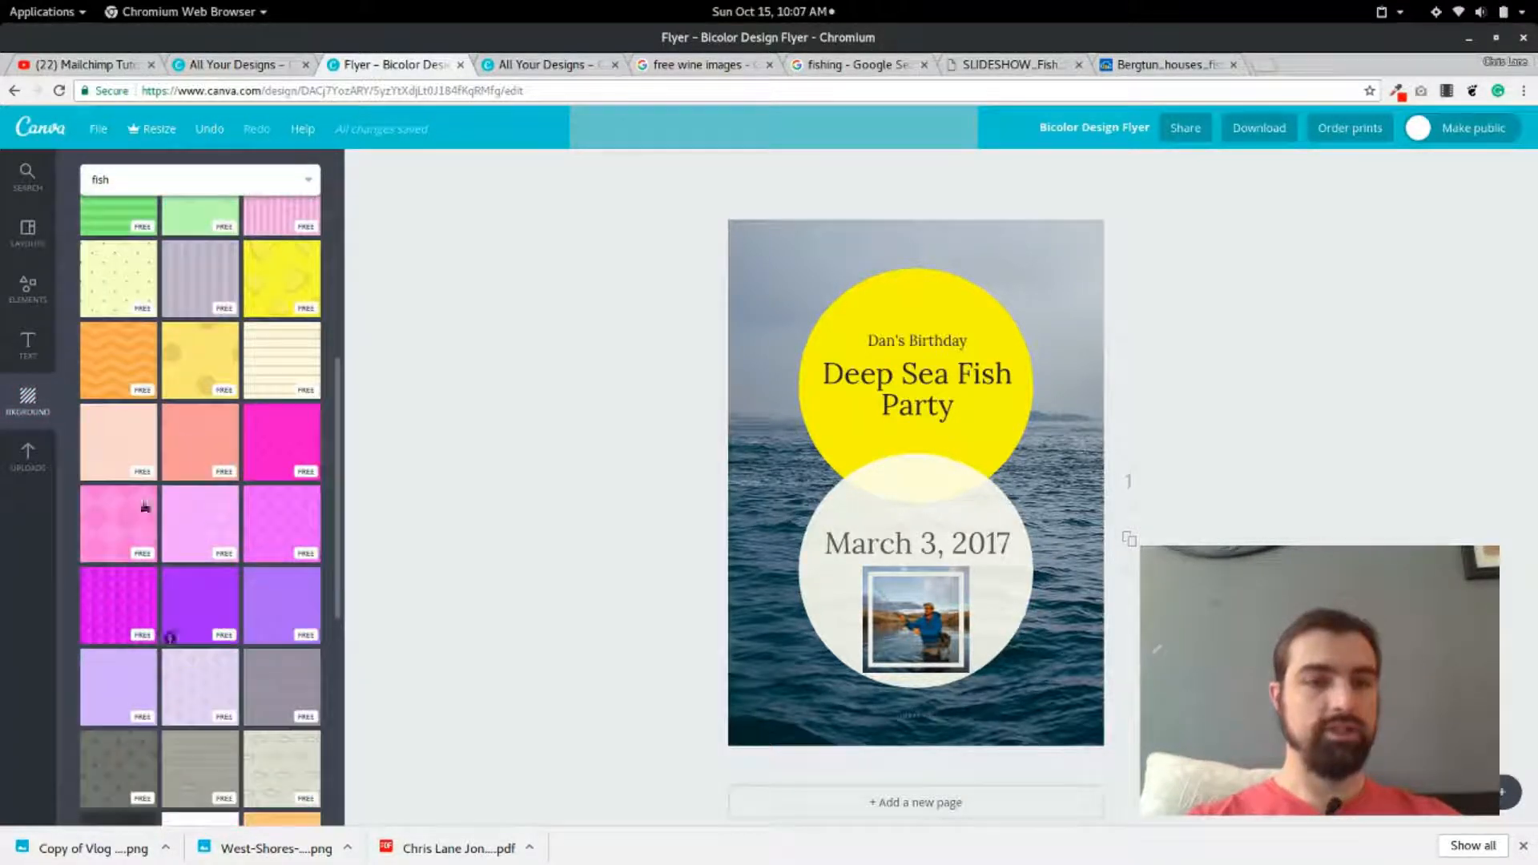
pyautogui.moveTo(1188, 284)
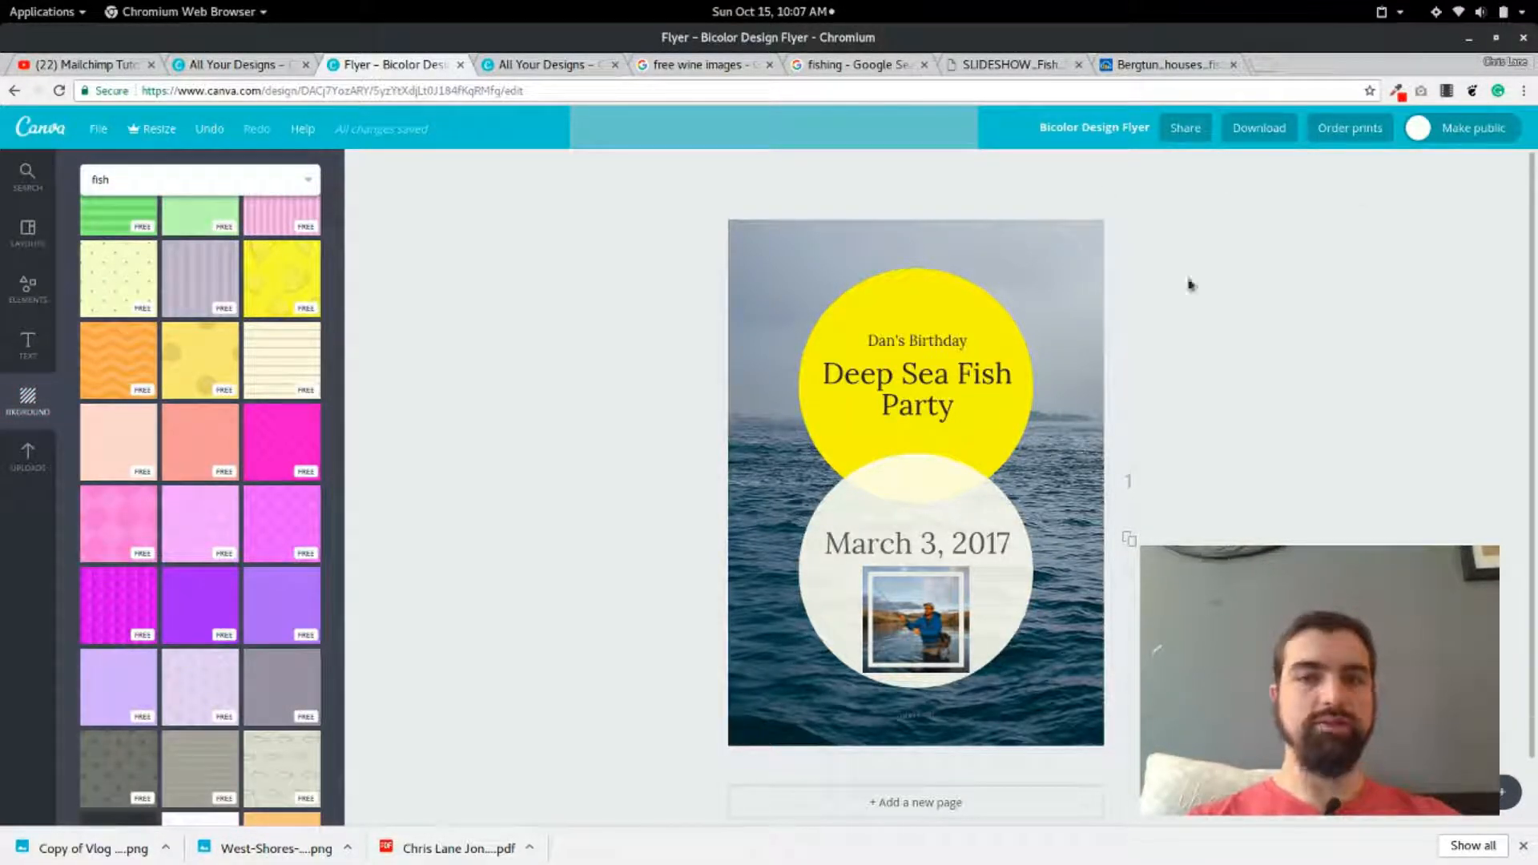
pyautogui.moveTo(936, 362)
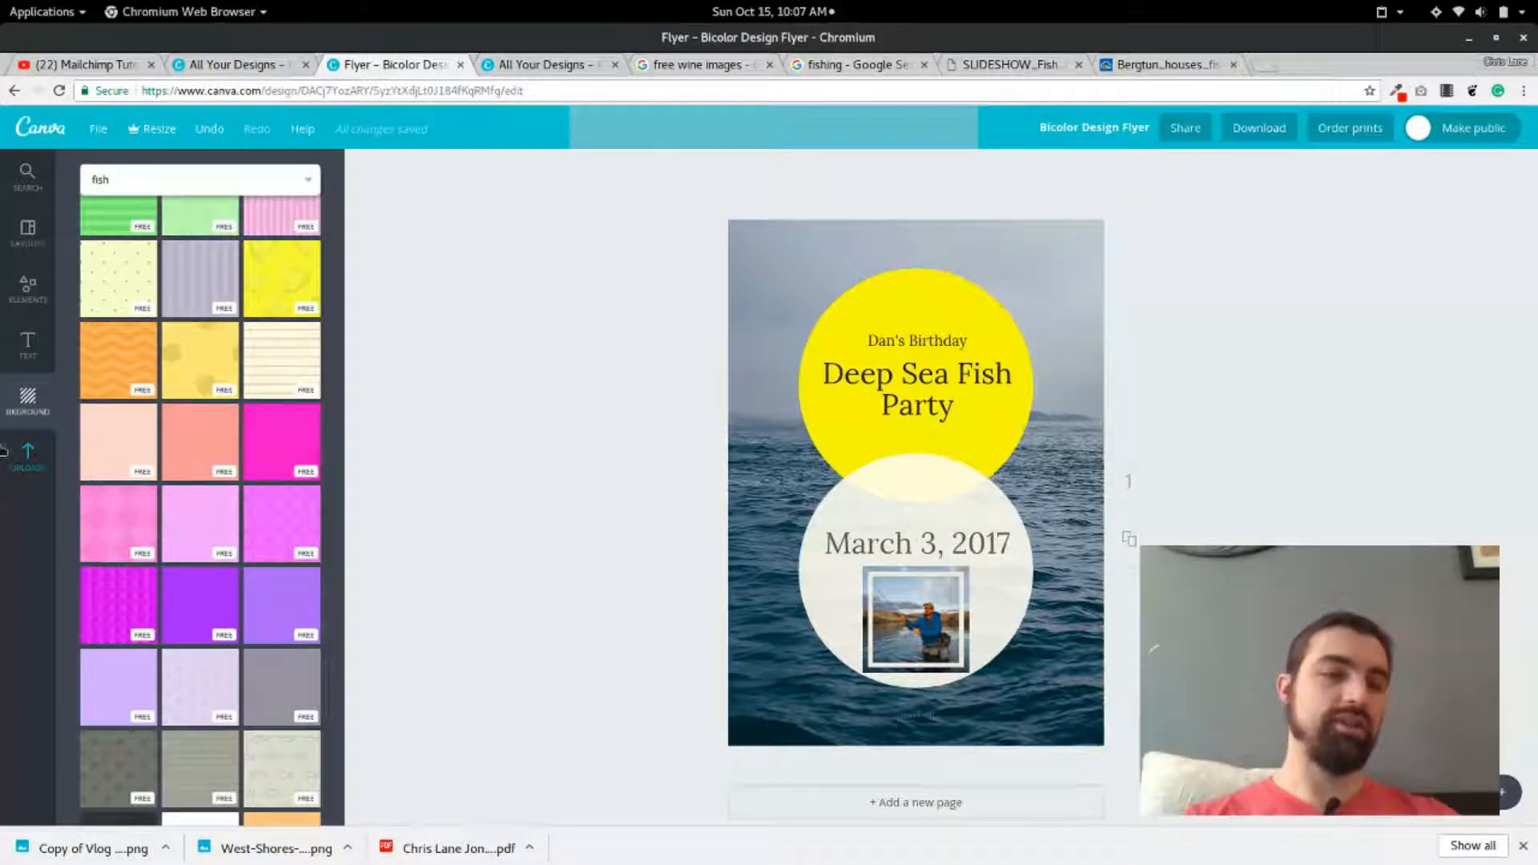
# Open the Uploads tab and its folder of previously uploaded images.
pyautogui.click(28, 456)
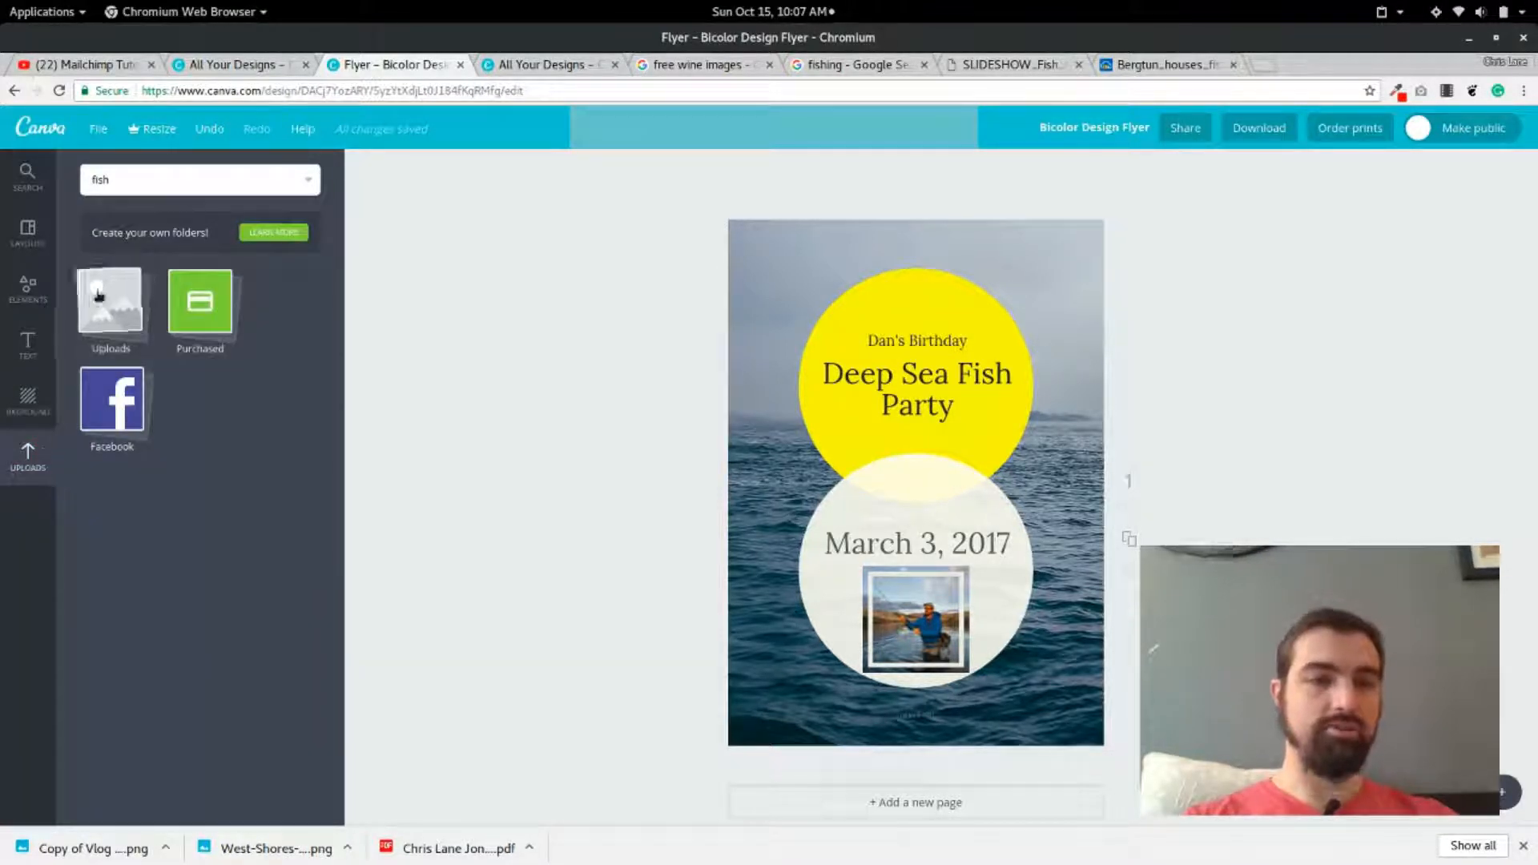
pyautogui.click(110, 309)
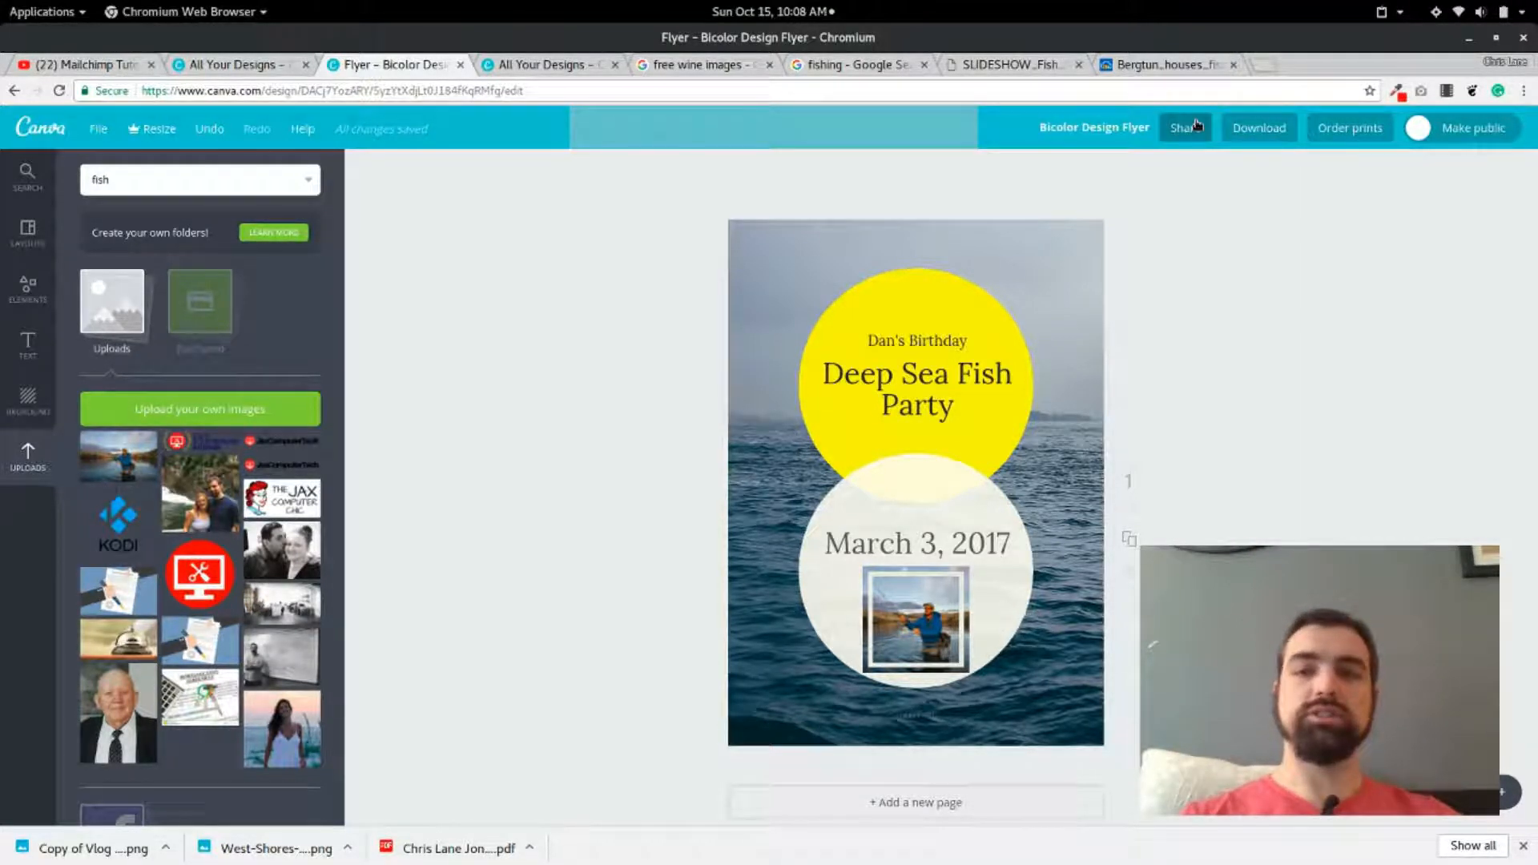
# View the Share dialog's Embed options, then check and dismiss the Download options.
pyautogui.click(1184, 128)
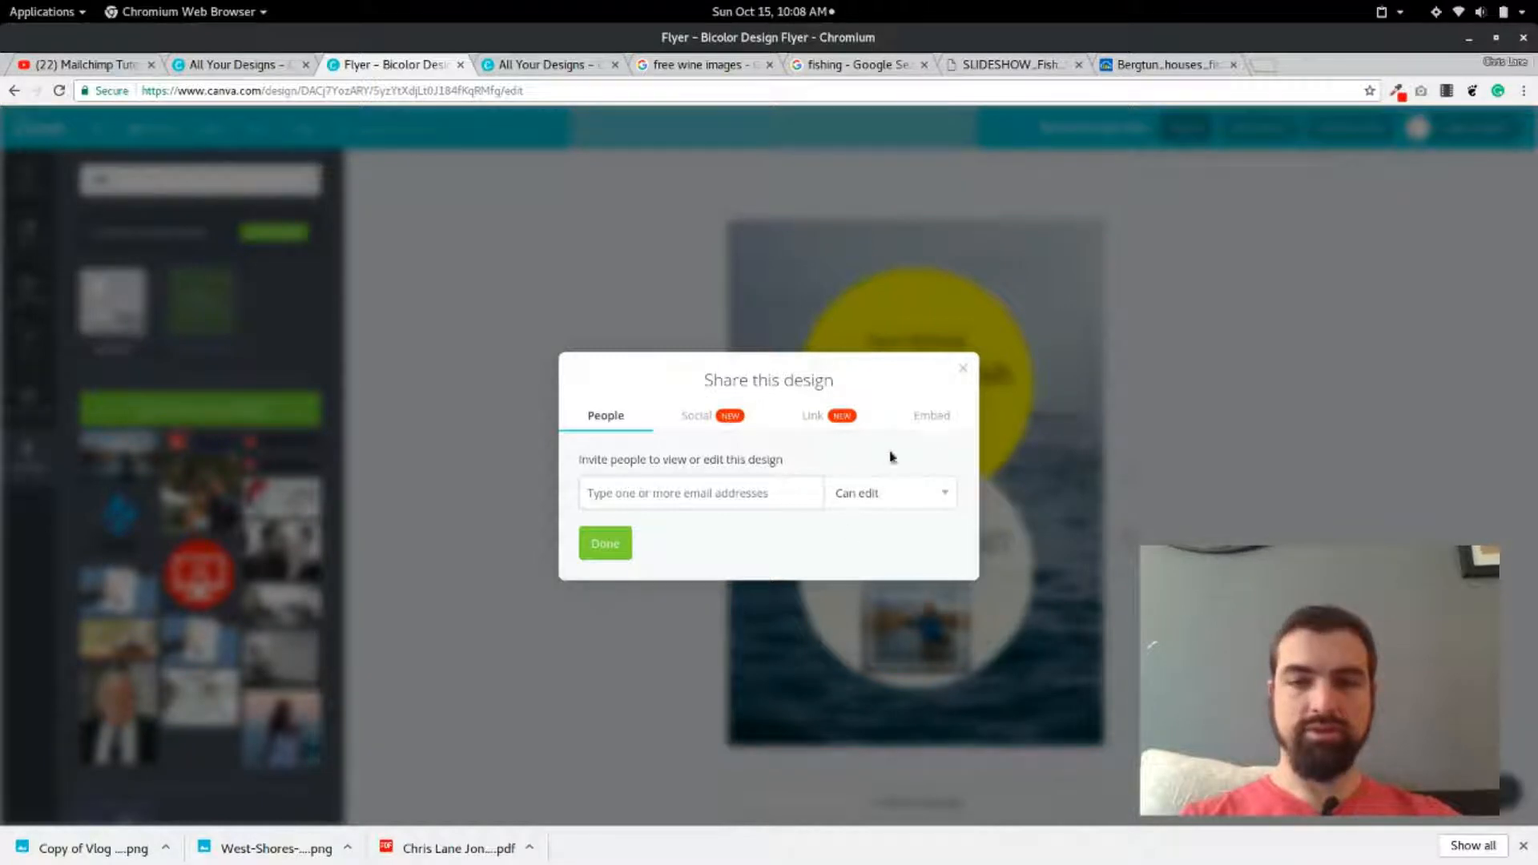
pyautogui.click(930, 414)
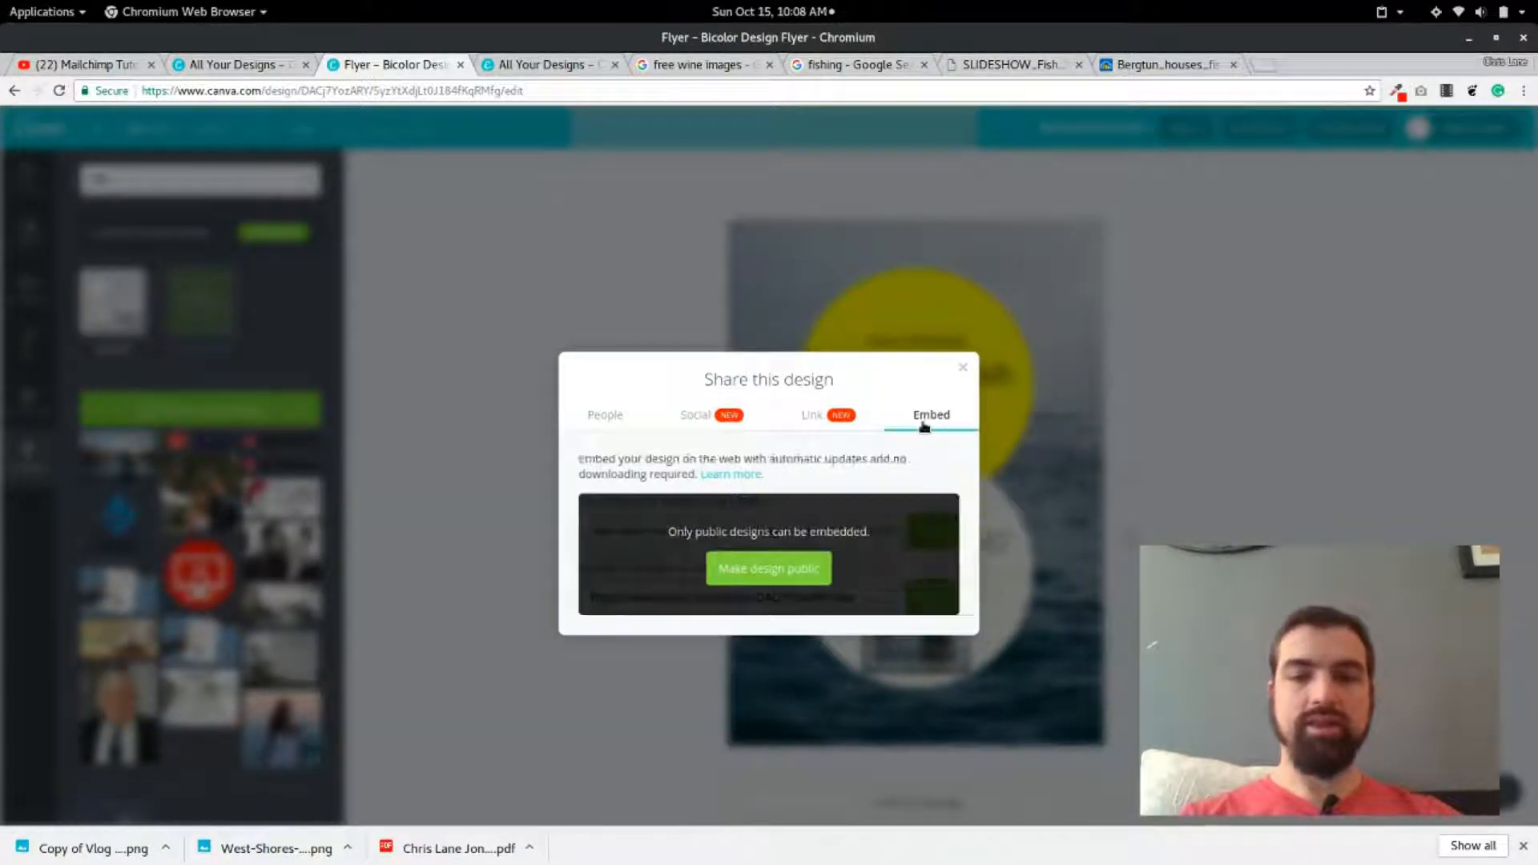
pyautogui.click(962, 366)
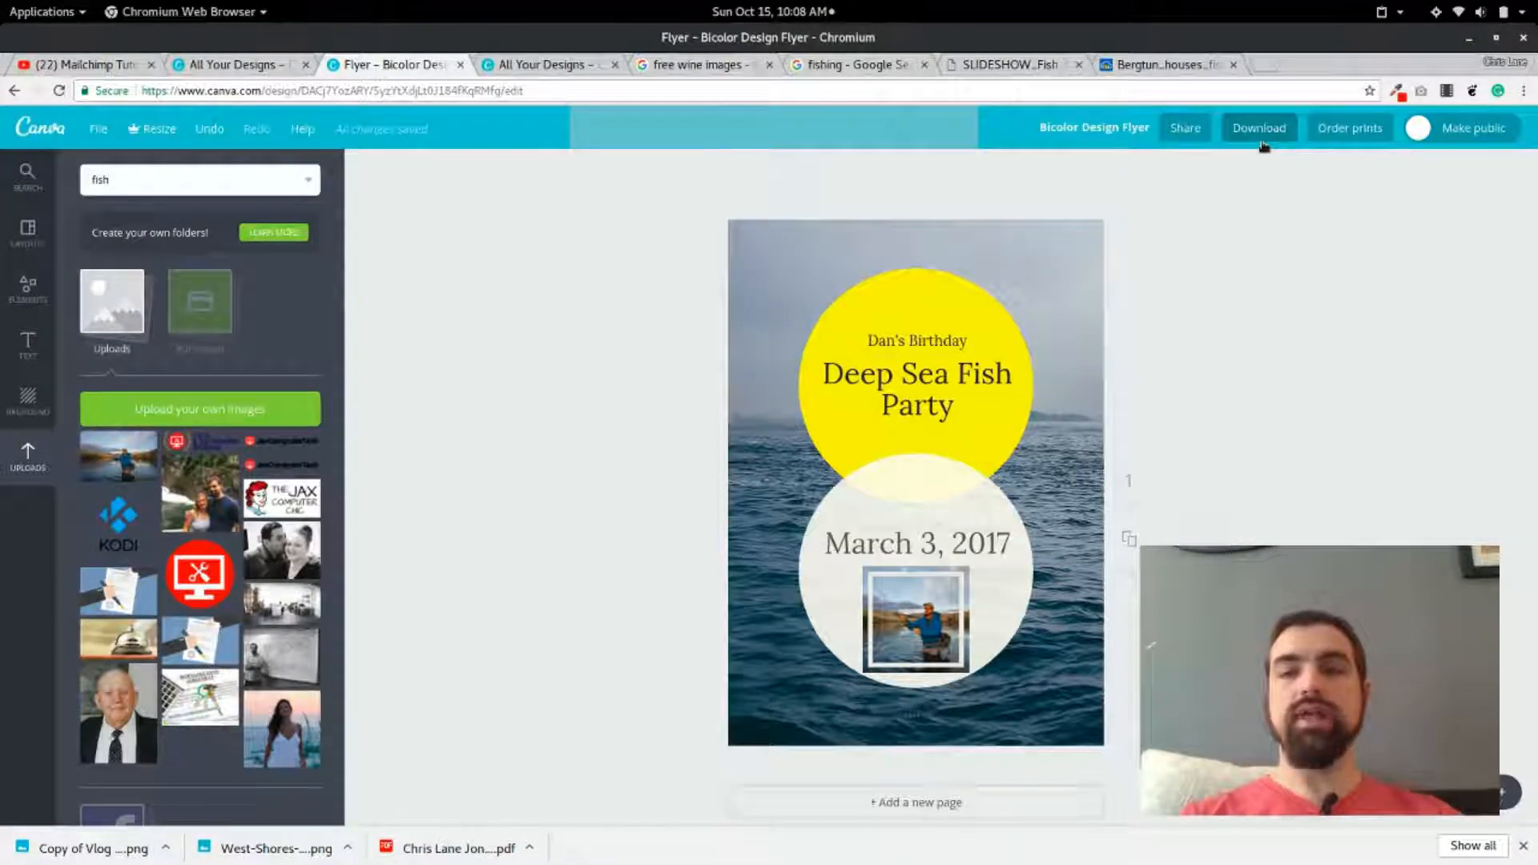
pyautogui.click(1259, 127)
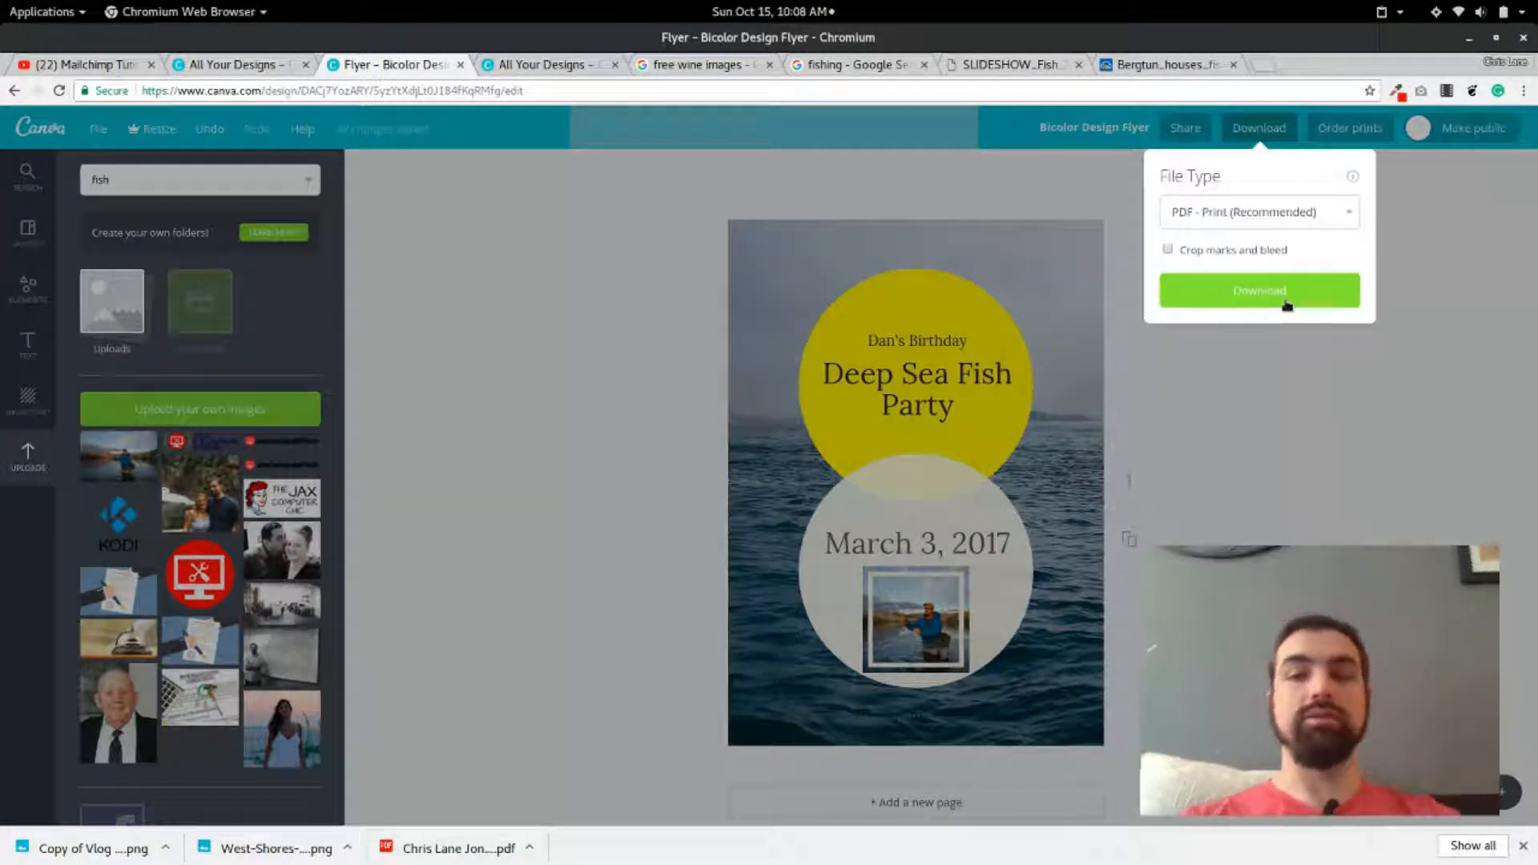
pyautogui.moveTo(1407, 256)
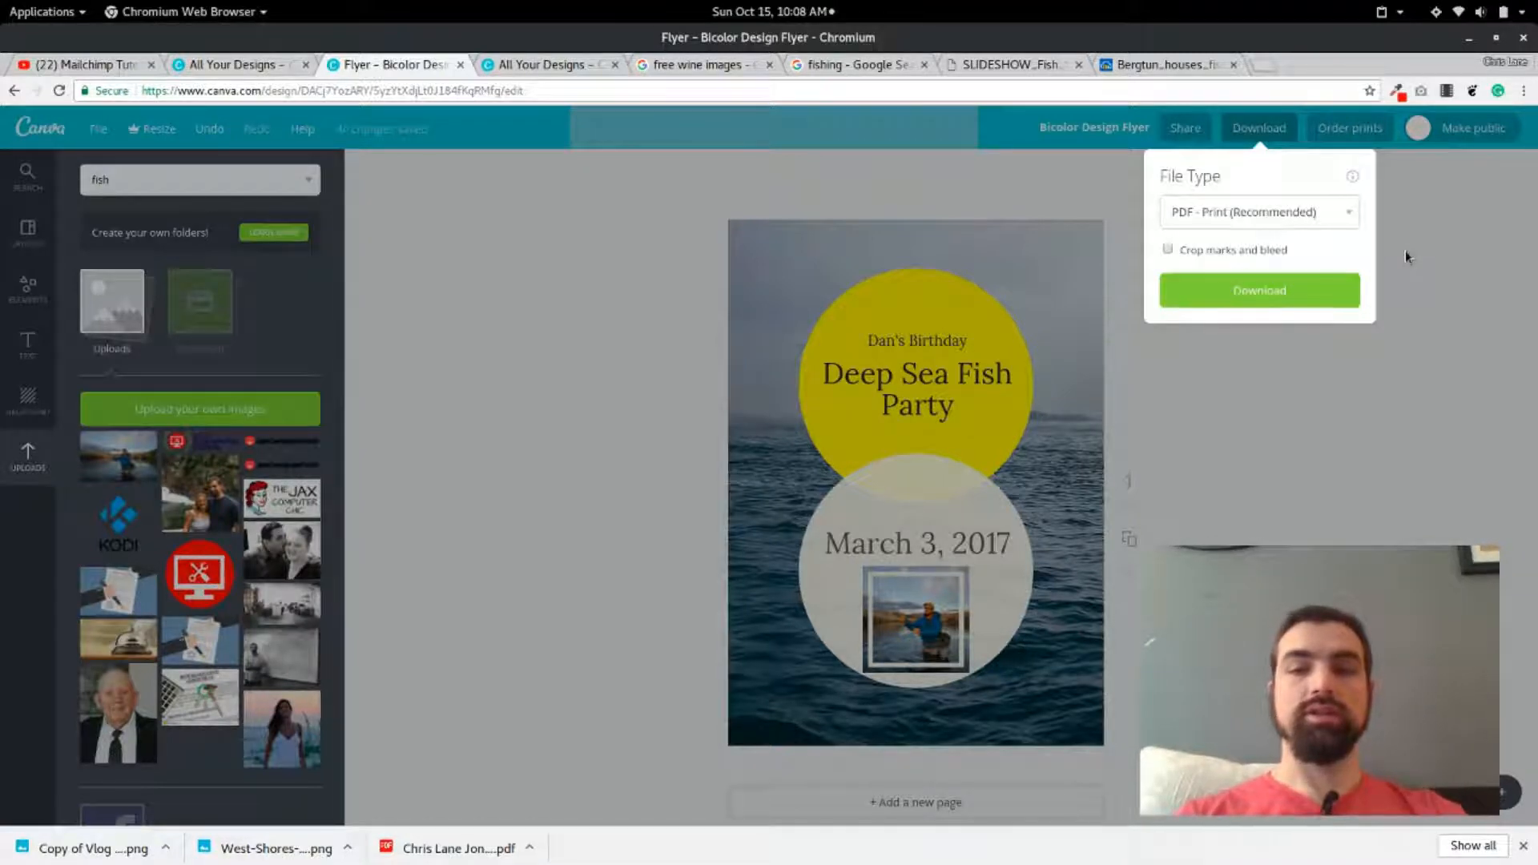
pyautogui.click(517, 219)
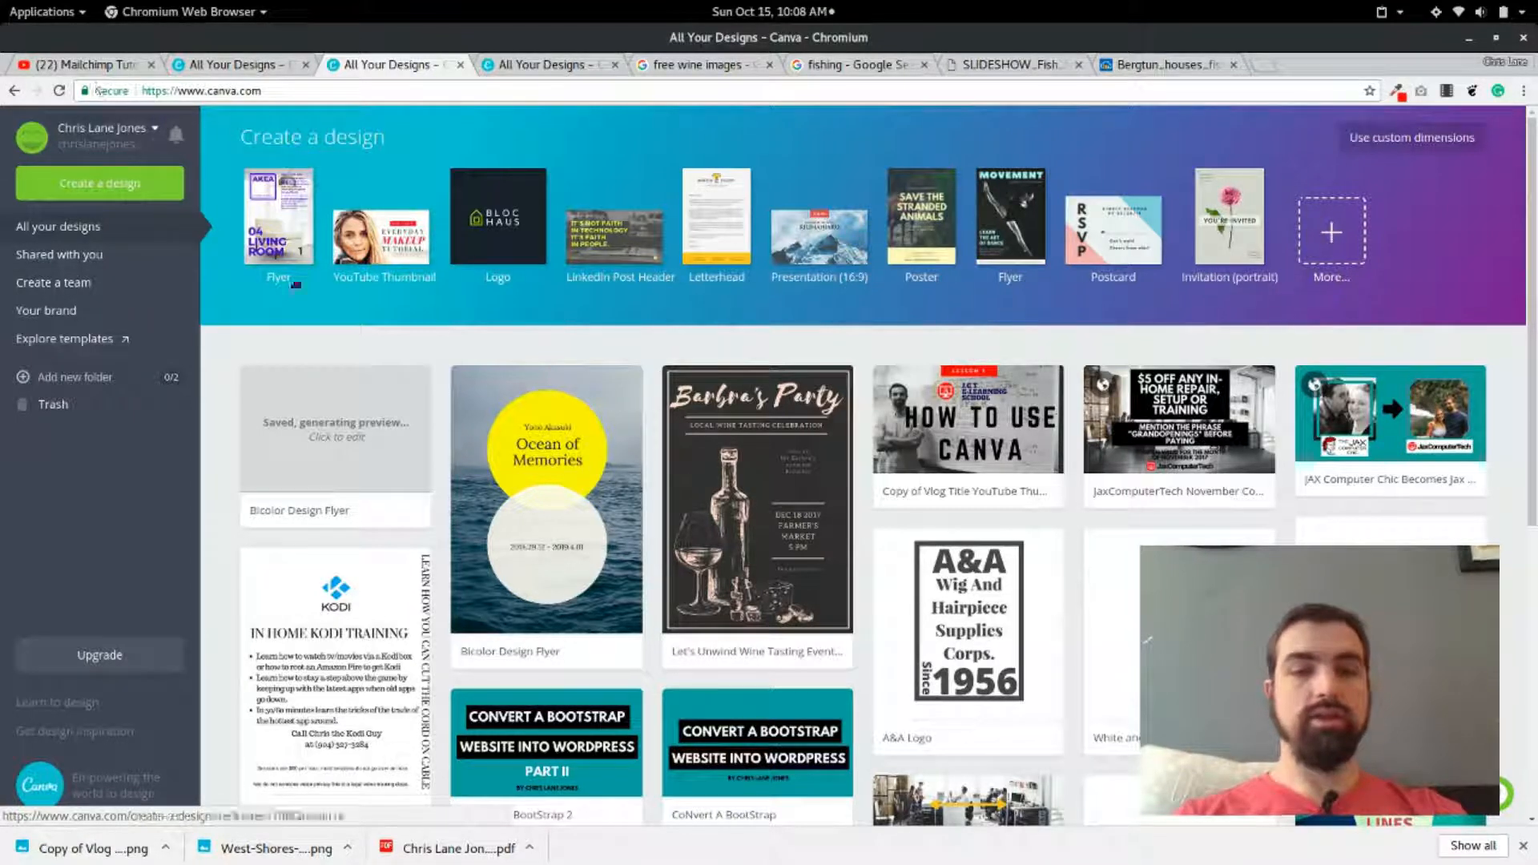
pyautogui.moveTo(576, 509)
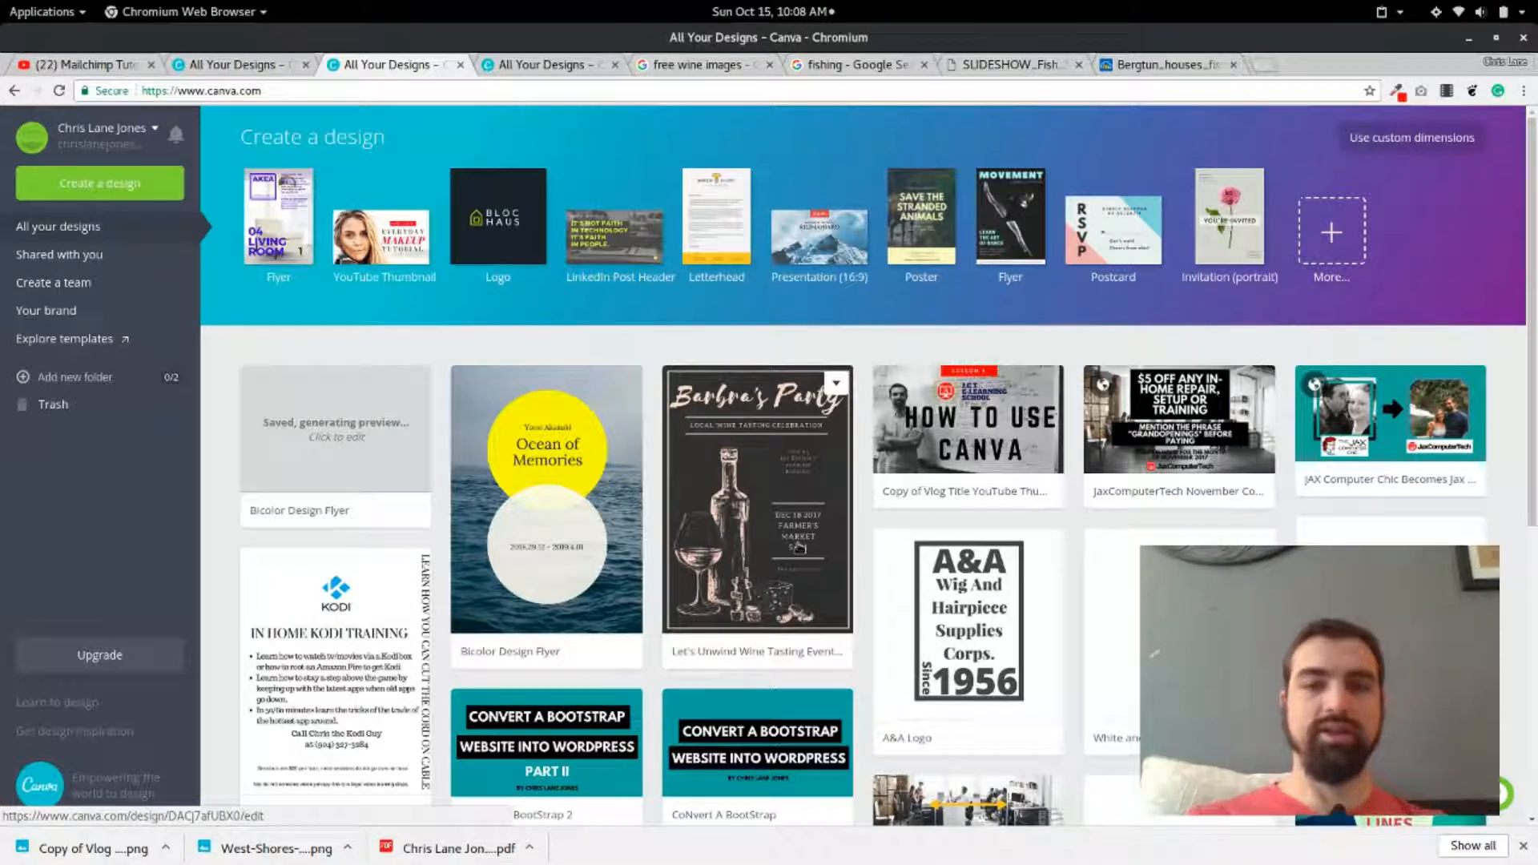
# Scroll All Your Designs to the Deep Sea Fish Party flyer thumbnail.
pyautogui.scroll(-3)
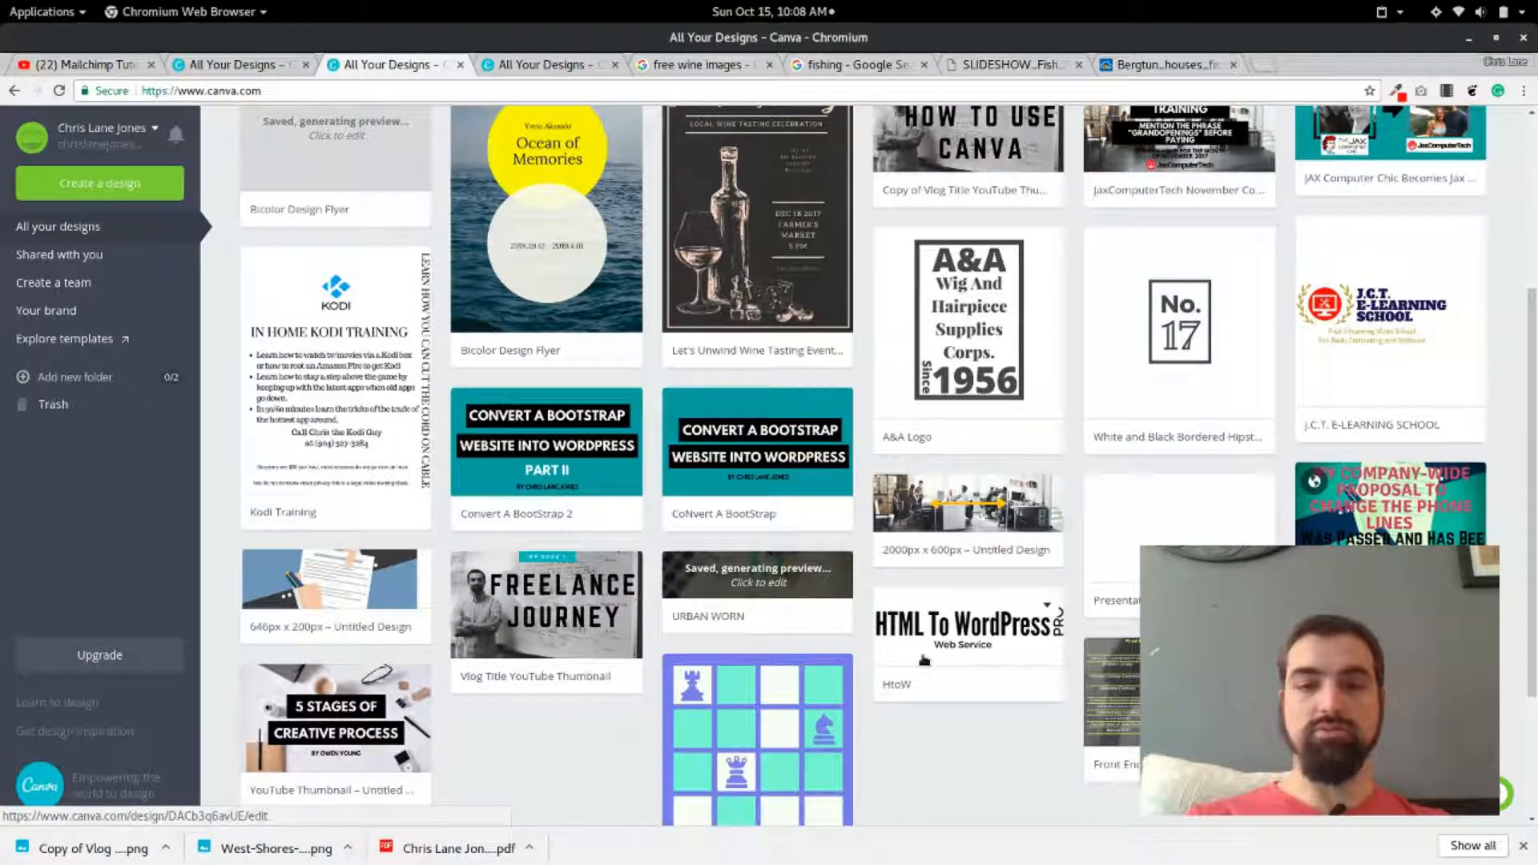
pyautogui.scroll(-3)
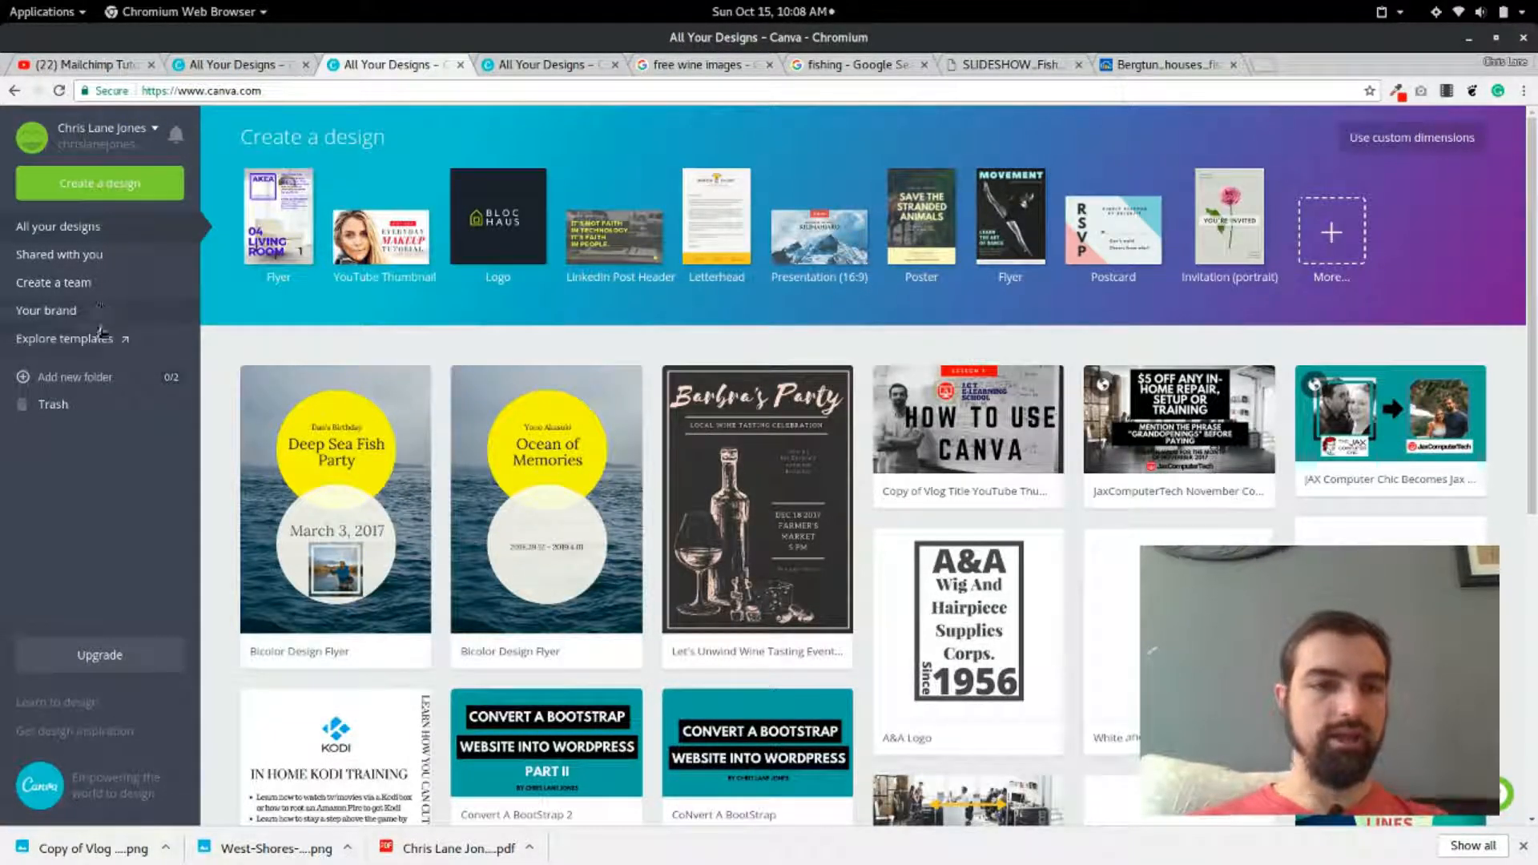
# Browse the template marketplace categories, expanding Logos.
pyautogui.click(56, 338)
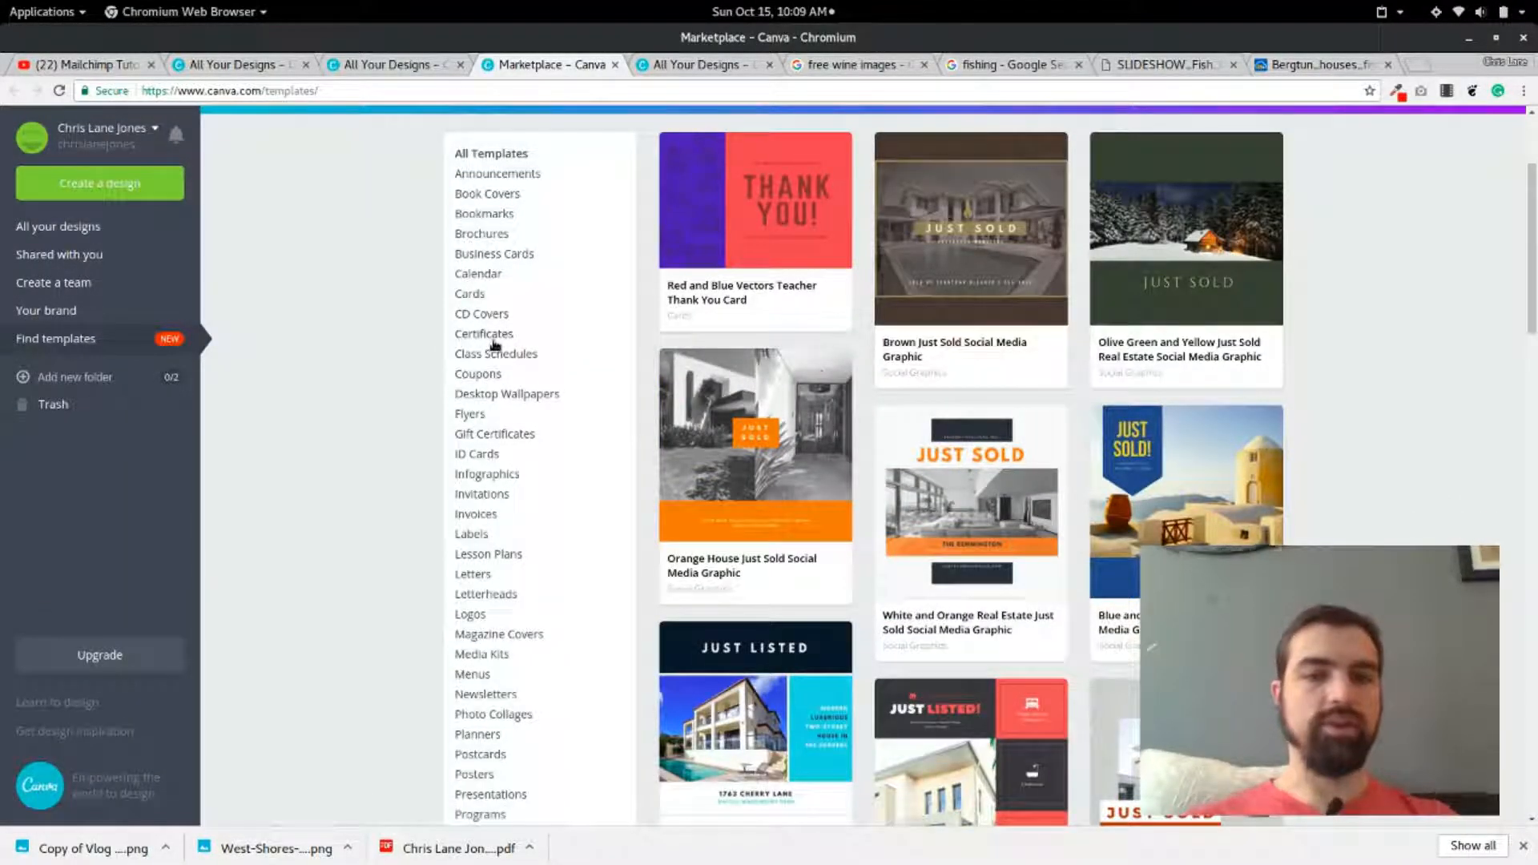
pyautogui.scroll(-3)
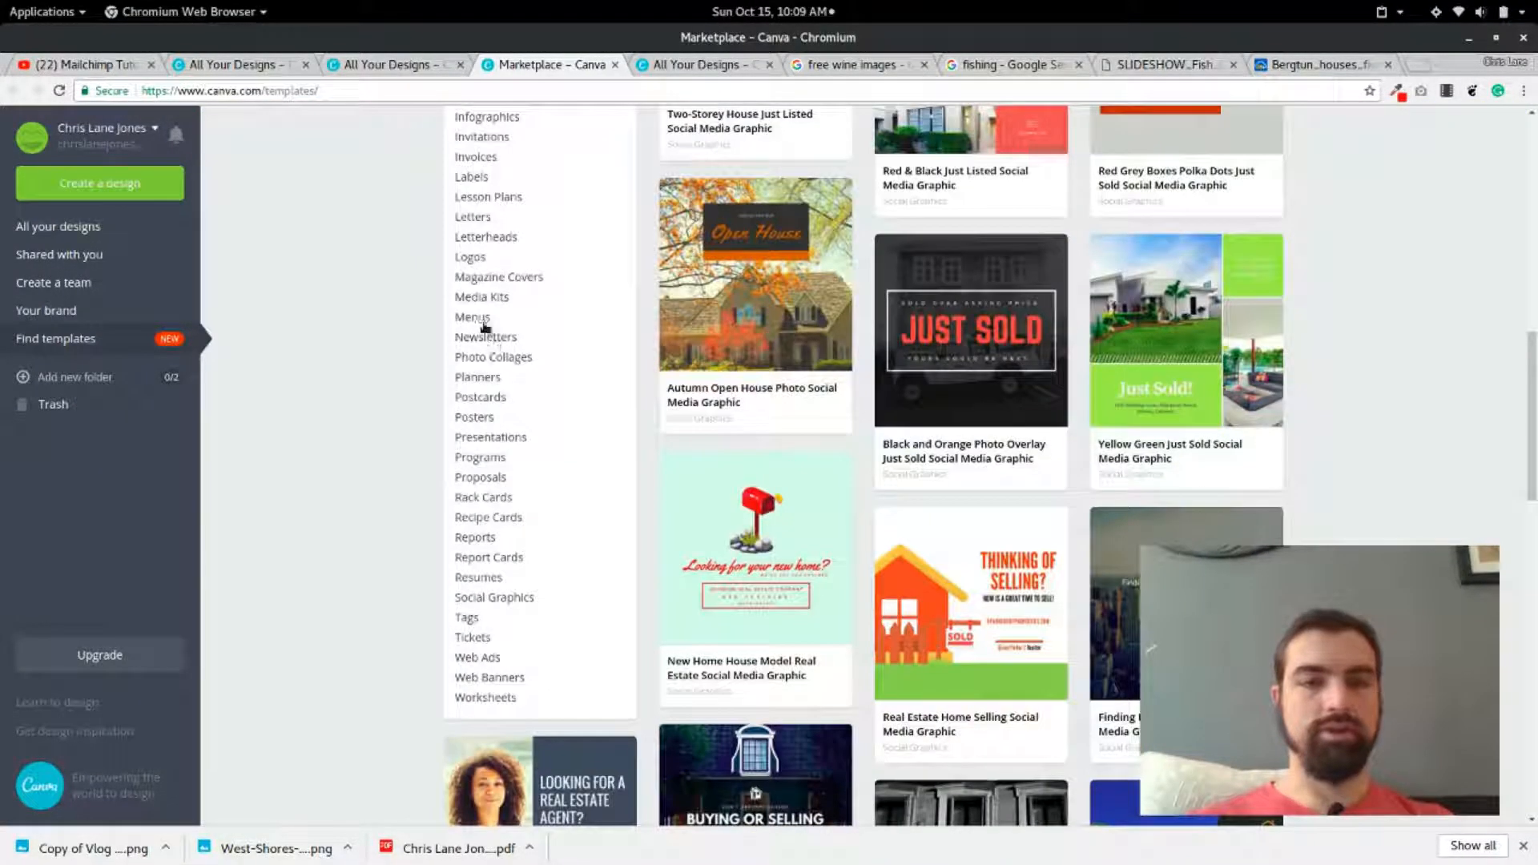
pyautogui.click(470, 256)
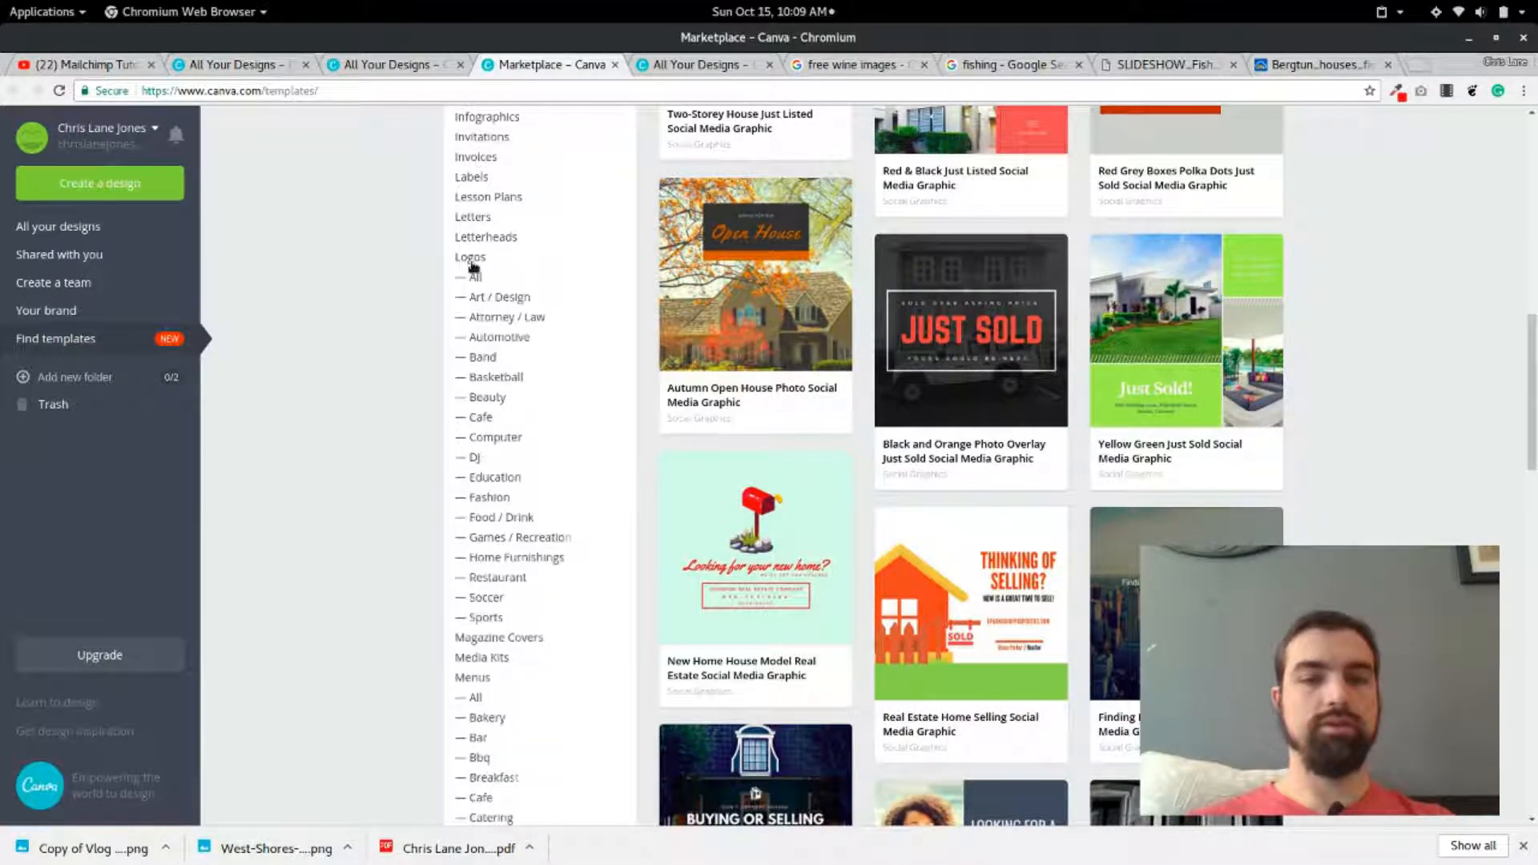
pyautogui.scroll(-3)
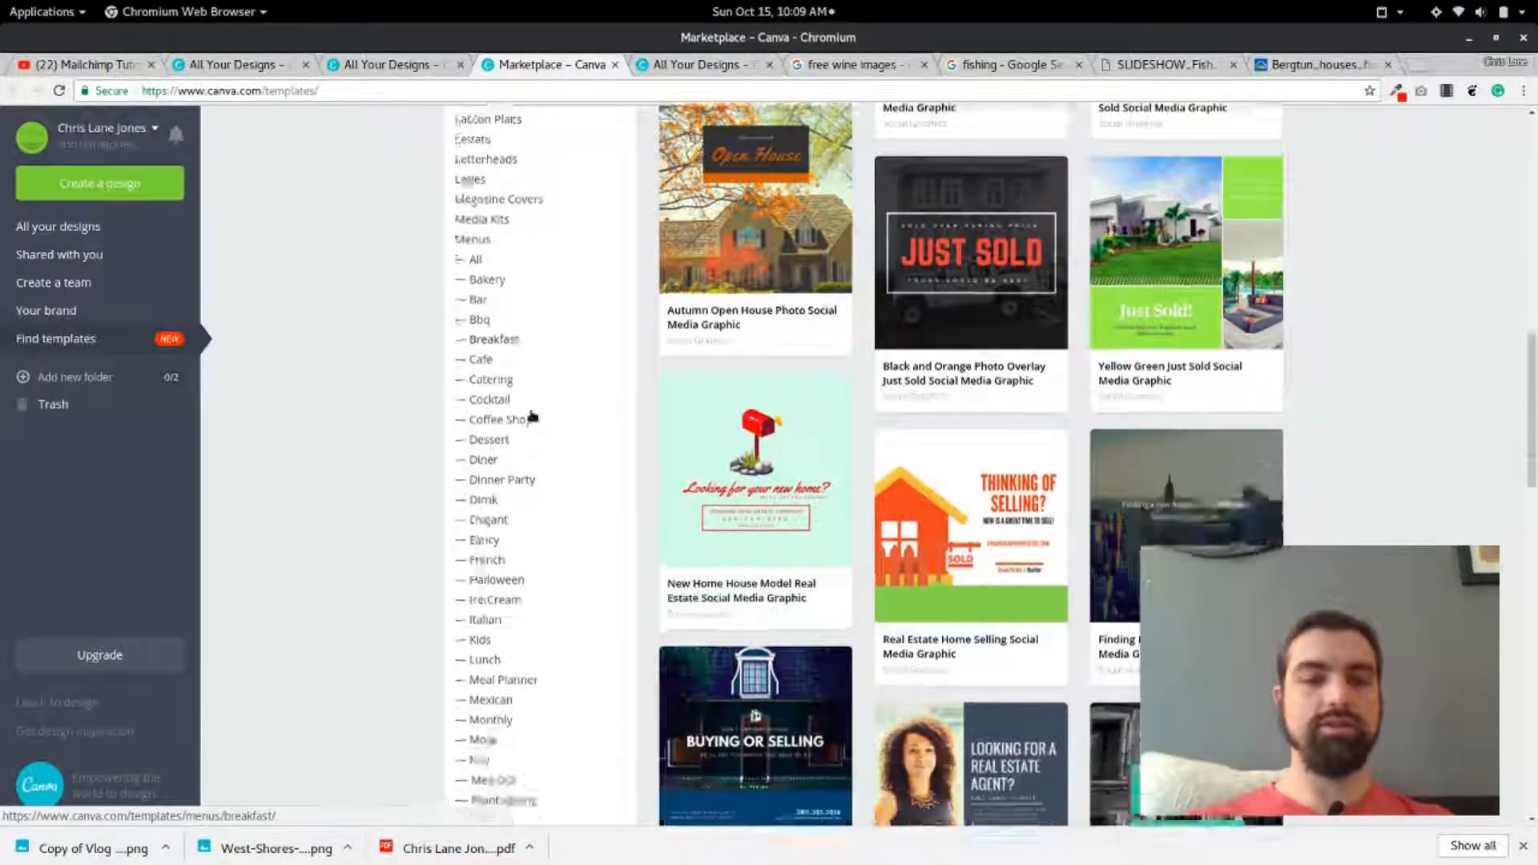
pyautogui.scroll(-3)
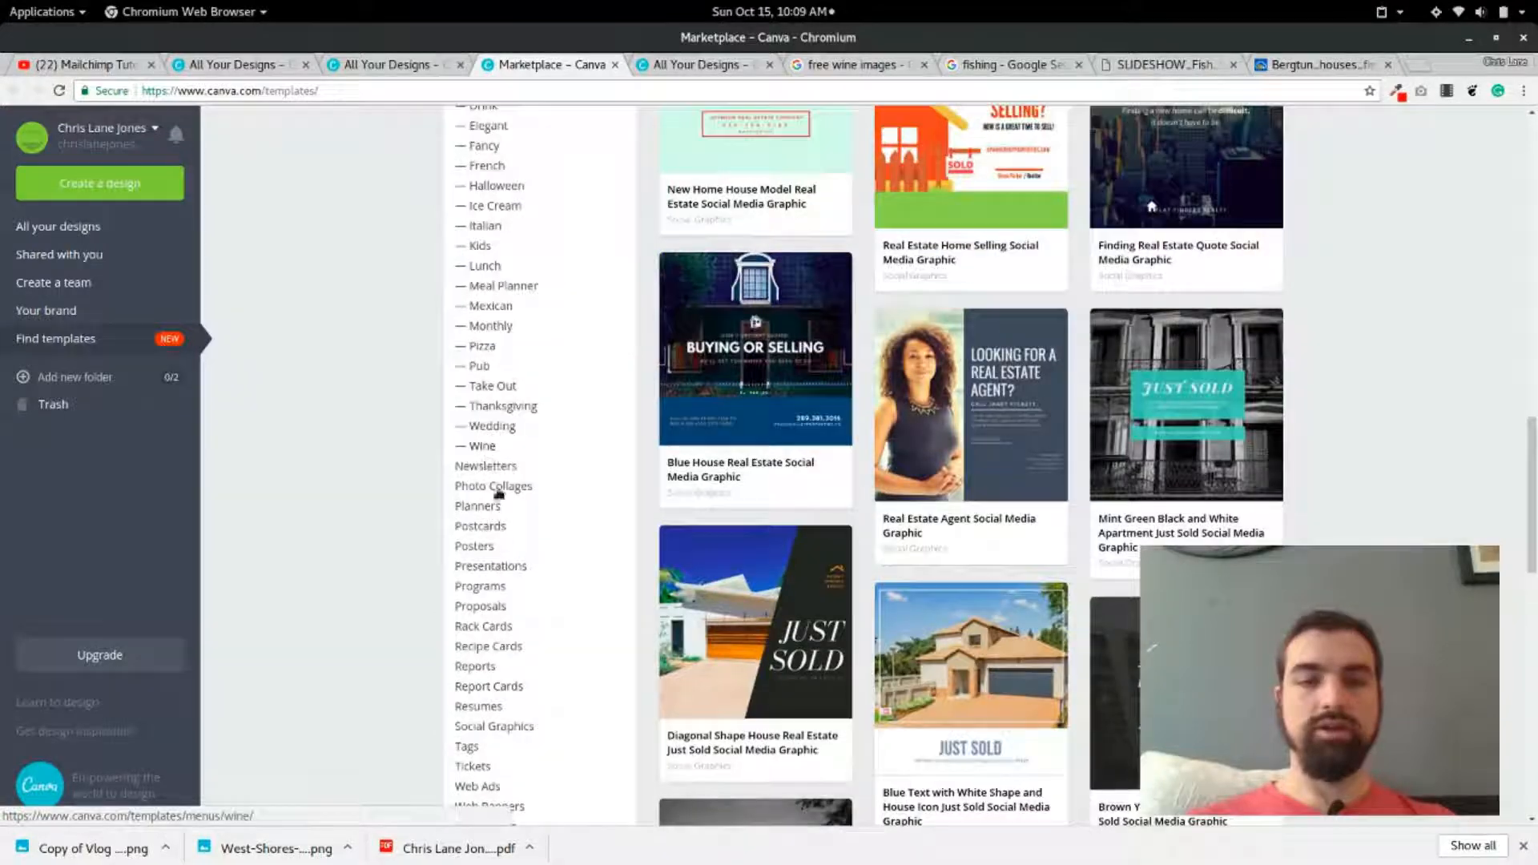
# Expand Postcards and scroll through the Christmas postcard templates.
pyautogui.click(480, 525)
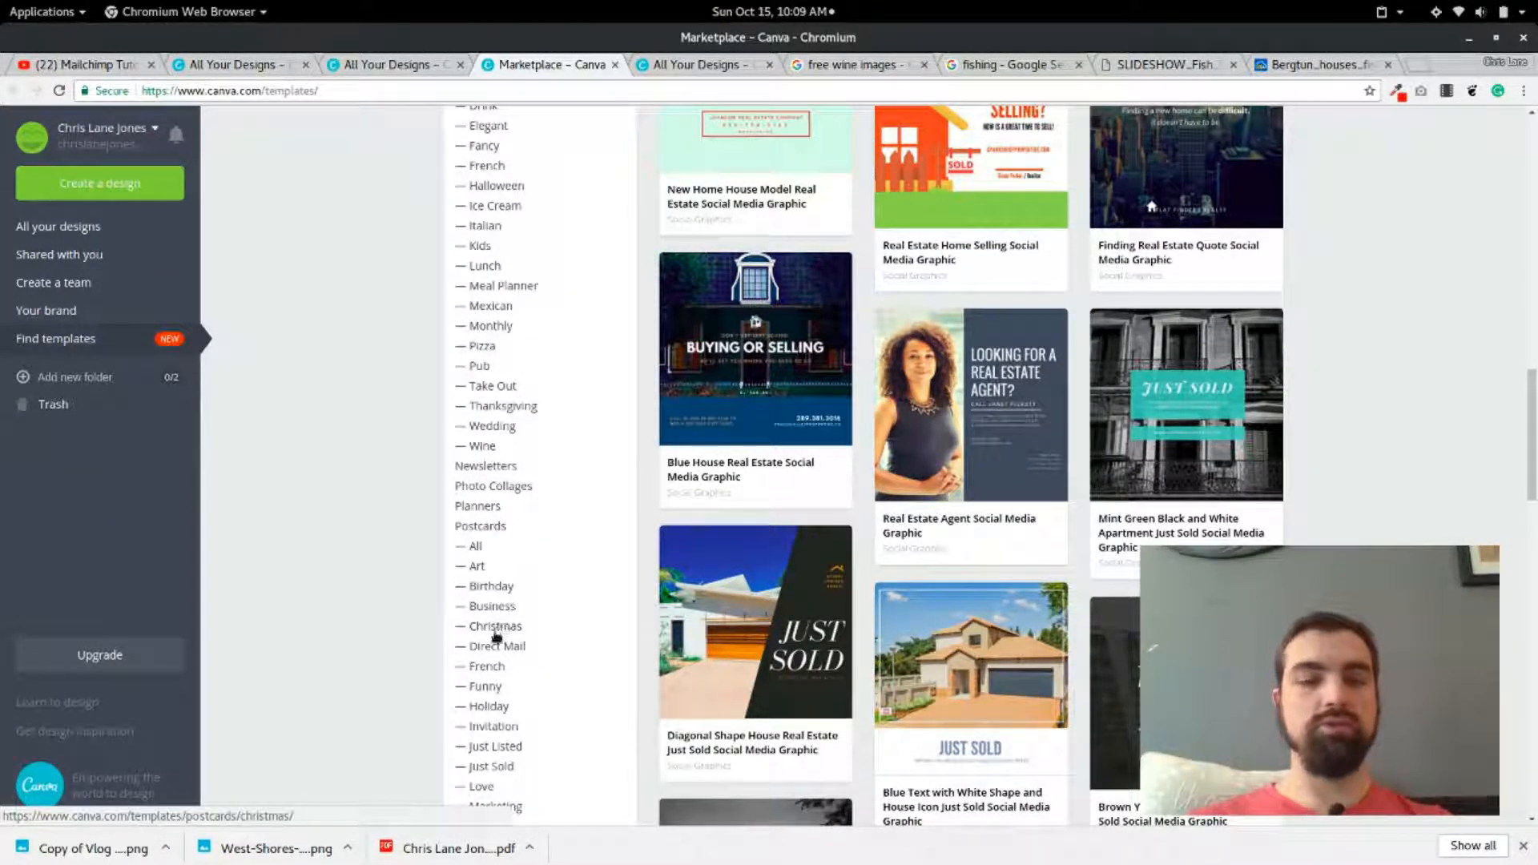
pyautogui.click(494, 626)
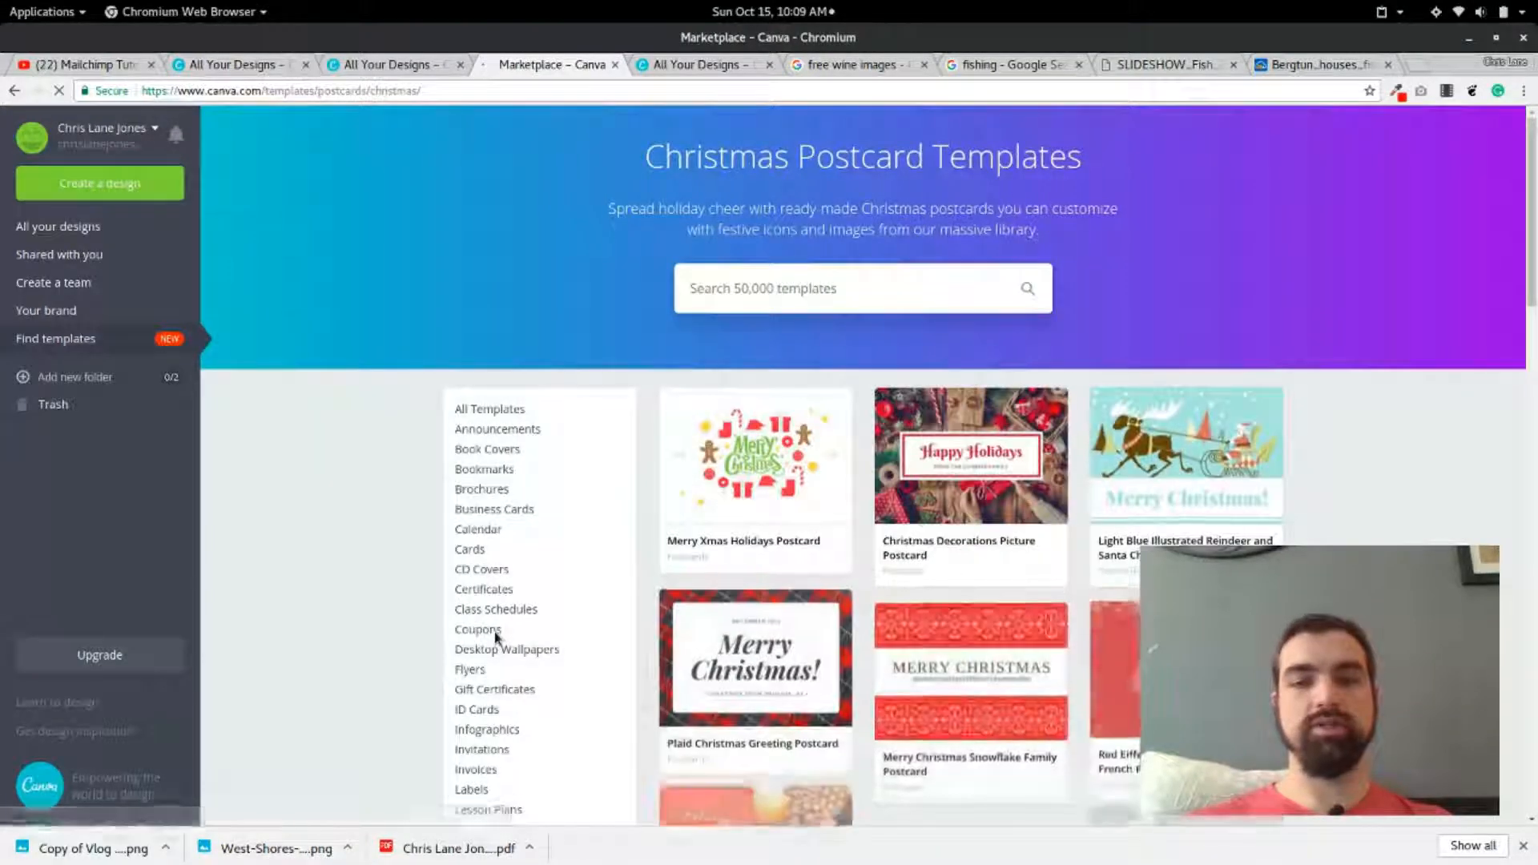
pyautogui.scroll(-3)
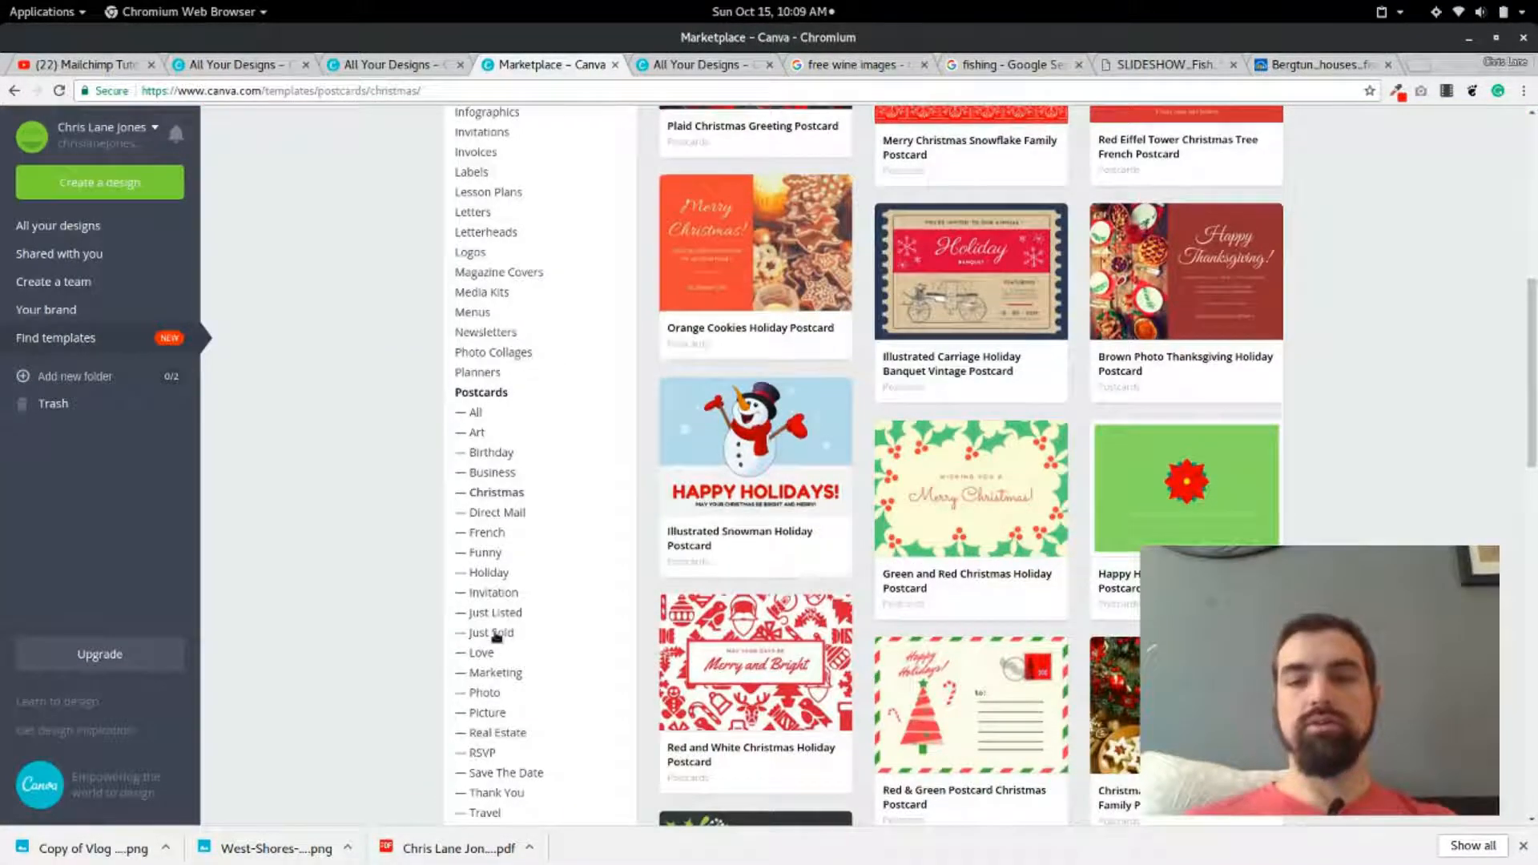
pyautogui.scroll(3)
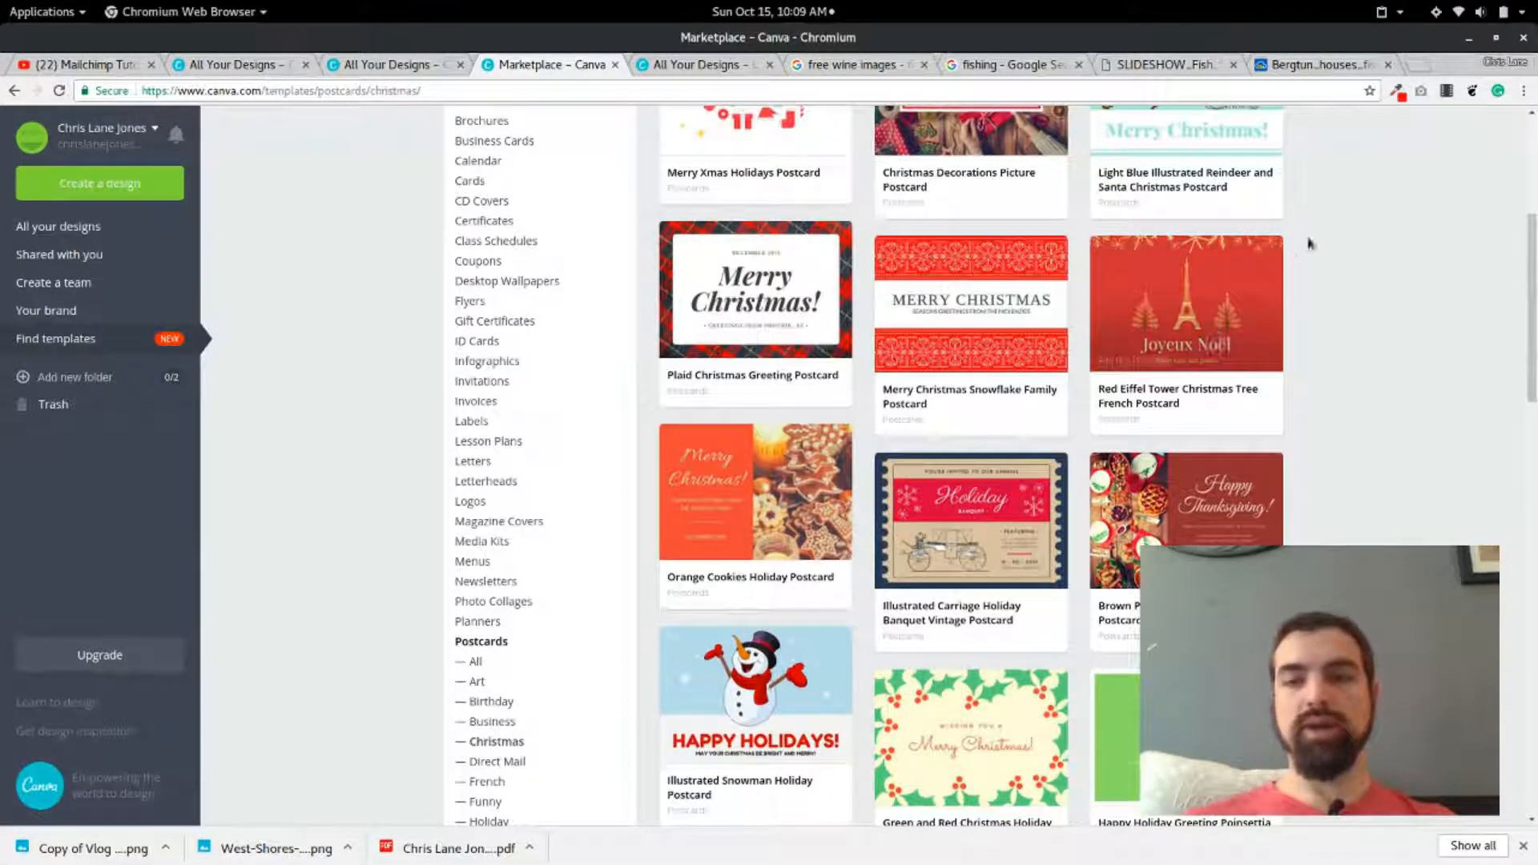
pyautogui.scroll(-3)
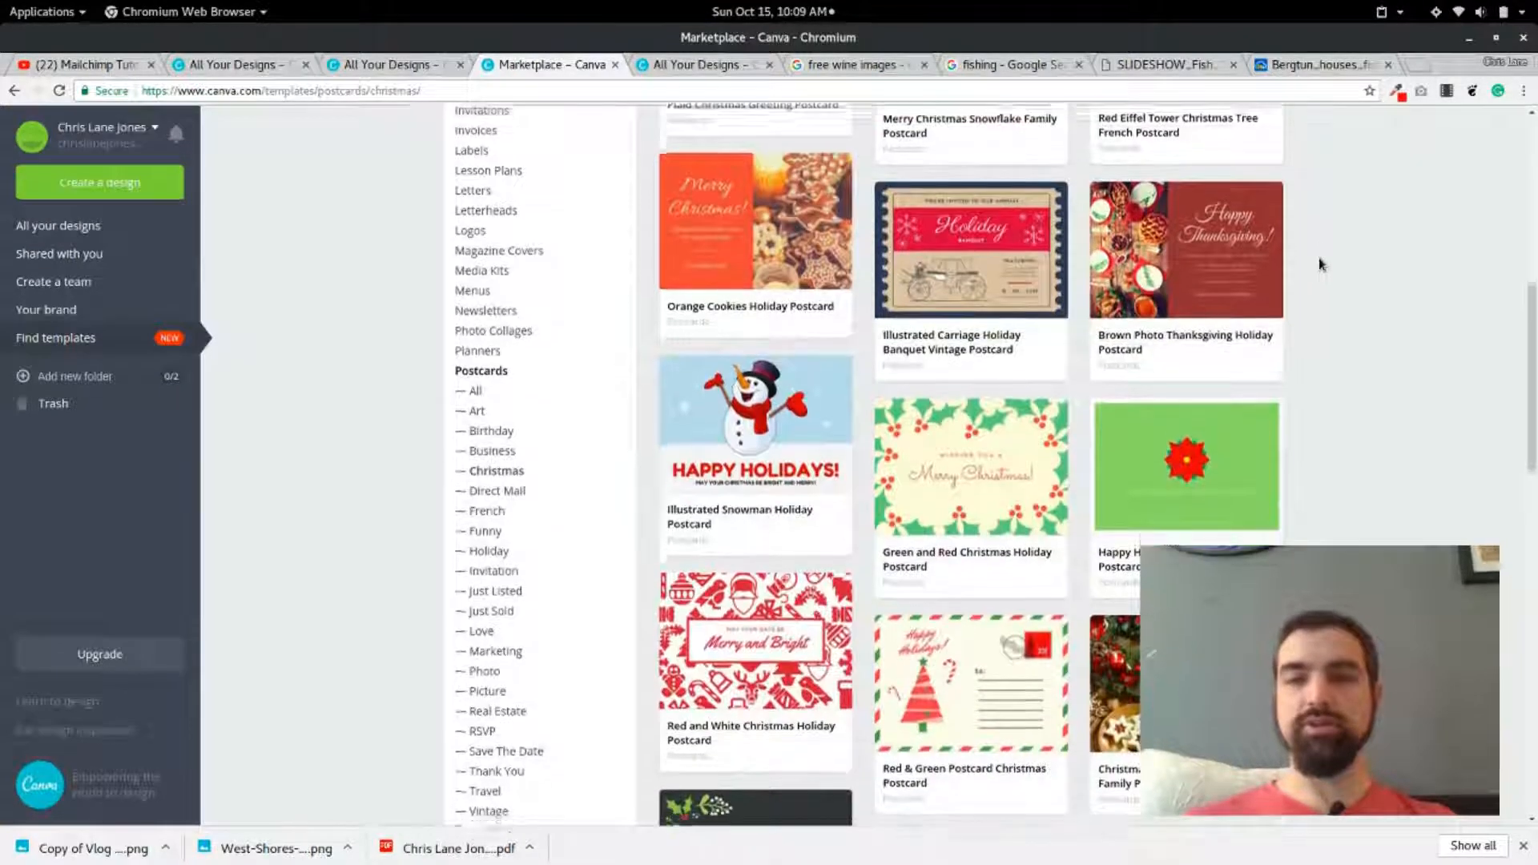
pyautogui.scroll(-3)
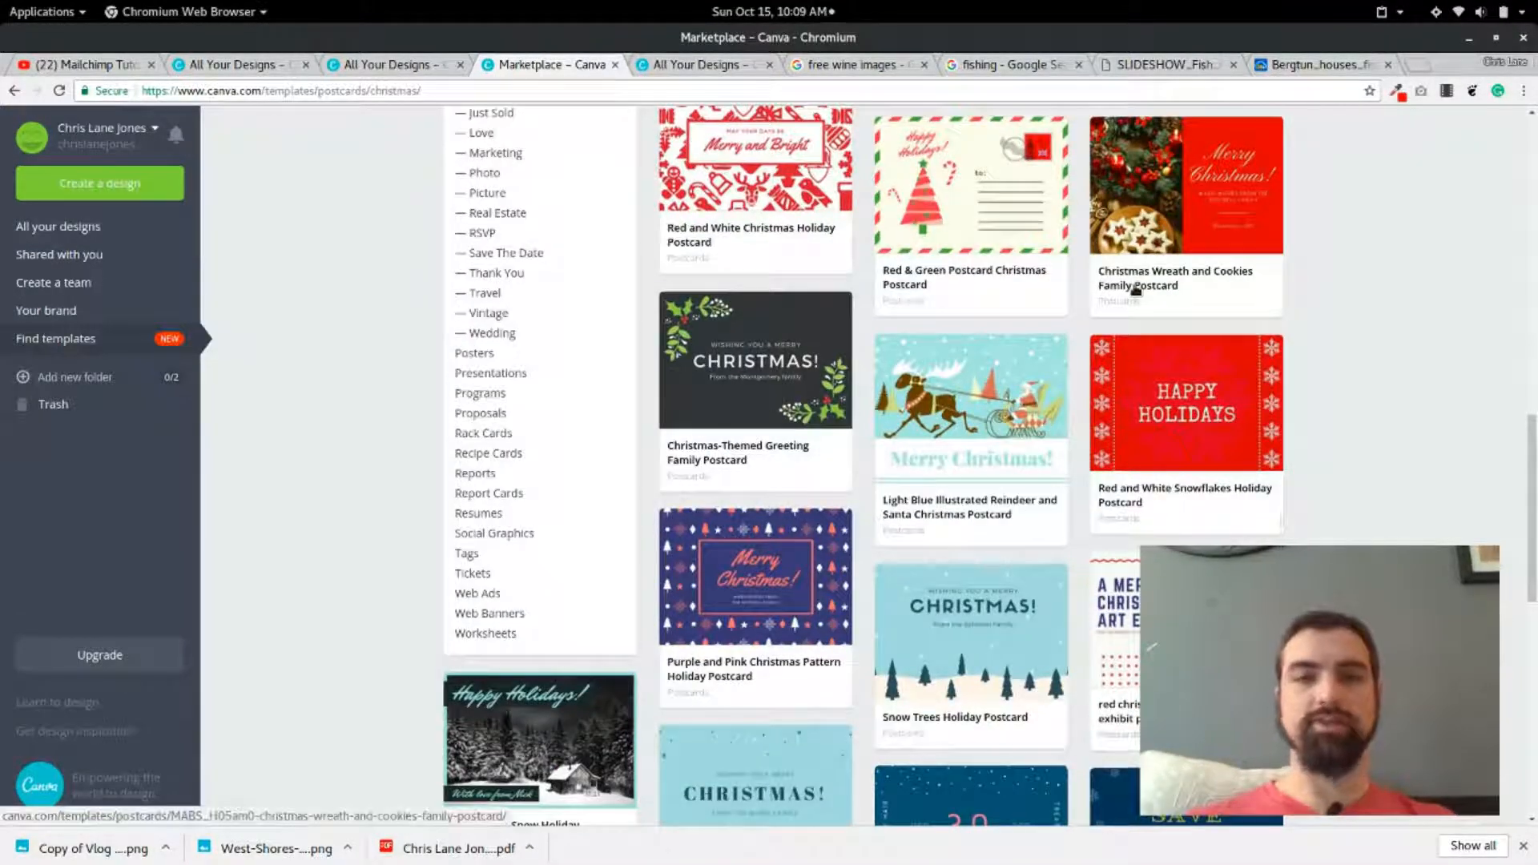